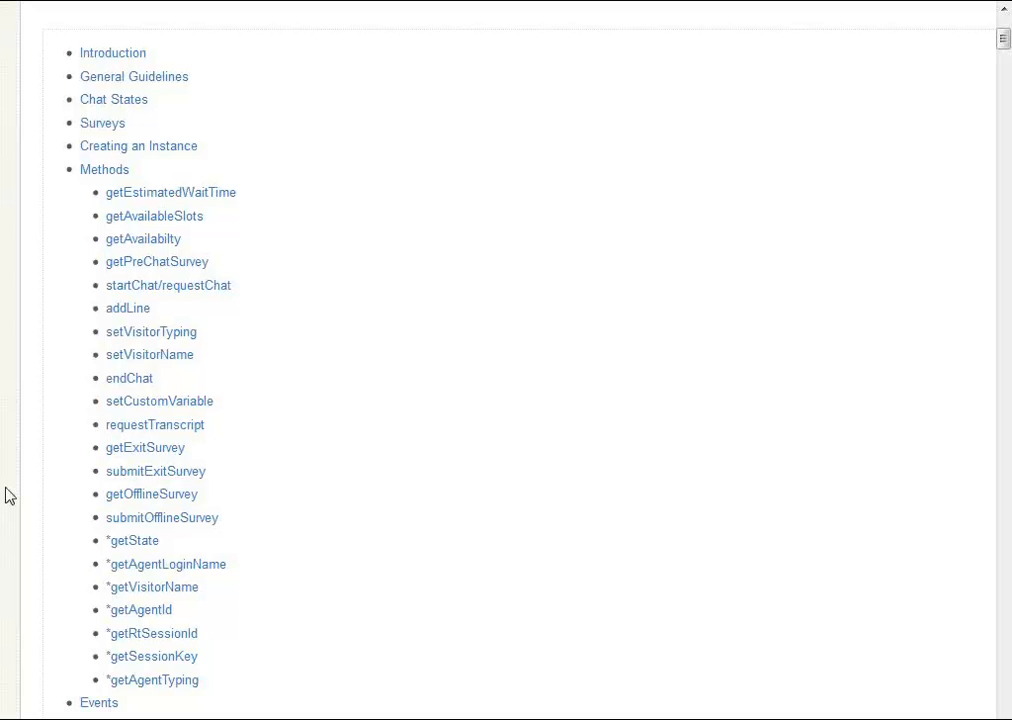
mouse_move(391, 560)
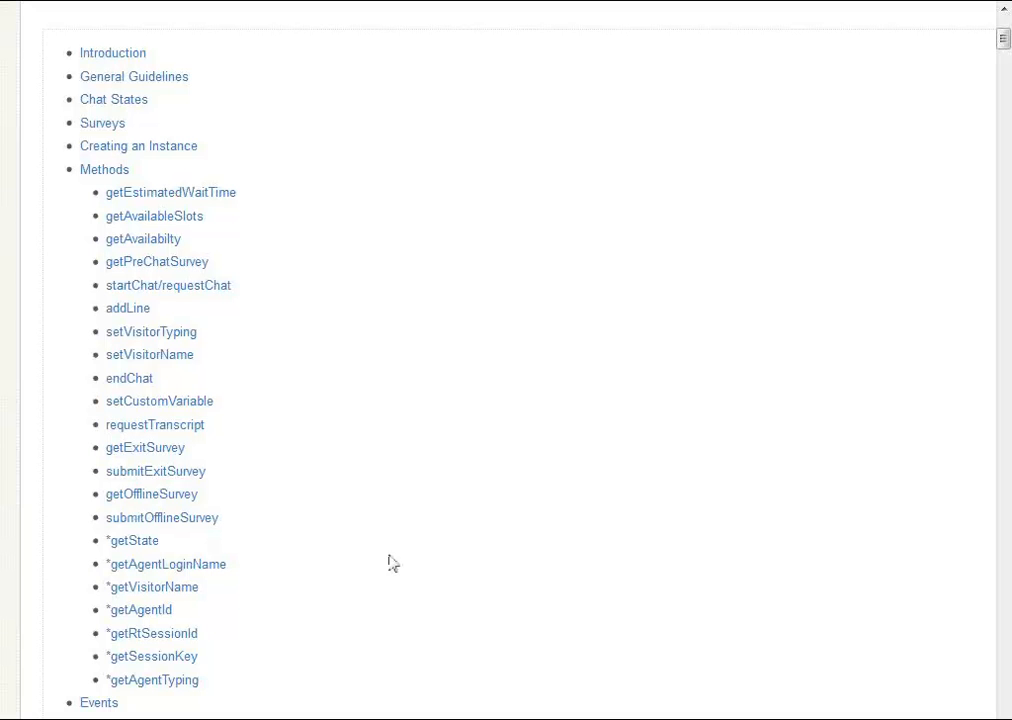
mouse_move(839, 223)
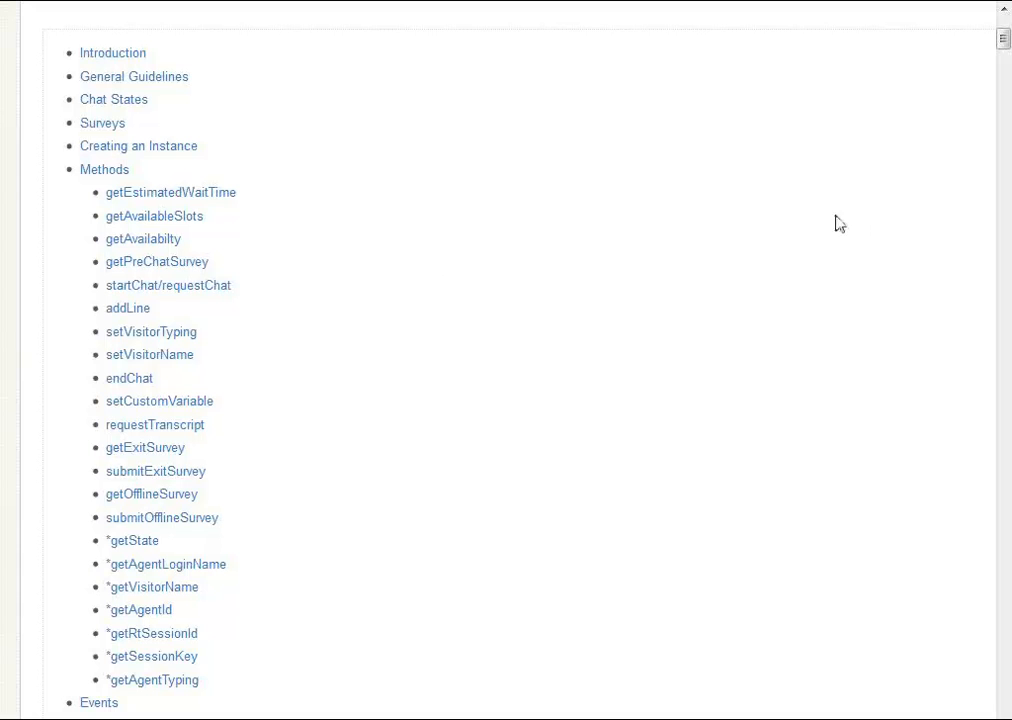
mouse_move(560, 303)
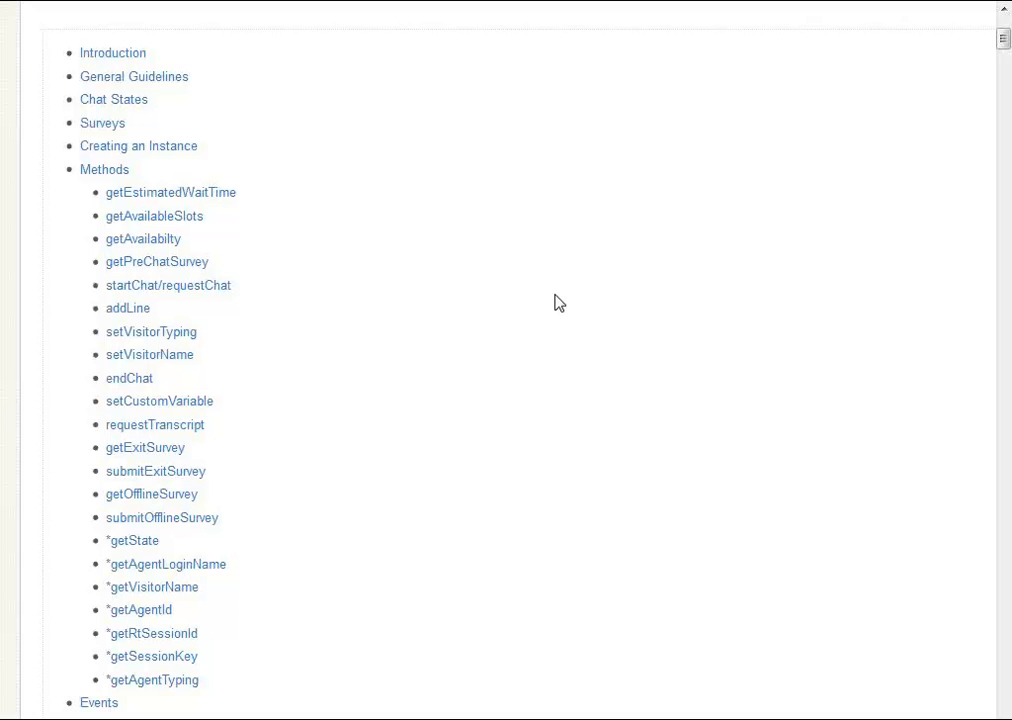
mouse_move(367, 342)
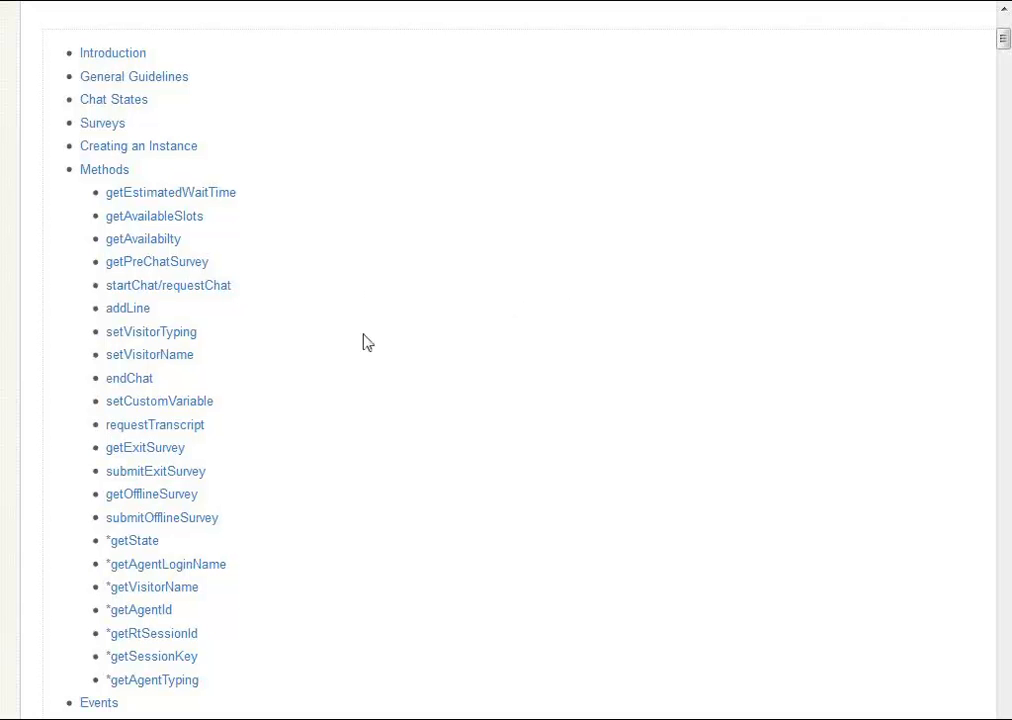
mouse_move(367, 282)
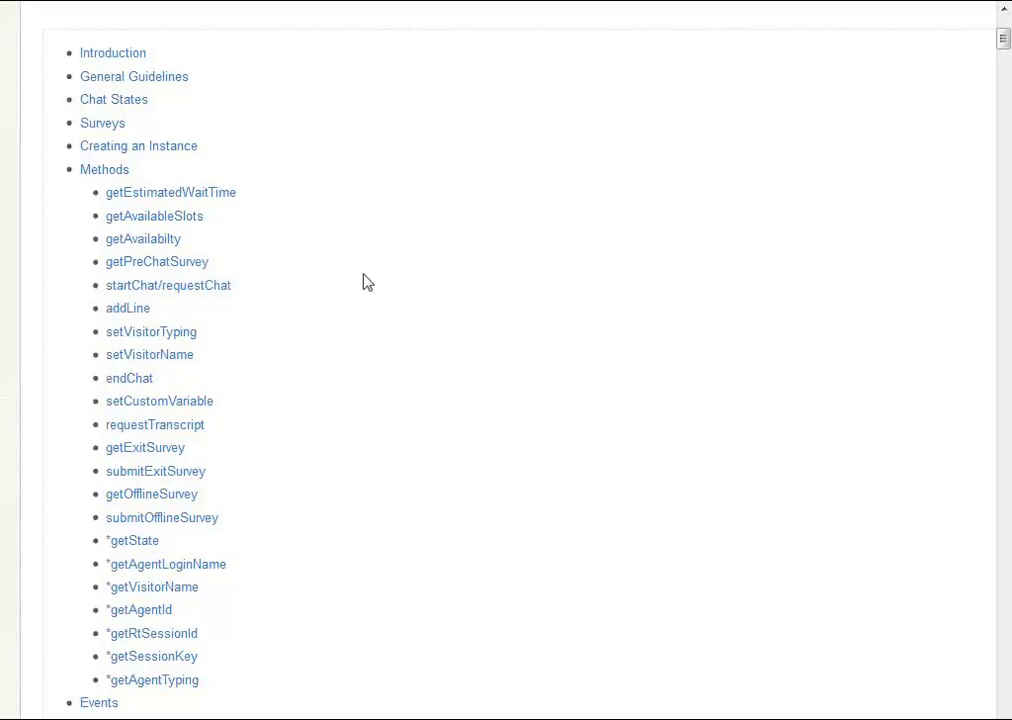
mouse_move(398, 429)
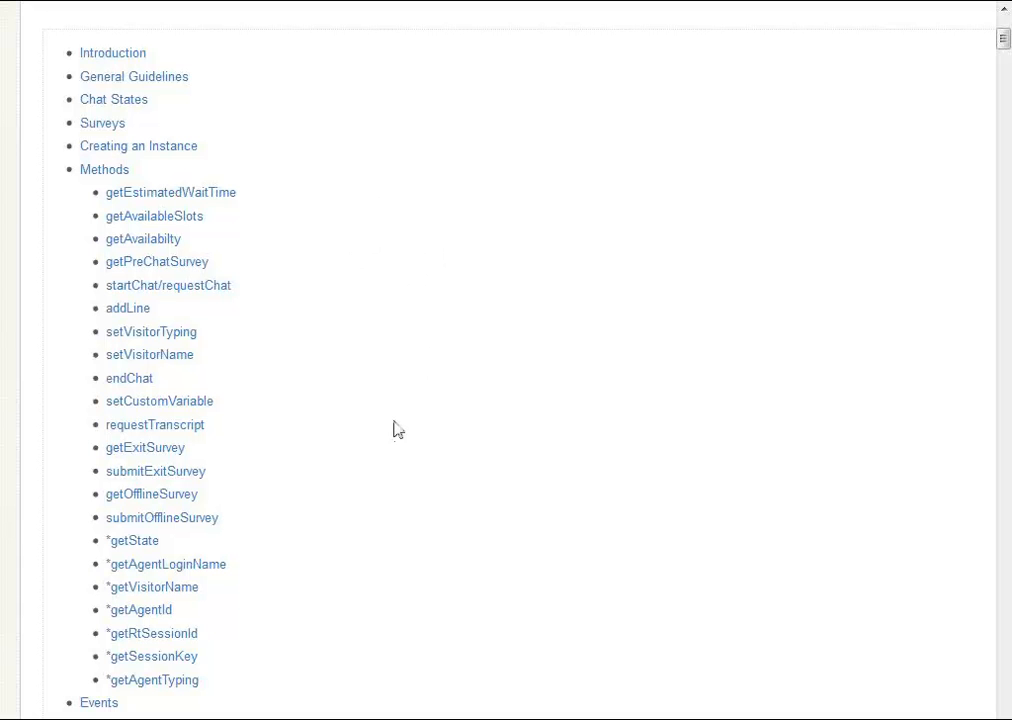
mouse_move(387, 443)
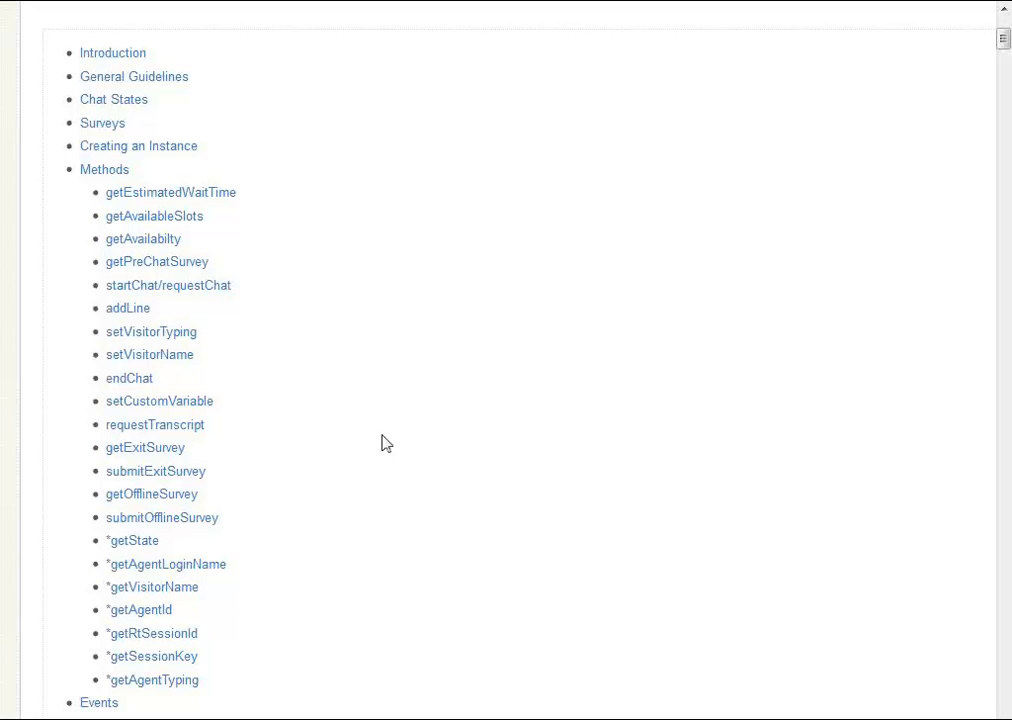
Scroll past the Introduction and General Guidelines until the Chat States table is visible
scroll("down", 3)
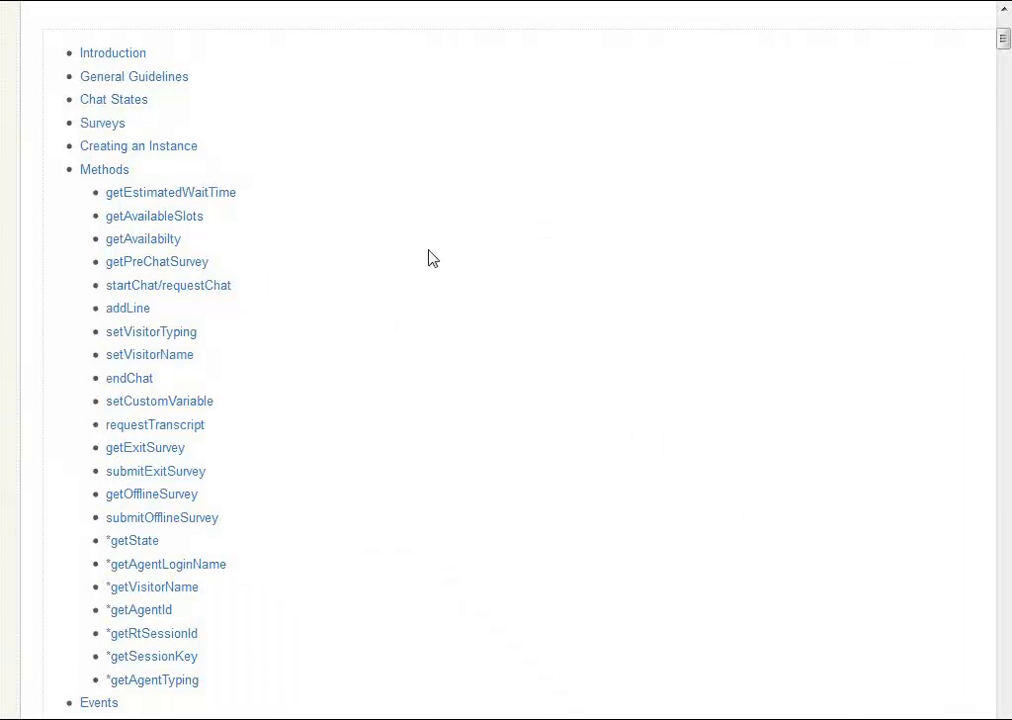
mouse_move(410, 183)
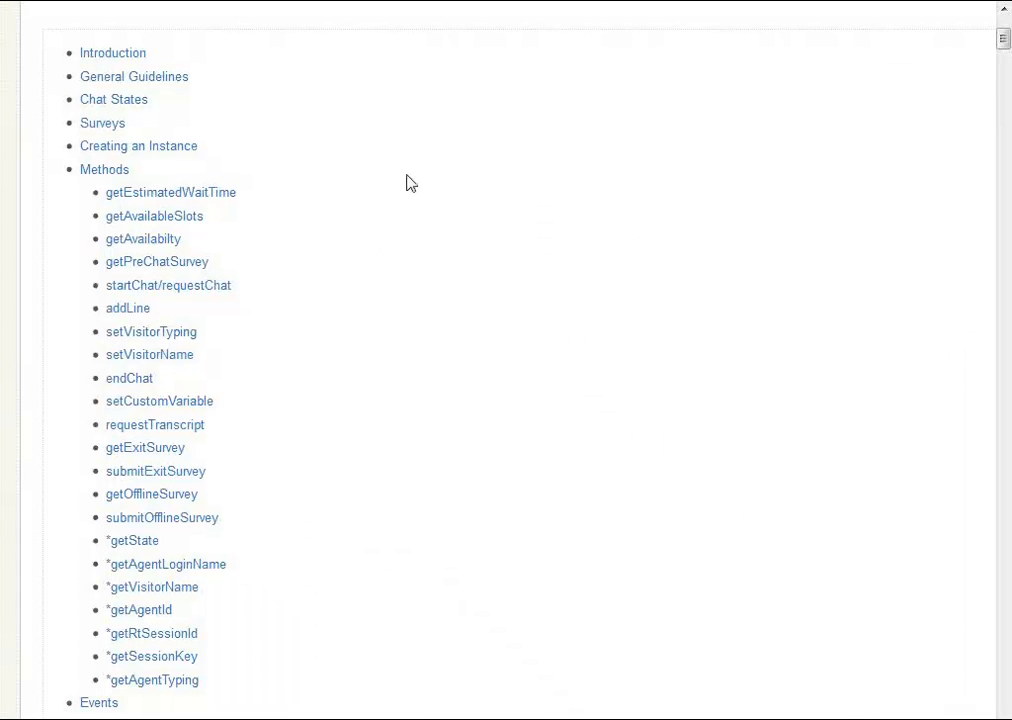
mouse_move(387, 443)
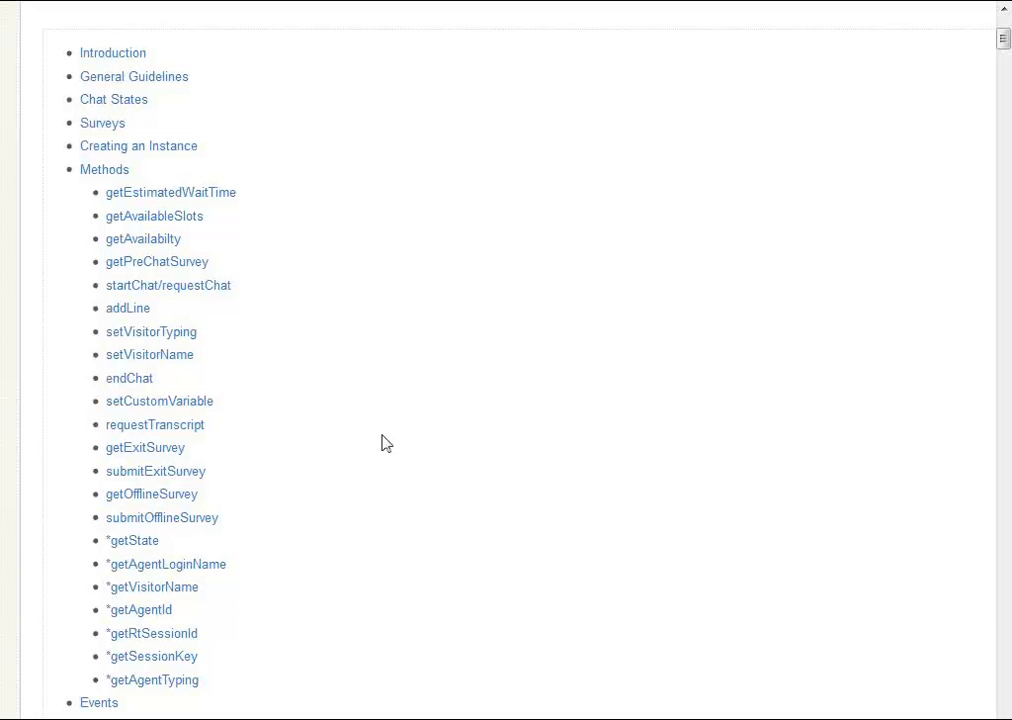
scroll("down", 3)
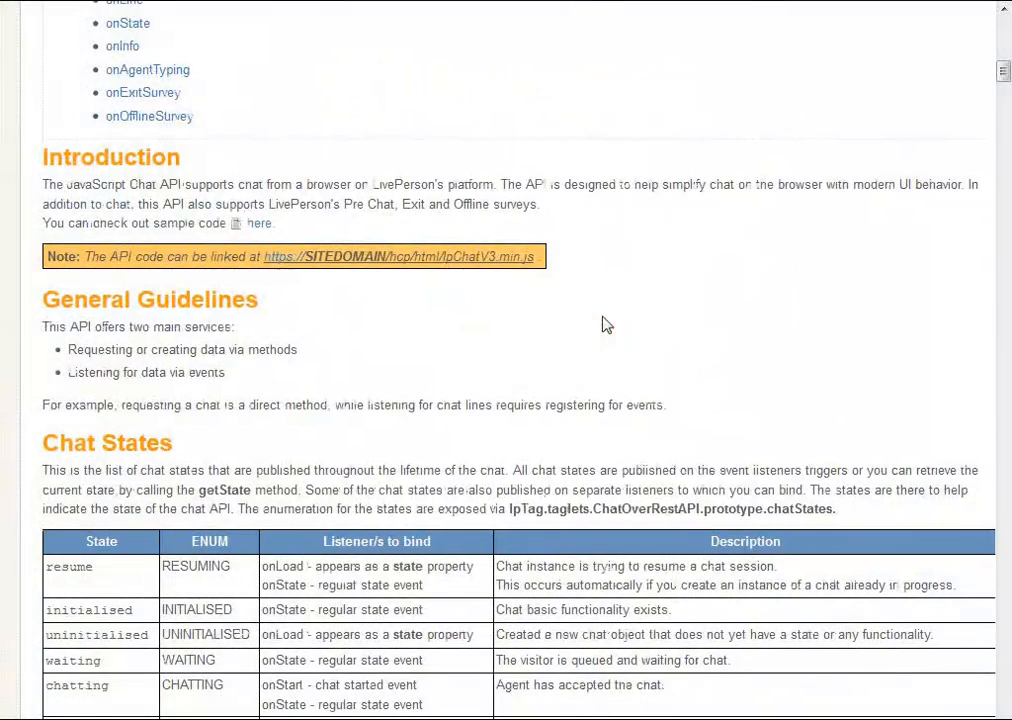
scroll("down", 3)
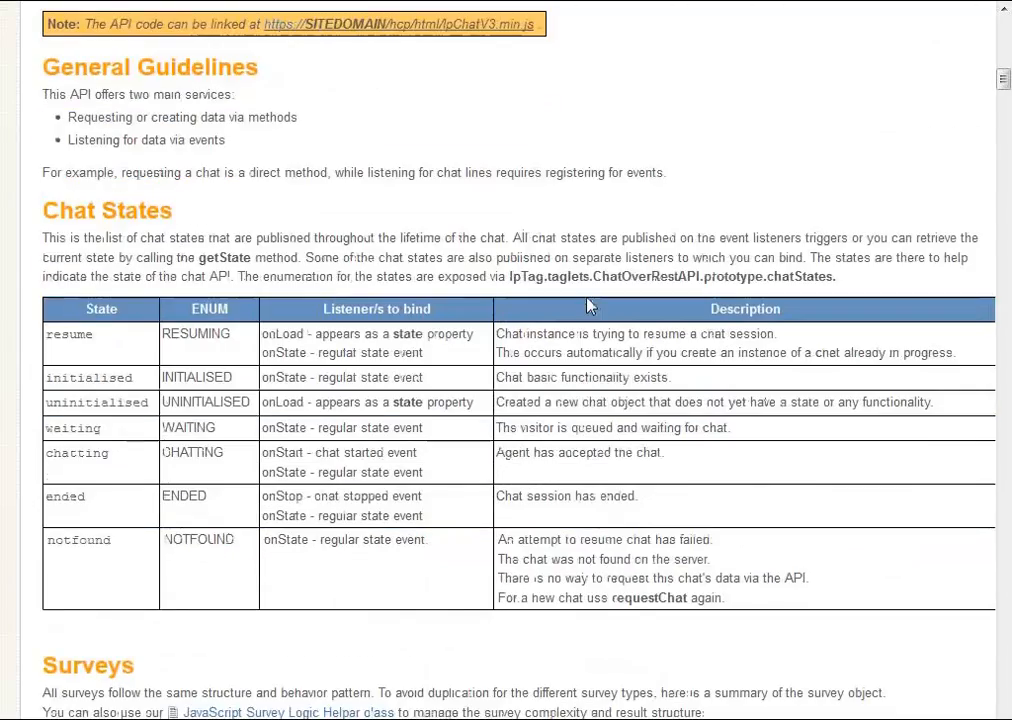
scroll("down", 3)
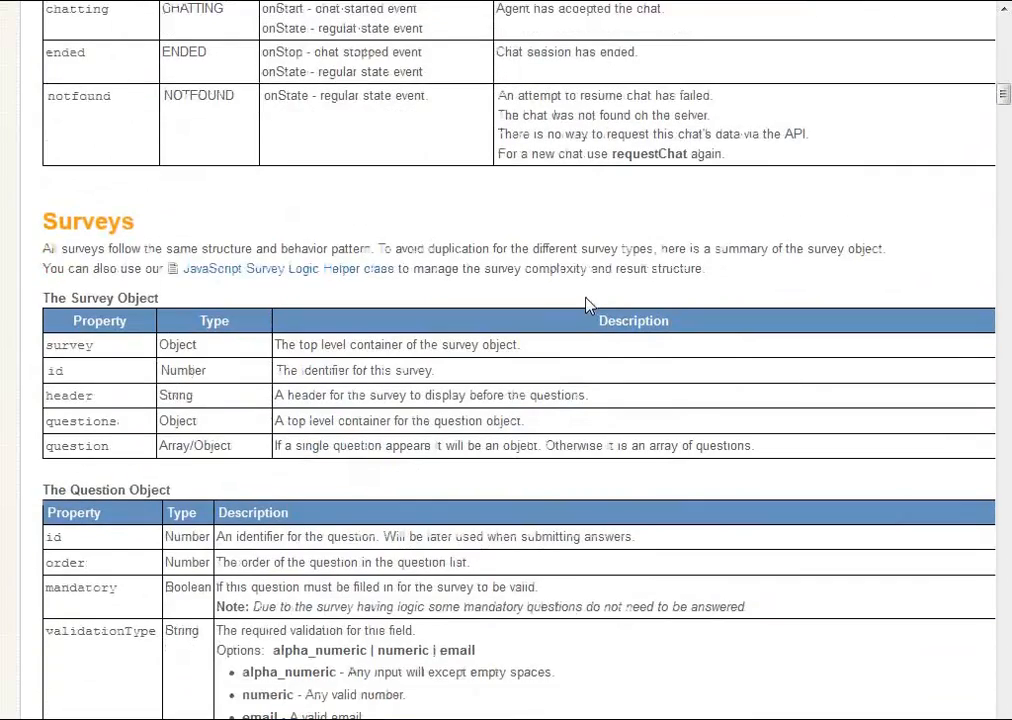
scroll("down", 3)
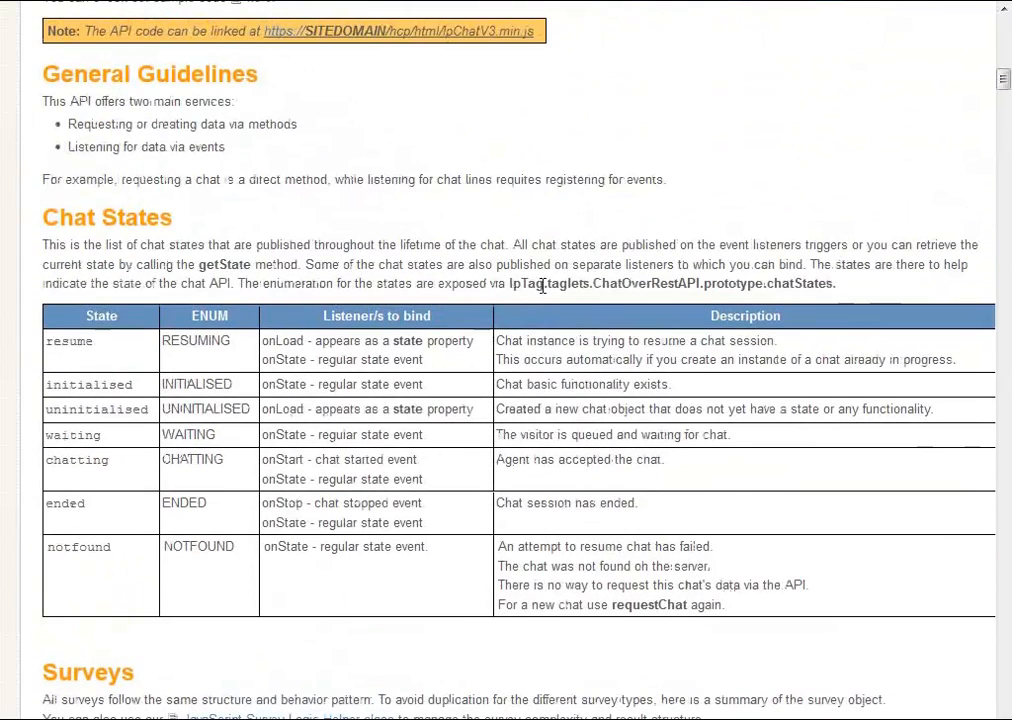
mouse_move(435, 561)
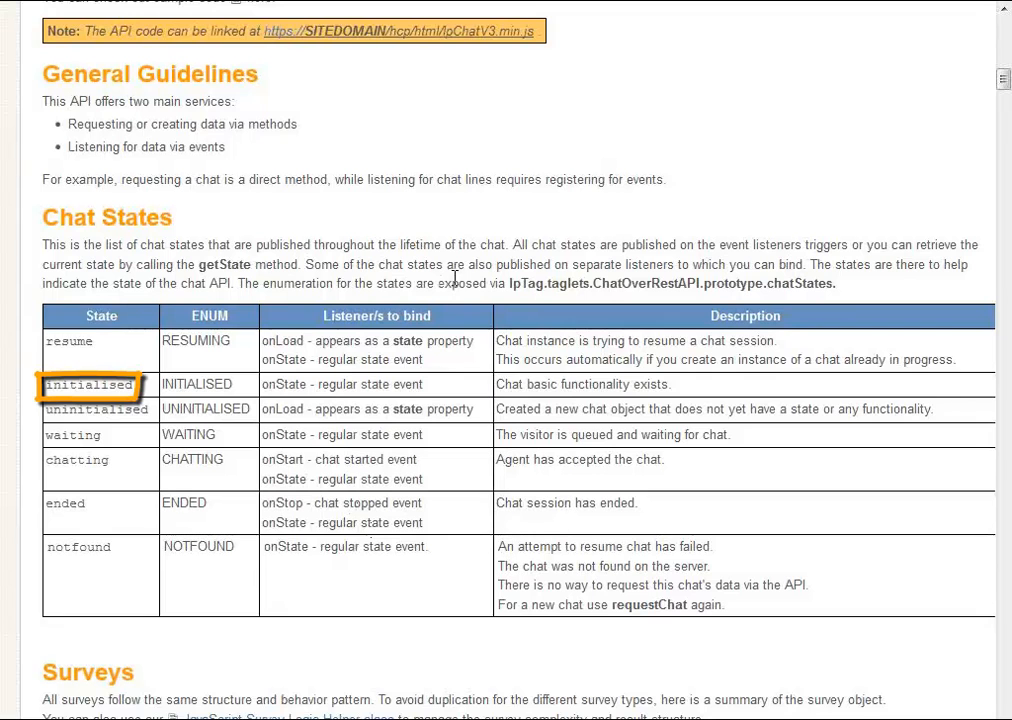
mouse_move(456, 285)
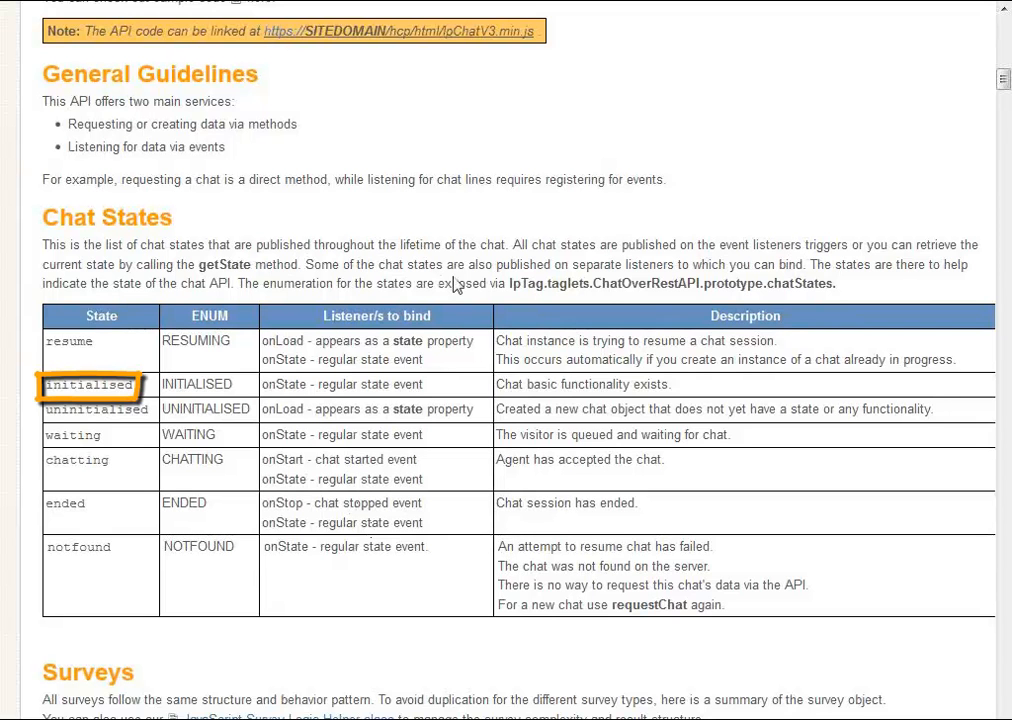
left_click(455, 280)
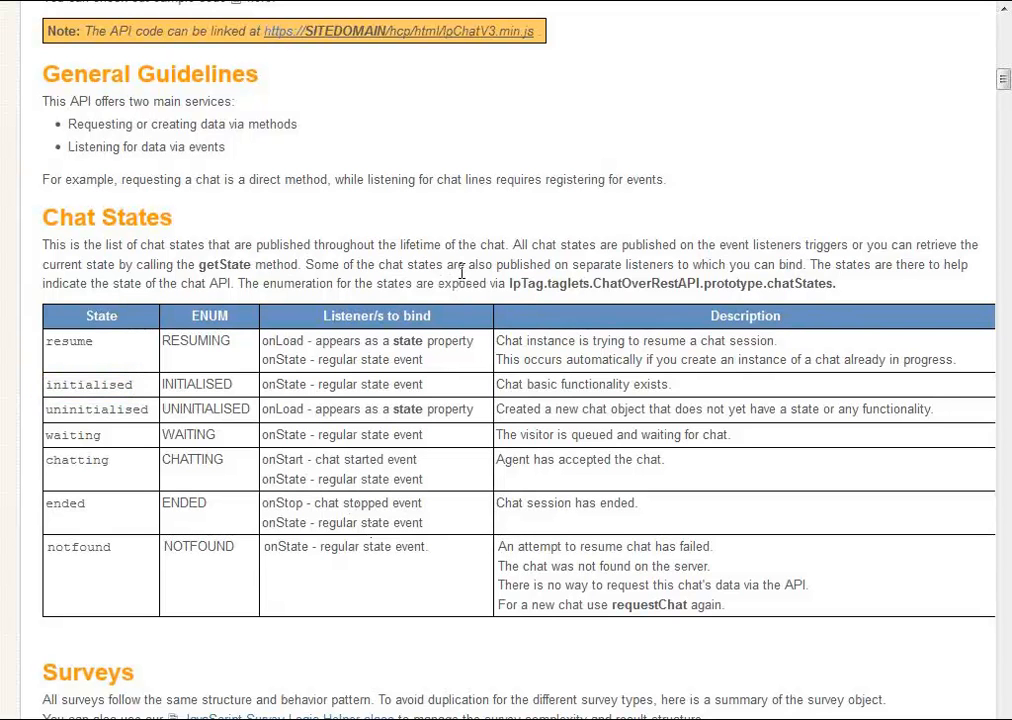
mouse_move(456, 280)
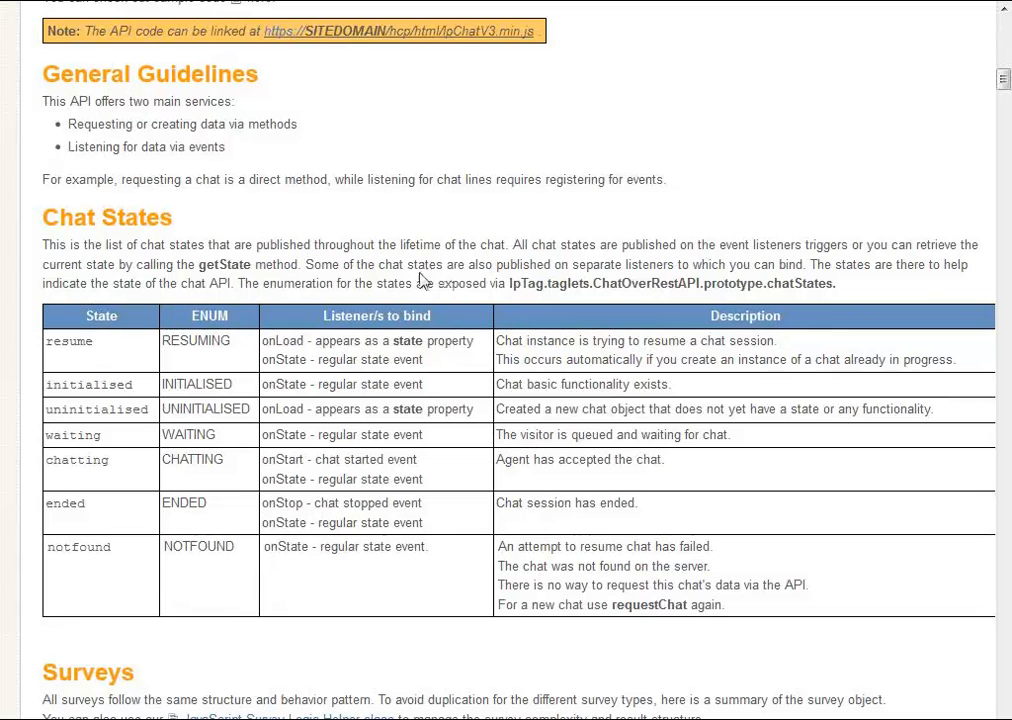
mouse_move(420, 281)
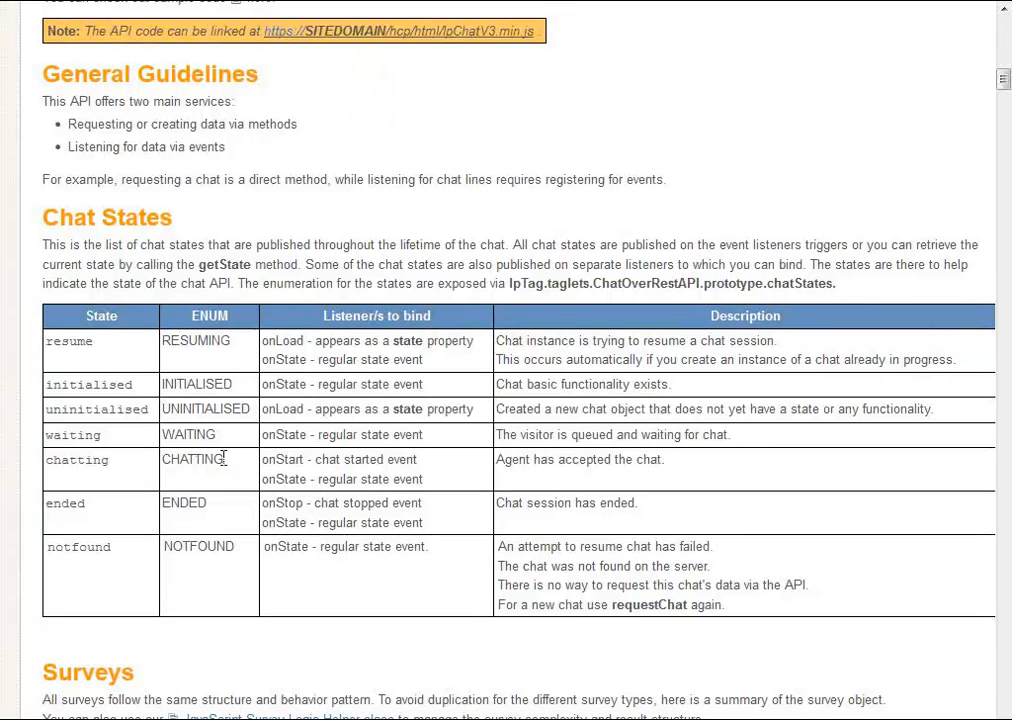
Scroll from Chat States down to the Survey Object and Question Object tables
scroll("down", 3)
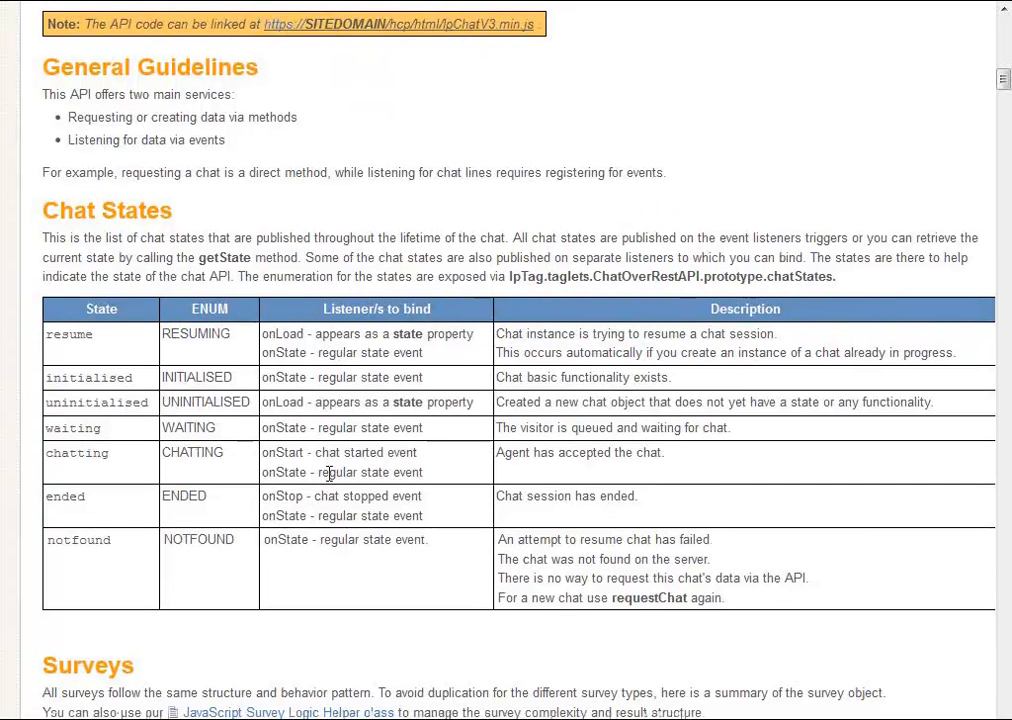
scroll("down", 3)
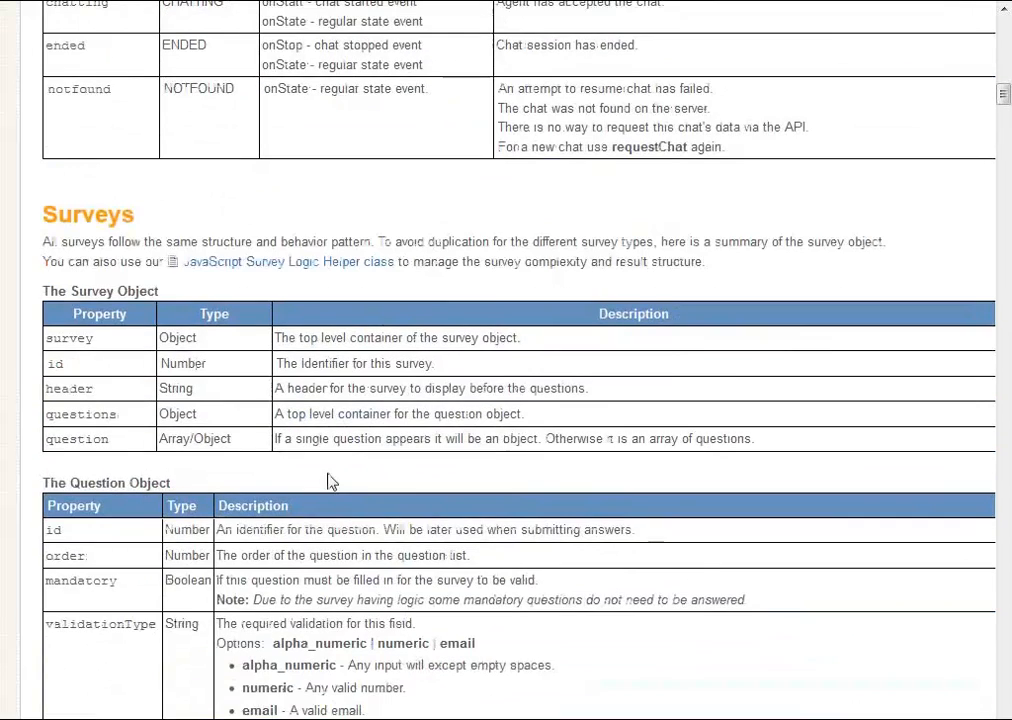
scroll("down", 3)
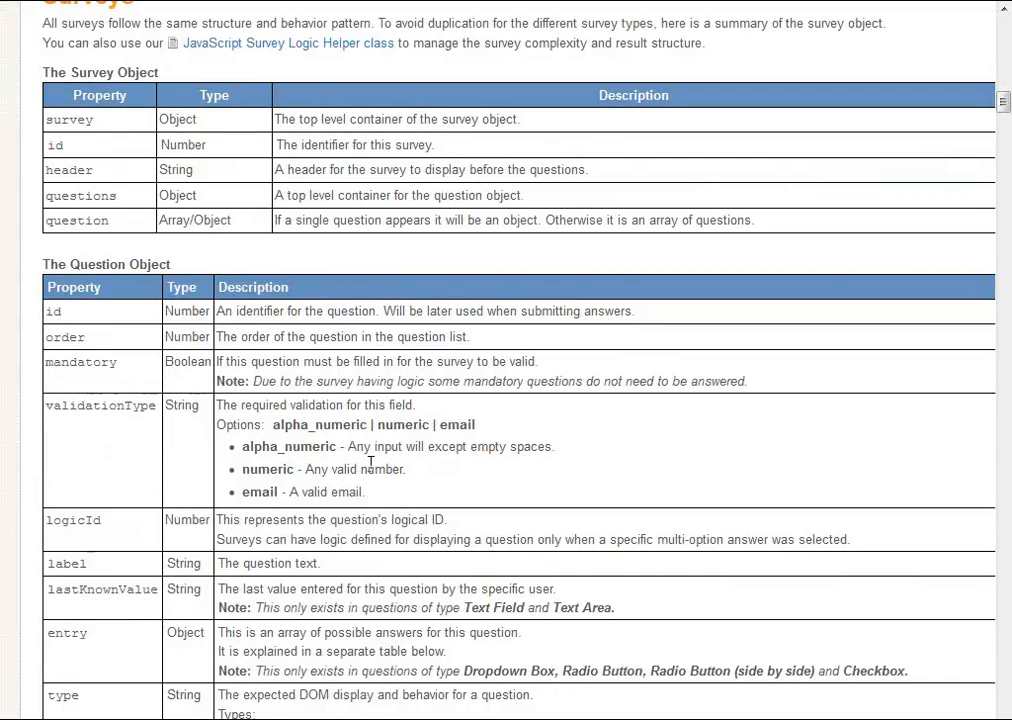
mouse_move(371, 468)
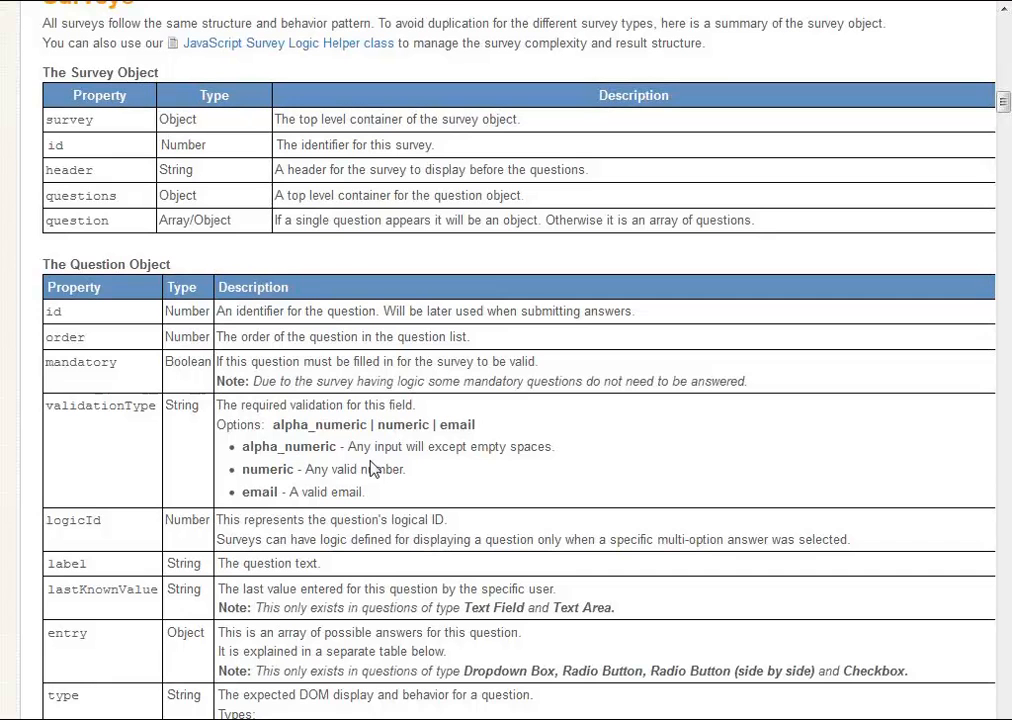
scroll("down", 3)
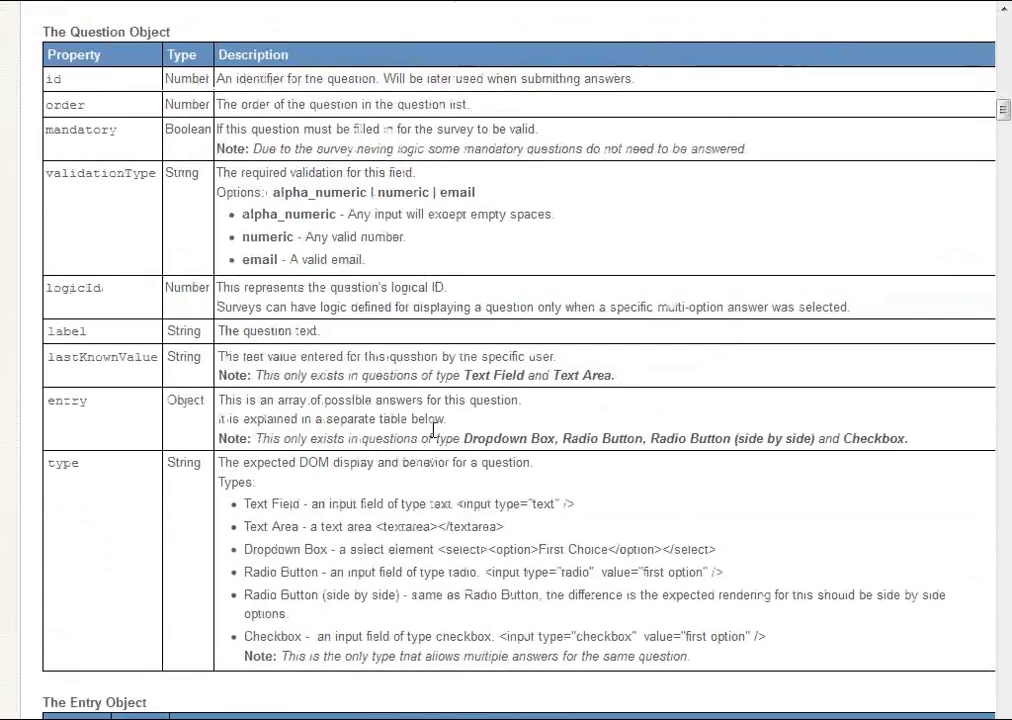
scroll("down", 3)
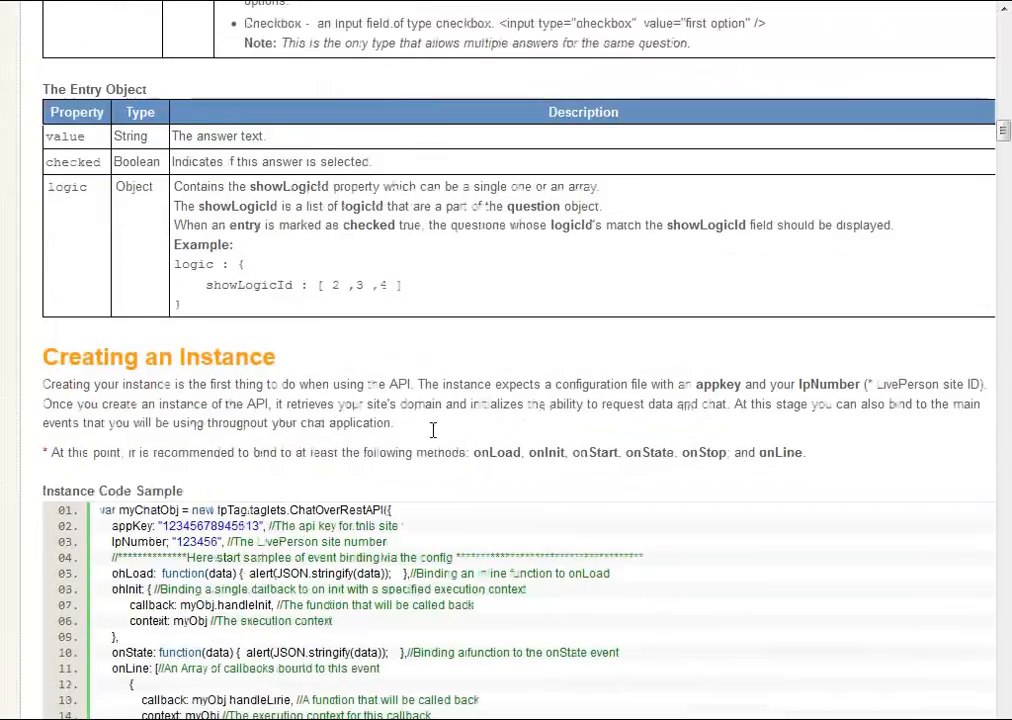
scroll("down", 3)
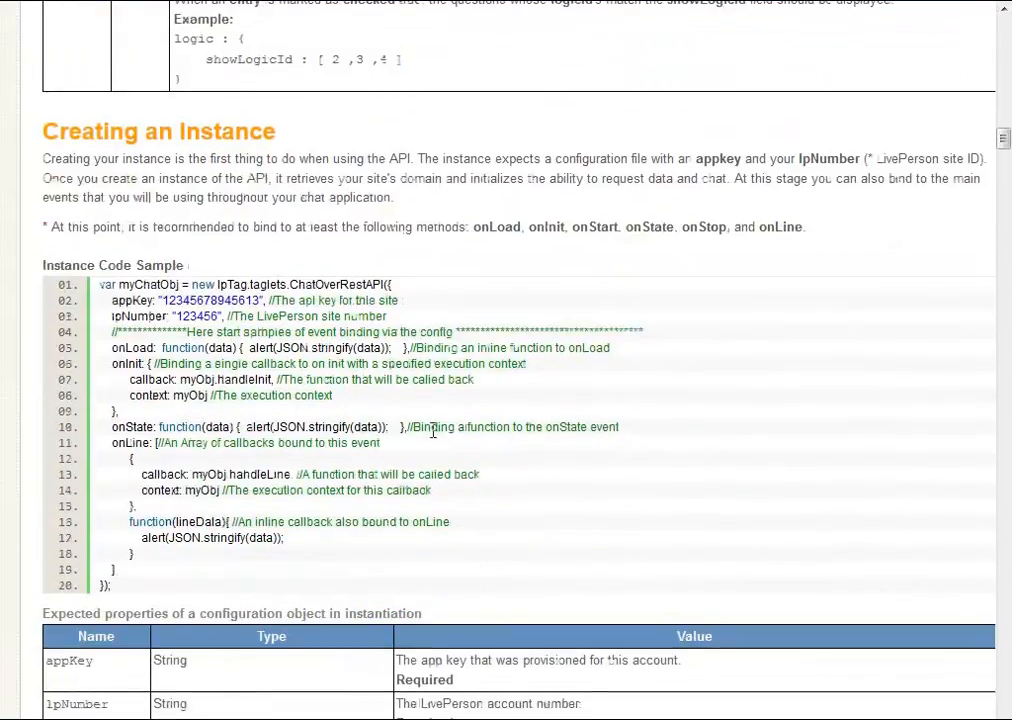
scroll("down", 3)
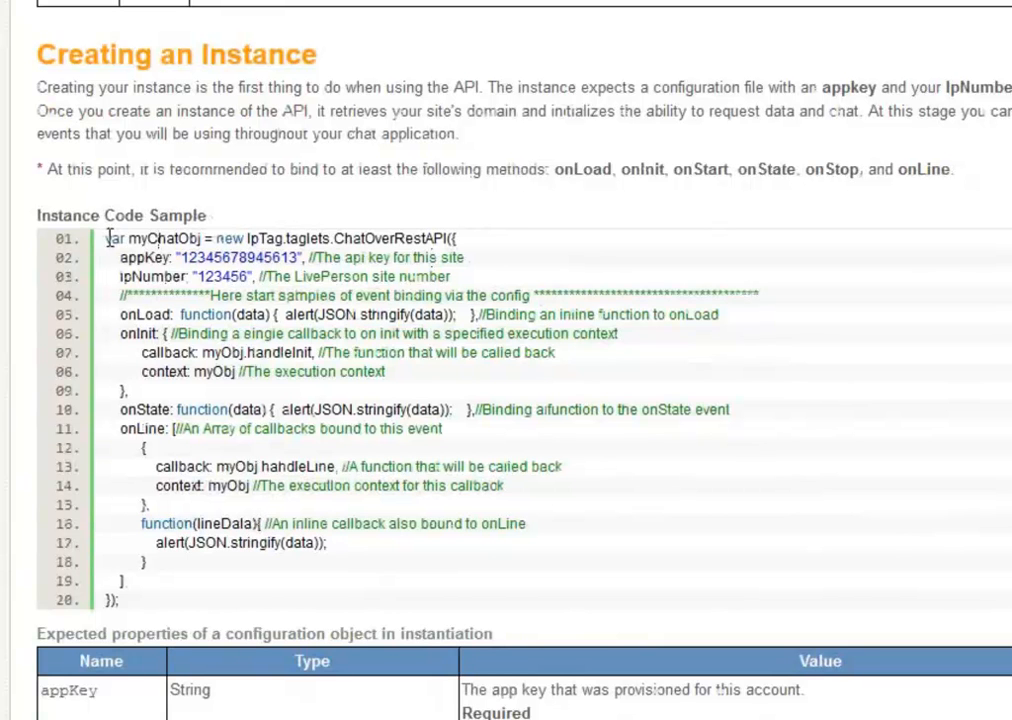
double_click(145, 238)
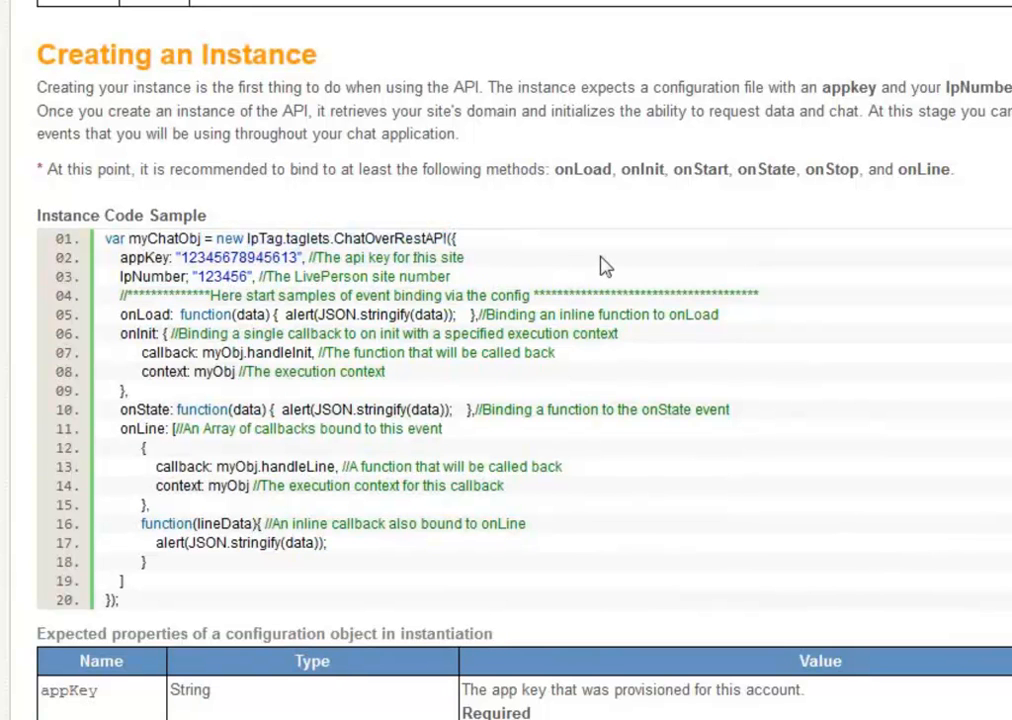
double_click(134, 257)
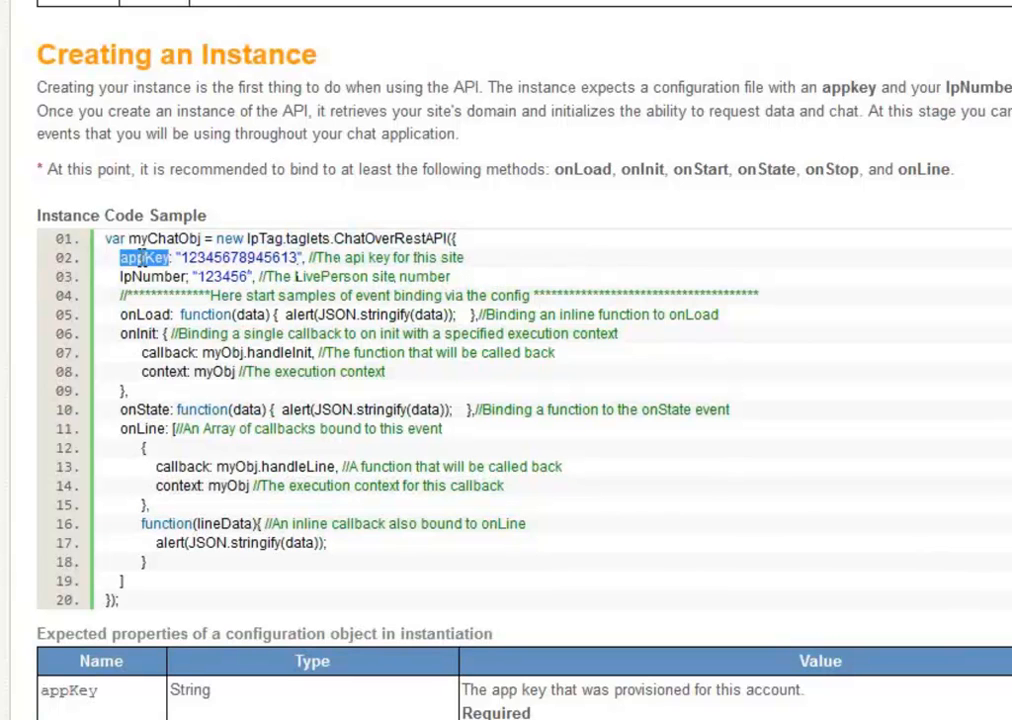
double_click(152, 276)
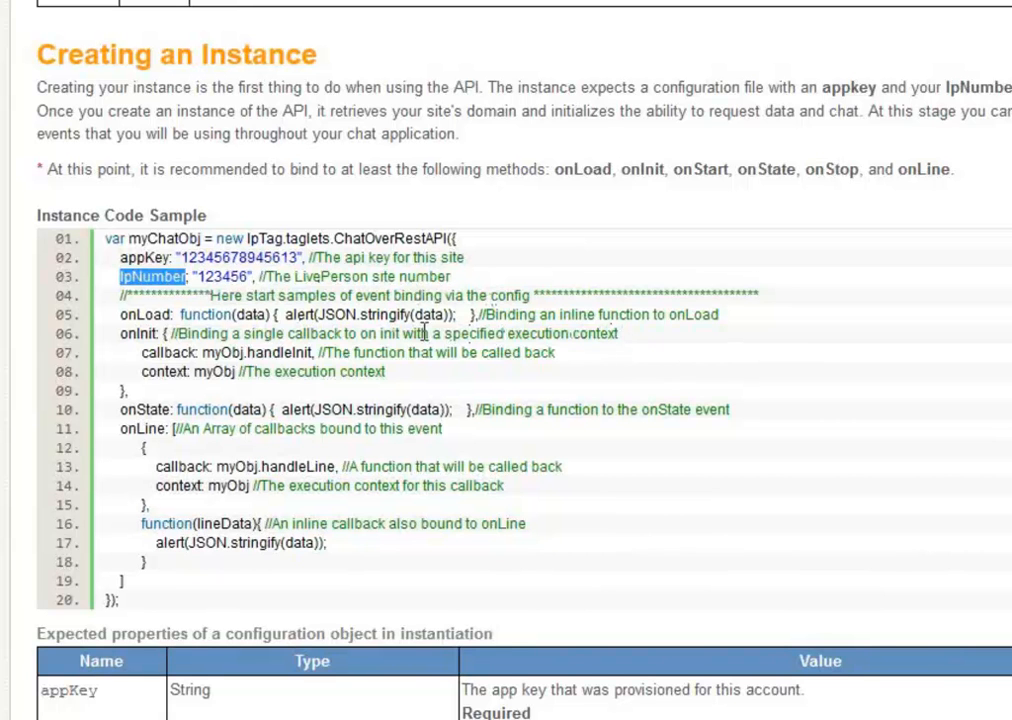
mouse_move(280, 587)
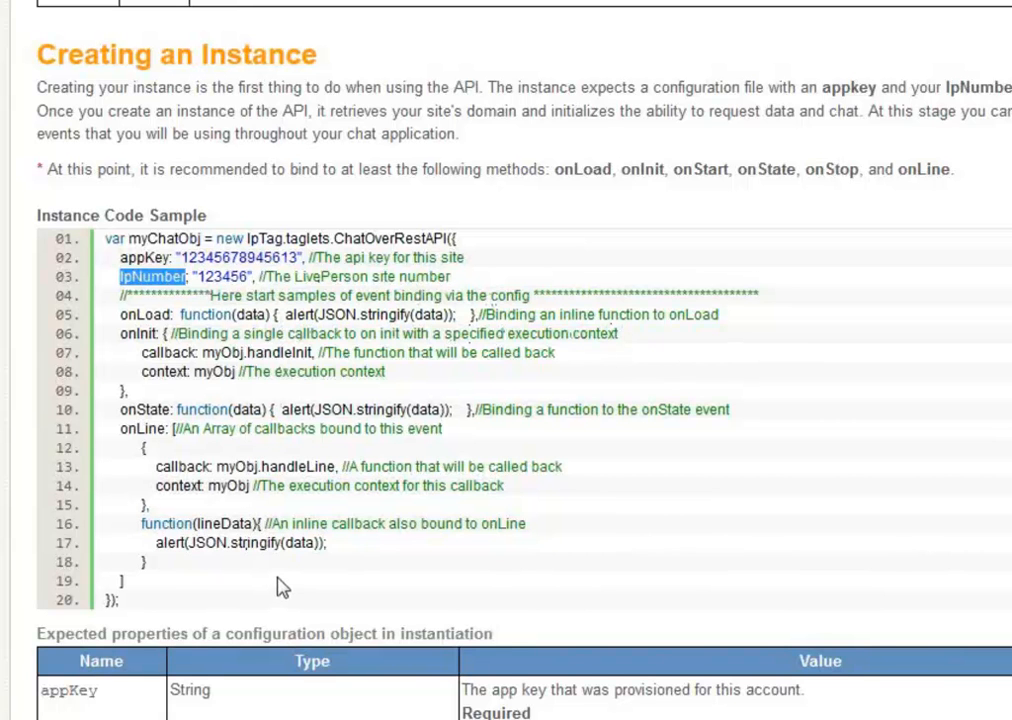
mouse_move(325, 418)
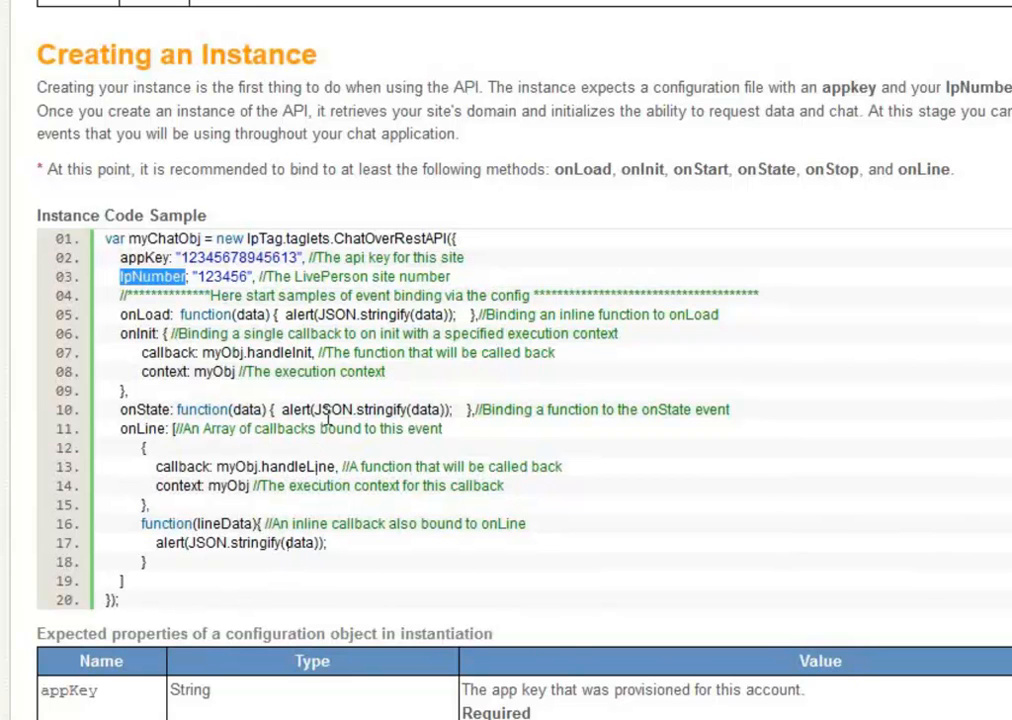
mouse_move(460, 438)
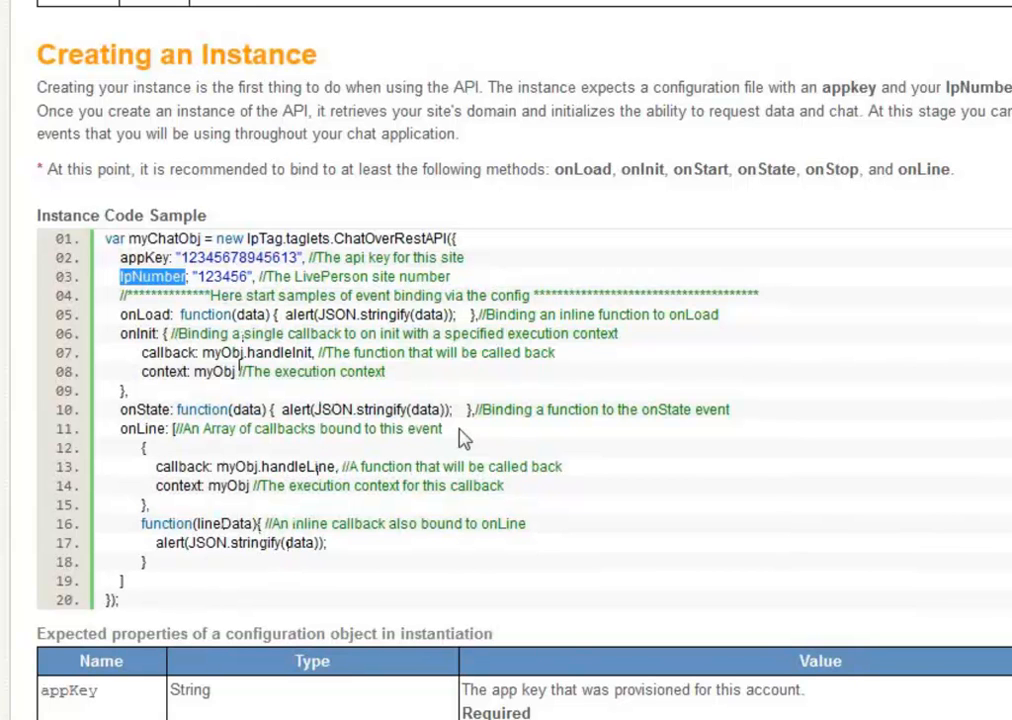
mouse_move(626, 380)
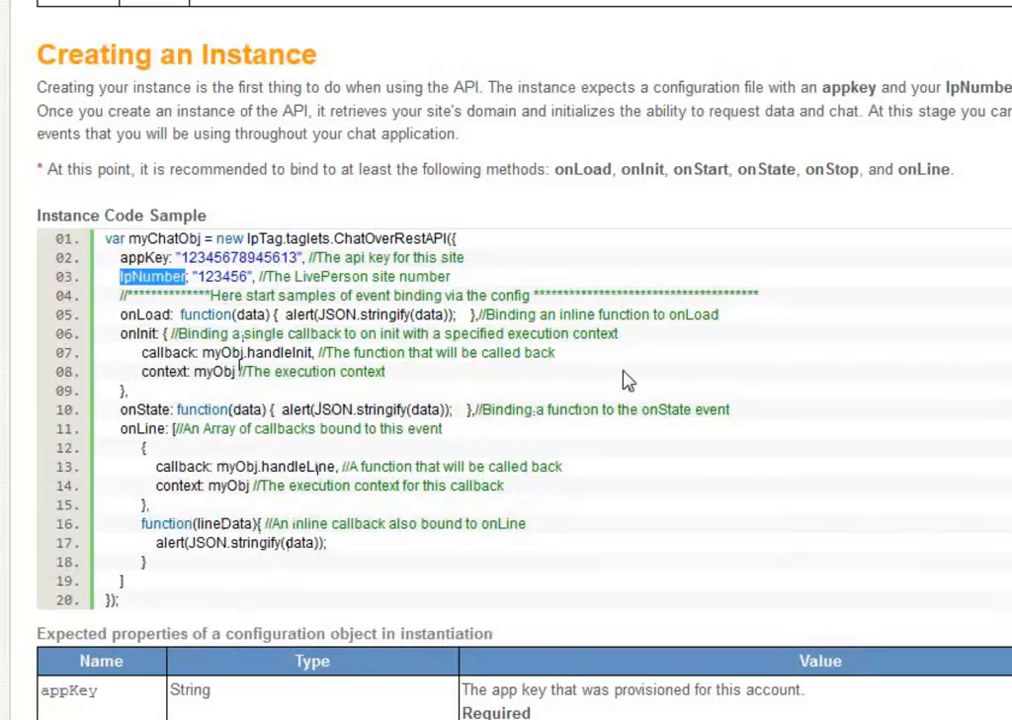
mouse_move(562, 355)
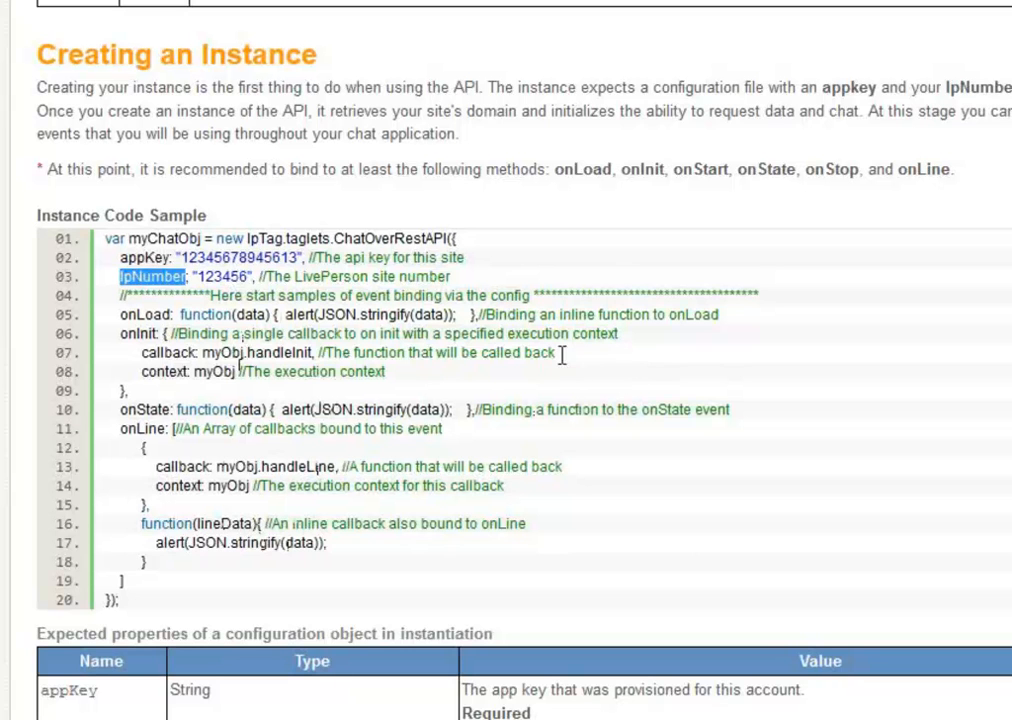
mouse_move(380, 372)
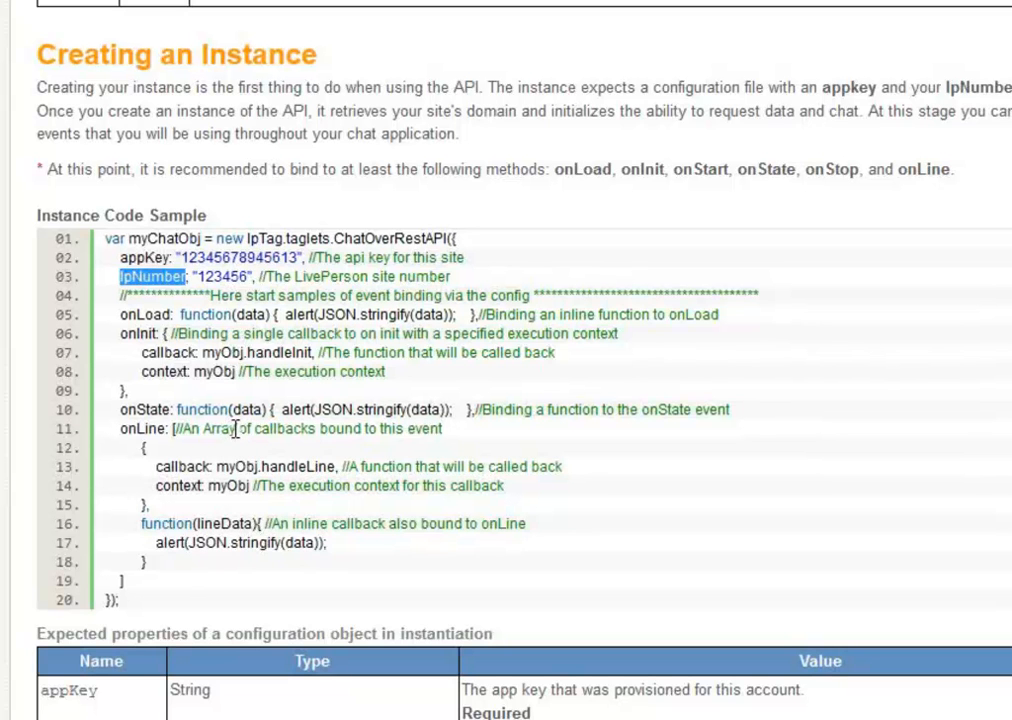
mouse_move(235, 428)
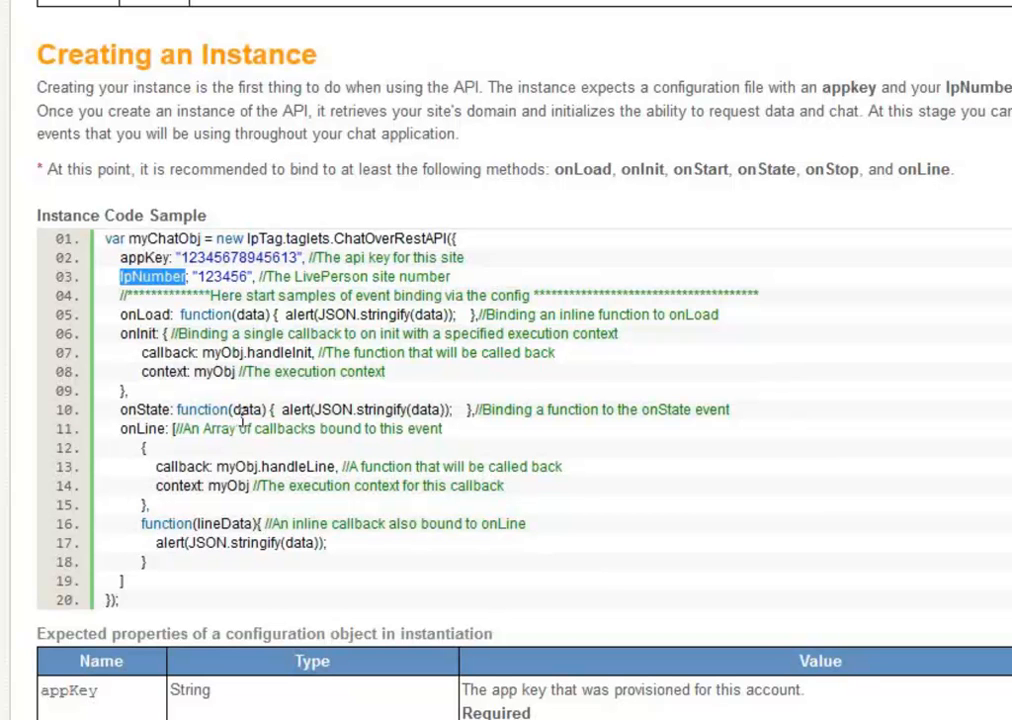
mouse_move(240, 410)
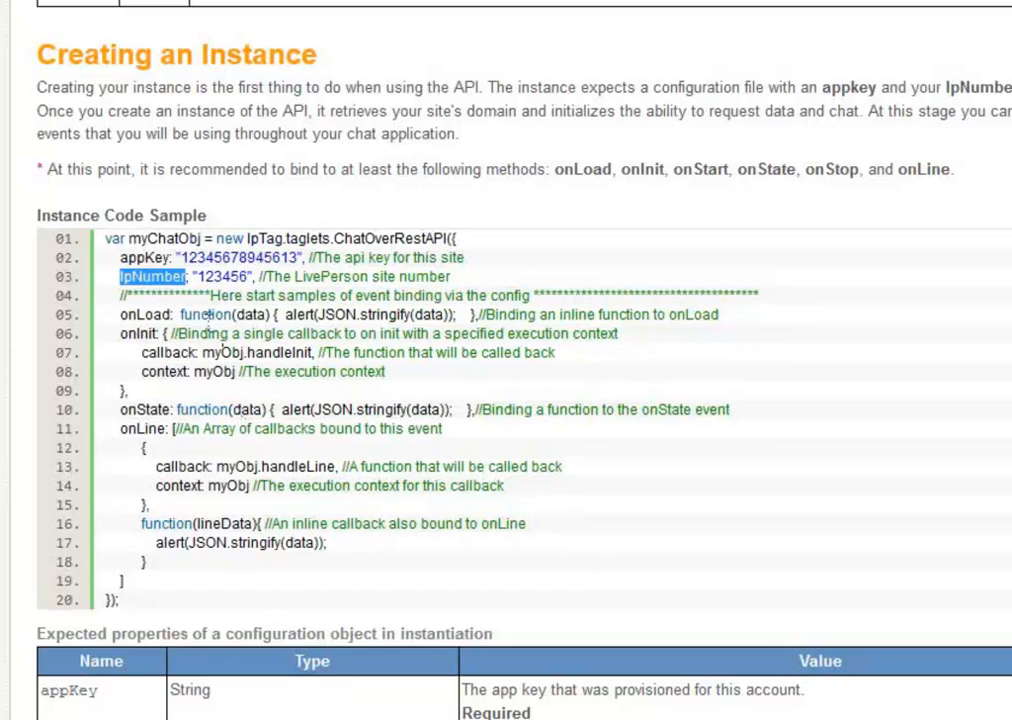
Scroll past the instance code sample and highlight the domain configuration property
scroll("down", 3)
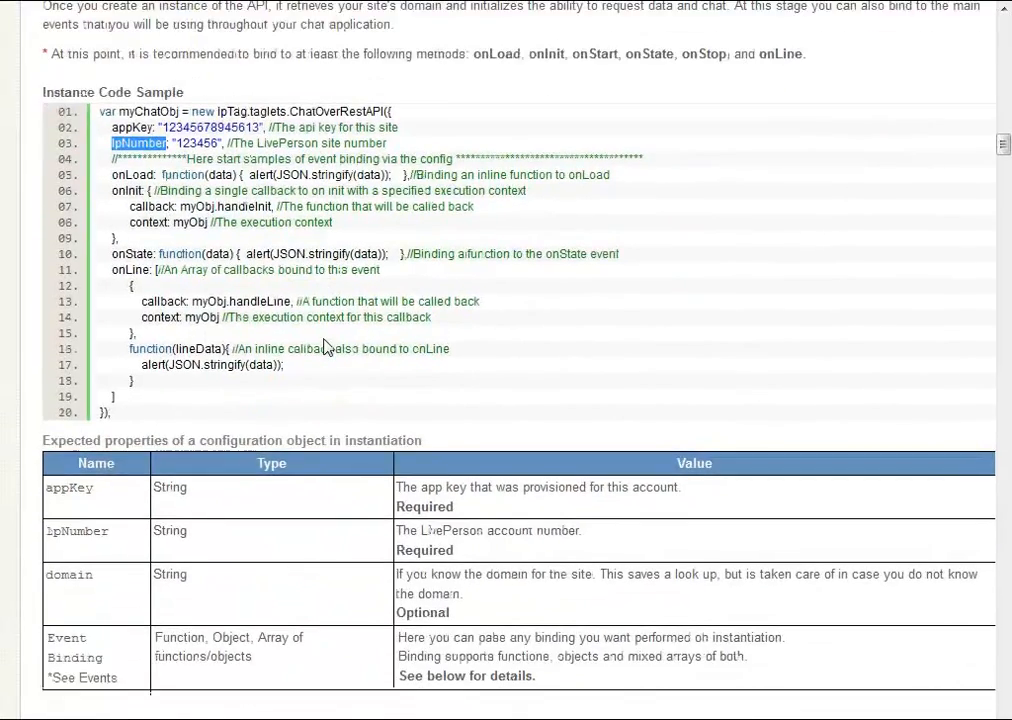
scroll("down", 3)
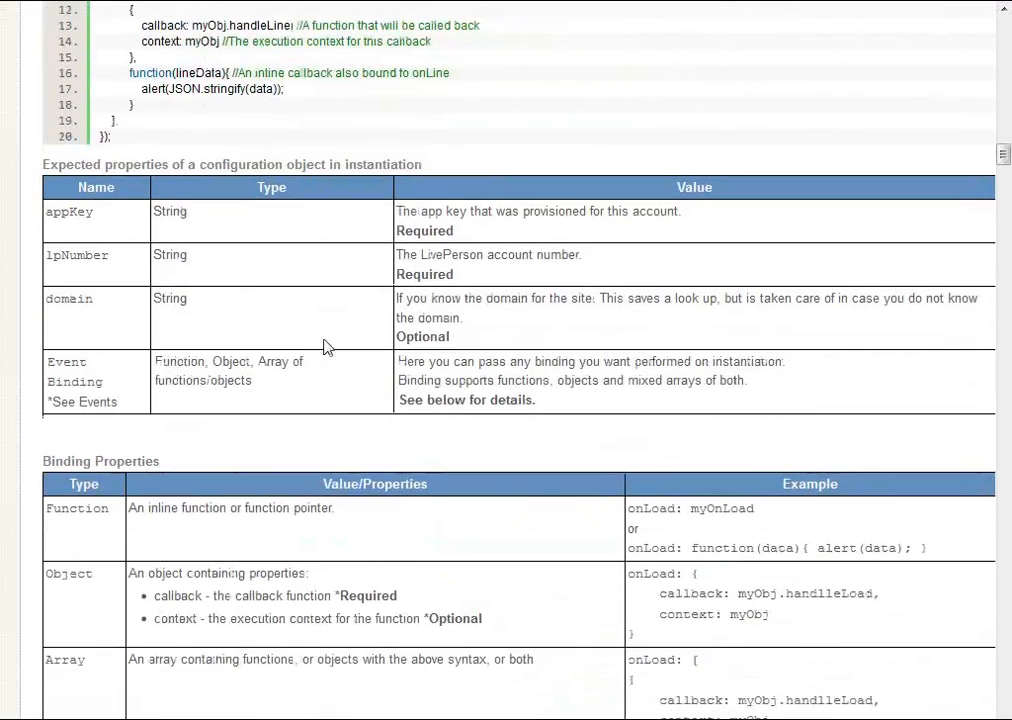
scroll("down", 3)
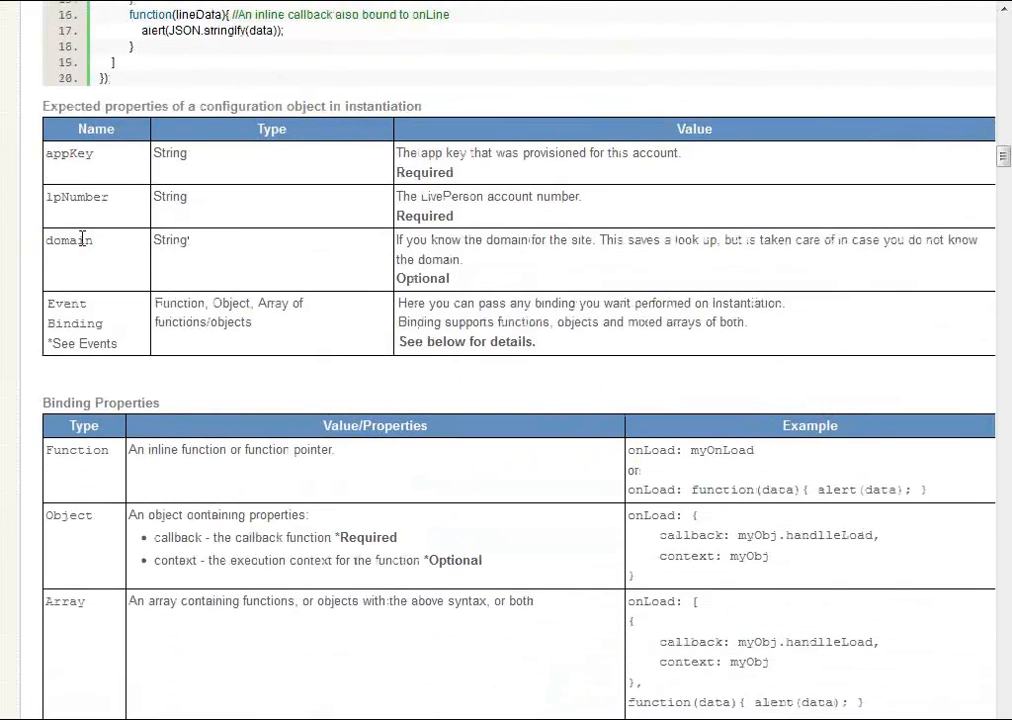
double_click(68, 240)
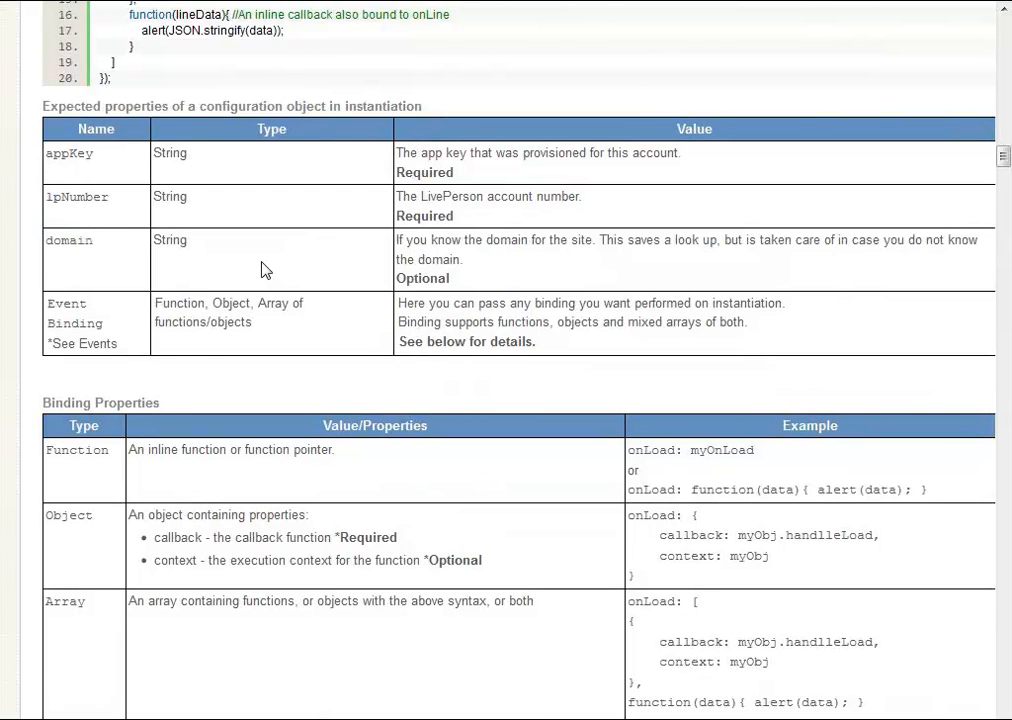
Scroll to the Binding Properties table and highlight the context binding property
scroll("down", 3)
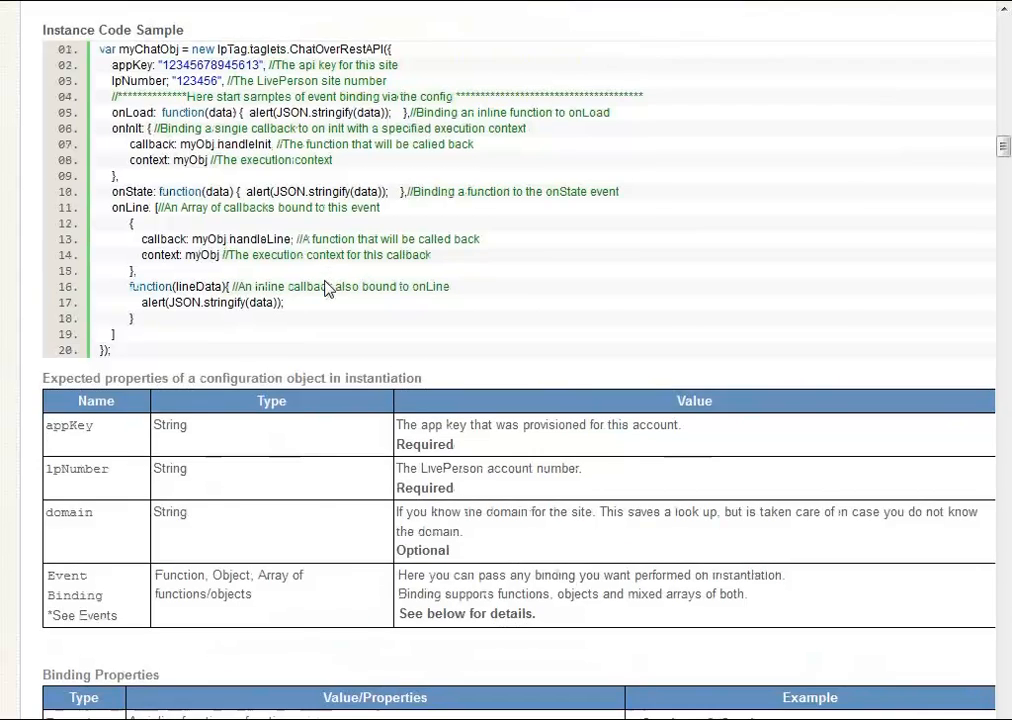
scroll("down", 3)
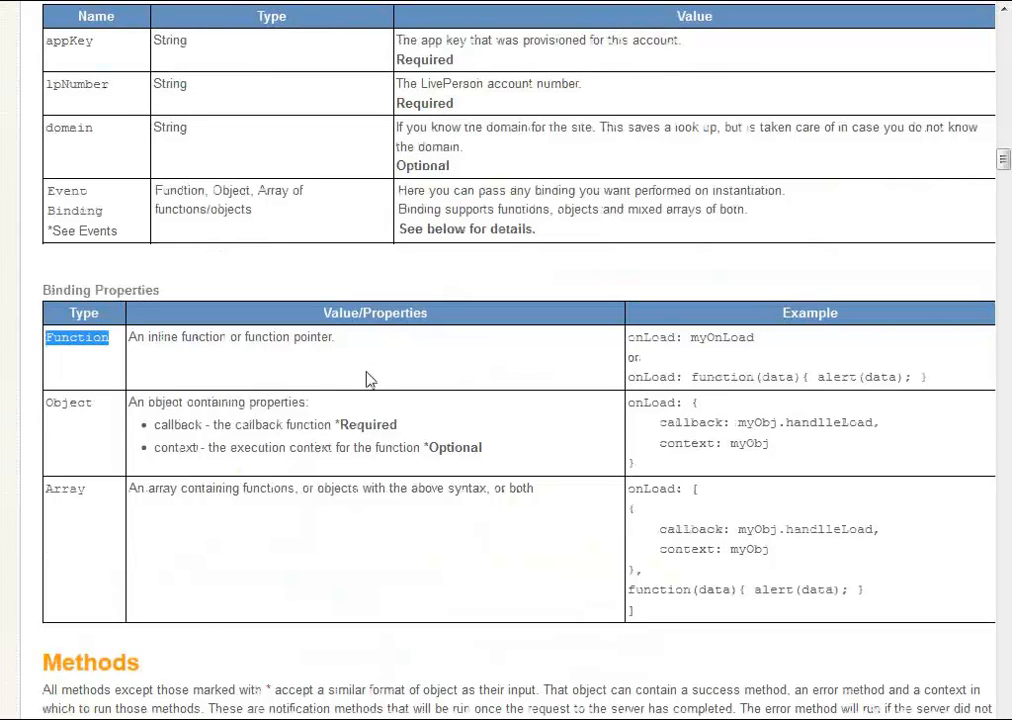
double_click(177, 424)
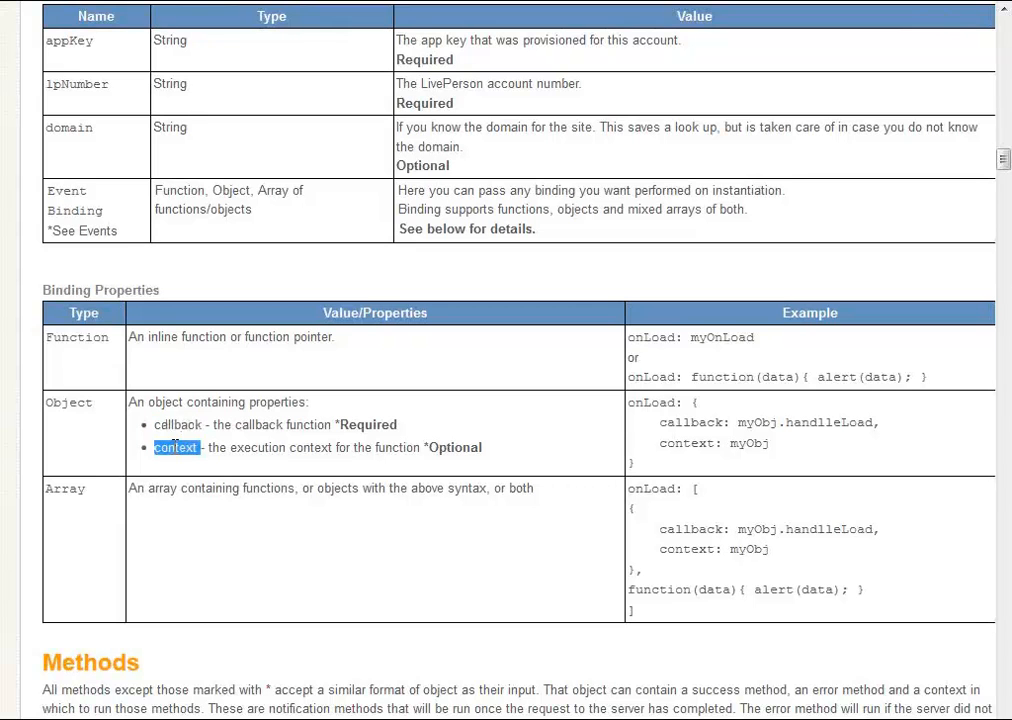
mouse_move(72, 496)
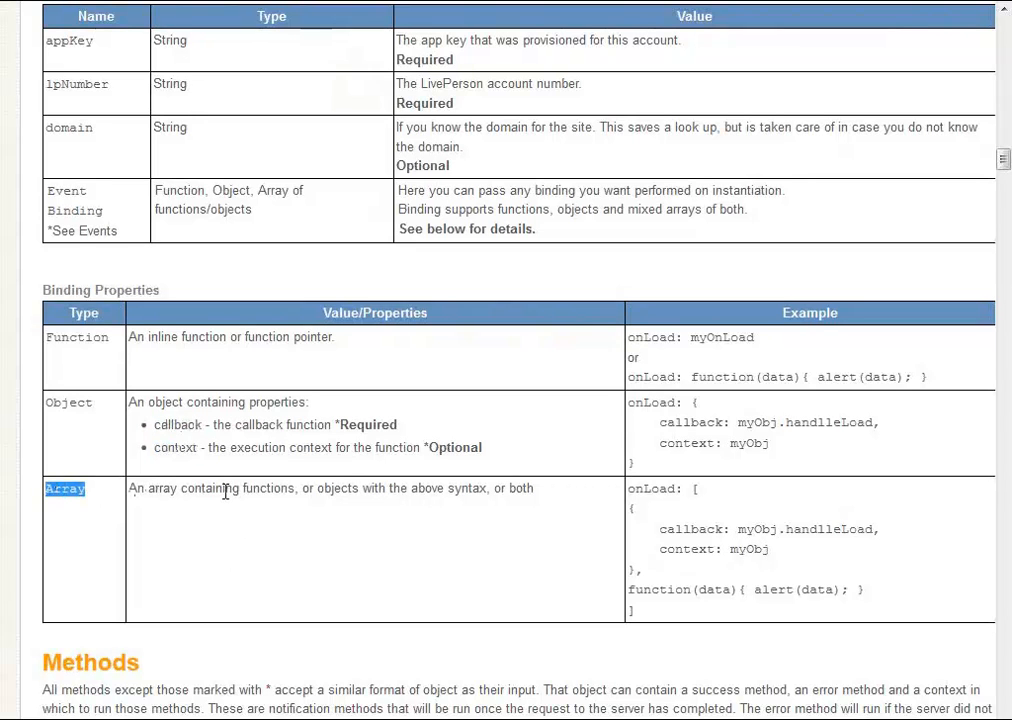
scroll("down", 3)
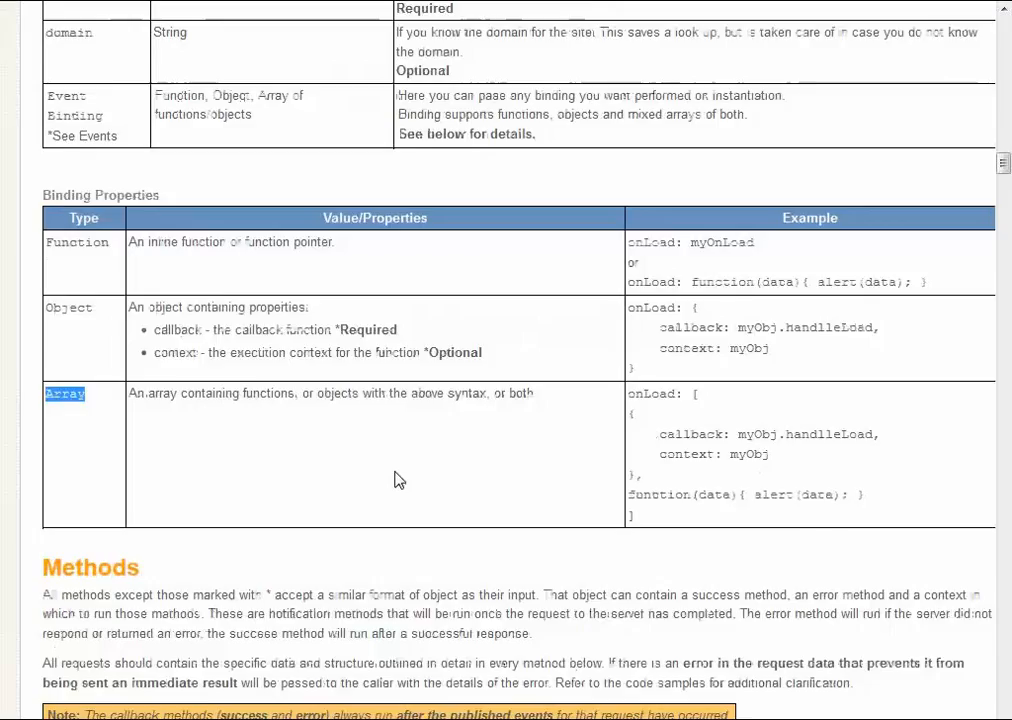
Scroll down to the Methods introduction and Generic Object Properties table
scroll("down", 3)
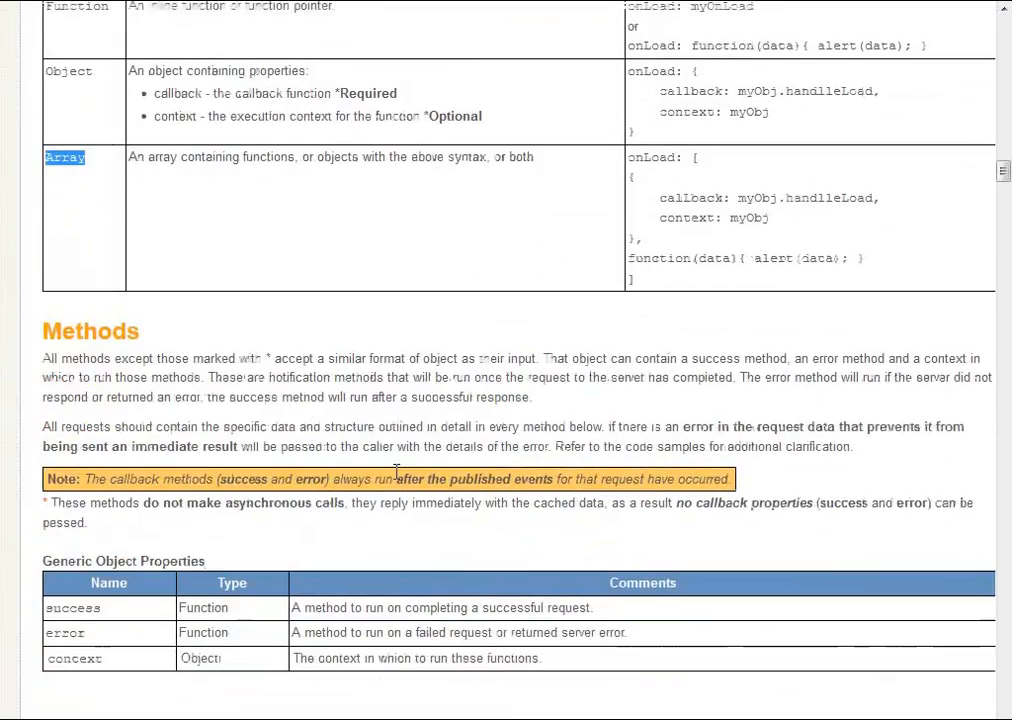
scroll("down", 3)
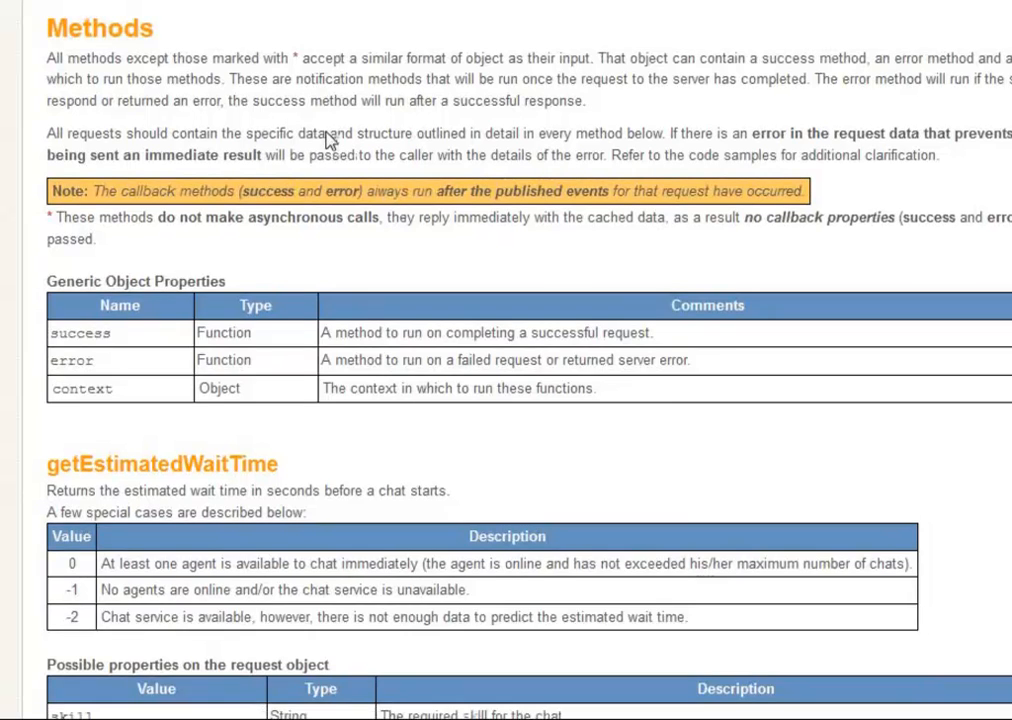
Scroll through getEstimatedWaitTime and getAvailableSlots until the getAvailability section appears
scroll("down", 3)
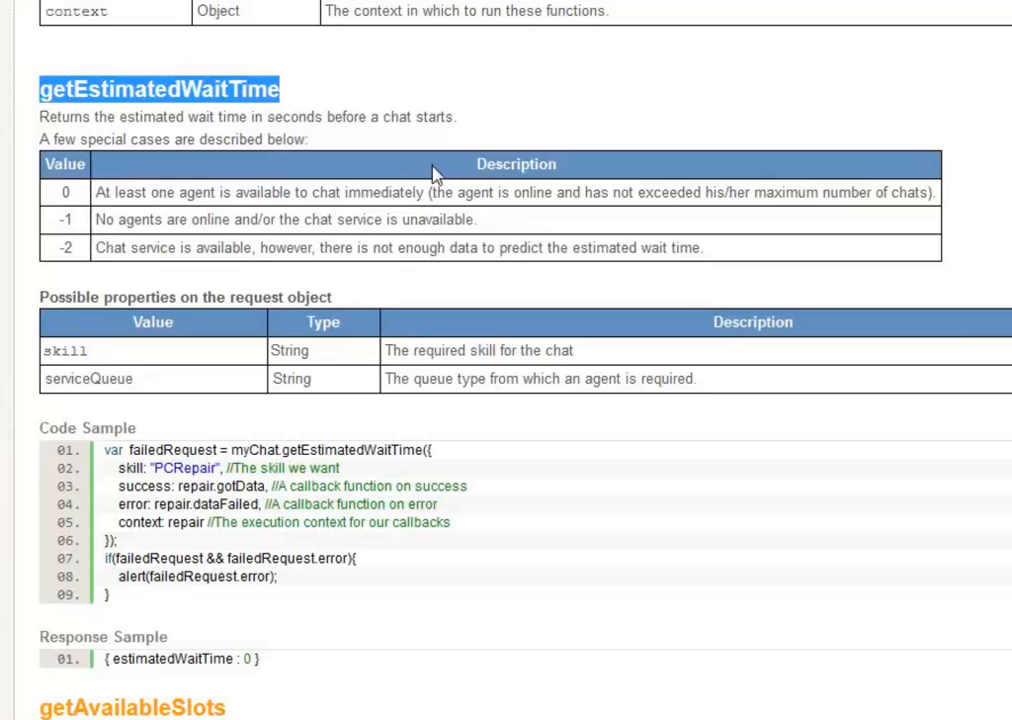
mouse_move(437, 267)
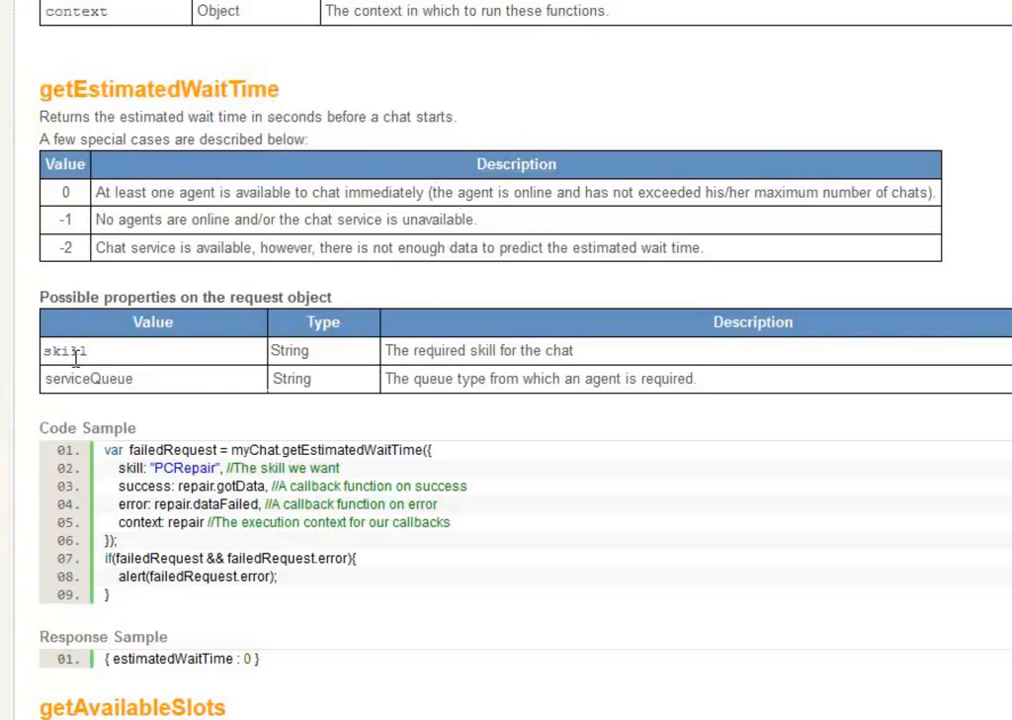
mouse_move(540, 553)
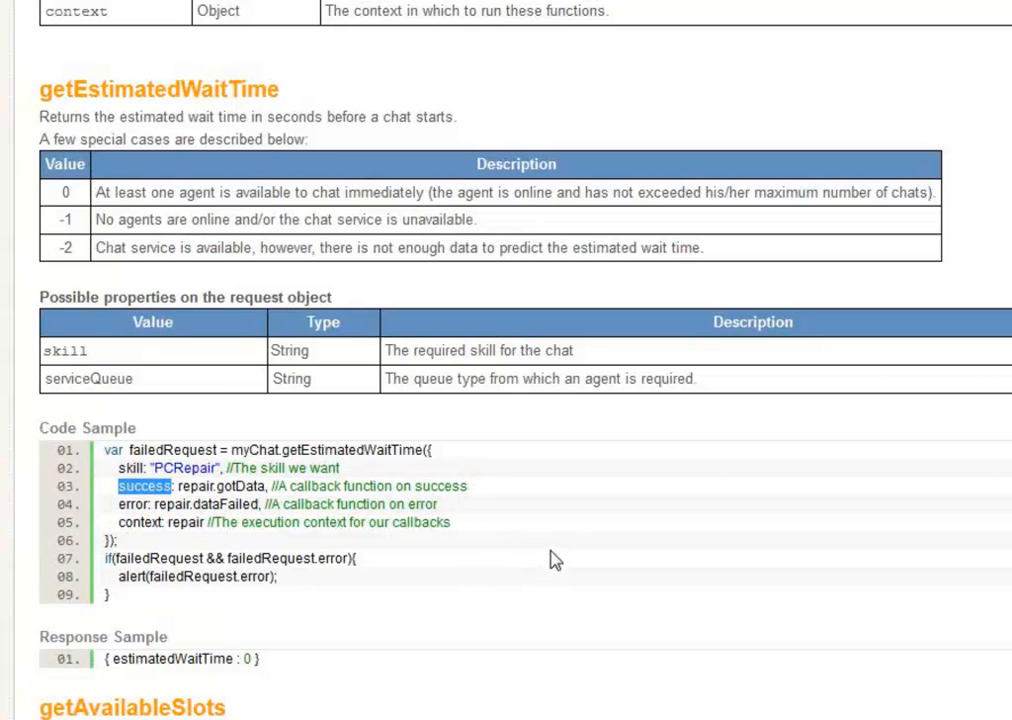
mouse_move(559, 553)
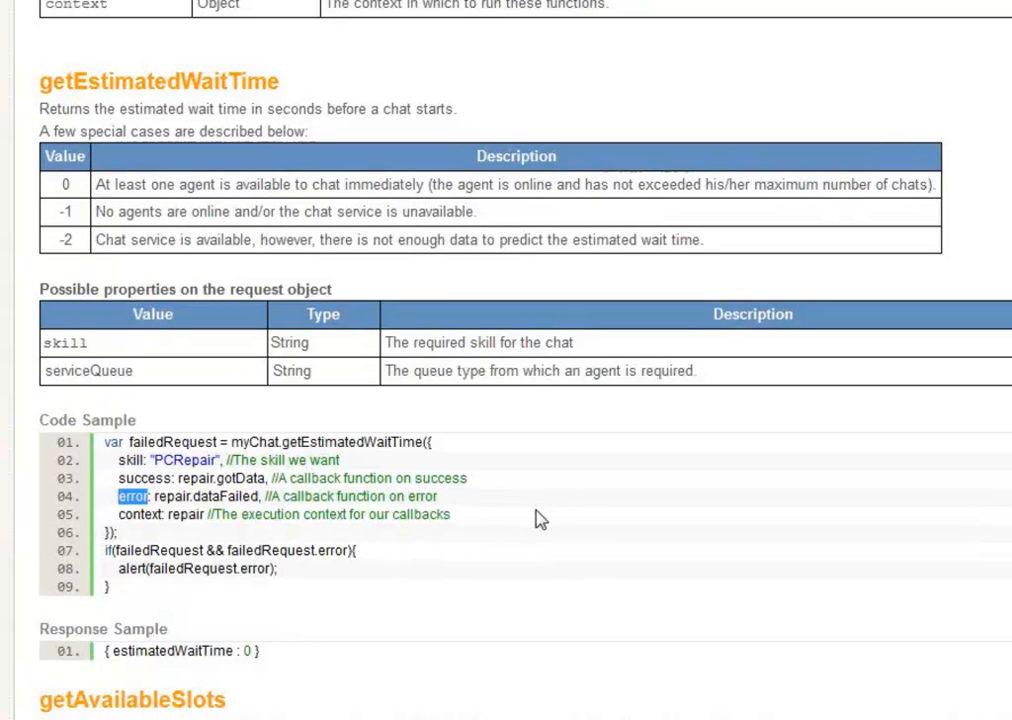
scroll("down", 3)
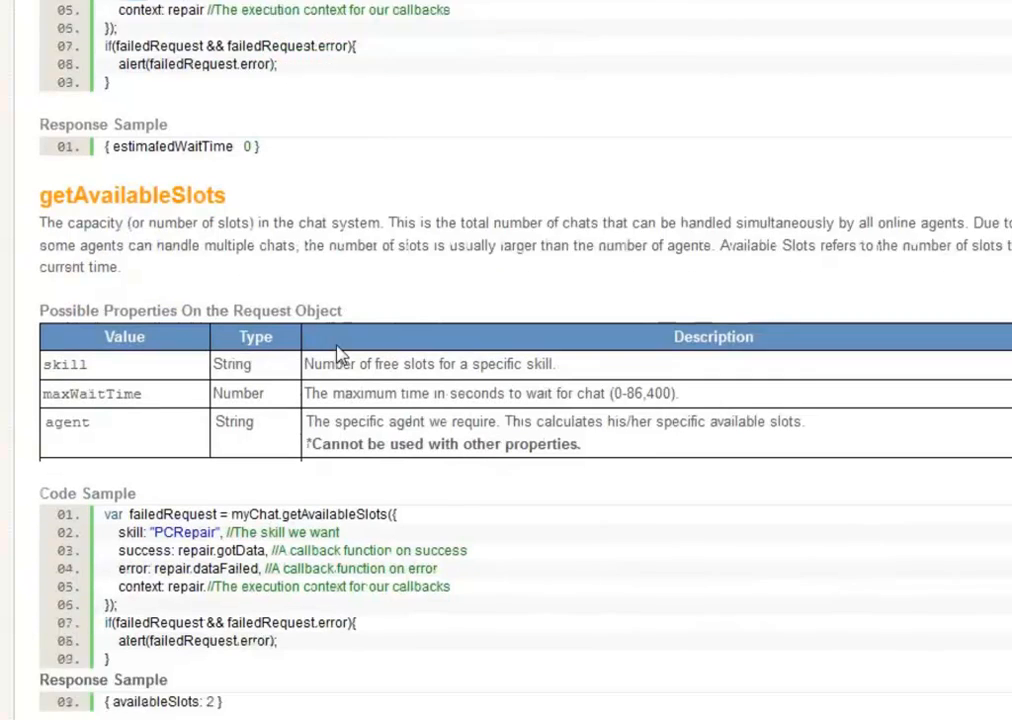
scroll("down", 3)
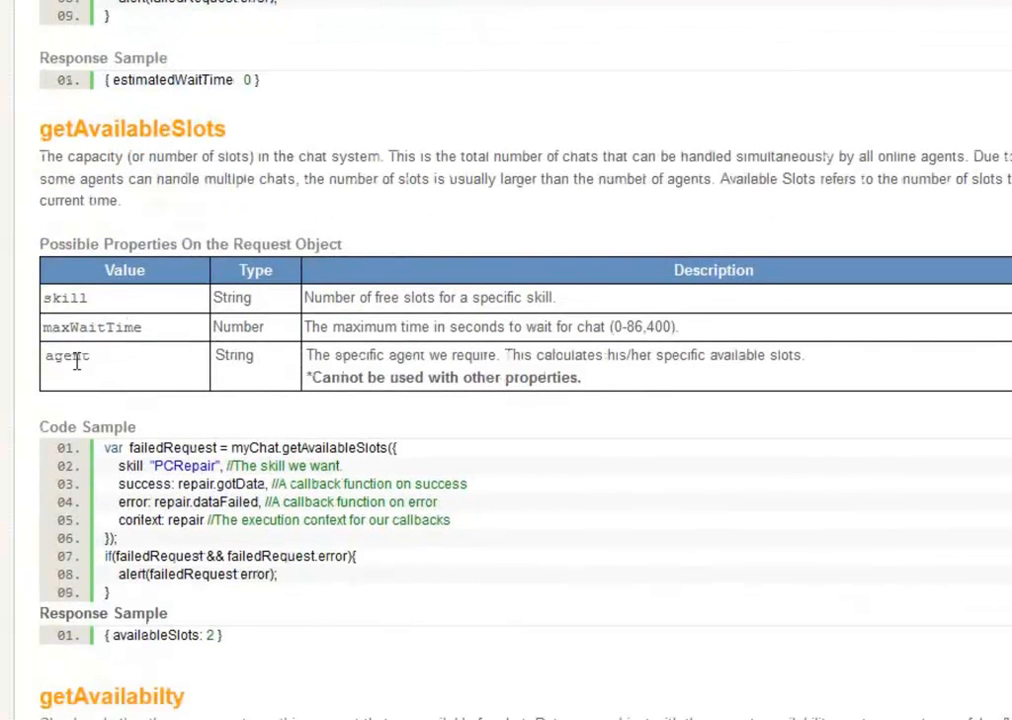
scroll("down", 3)
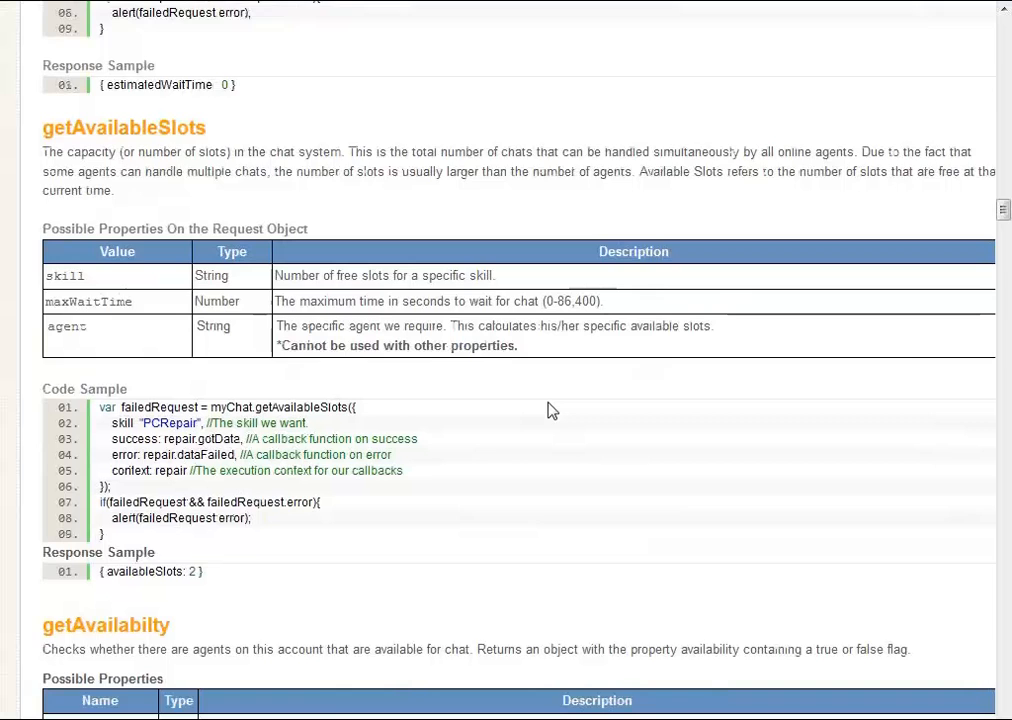
scroll("down", 3)
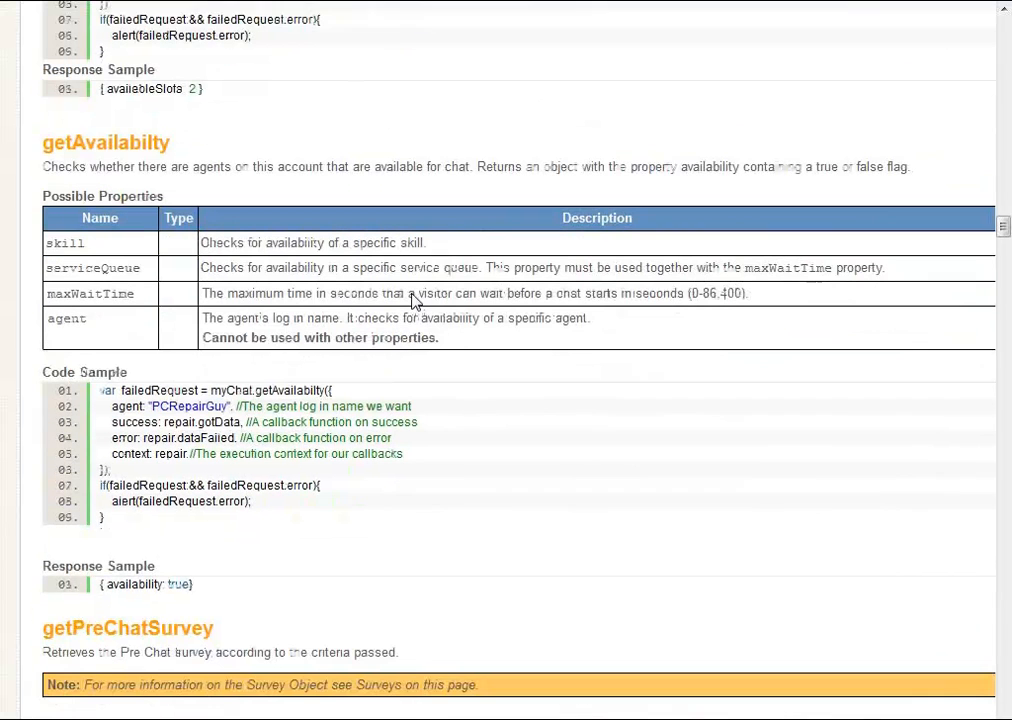
Highlight serviceQueue, then maxWaitTime, in the getAvailability Possible Properties table
scroll("down", 3)
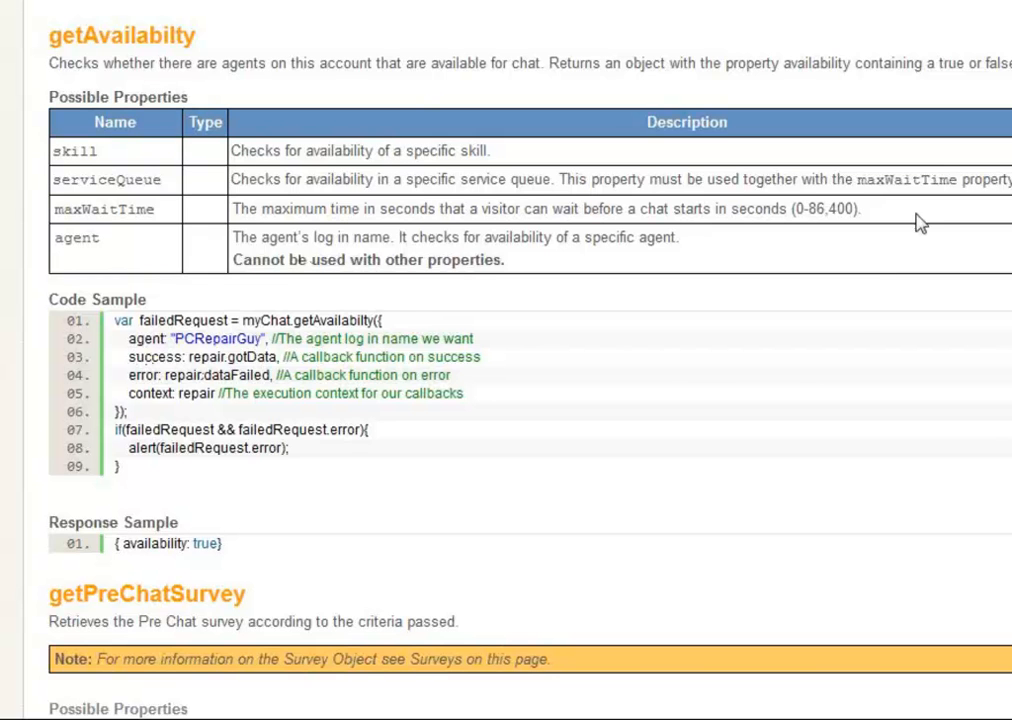
double_click(106, 180)
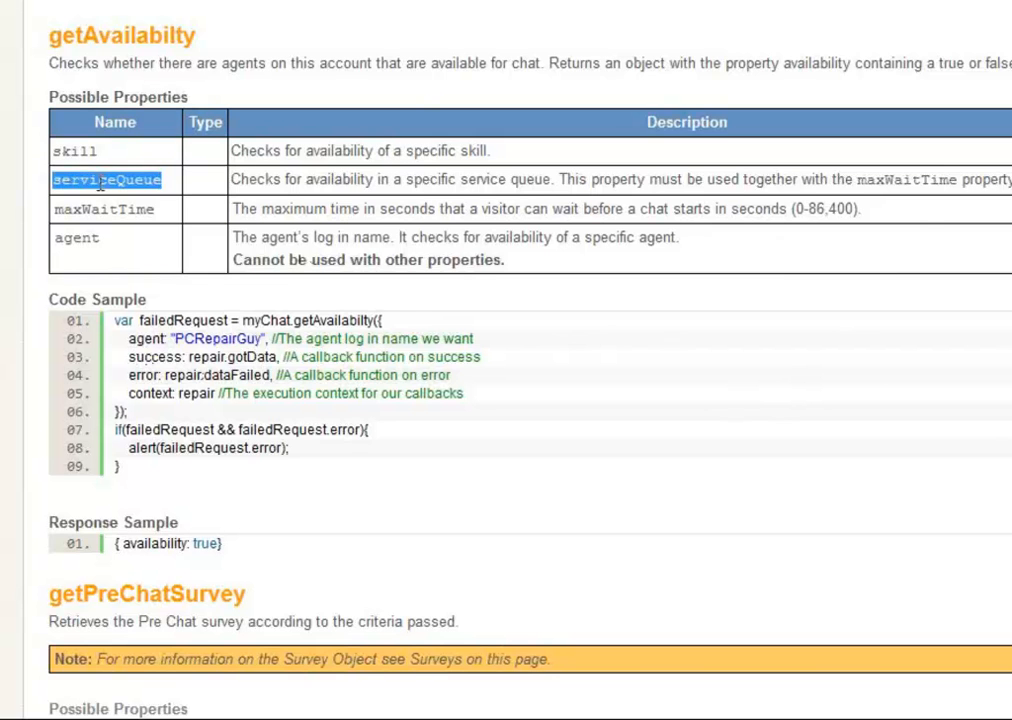
double_click(103, 209)
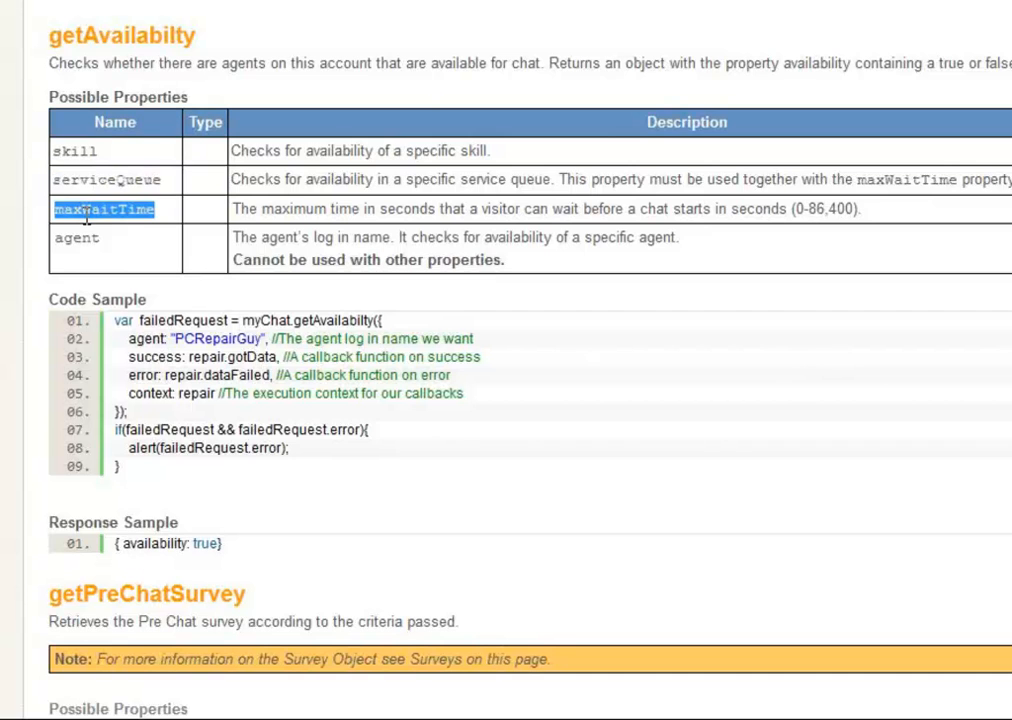
mouse_move(113, 245)
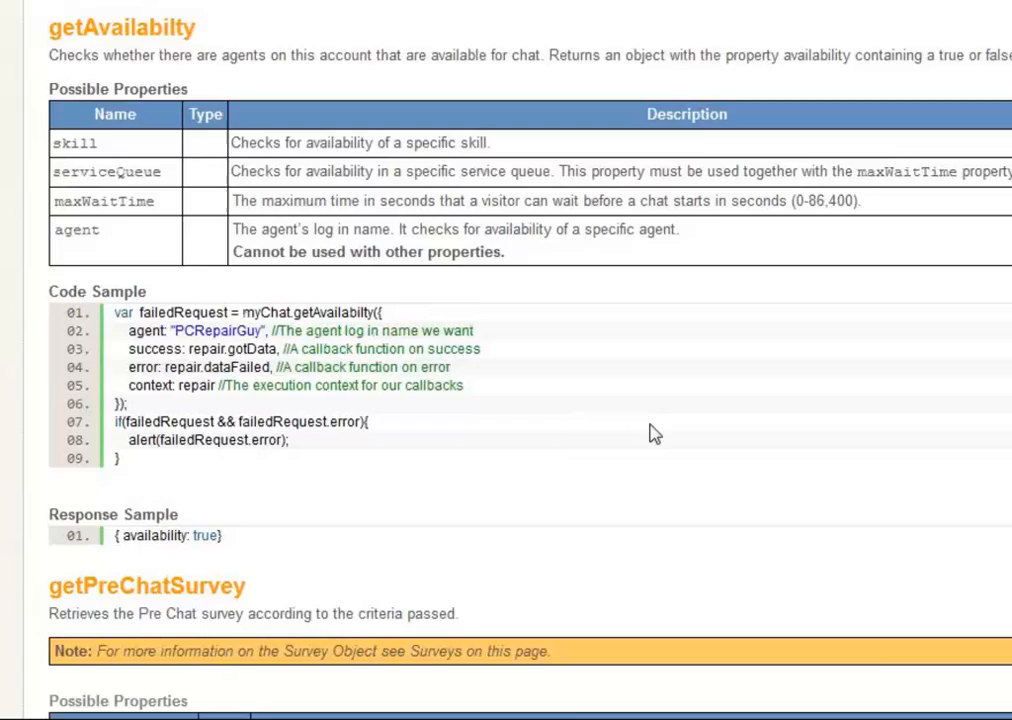
scroll("down", 3)
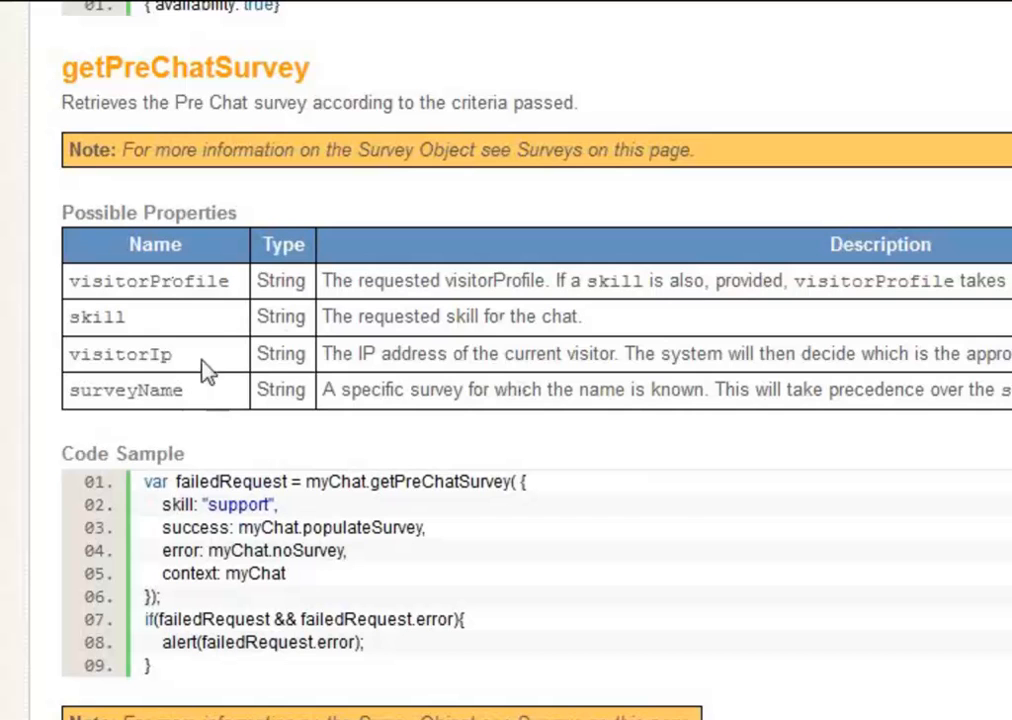
double_click(148, 281)
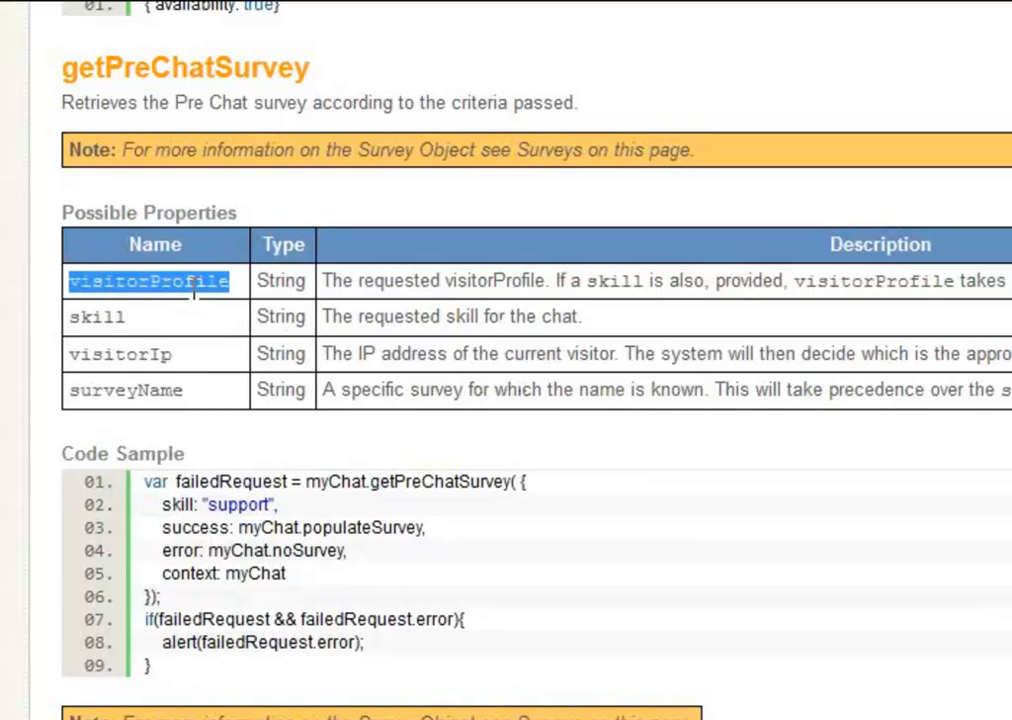
double_click(96, 317)
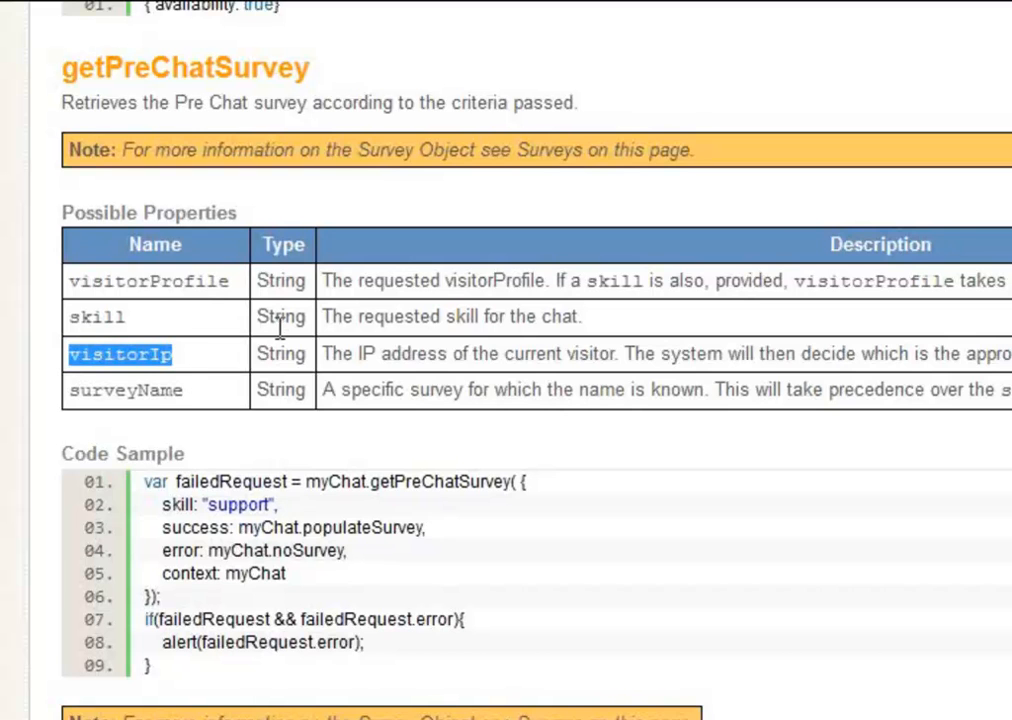
scroll("down", 3)
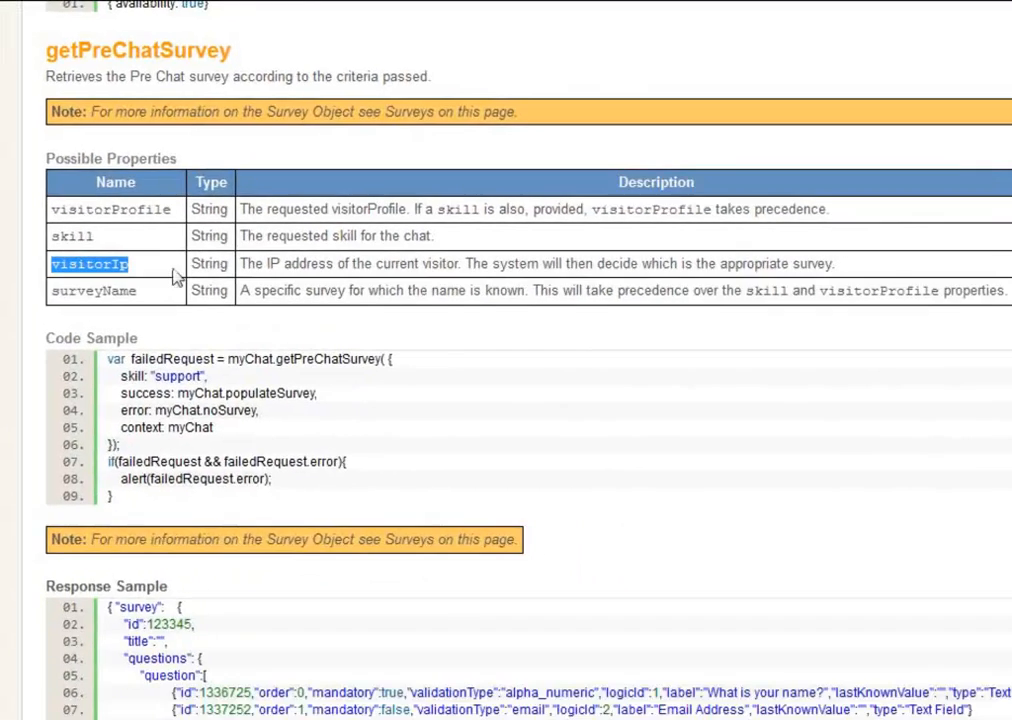
Select text within the getPreChatSurvey Response Sample
scroll("down", 3)
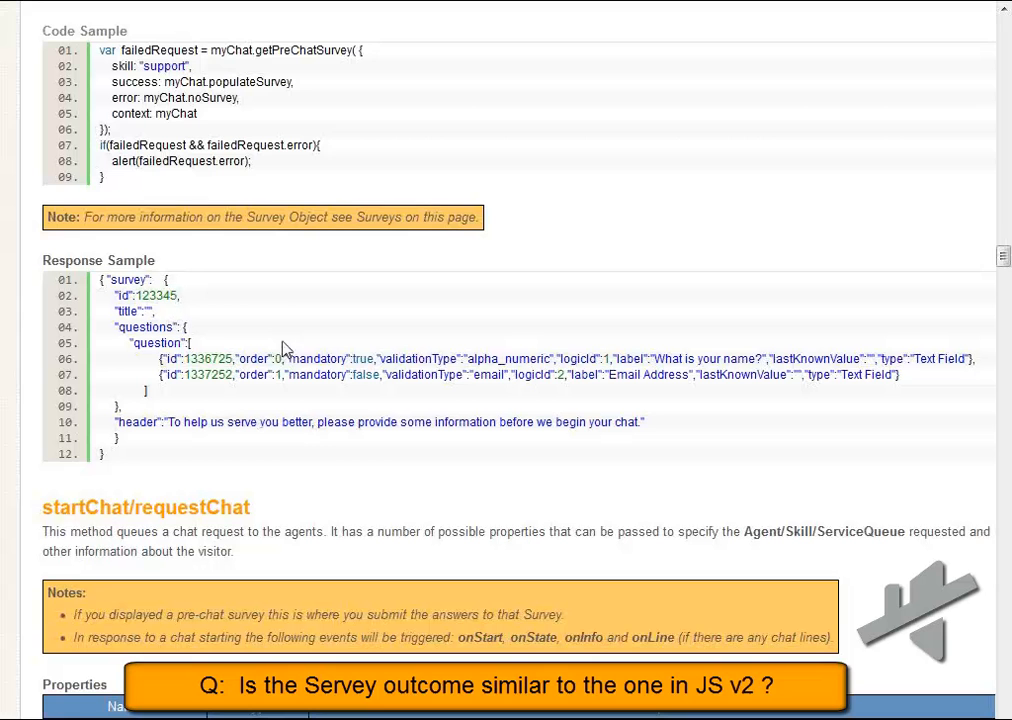
mouse_move(358, 149)
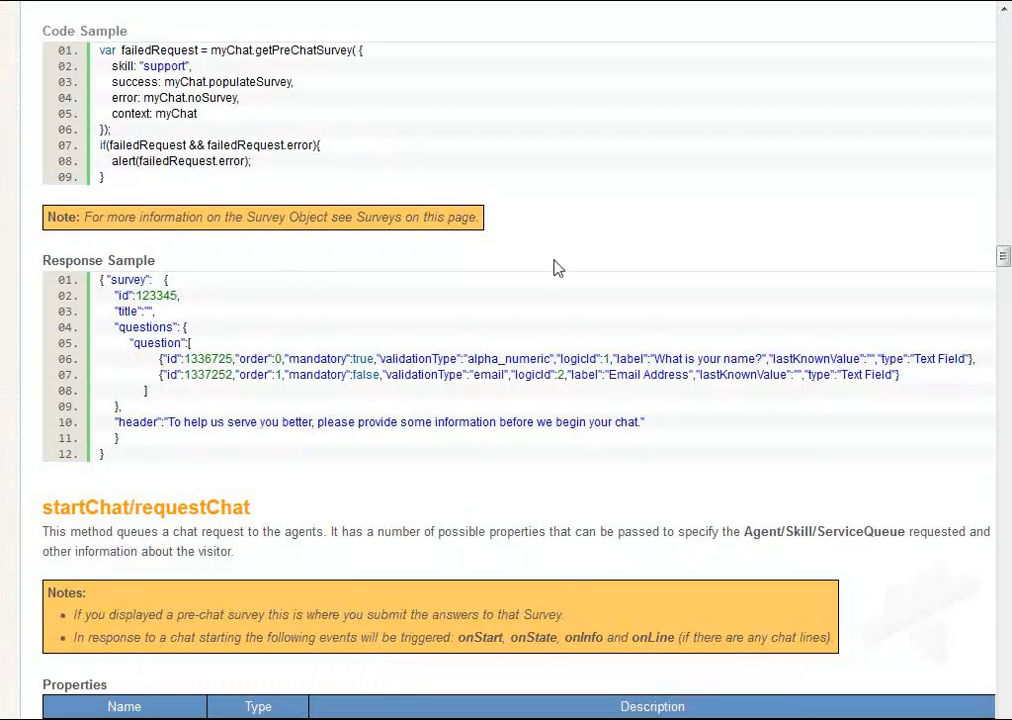
mouse_move(340, 327)
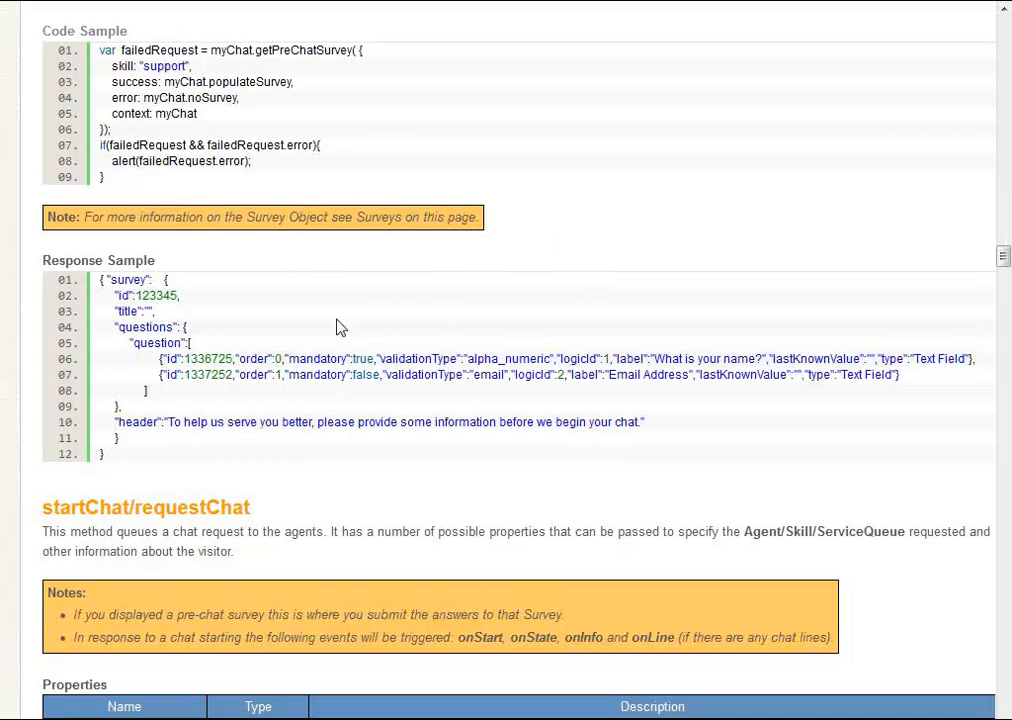
mouse_move(478, 340)
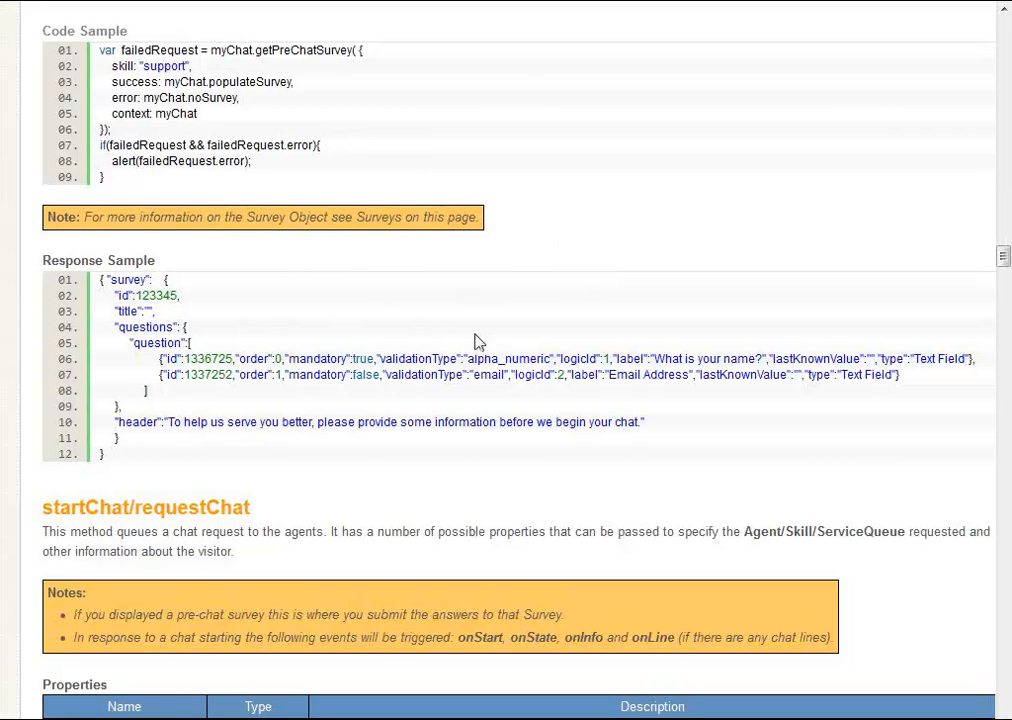
mouse_move(605, 339)
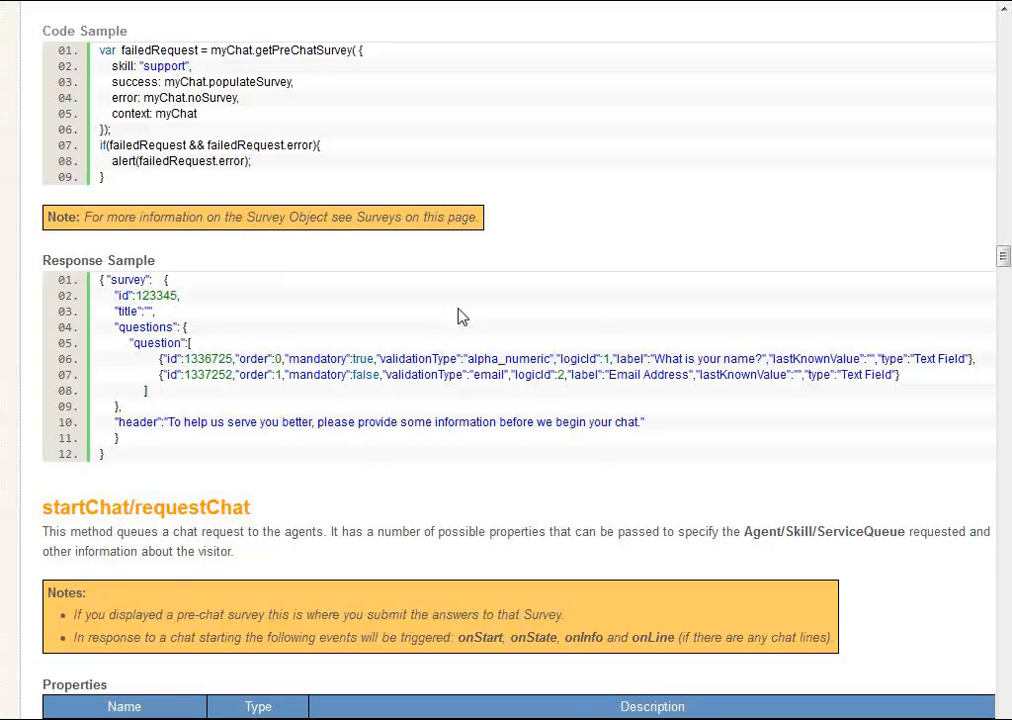
mouse_move(432, 326)
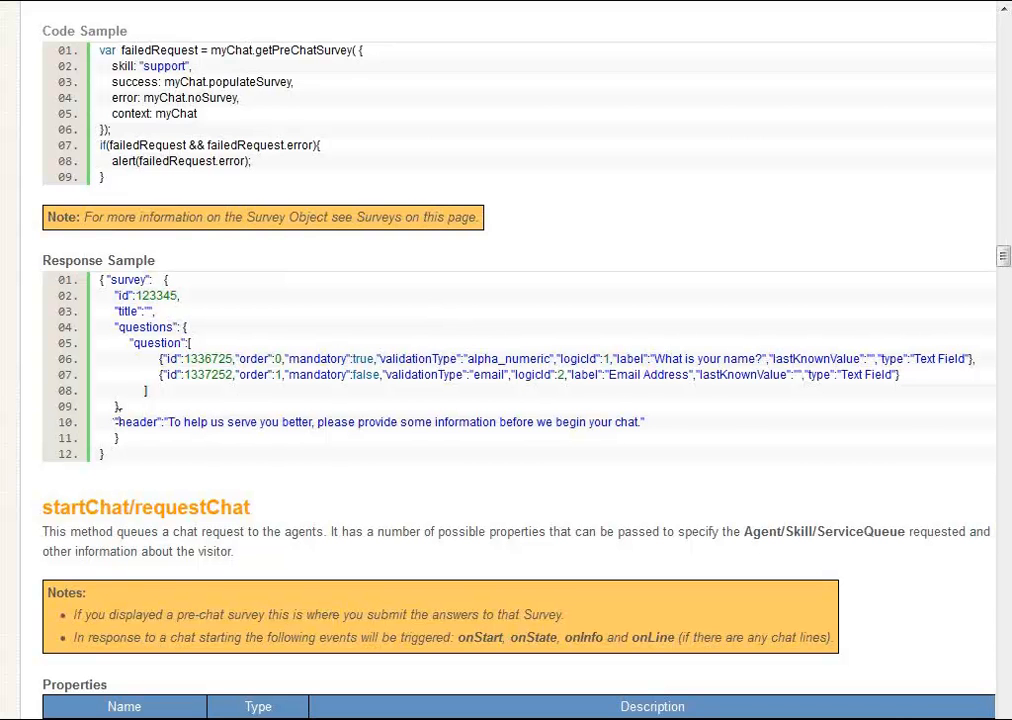
left_click_drag(115, 311, 105, 454)
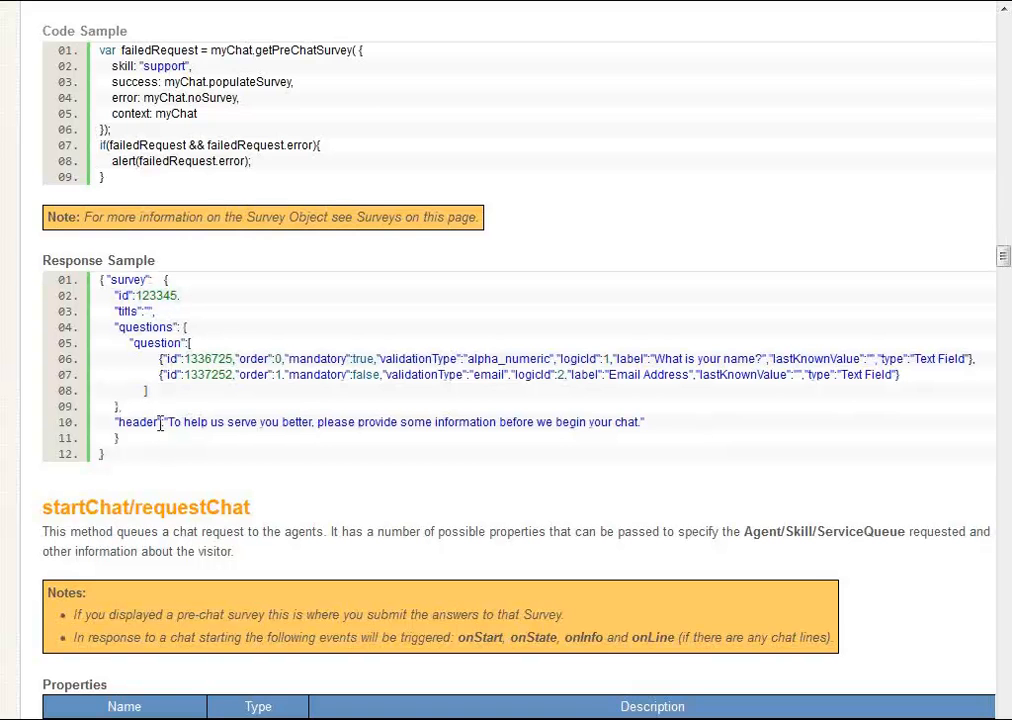
double_click(137, 422)
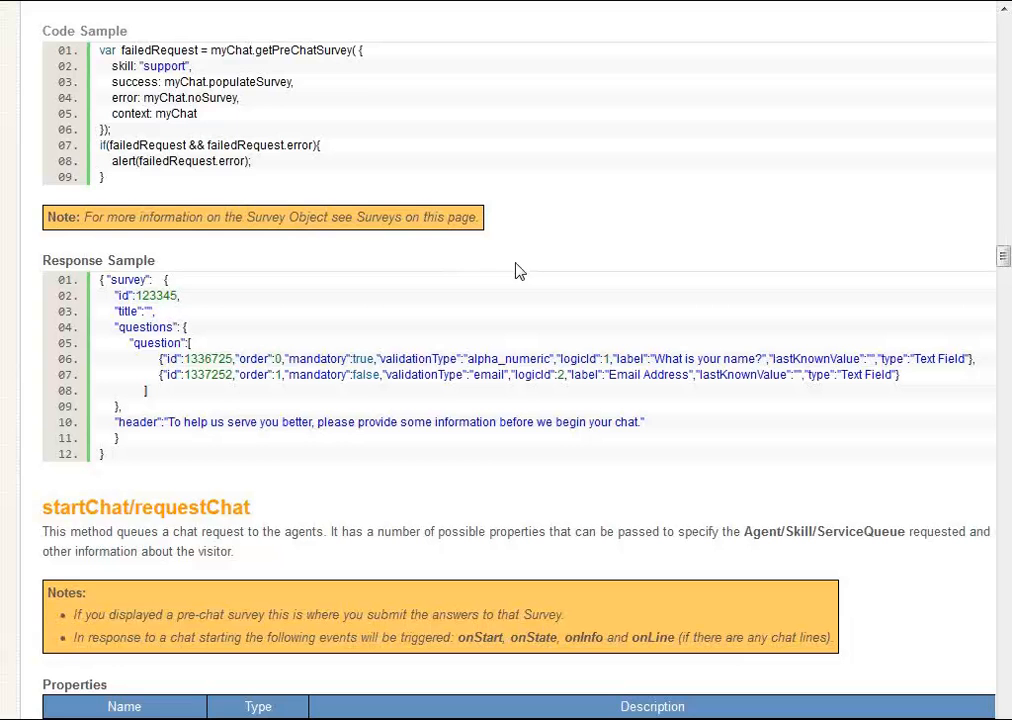
mouse_move(549, 303)
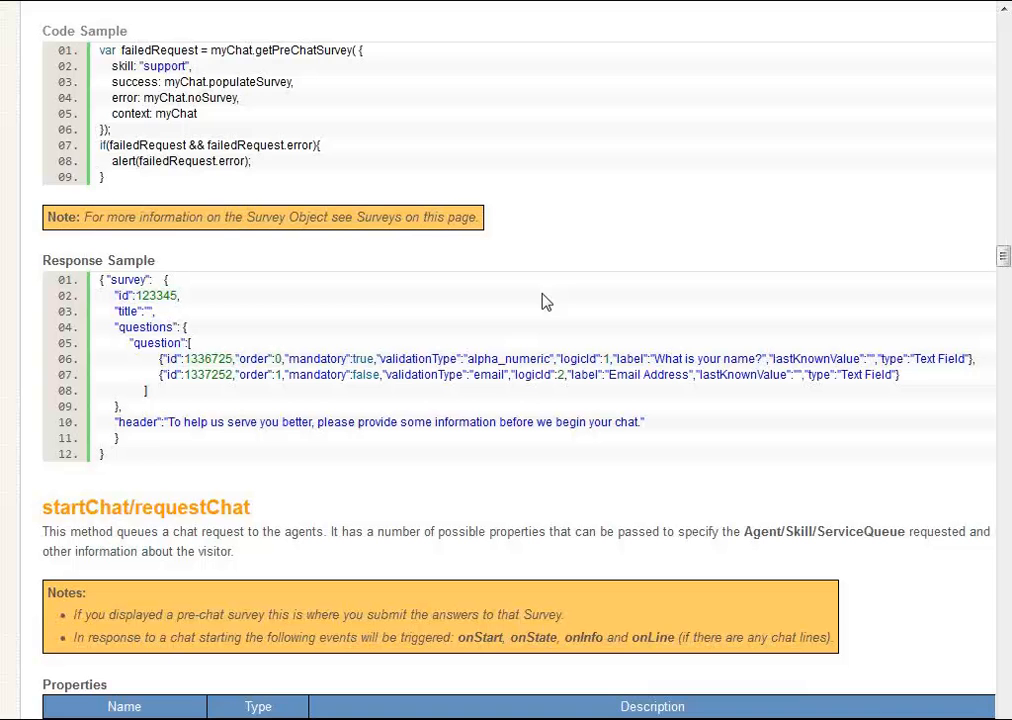
mouse_move(475, 302)
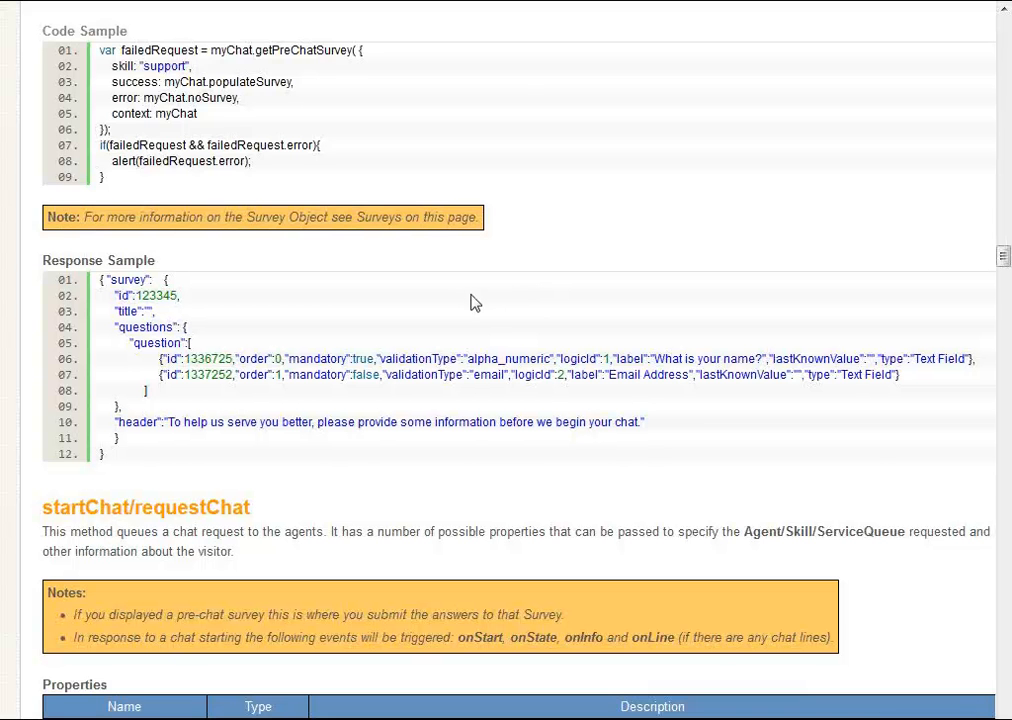
Scroll down to the startChat/requestChat section and its Properties table
scroll("down", 3)
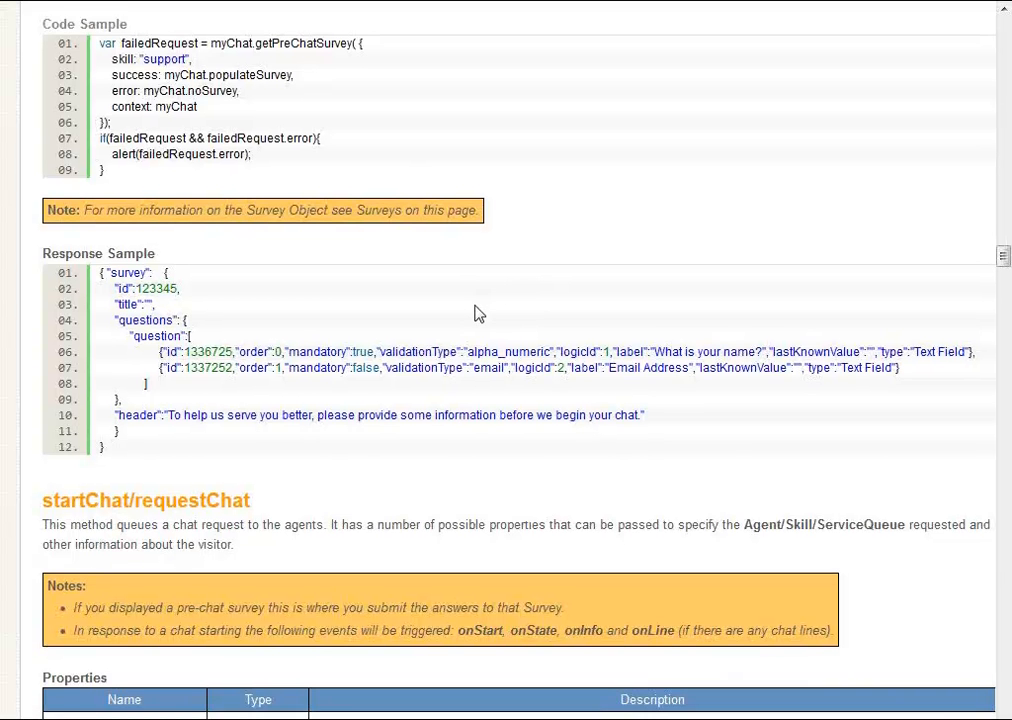
scroll("down", 3)
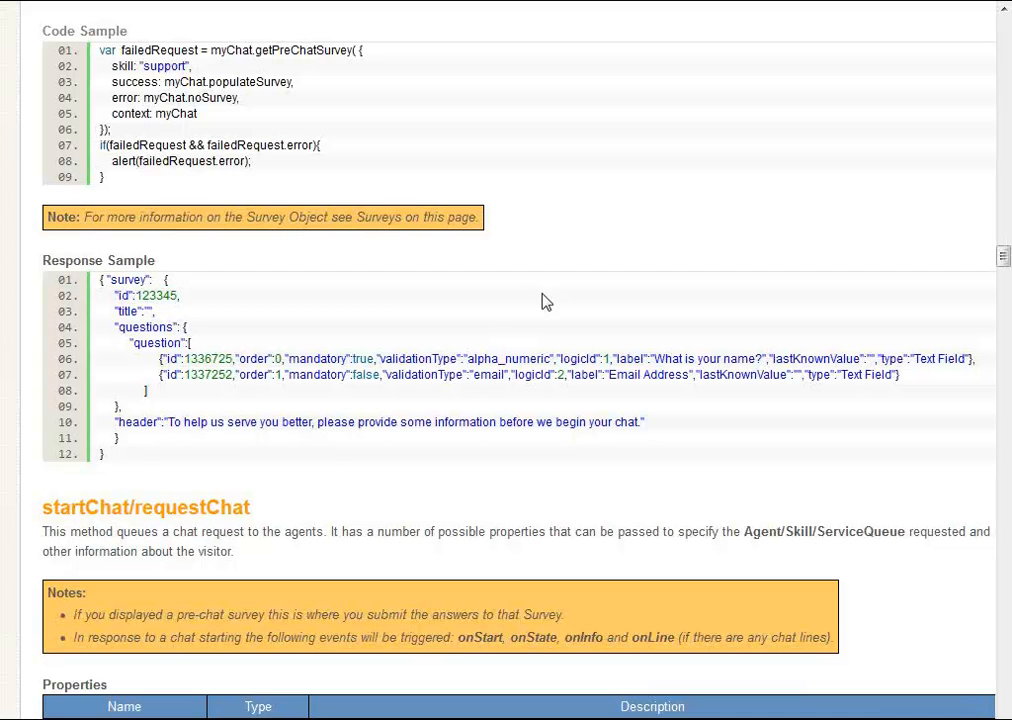
scroll("down", 3)
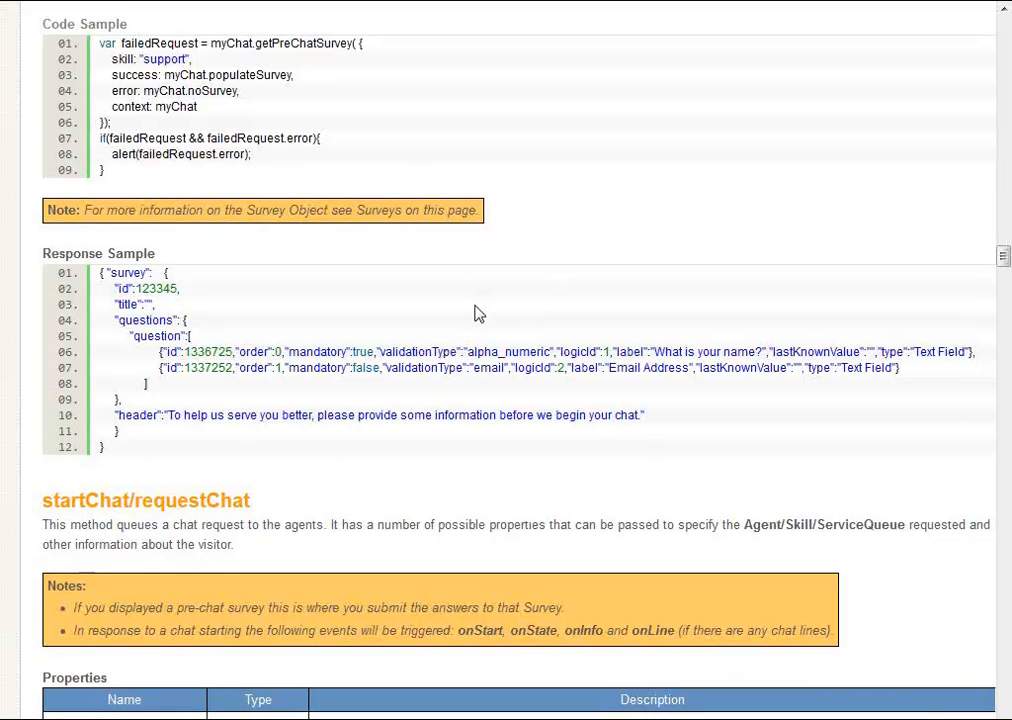
scroll("down", 3)
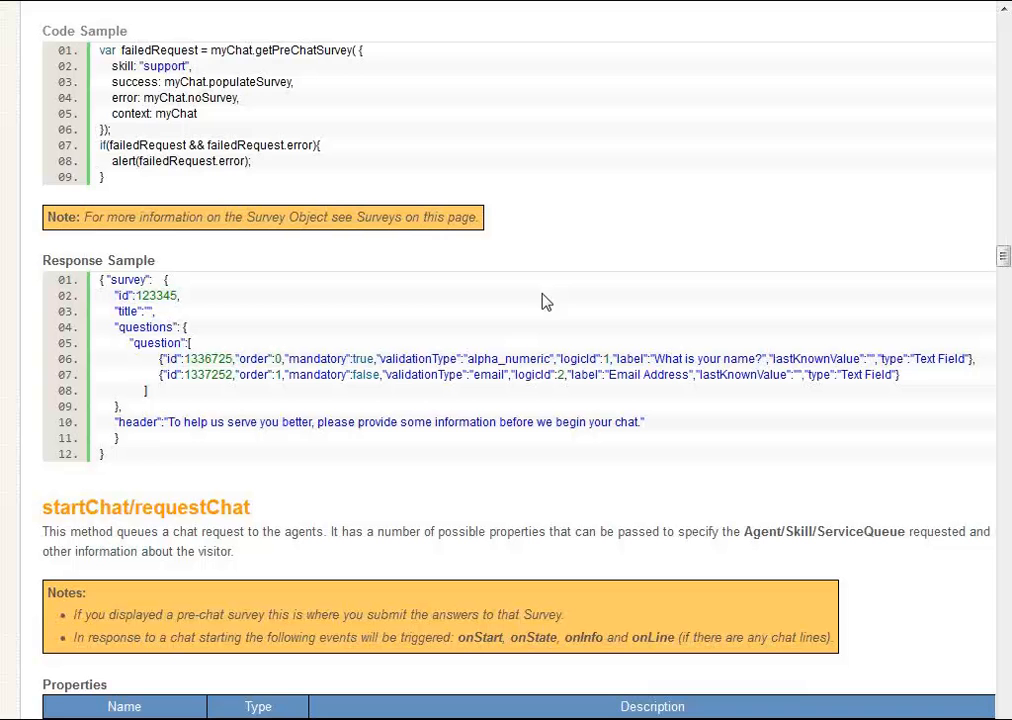
mouse_move(477, 316)
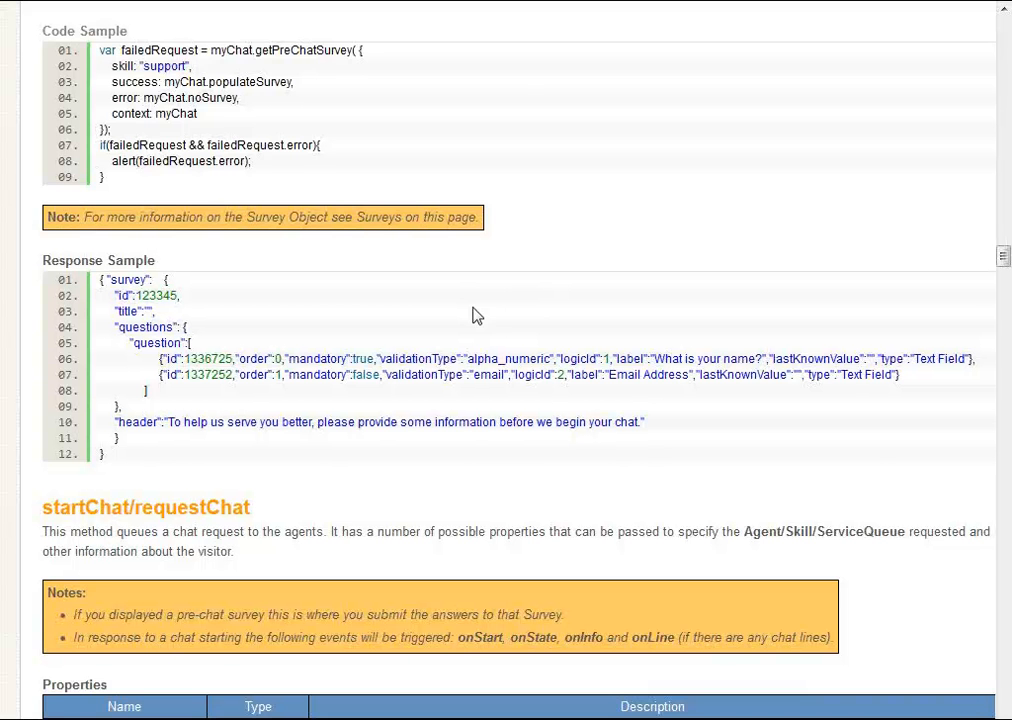
mouse_move(547, 302)
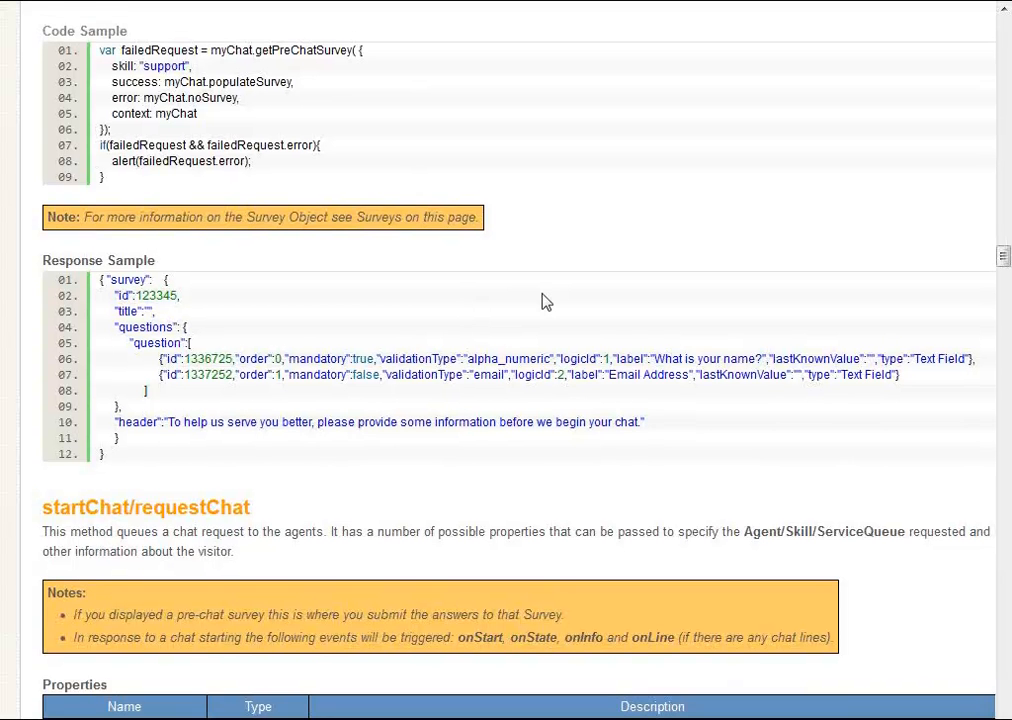
mouse_move(475, 302)
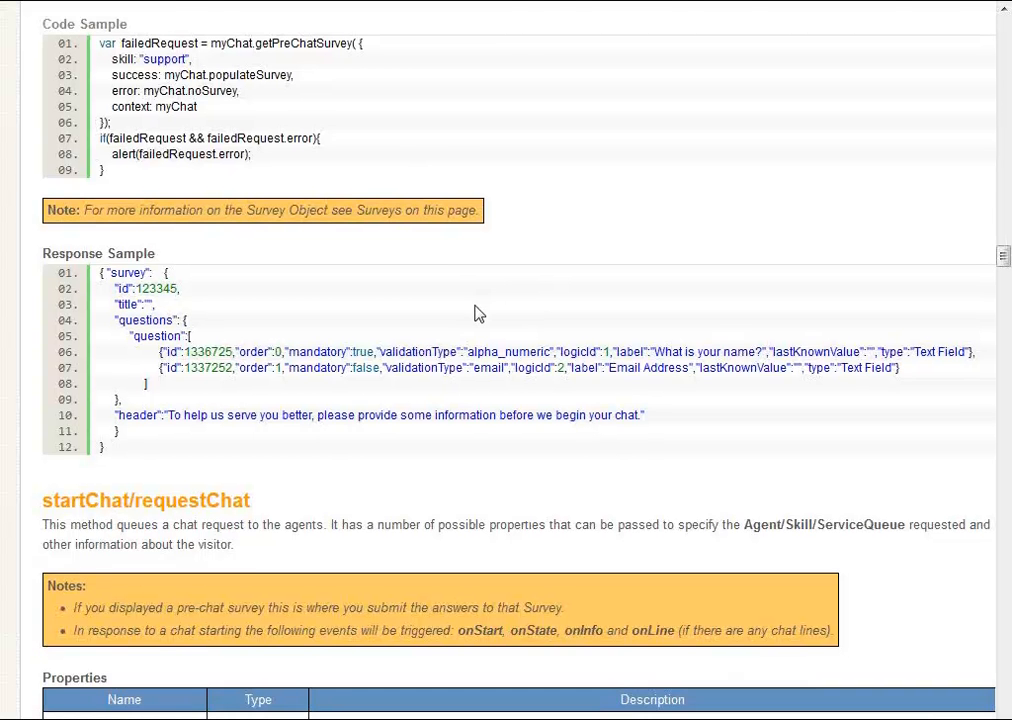
scroll("down", 3)
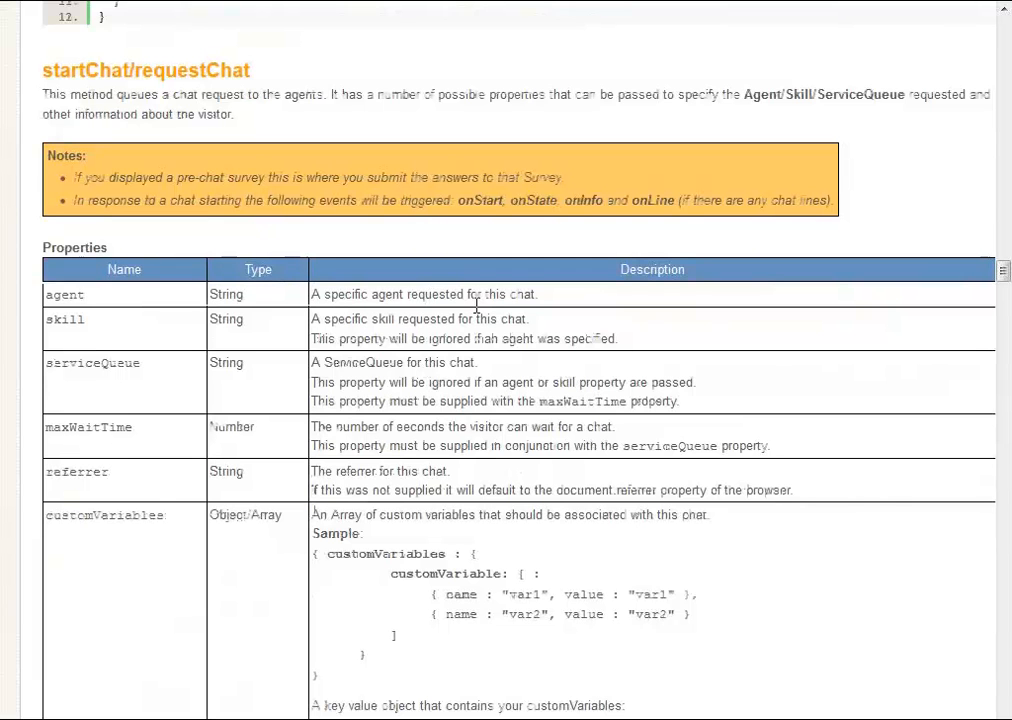
Scroll past maxWaitTime, referrer and customVariables to the preChatLines and survey rows
scroll("down", 3)
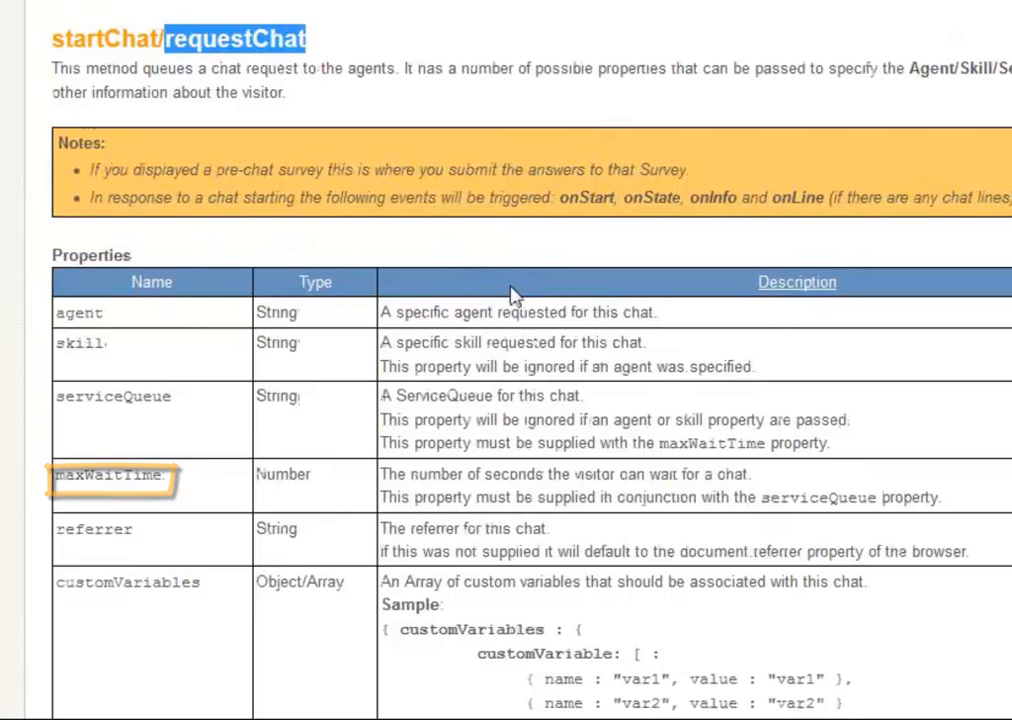
left_click(94, 529)
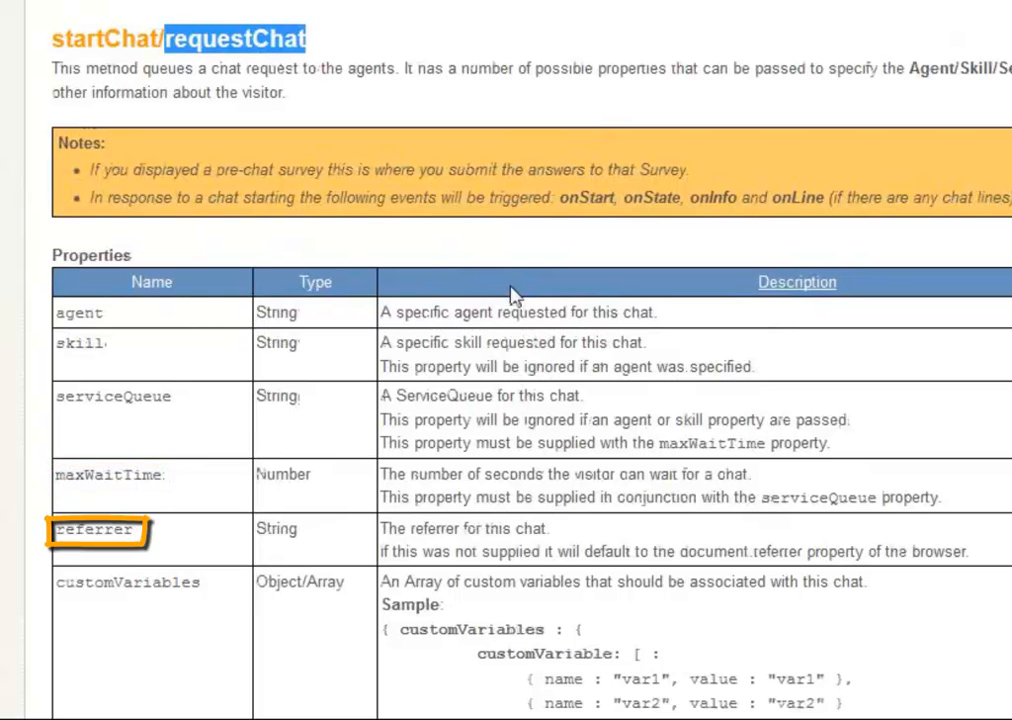
left_click(94, 529)
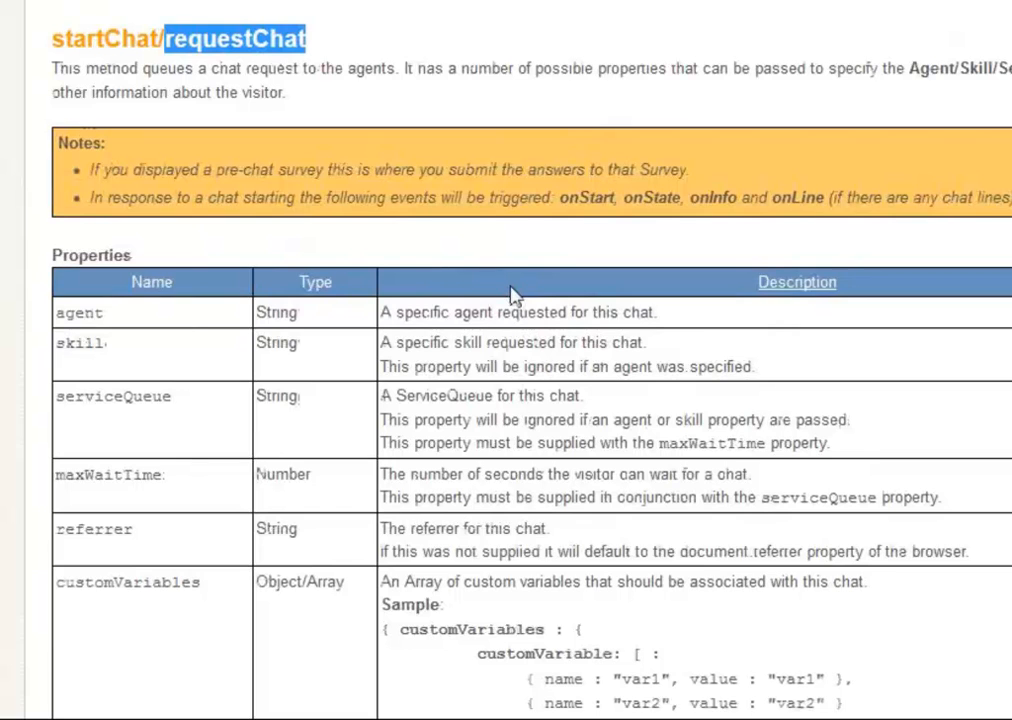
scroll("down", 3)
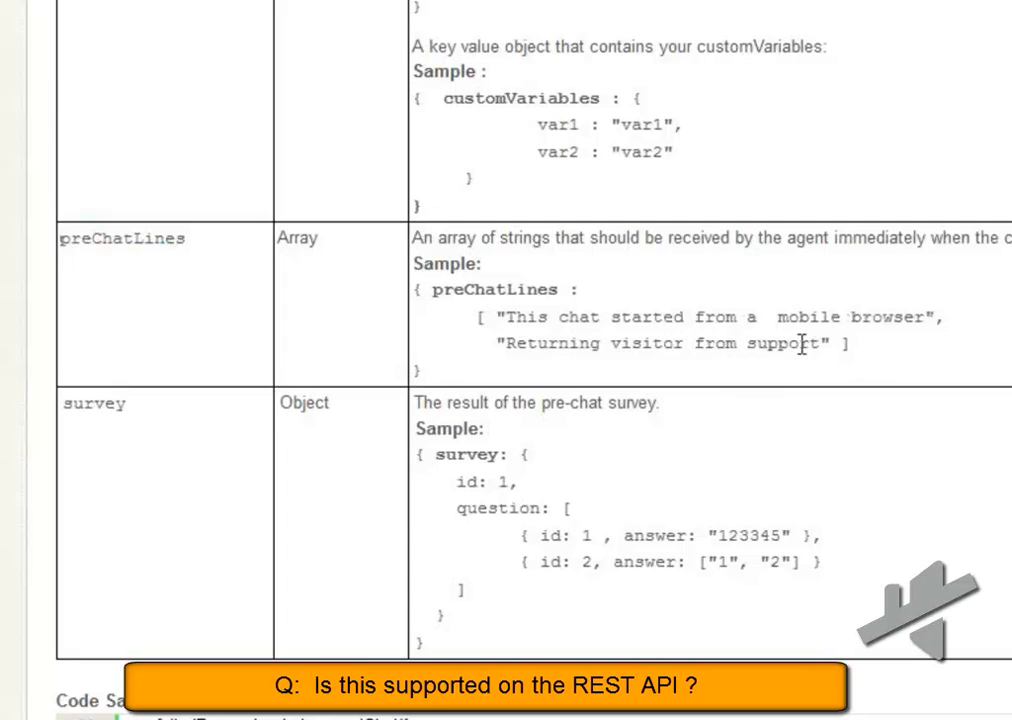
Highlight failedRequest in the requestChat Code Sample, then return to customVariables
scroll("down", 3)
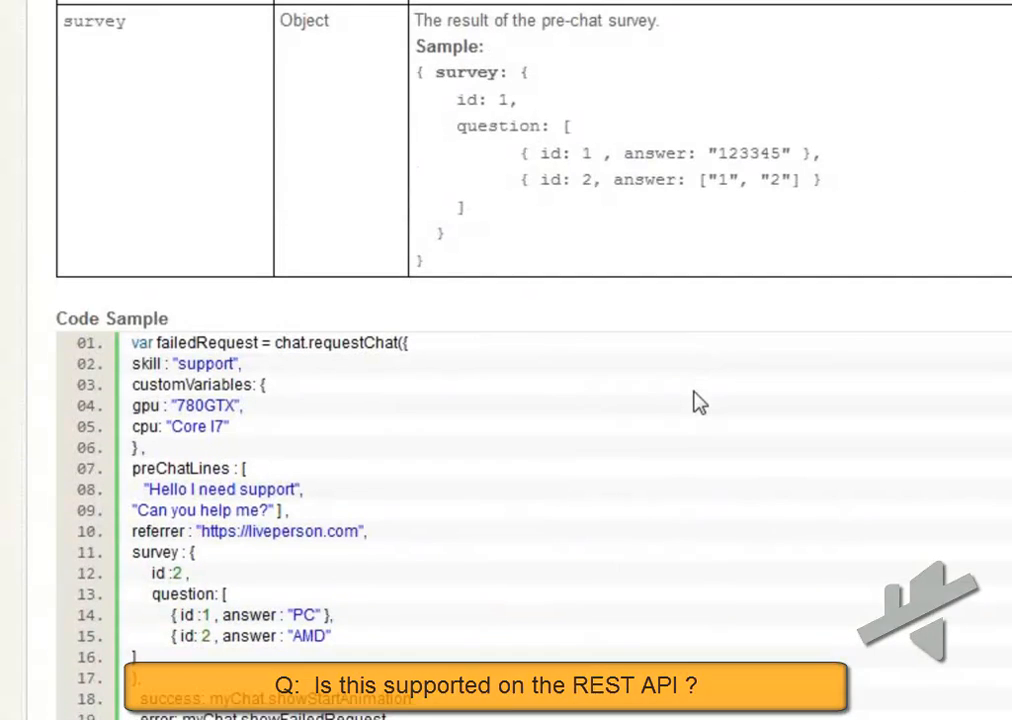
scroll("down", 3)
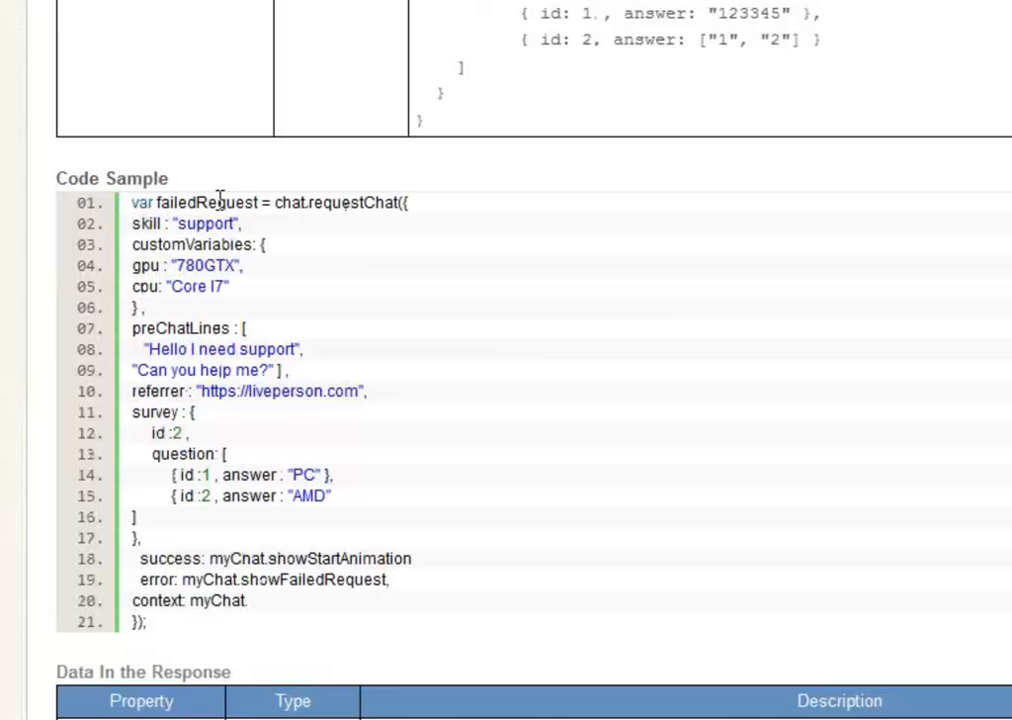
double_click(206, 202)
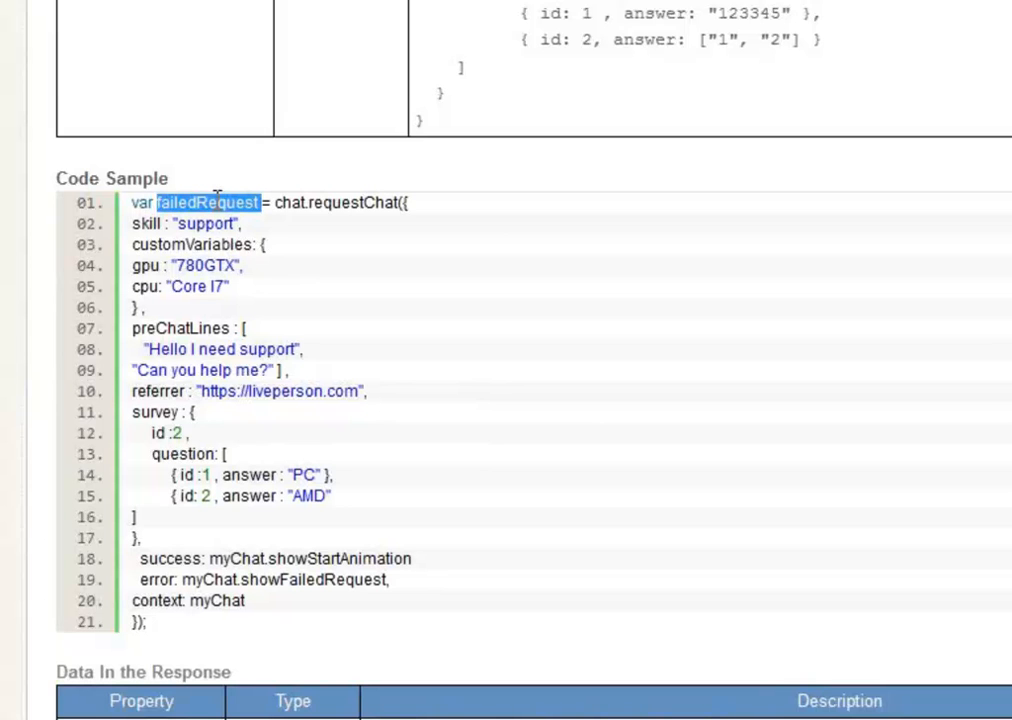
mouse_move(303, 324)
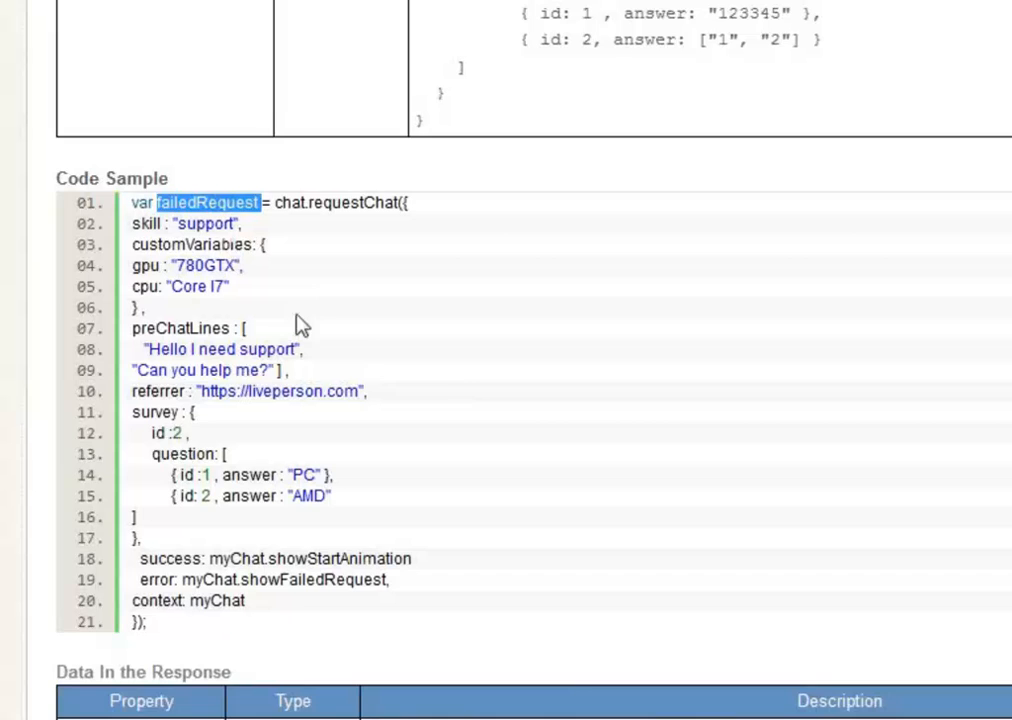
scroll("down", 3)
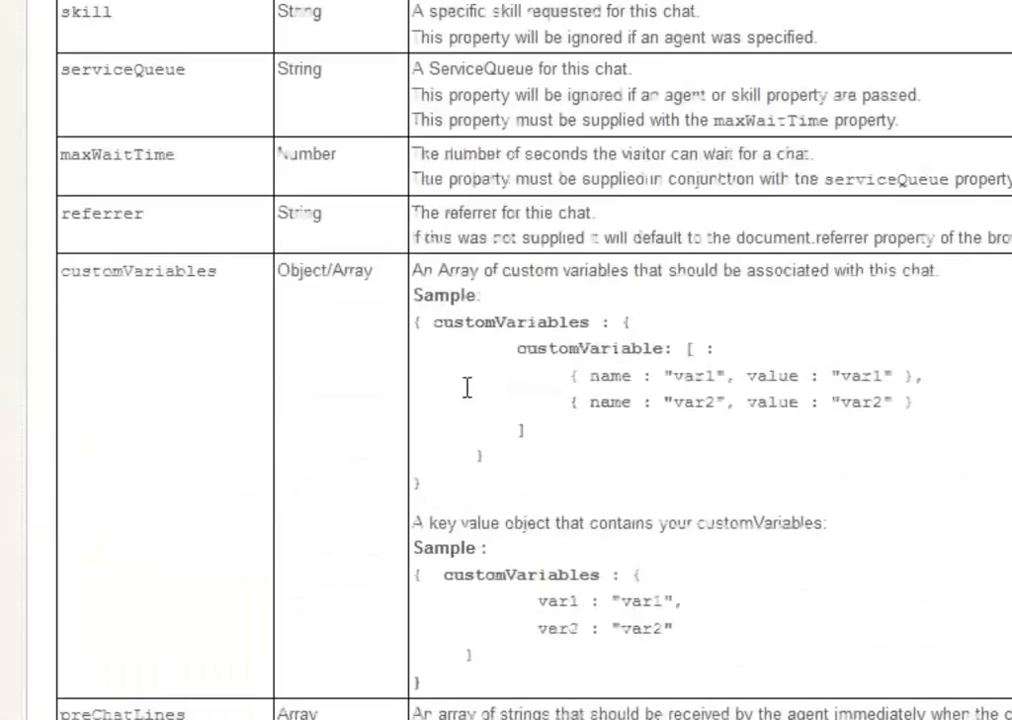
Highlight terms in the getEstimatedWaitTime sample, then scroll past getAvailableSlots to getAvailability
scroll("down", 3)
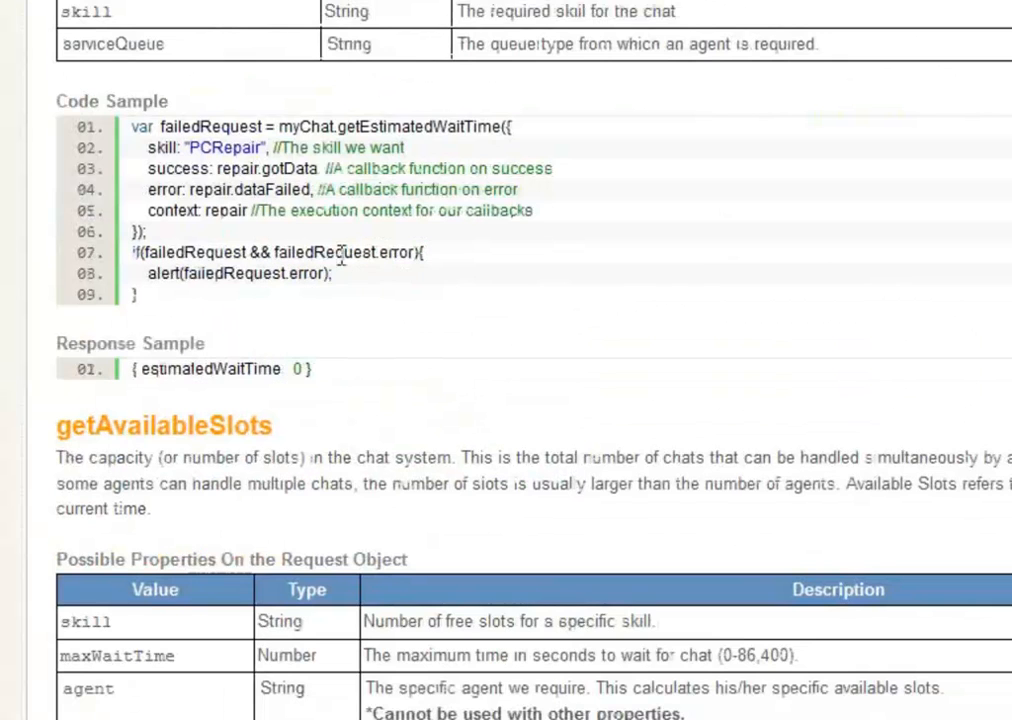
double_click(211, 126)
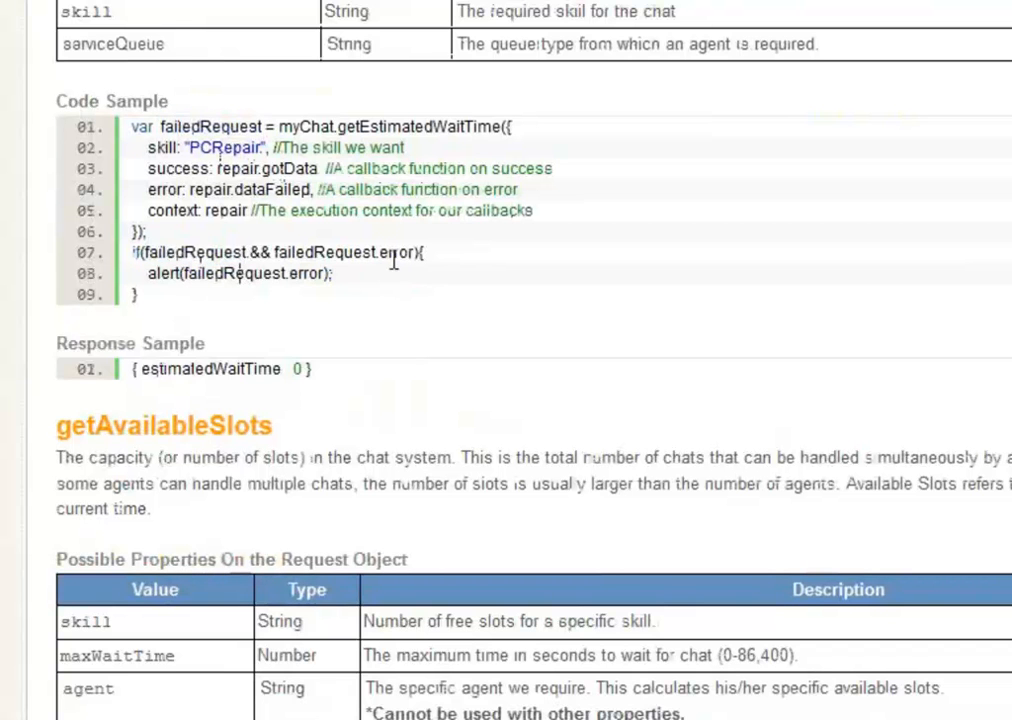
double_click(396, 252)
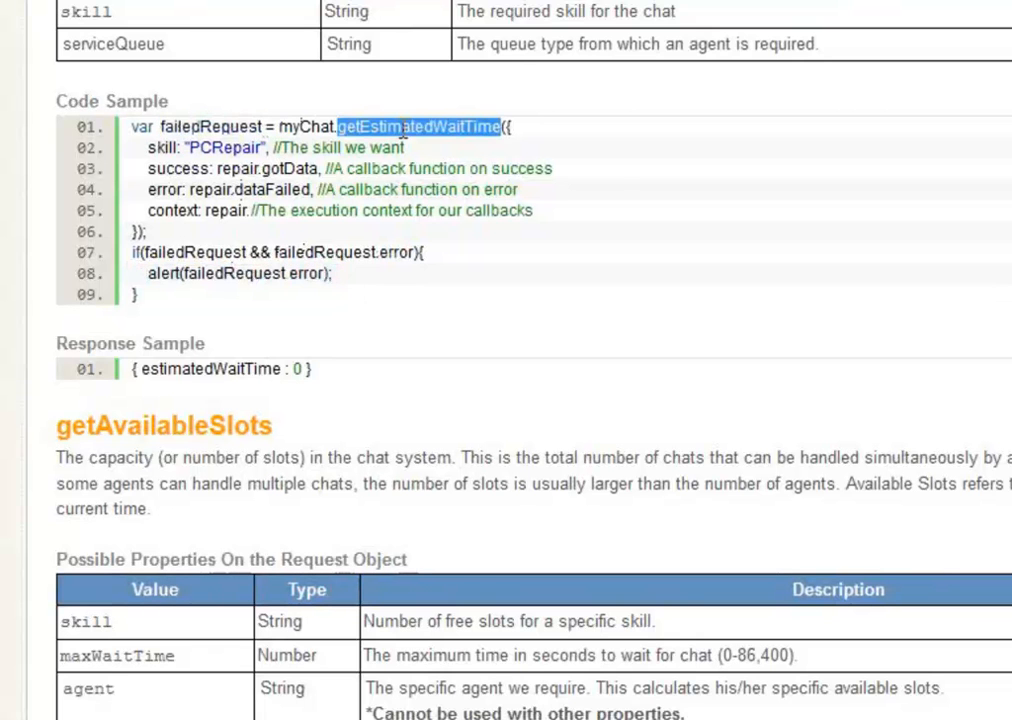
left_click(615, 178)
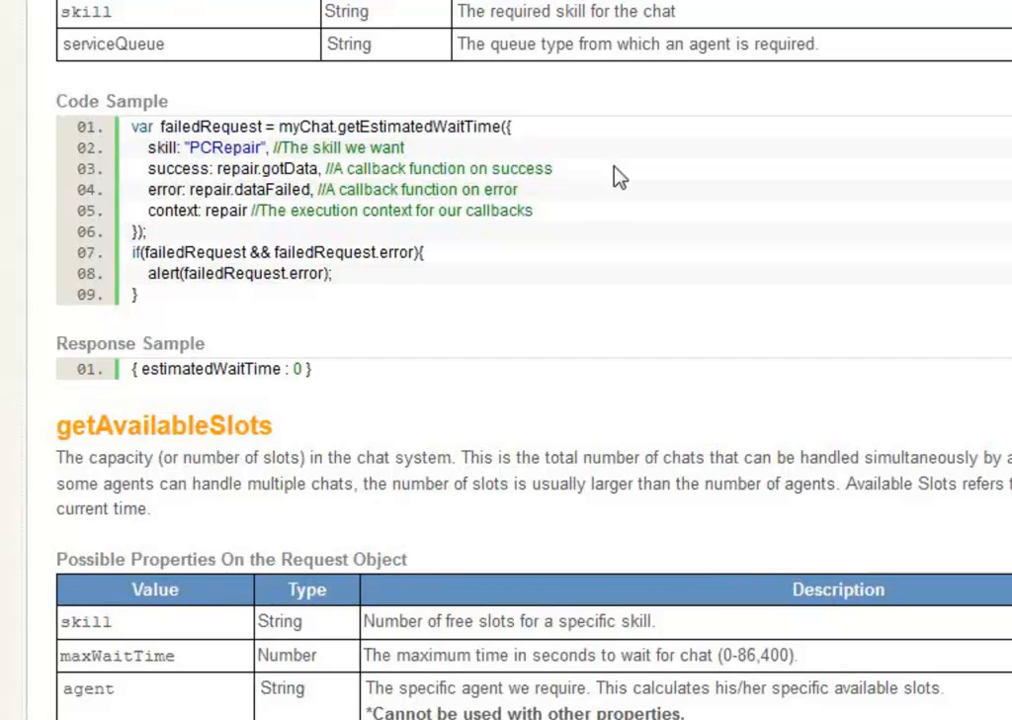
mouse_move(630, 180)
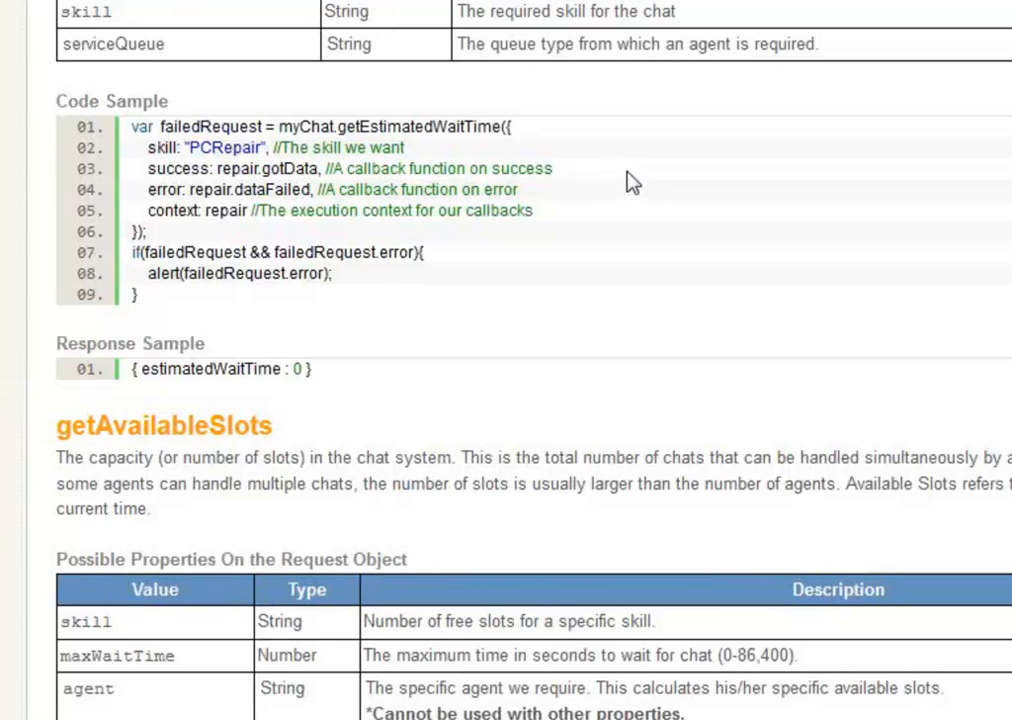
double_click(211, 127)
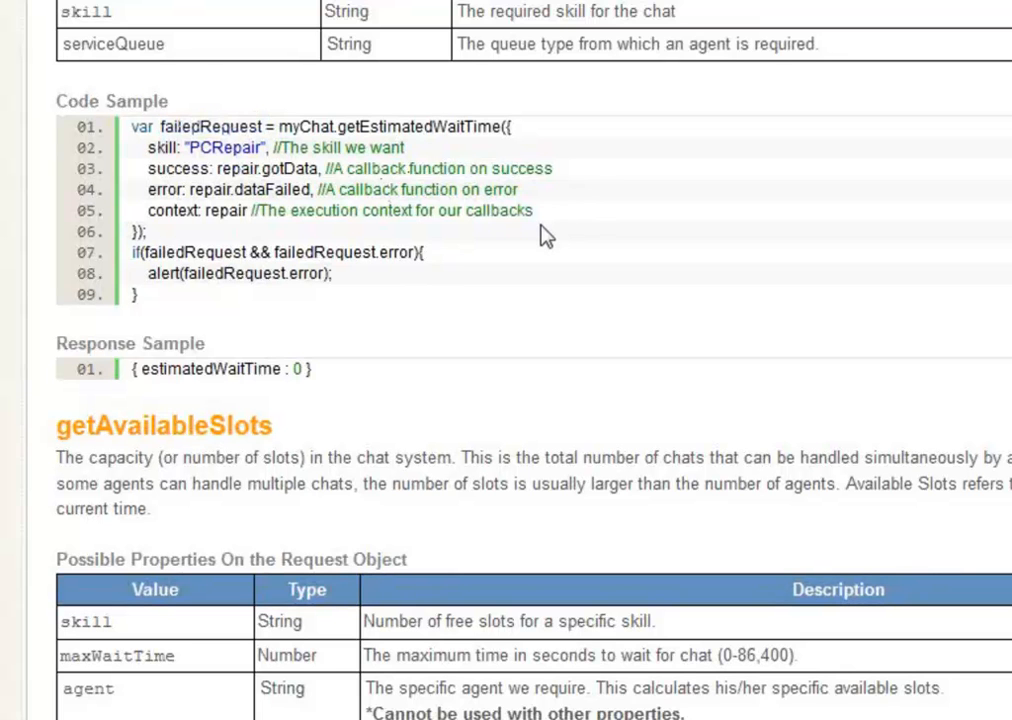
mouse_move(582, 235)
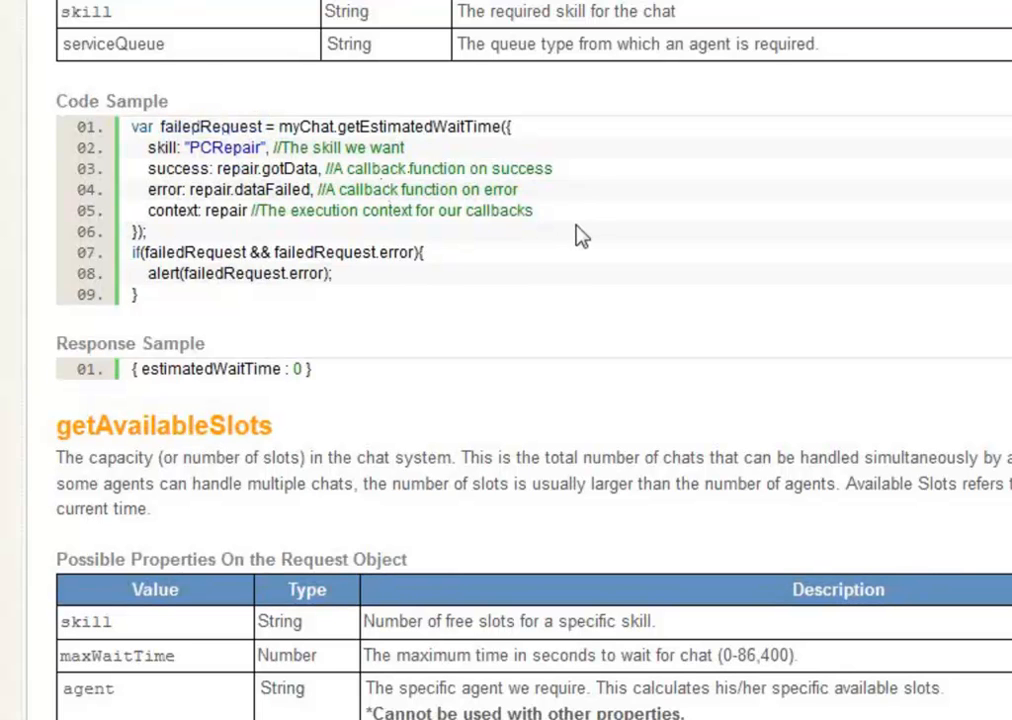
scroll("down", 3)
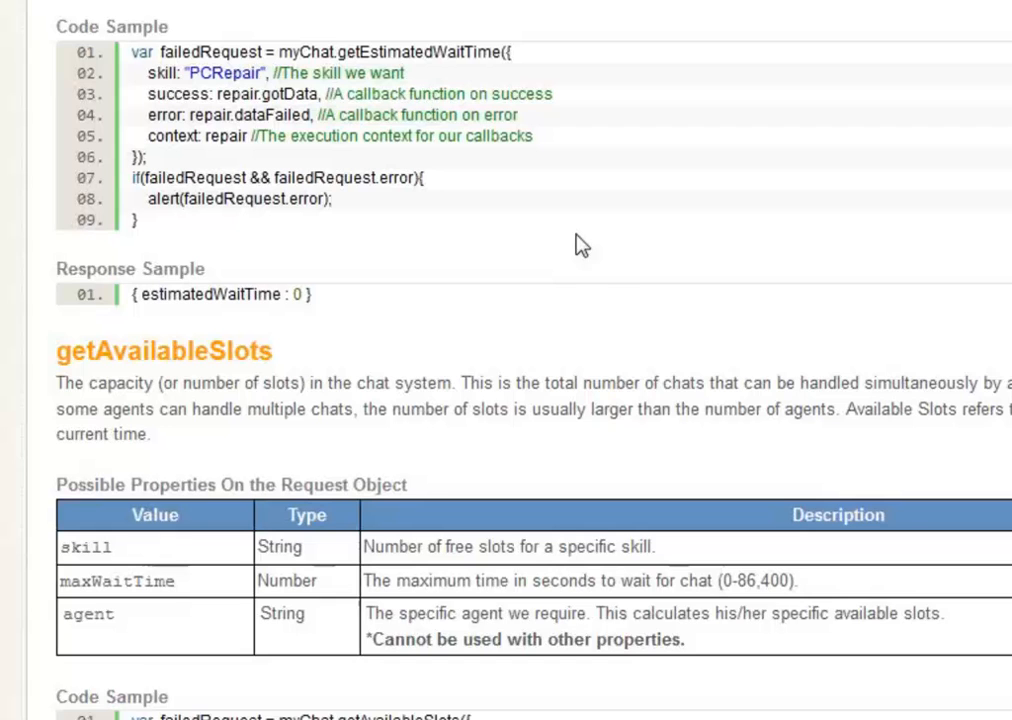
scroll("down", 3)
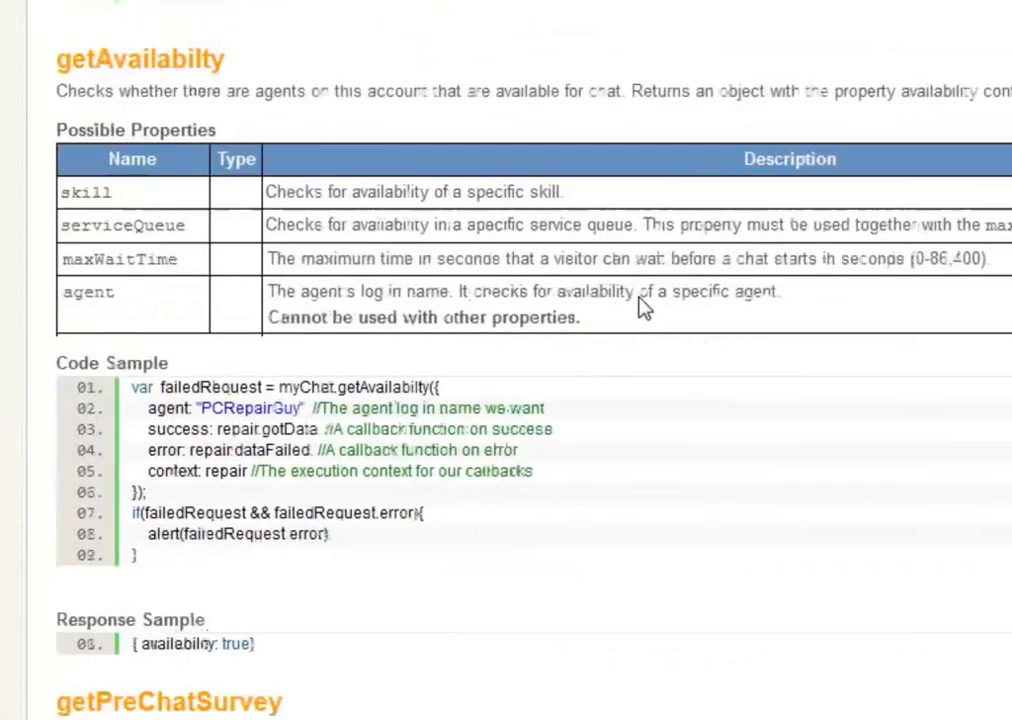
Scroll down to the startChat/requestChat properties table
scroll("down", 3)
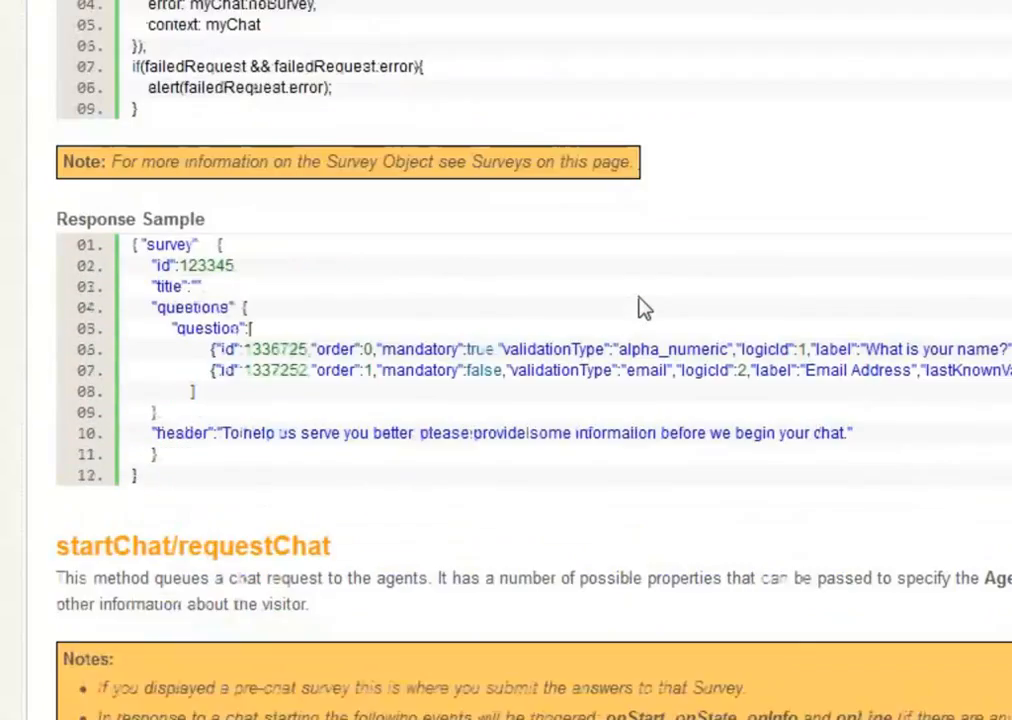
scroll("down", 3)
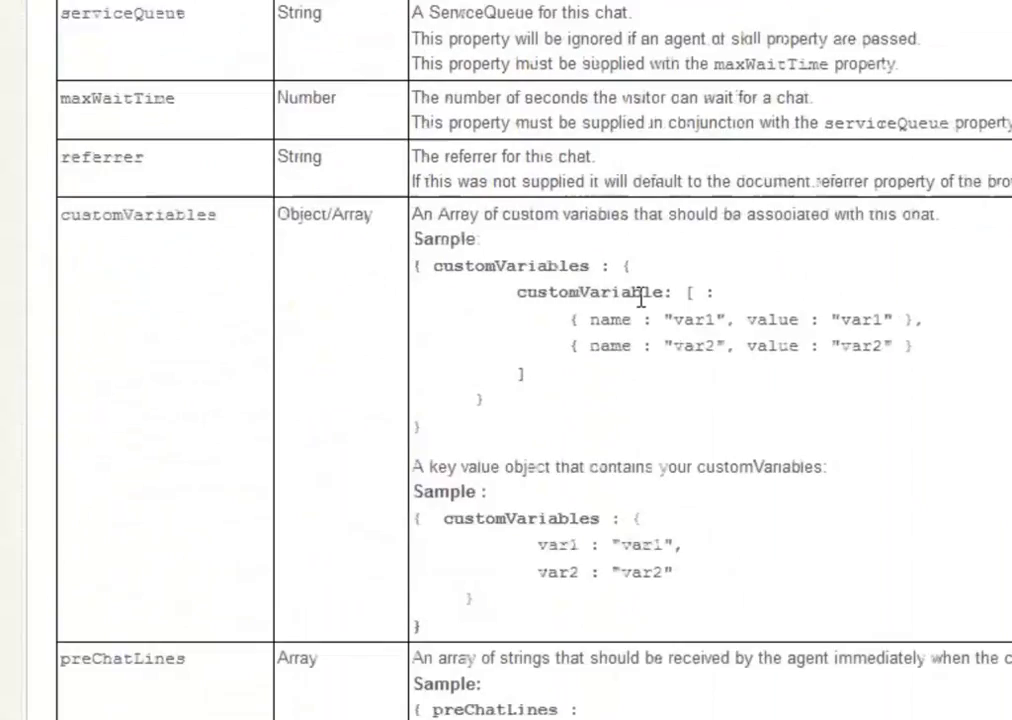
scroll("down", 3)
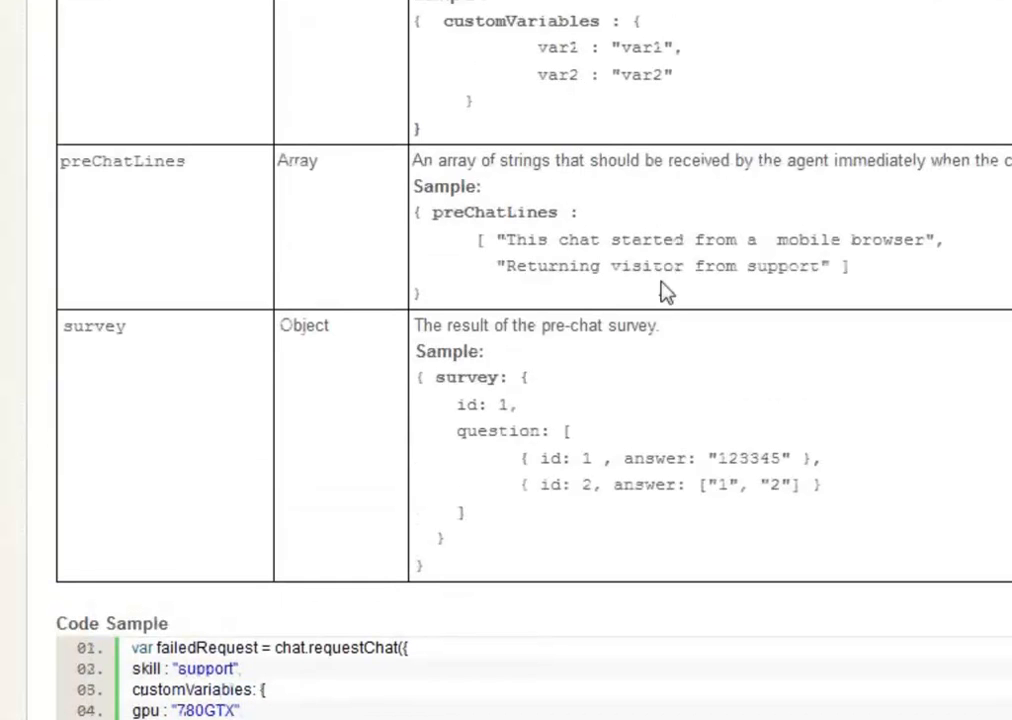
Highlight and clear the preChatLines sample array, then scroll to the Code Sample
left_click_drag(490, 240, 850, 266)
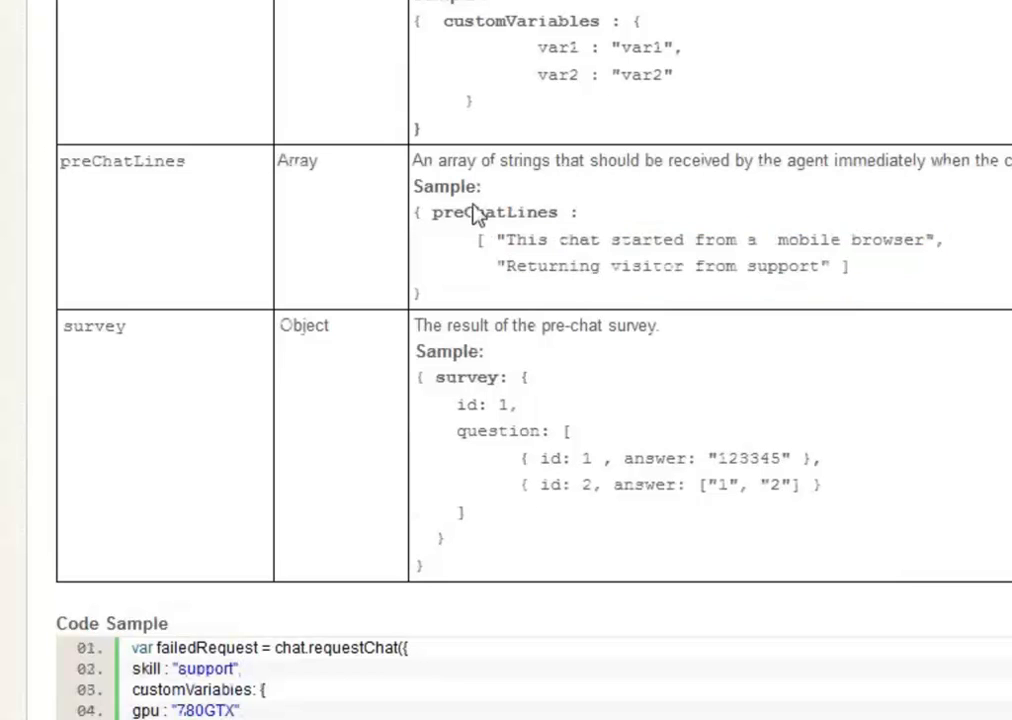
mouse_move(455, 225)
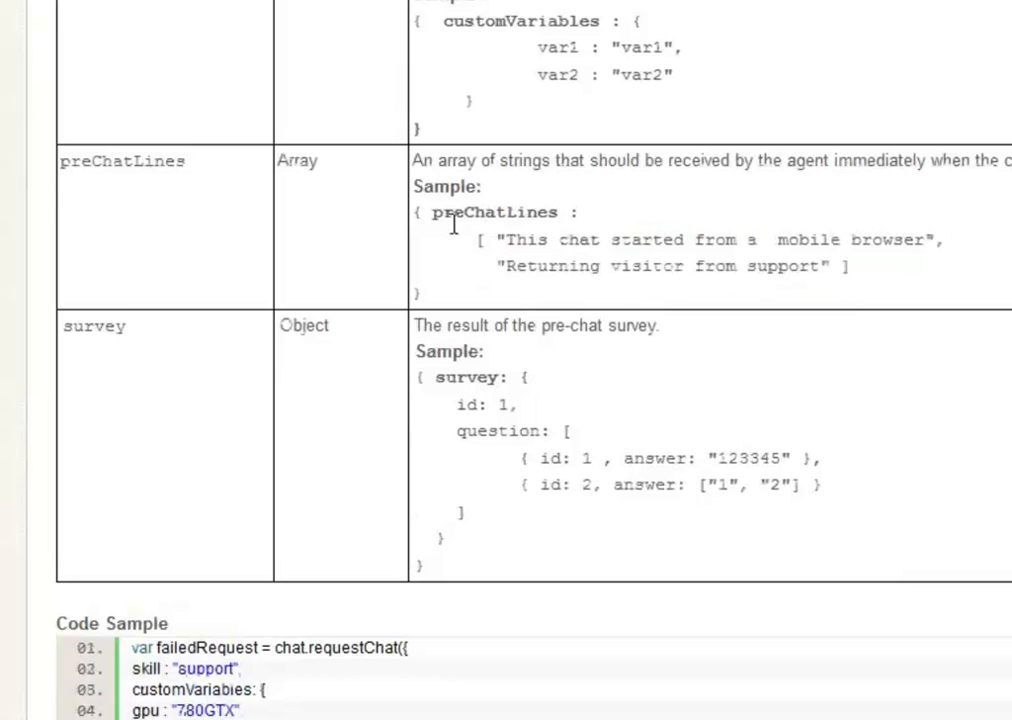
mouse_move(475, 240)
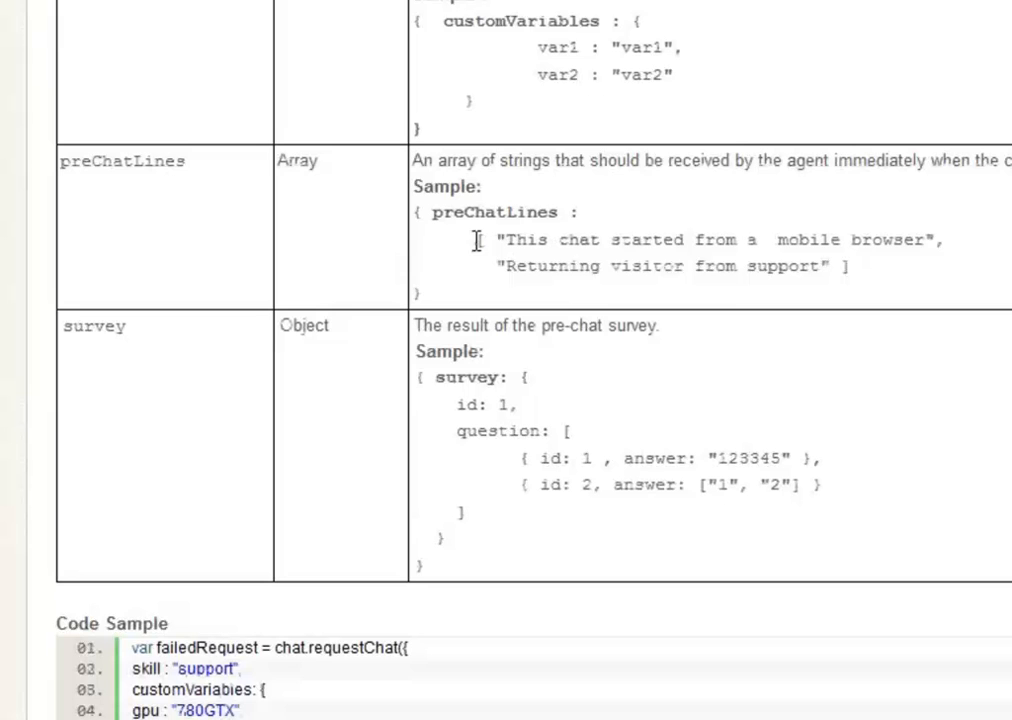
left_click_drag(476, 239, 850, 266)
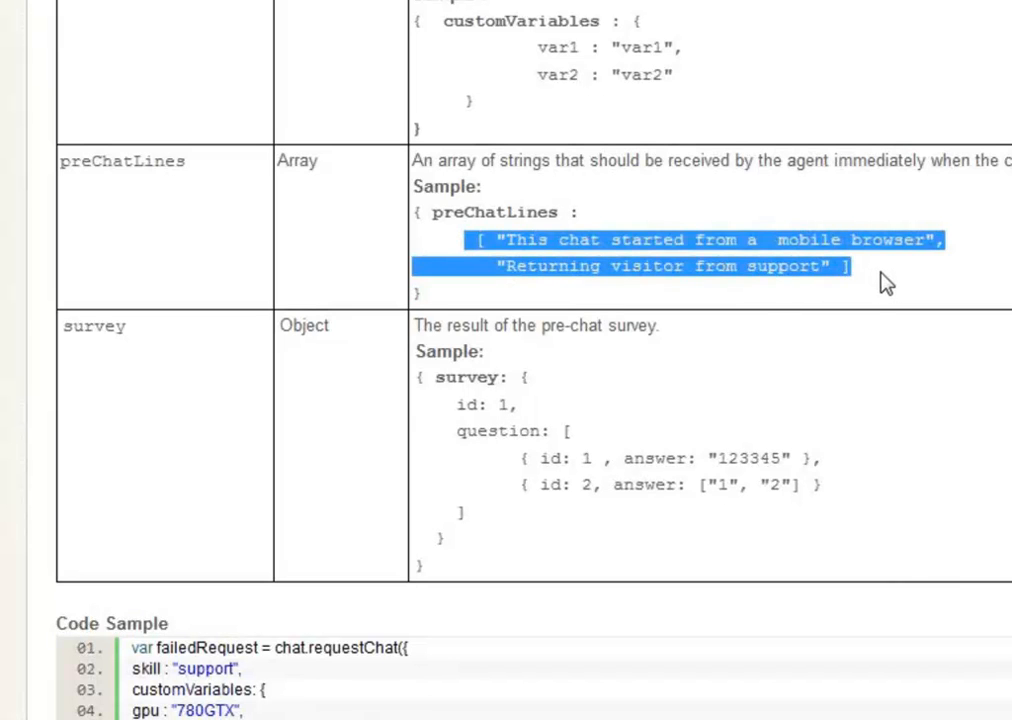
left_click(885, 283)
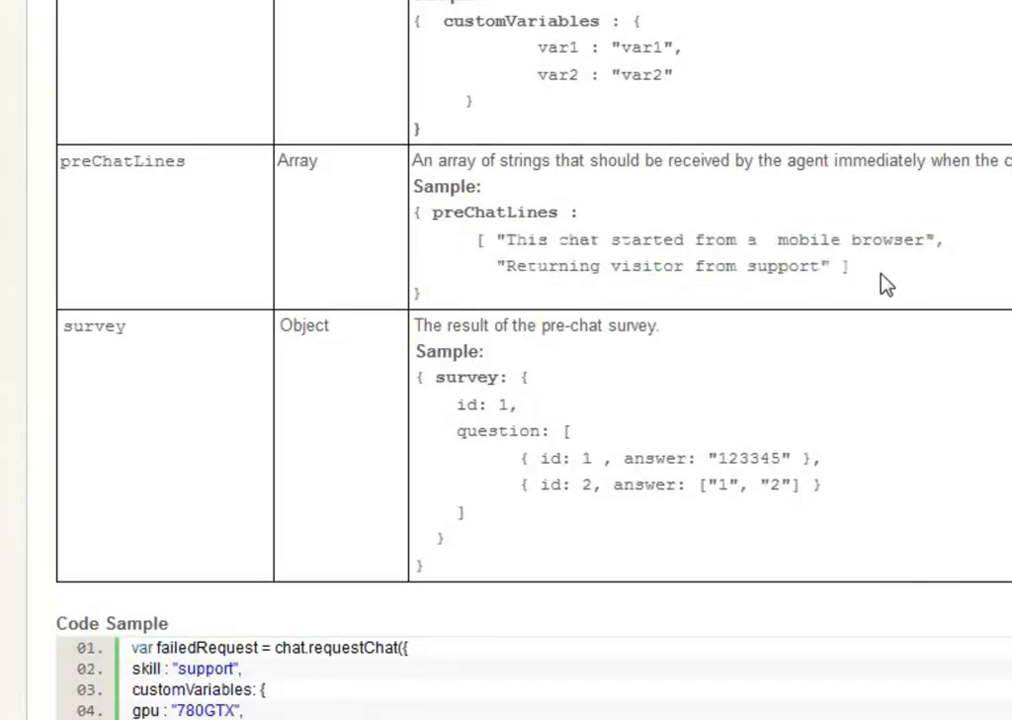
mouse_move(735, 390)
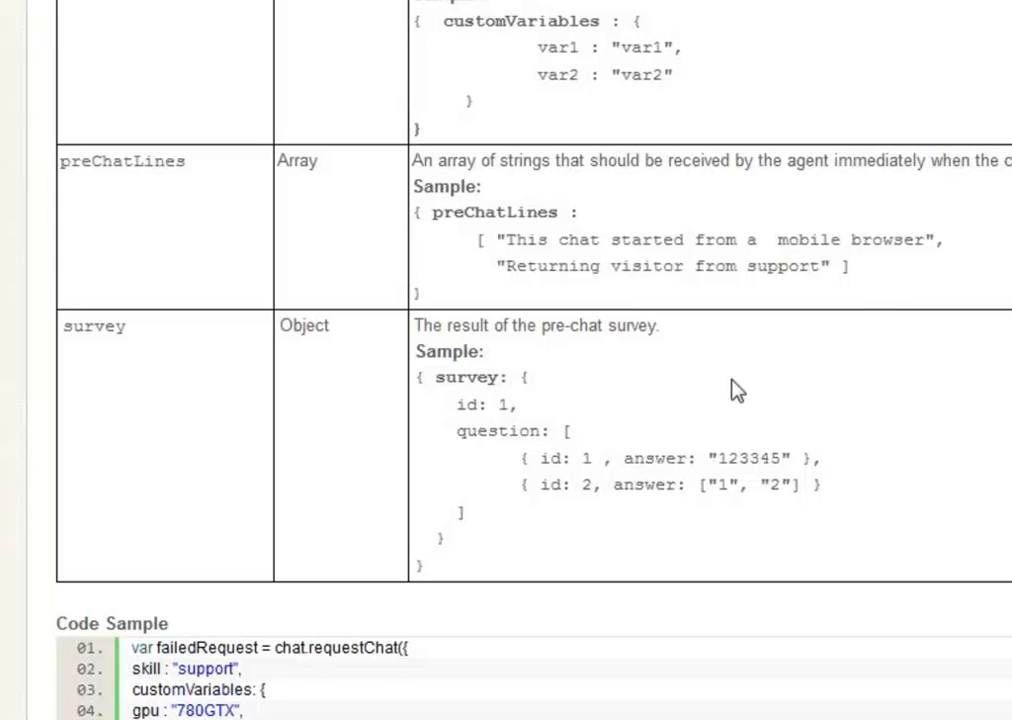
mouse_move(785, 360)
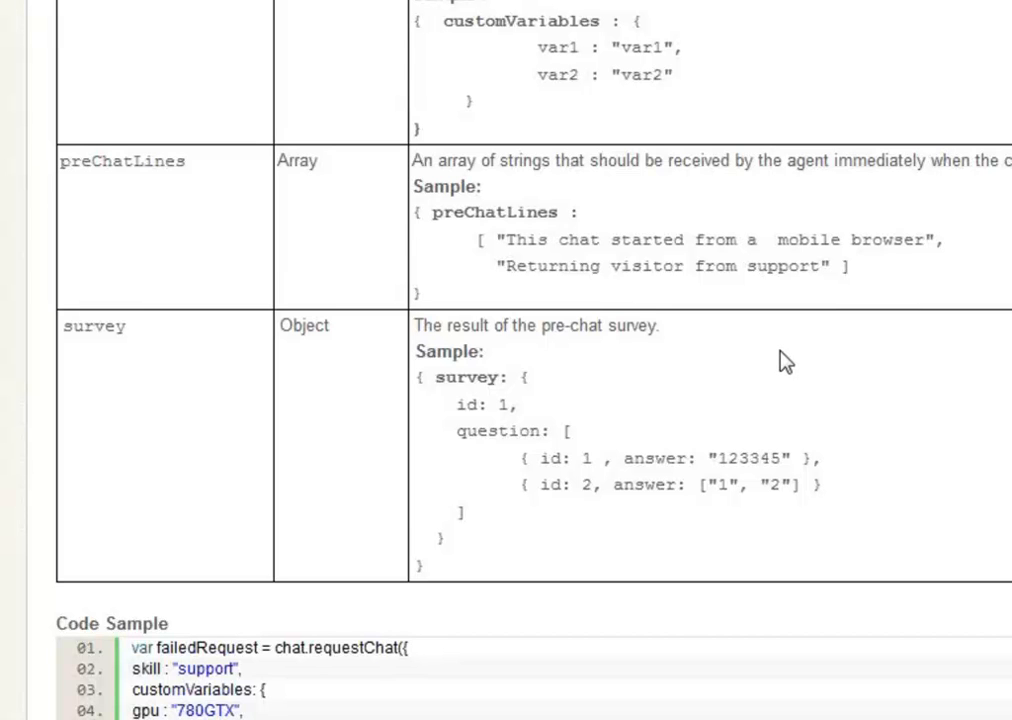
mouse_move(765, 340)
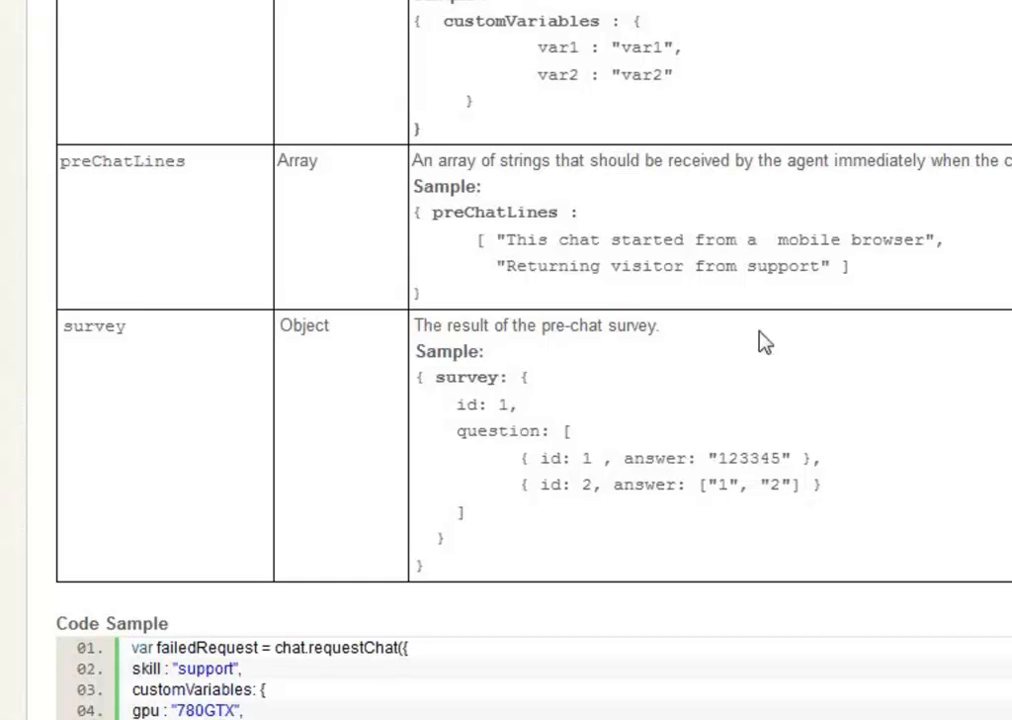
scroll("down", 3)
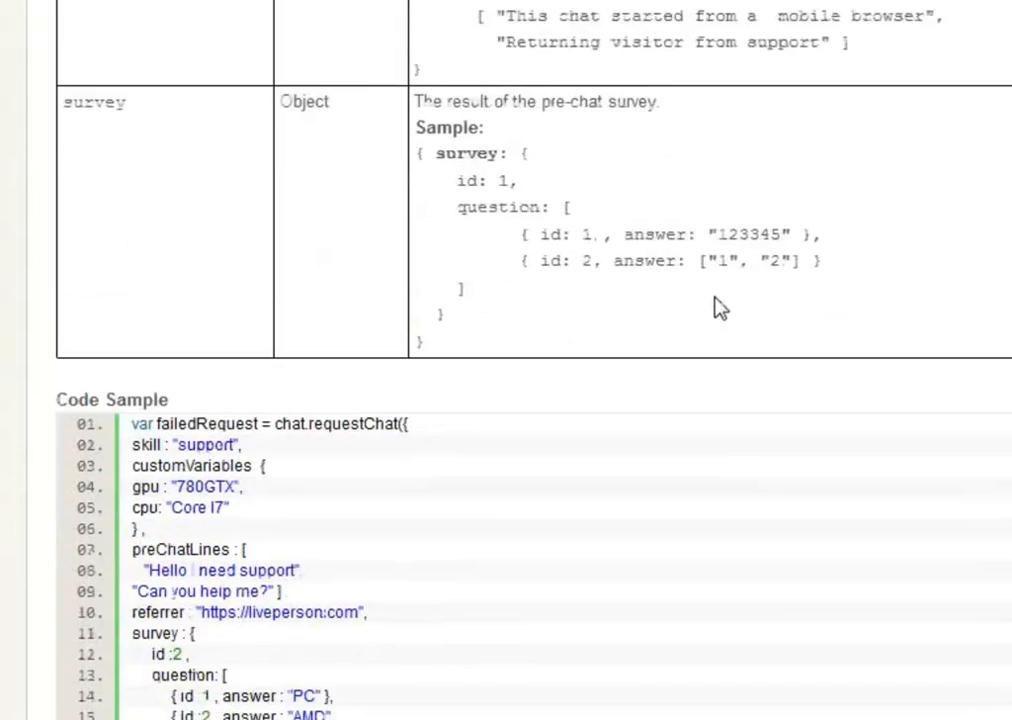
Scroll past the requestChat code sample and Data In the Response table to the Response Sample
scroll("down", 3)
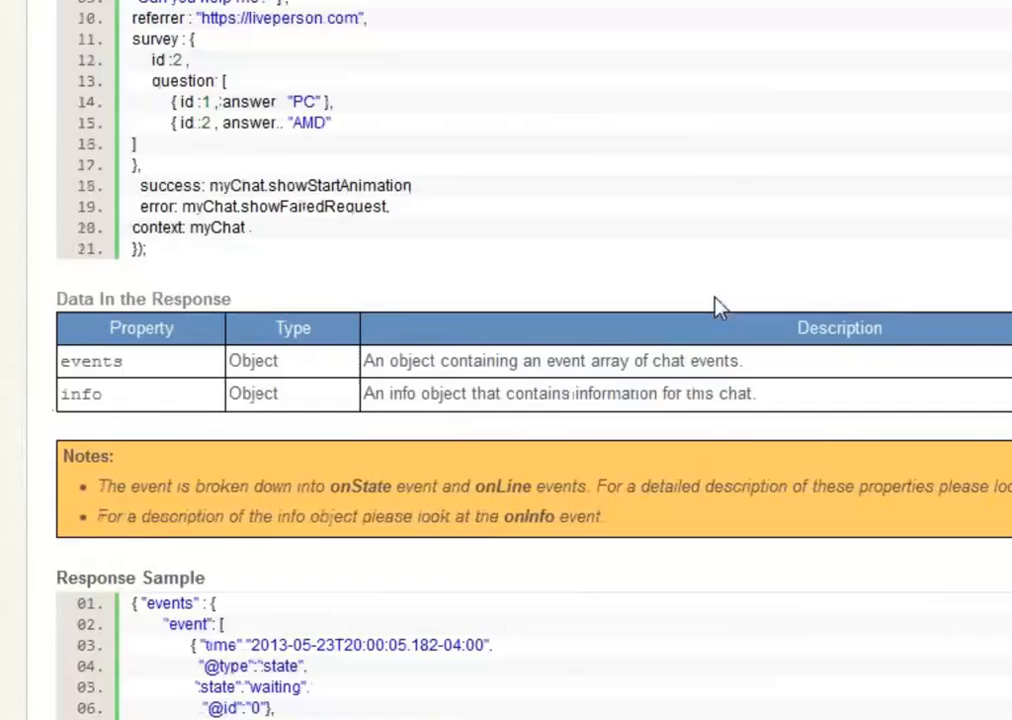
scroll("down", 3)
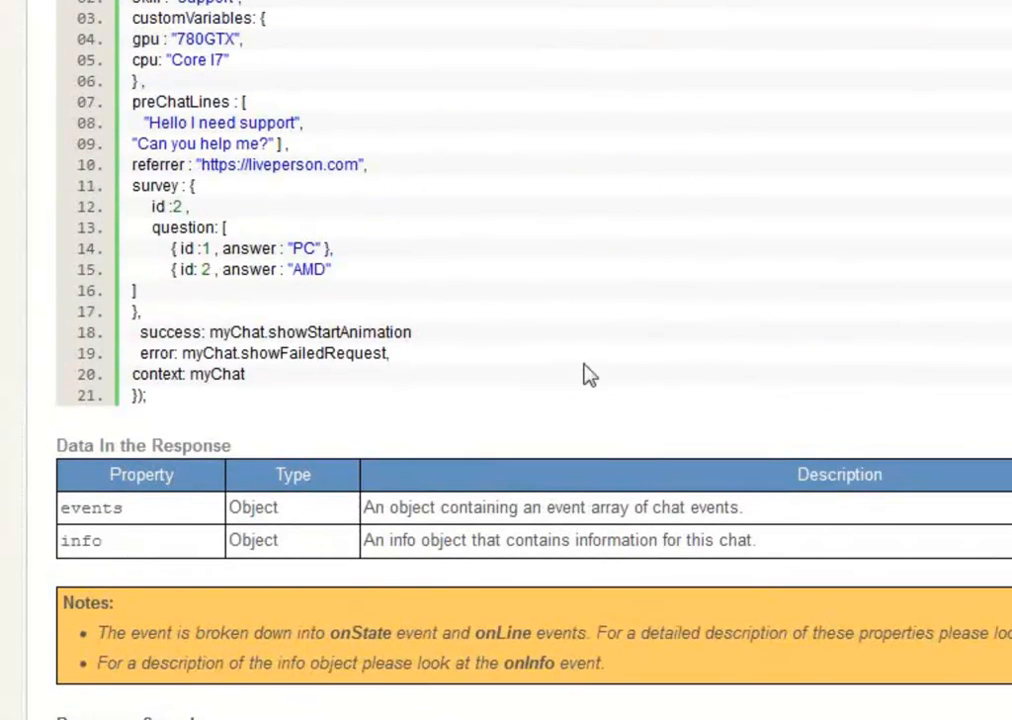
scroll("down", 3)
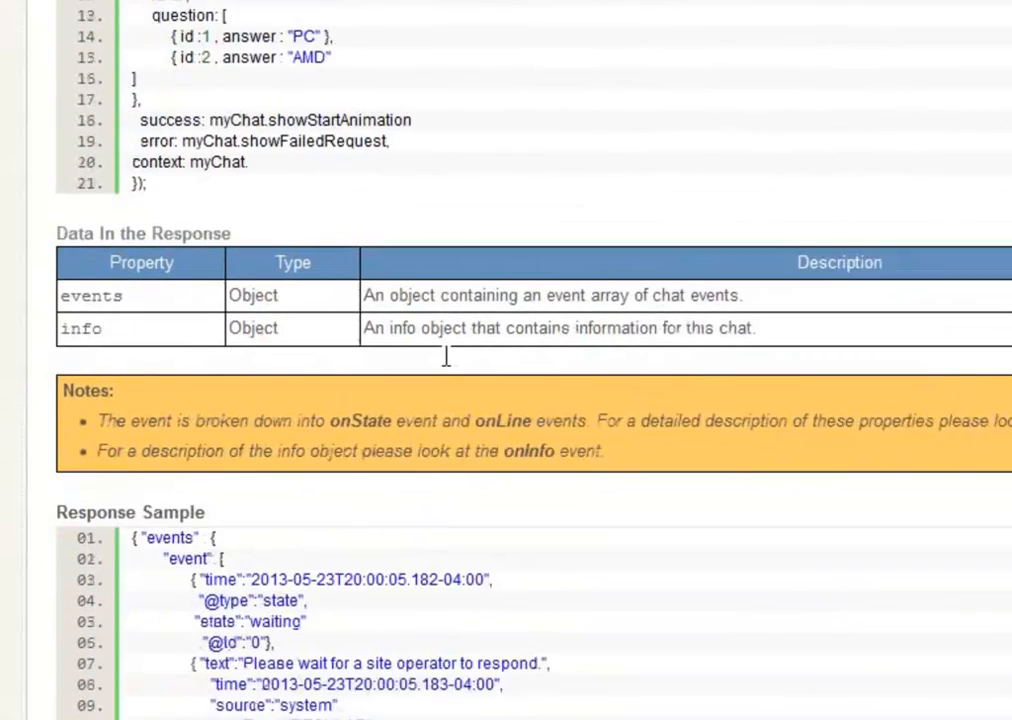
scroll("down", 3)
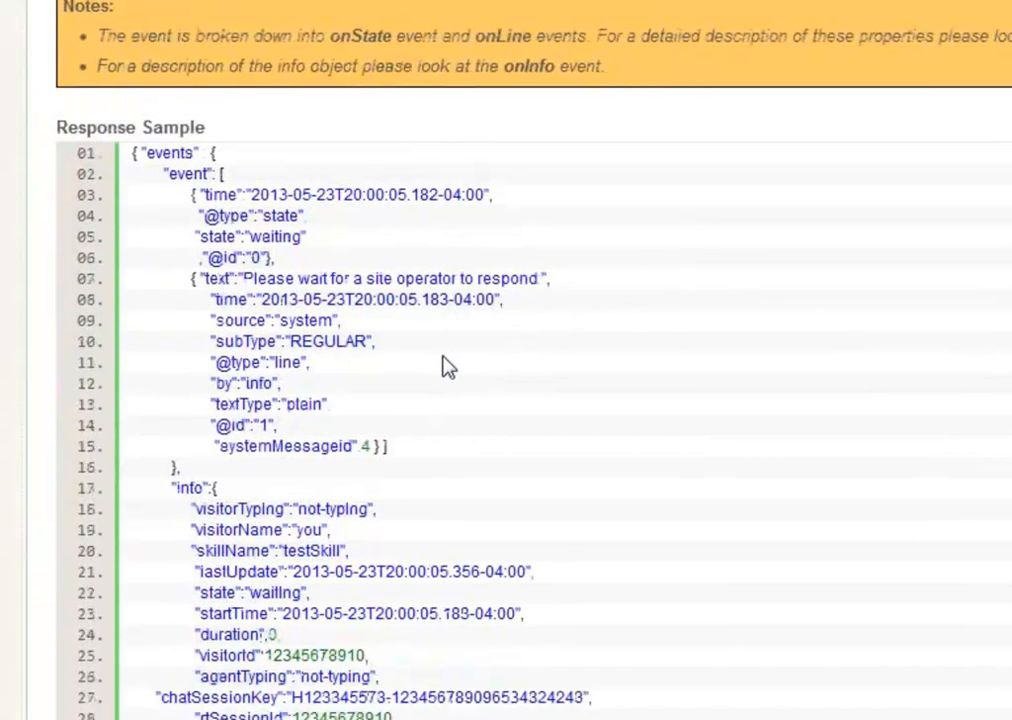
mouse_move(475, 495)
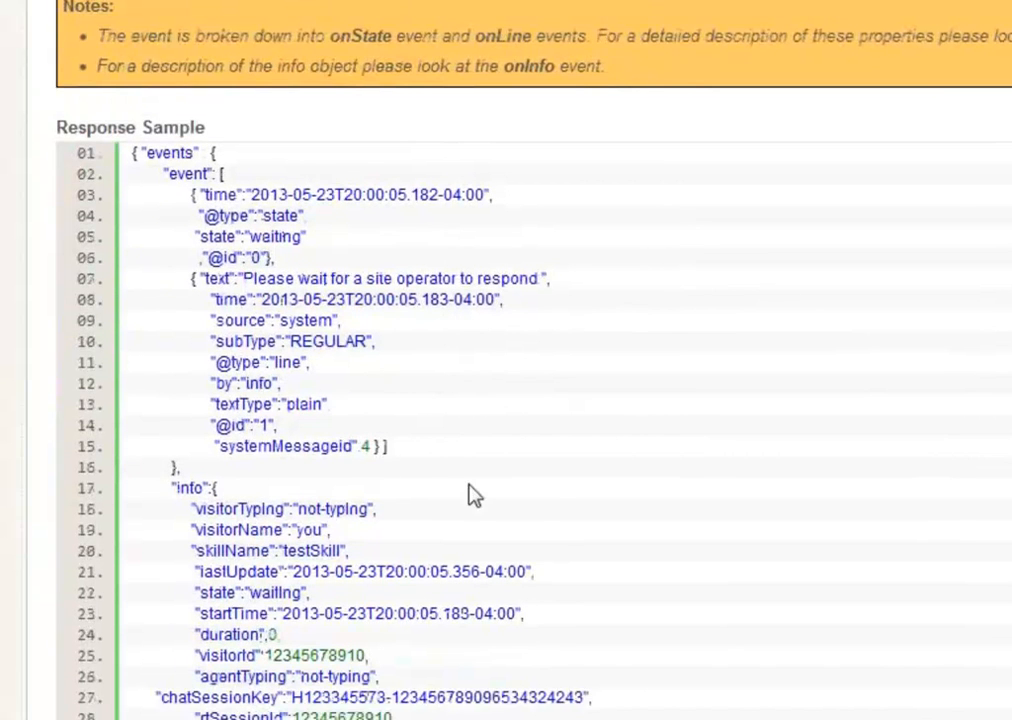
mouse_move(567, 507)
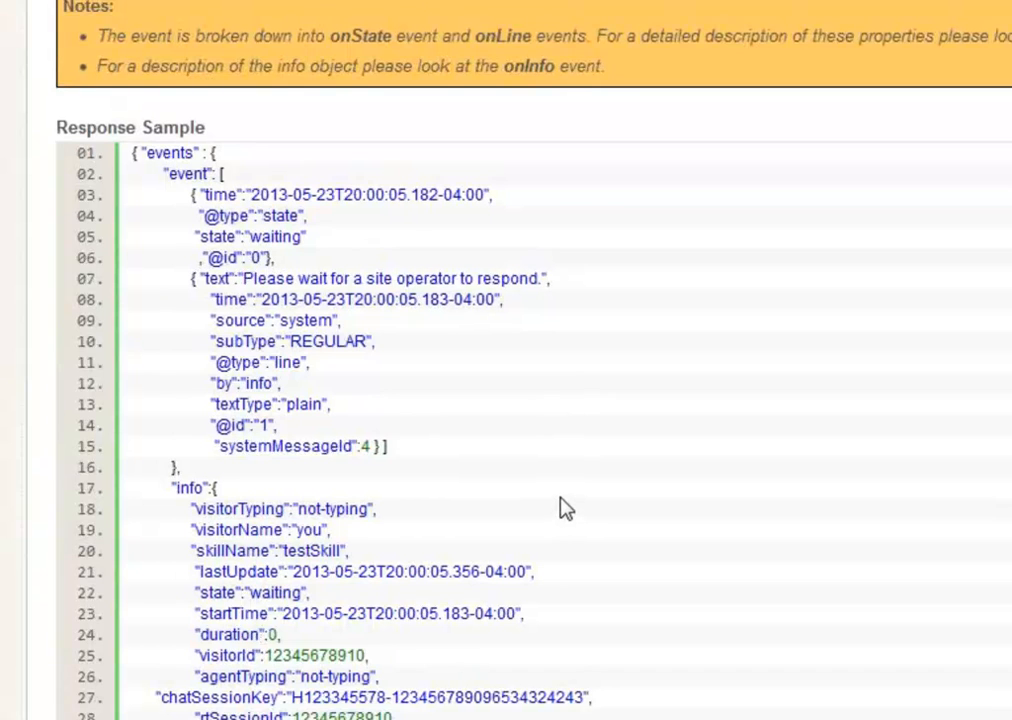
mouse_move(309, 198)
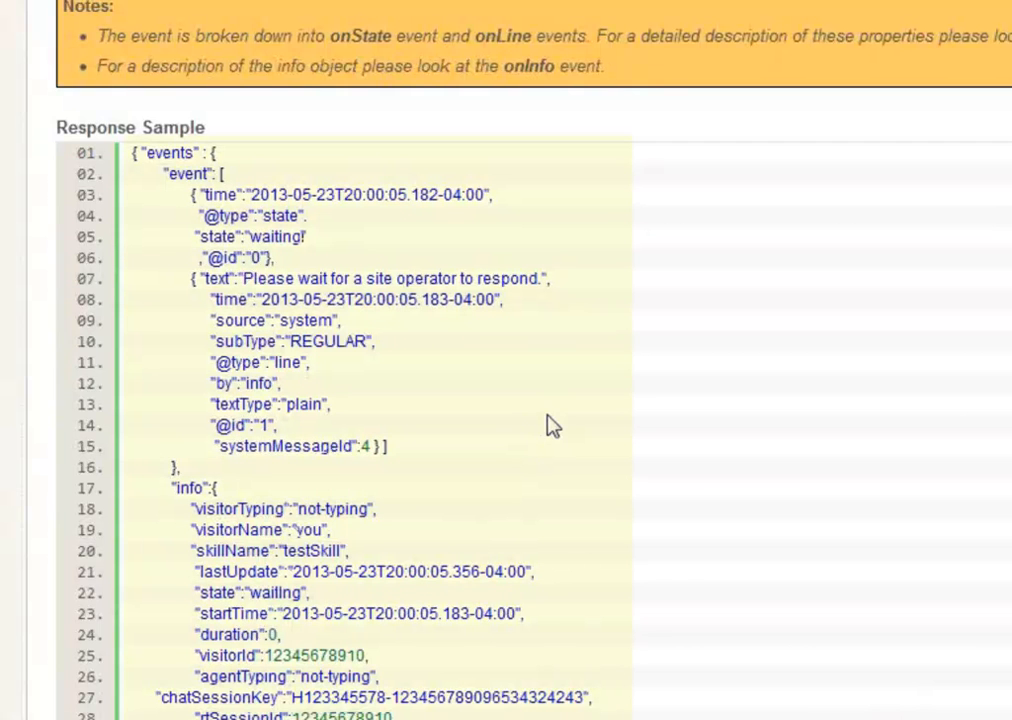
mouse_move(532, 418)
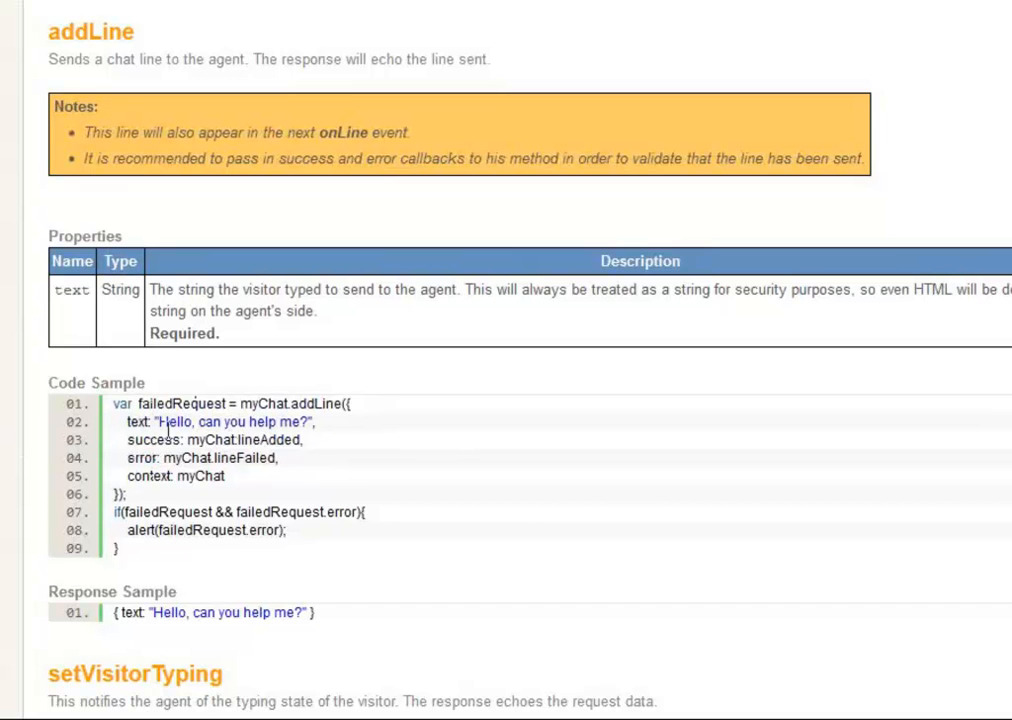
mouse_move(360, 450)
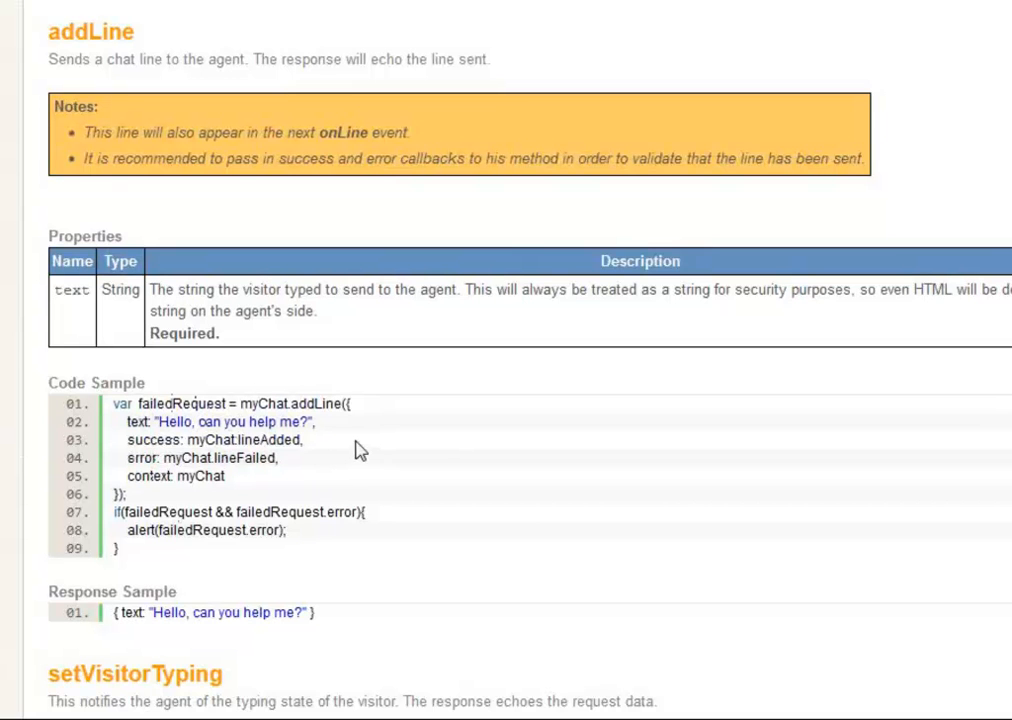
mouse_move(350, 465)
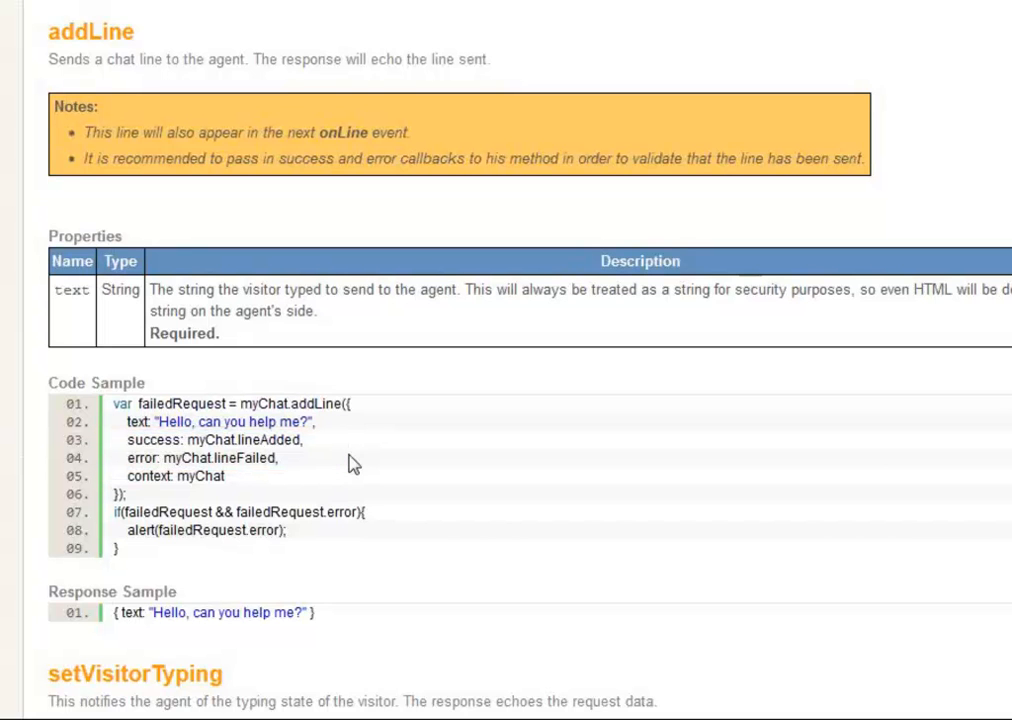
Scroll past the addLine response sample to setVisitorTyping's properties and code sample
scroll("down", 3)
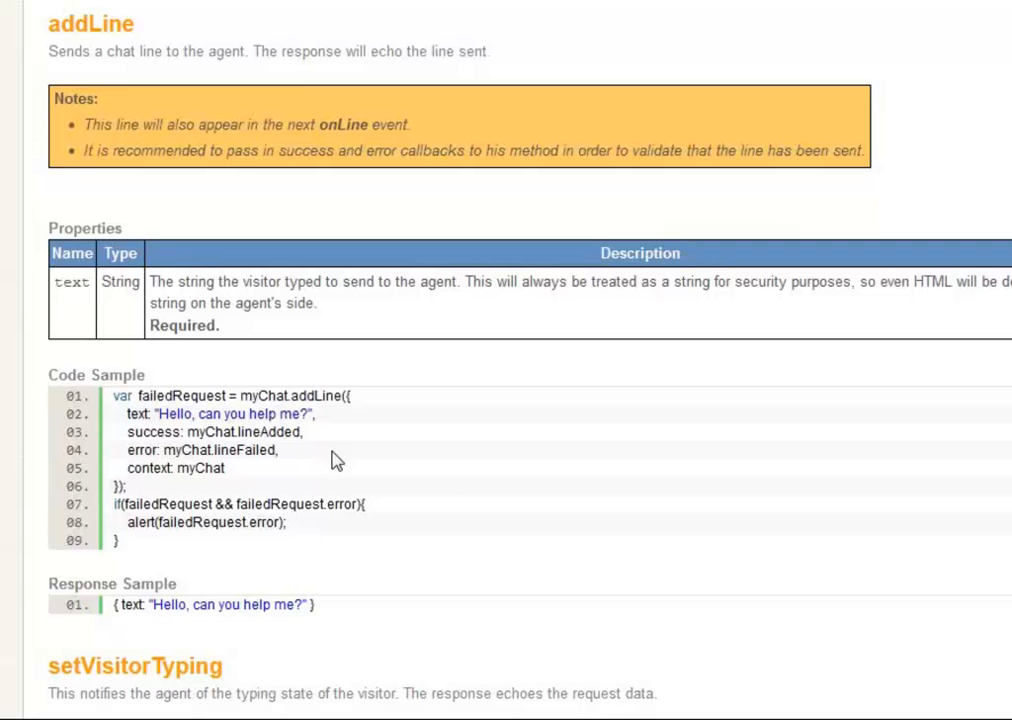
scroll("down", 3)
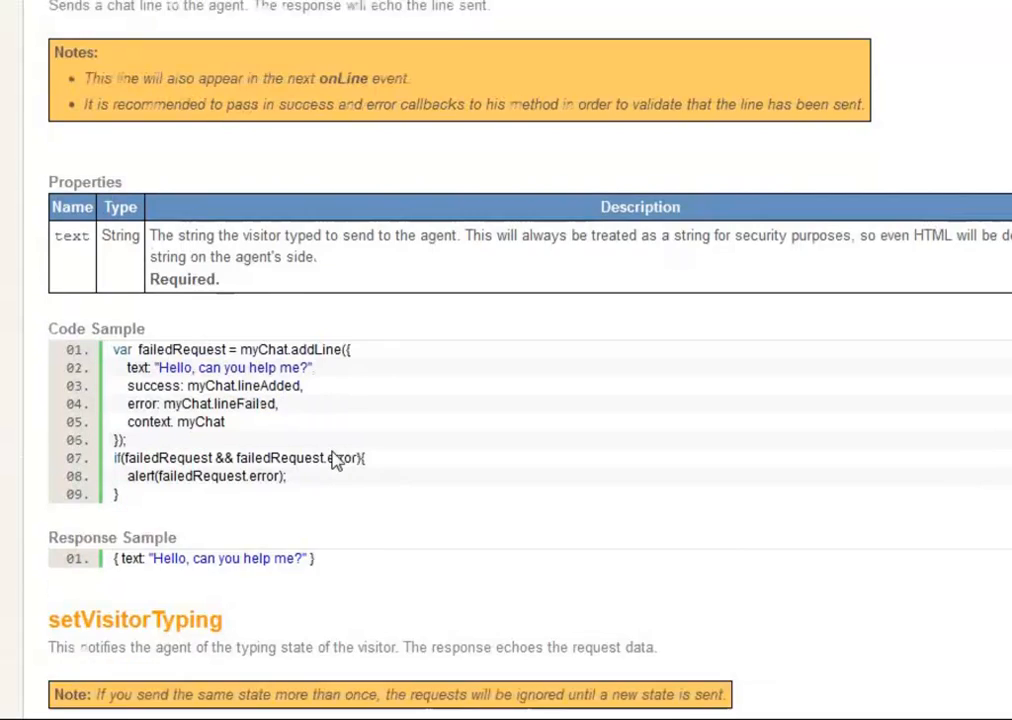
scroll("down", 3)
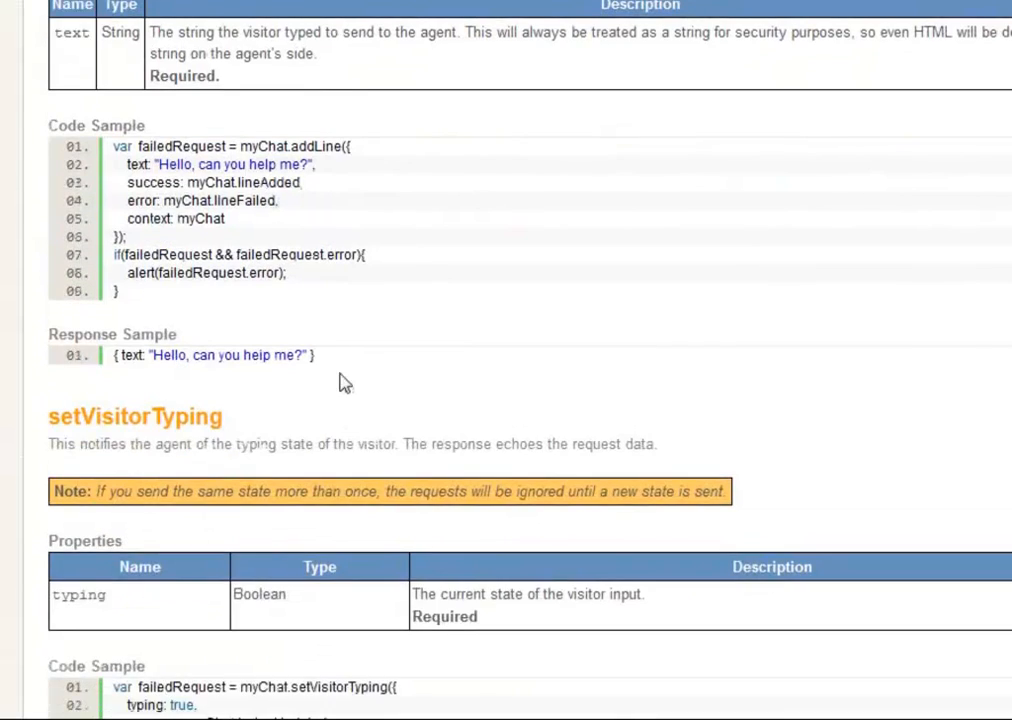
mouse_move(125, 378)
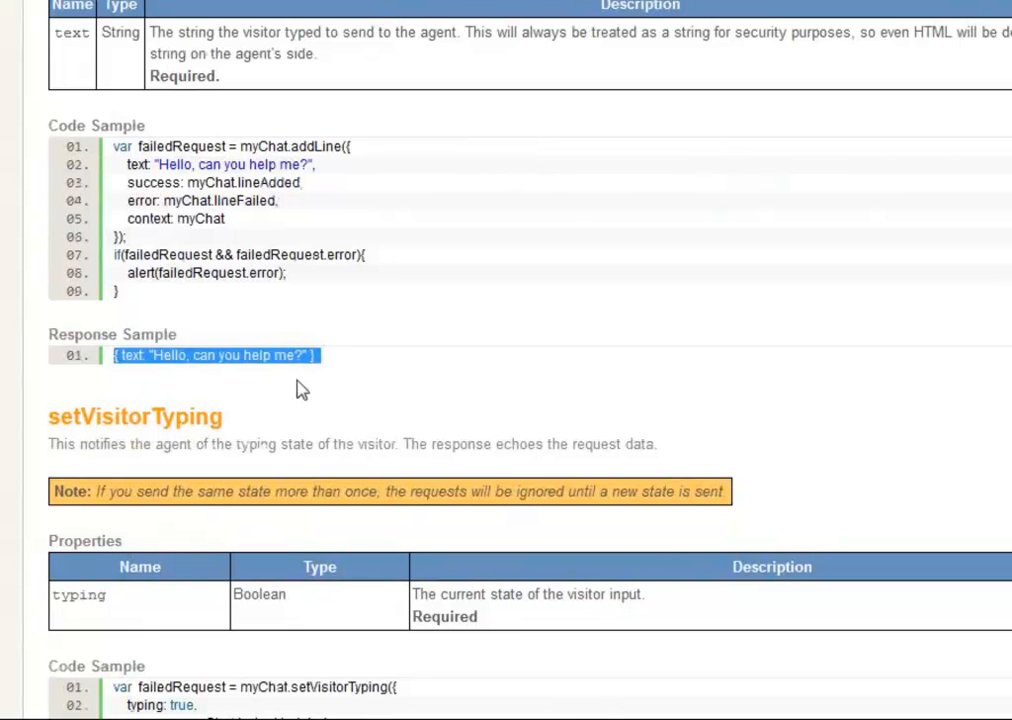
scroll("down", 3)
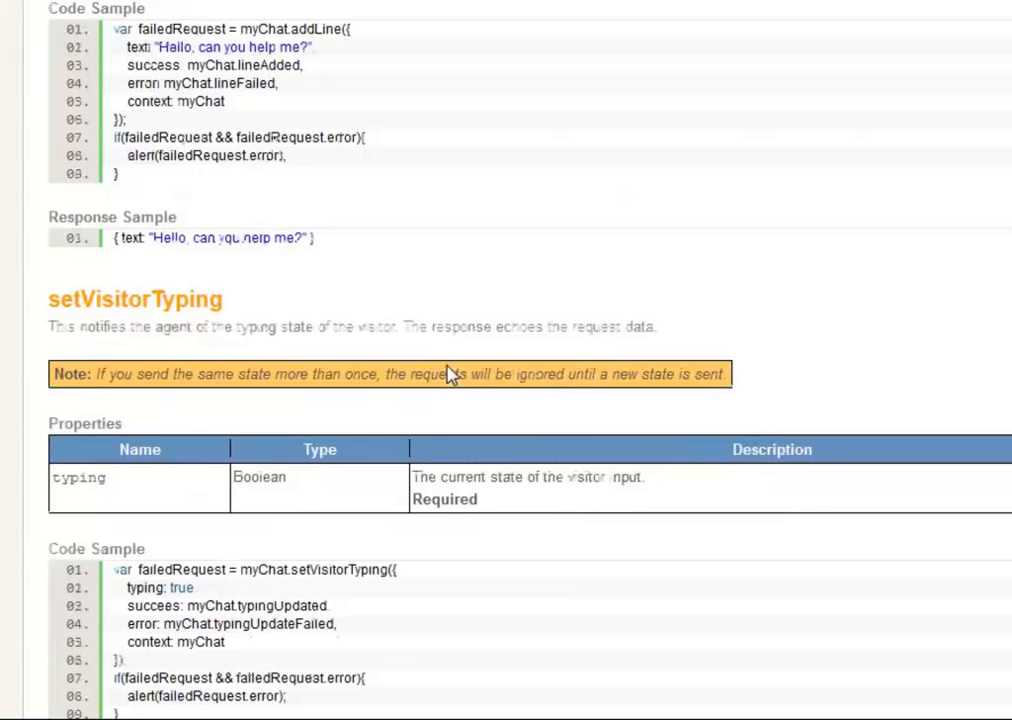
scroll("down", 3)
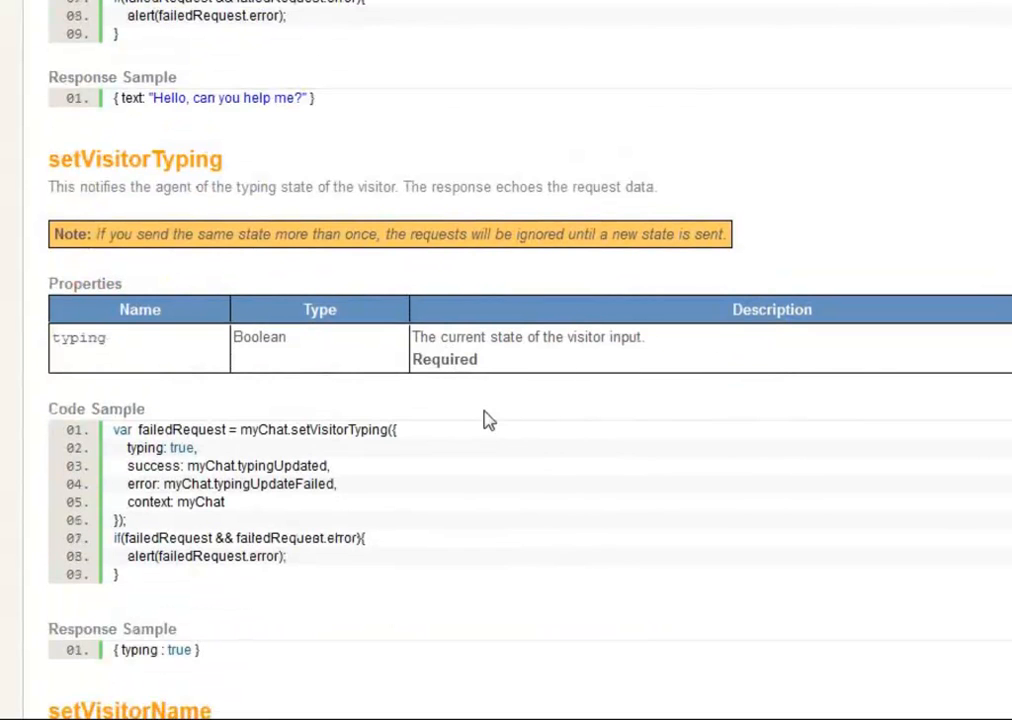
mouse_move(491, 419)
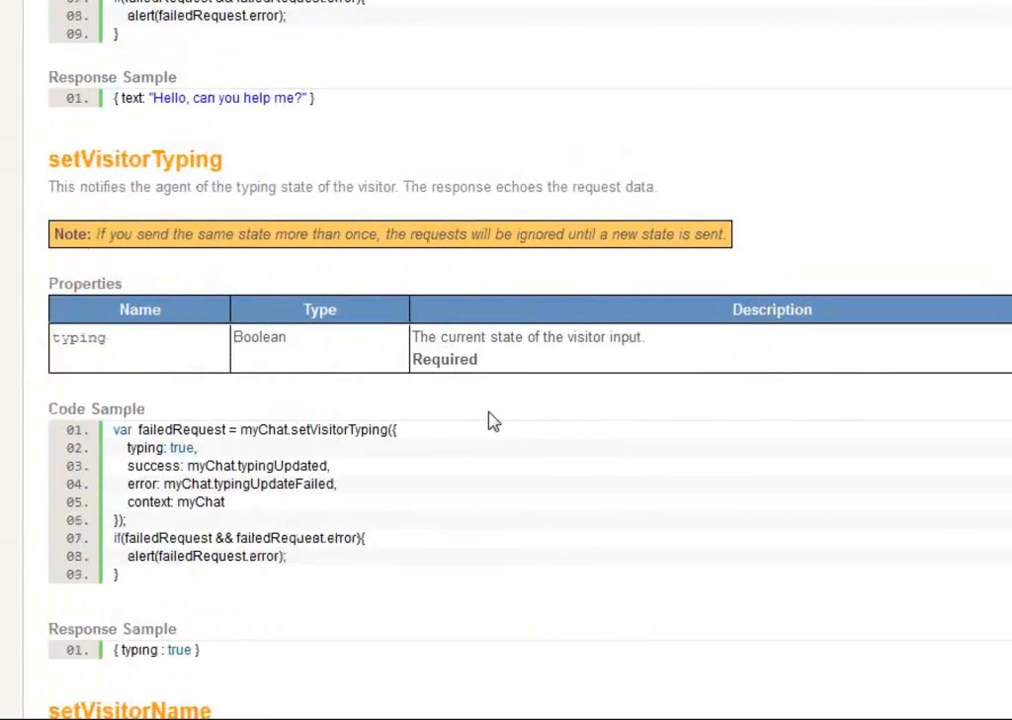
Select 'typing' in the setVisitorTyping code sample, then scroll down to setVisitorName
double_click(144, 448)
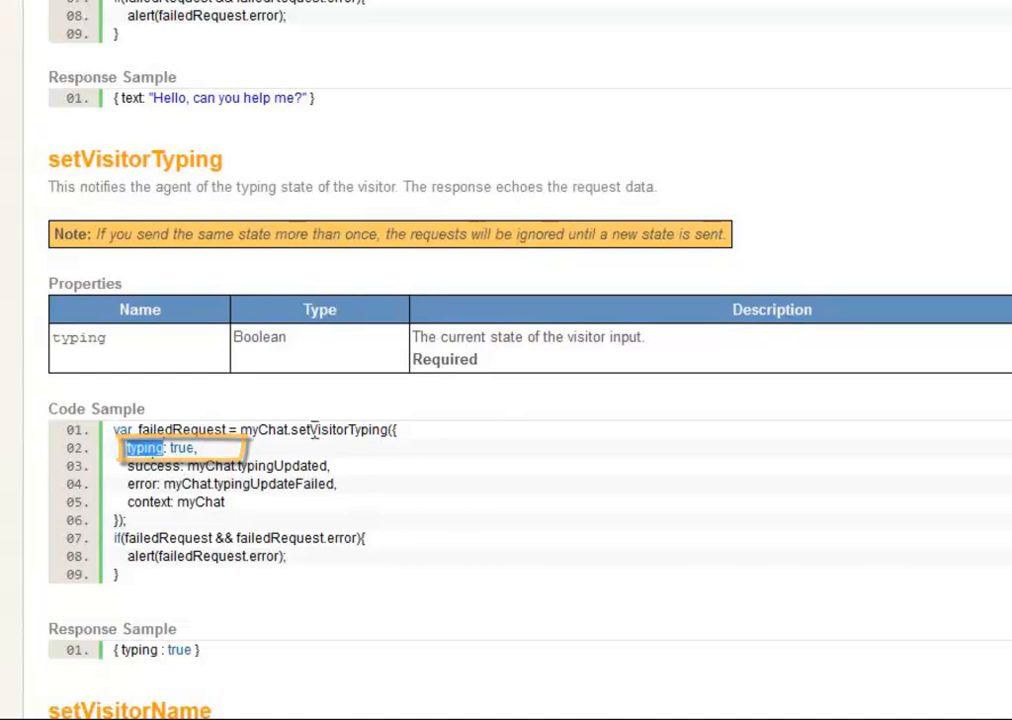
scroll("down", 3)
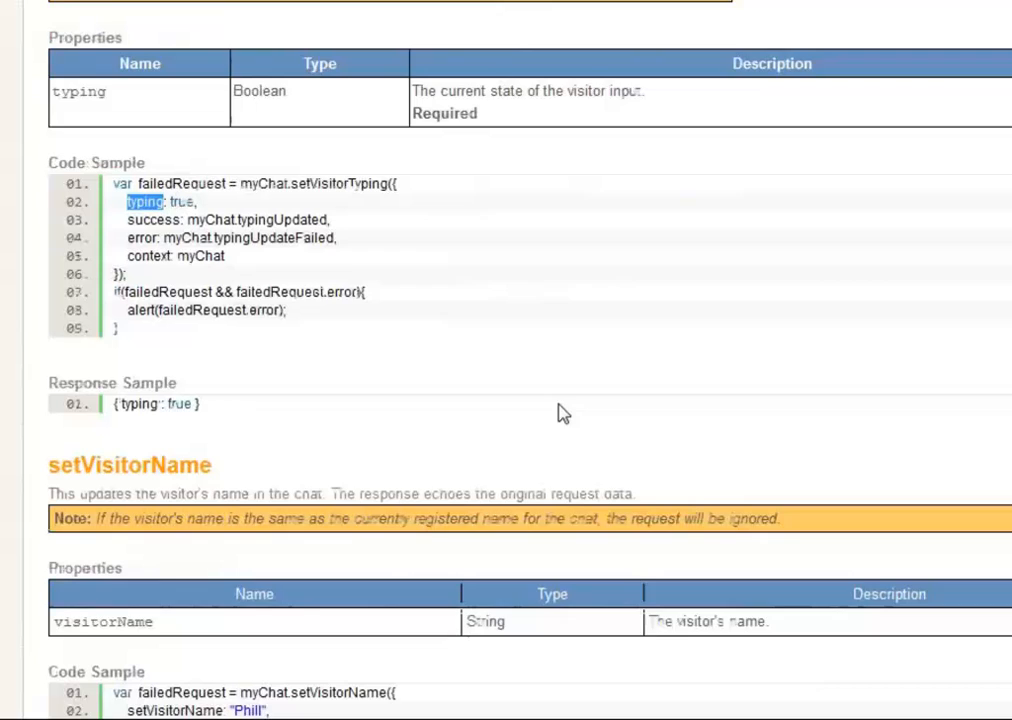
scroll("down", 3)
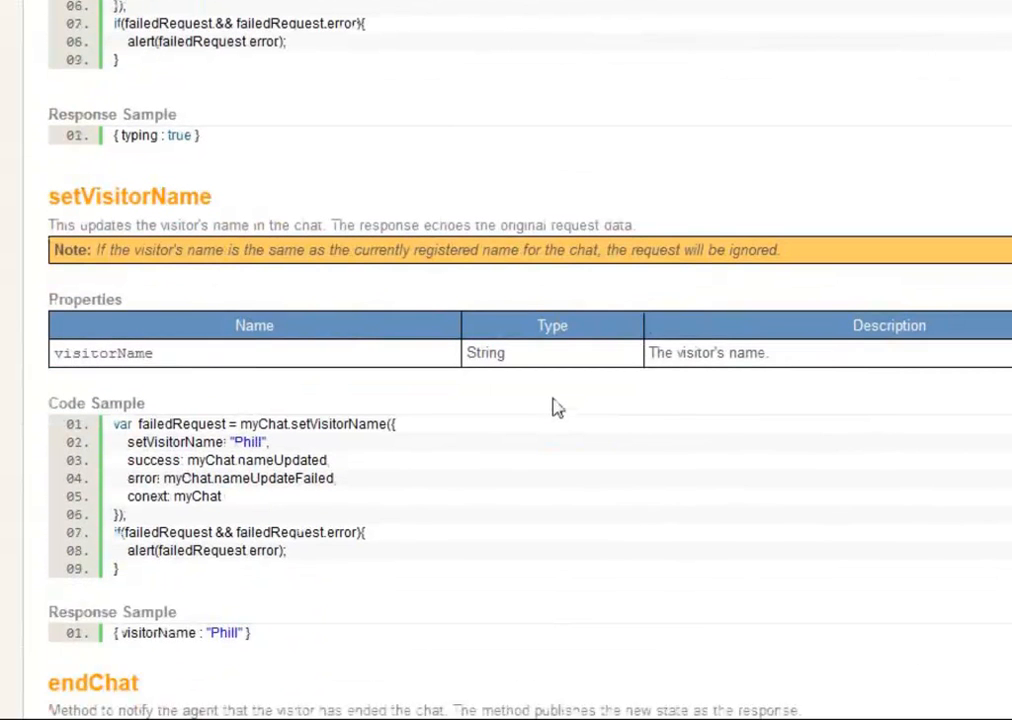
mouse_move(425, 289)
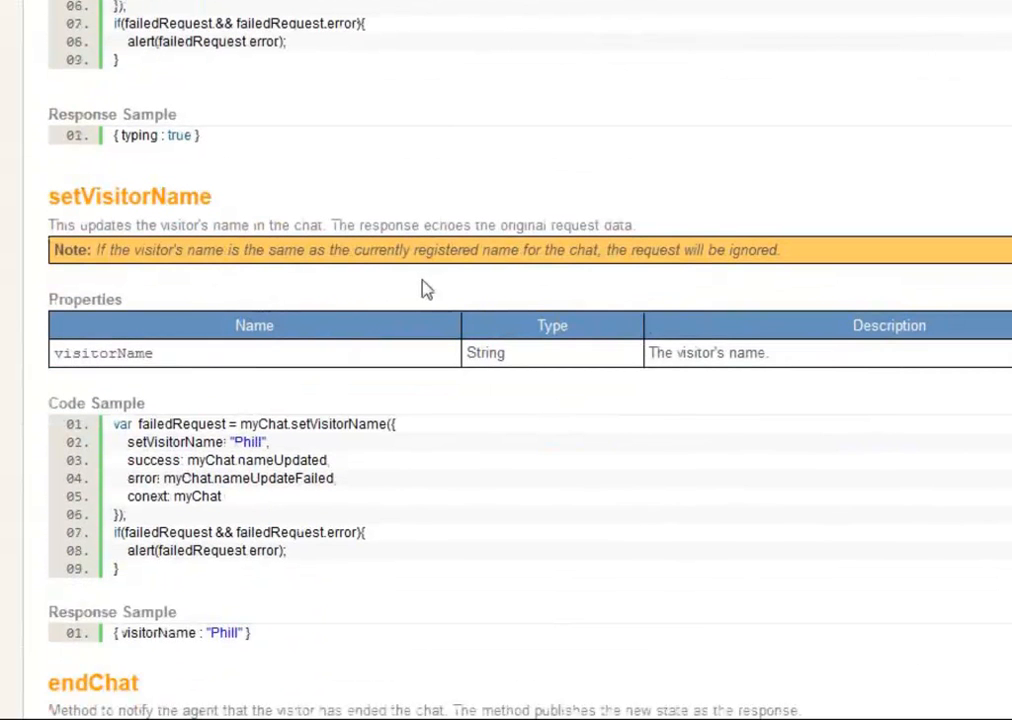
scroll("down", 3)
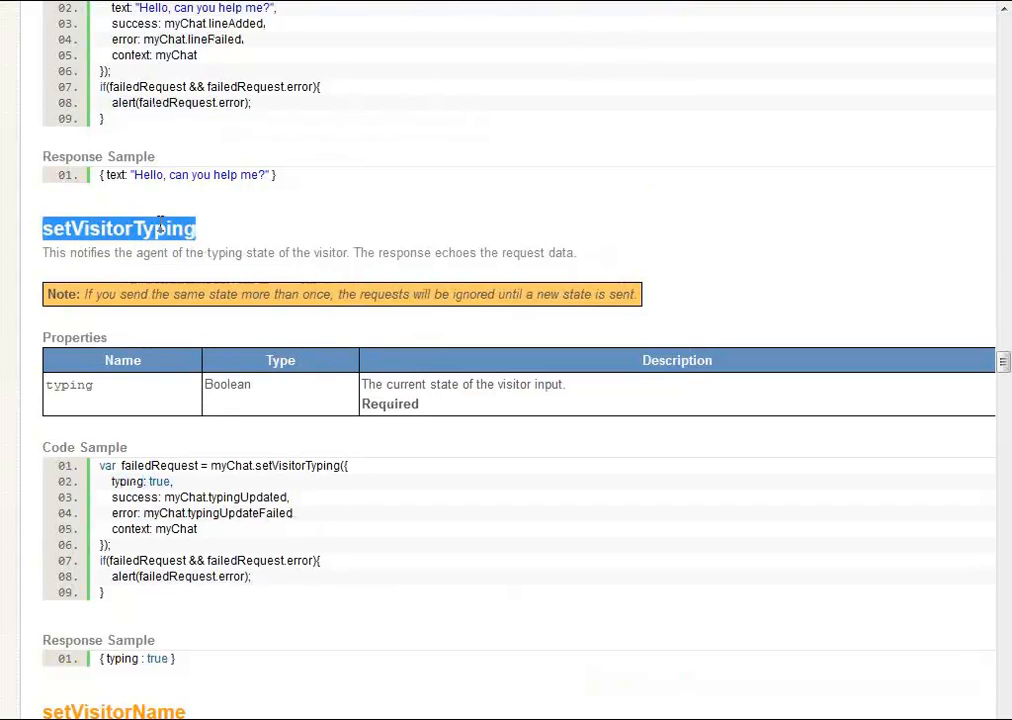
mouse_move(430, 501)
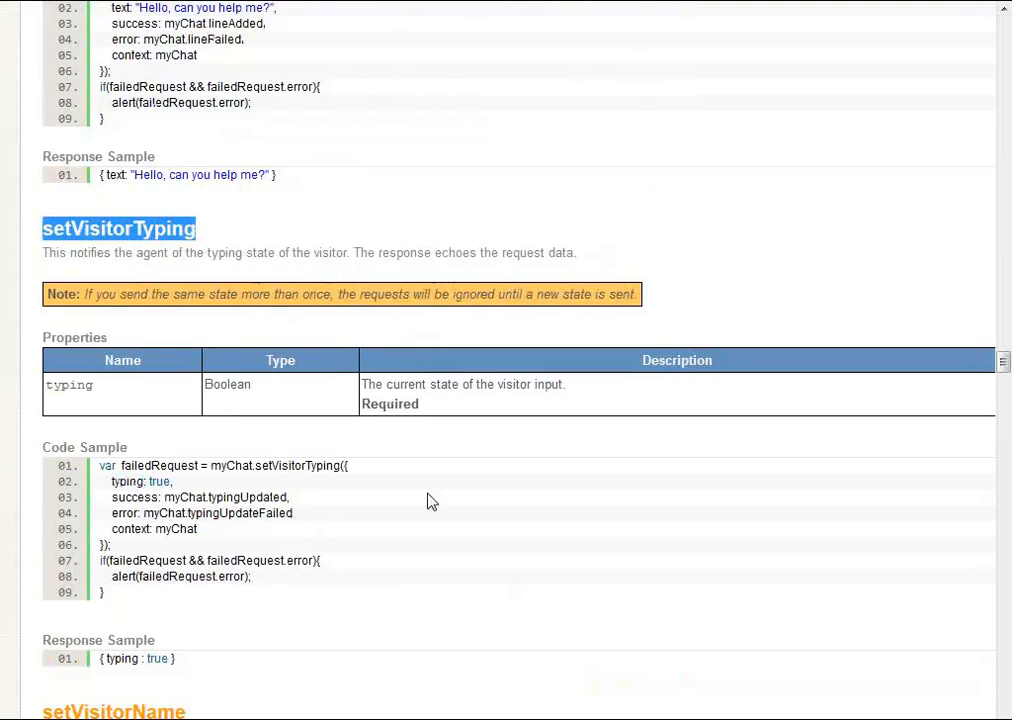
scroll("down", 3)
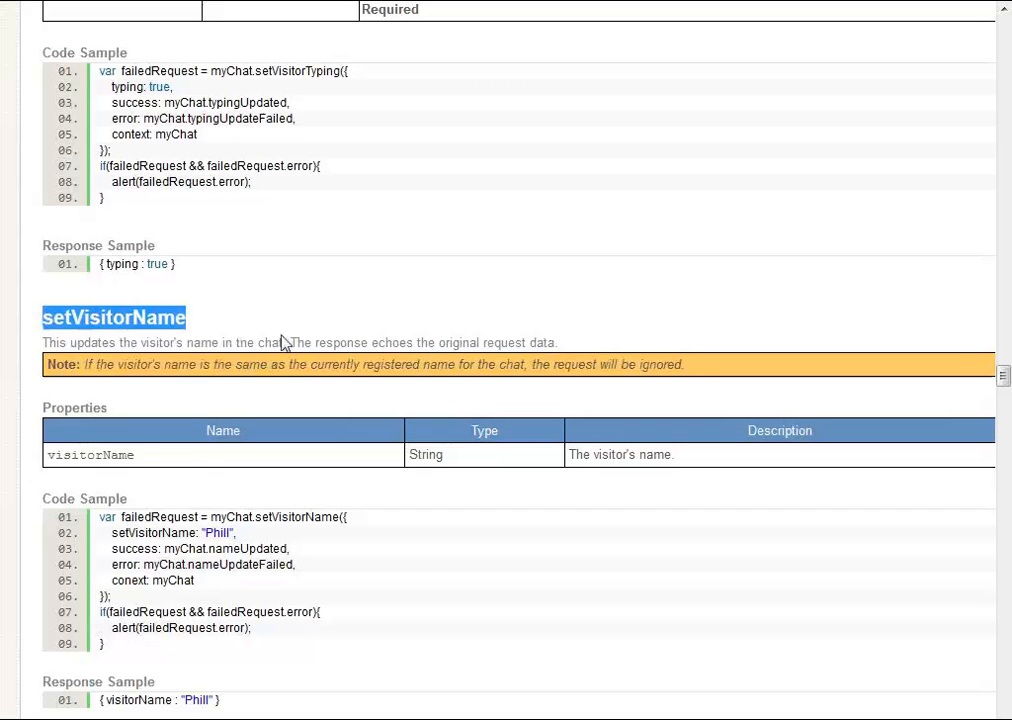
mouse_move(365, 300)
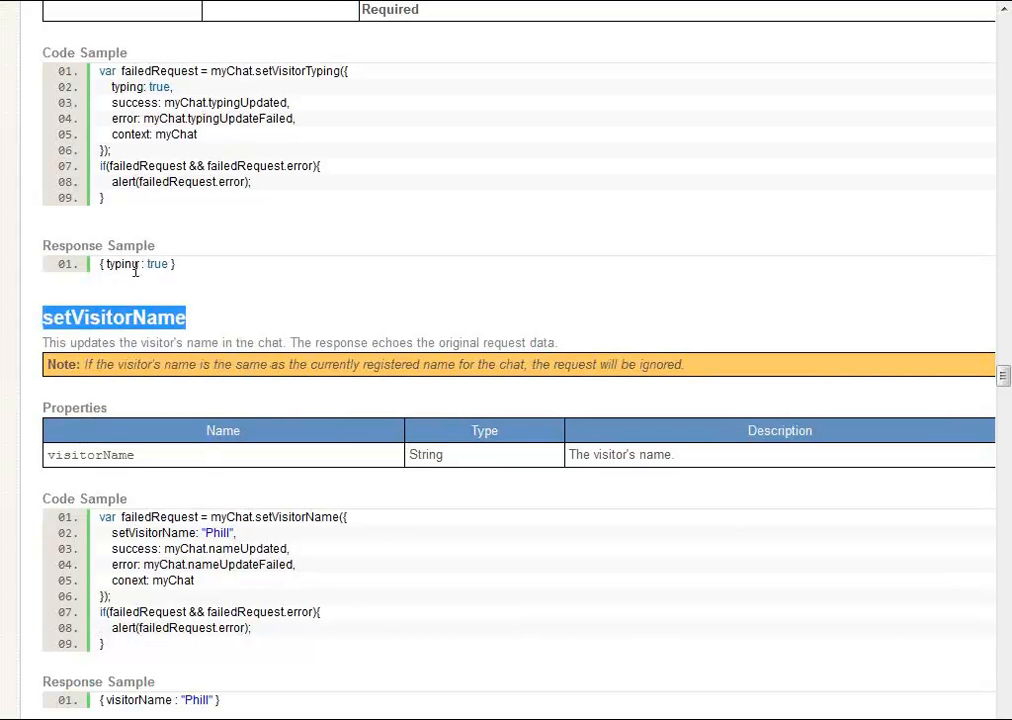
mouse_move(173, 285)
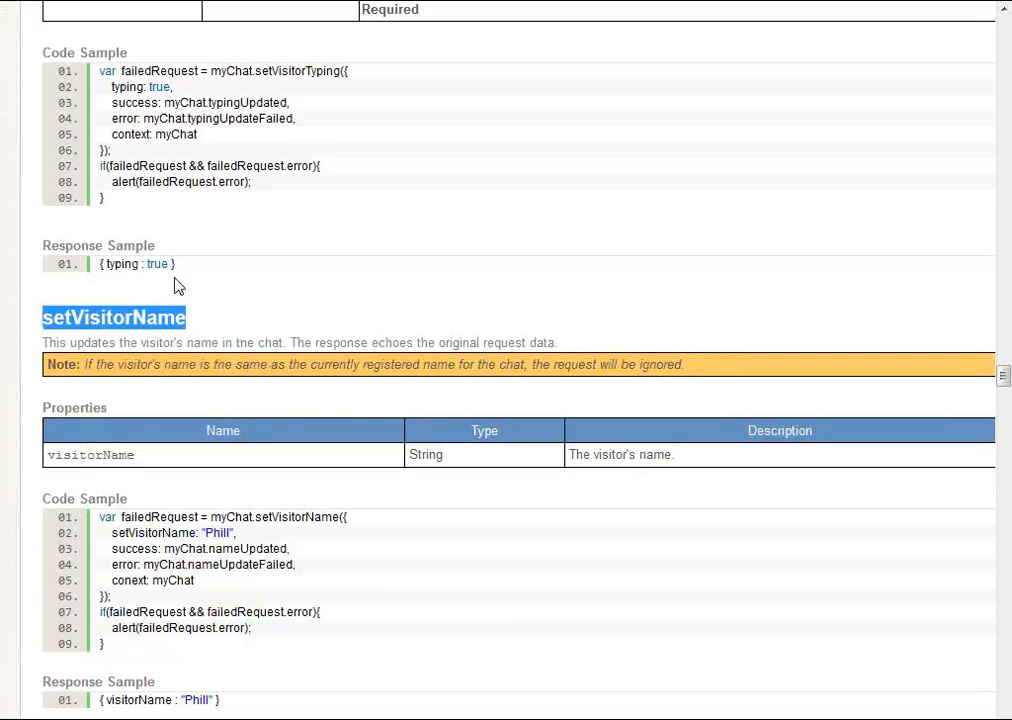
mouse_move(325, 294)
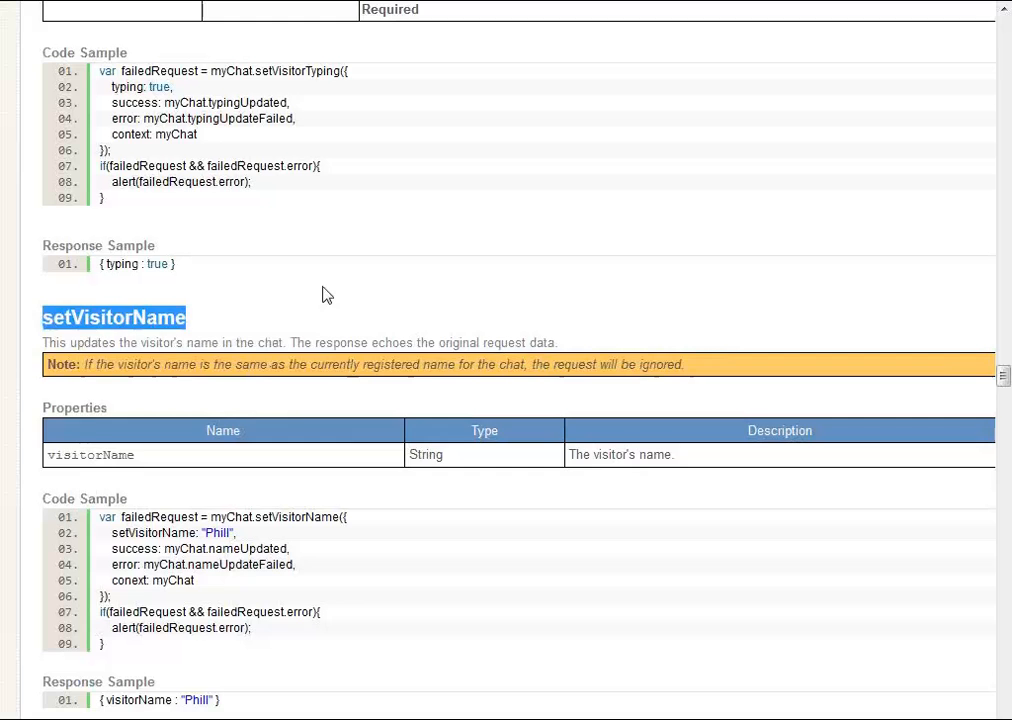
Scroll past setVisitorName's samples to endChat's note, code sample and response sample
scroll("down", 3)
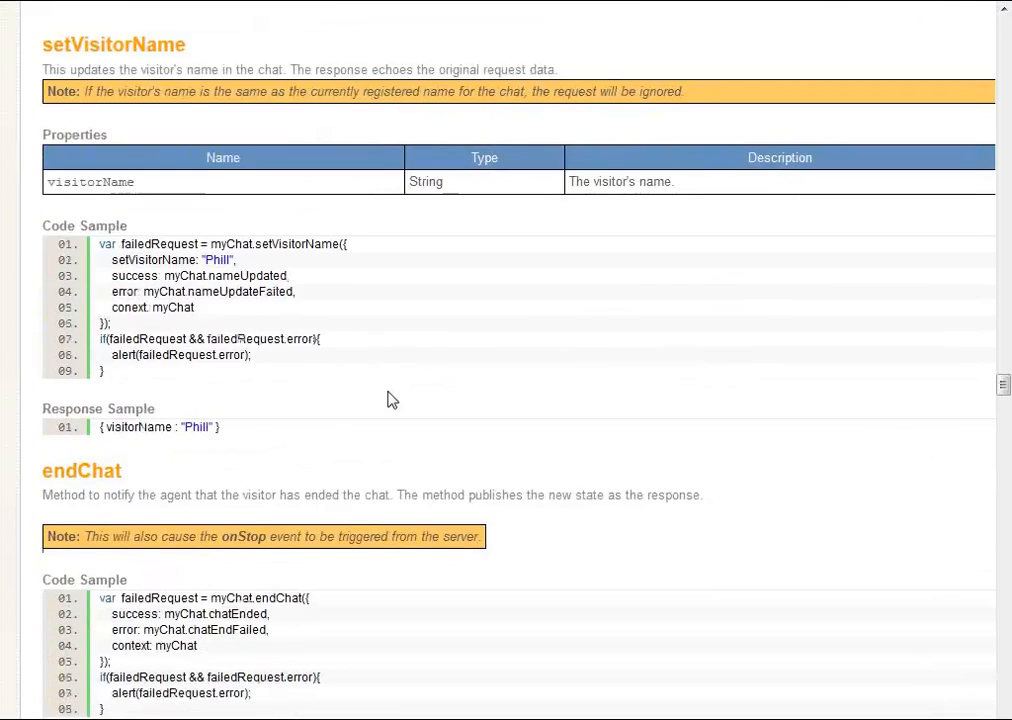
scroll("down", 3)
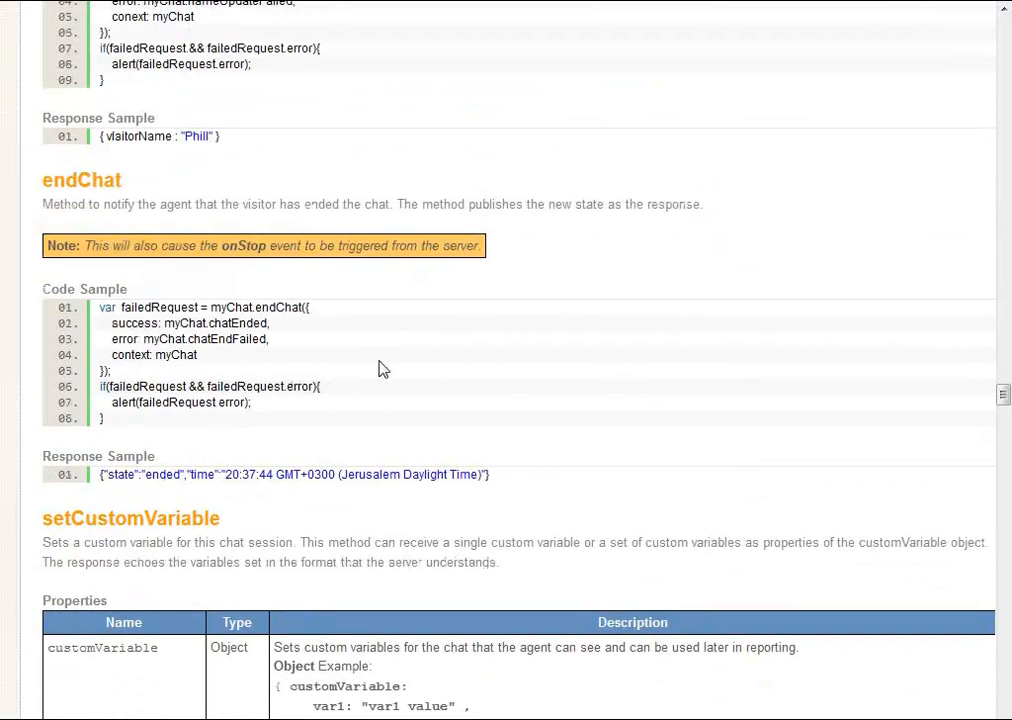
mouse_move(288, 353)
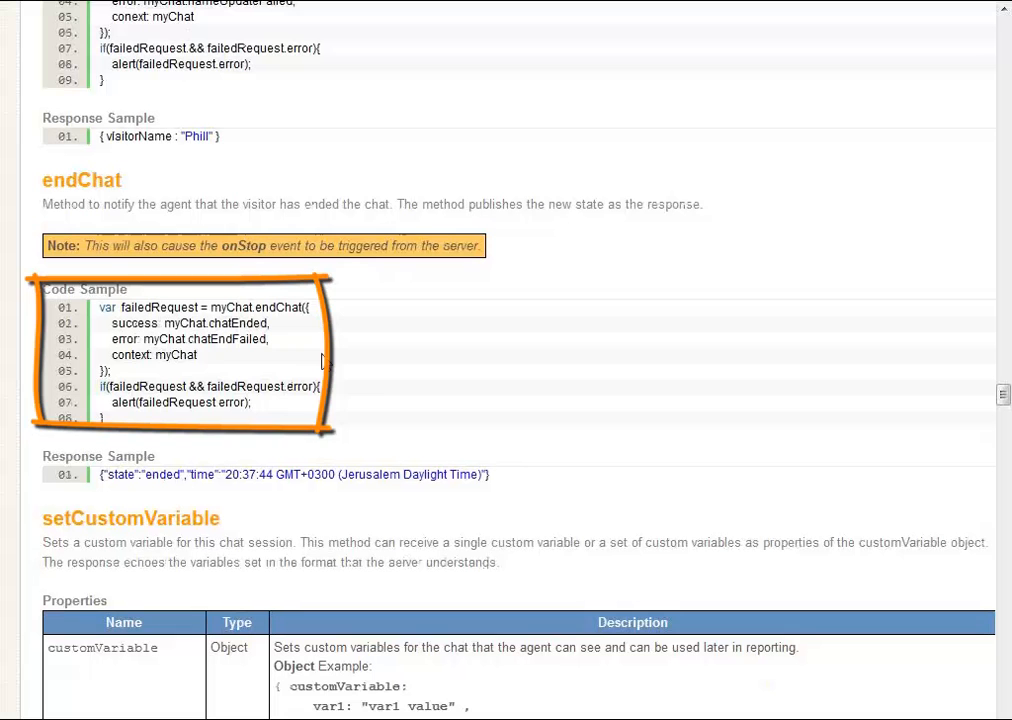
Highlight a line of the endChat code sample, then scroll to setCustomVariable's customVariable property
left_click_drag(228, 474, 490, 474)
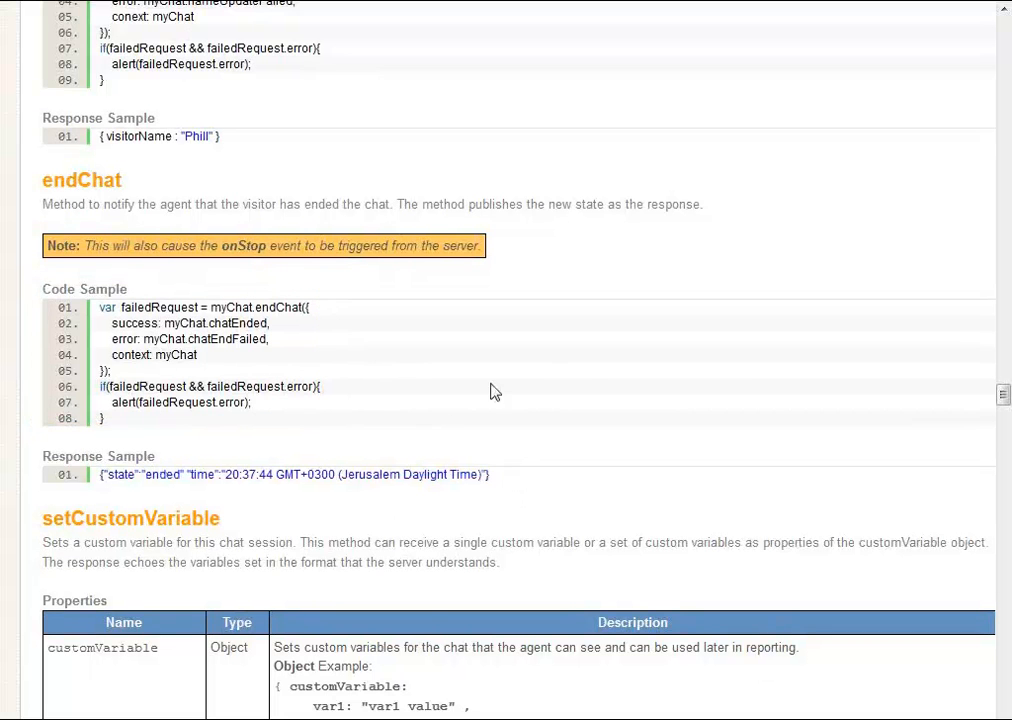
scroll("down", 3)
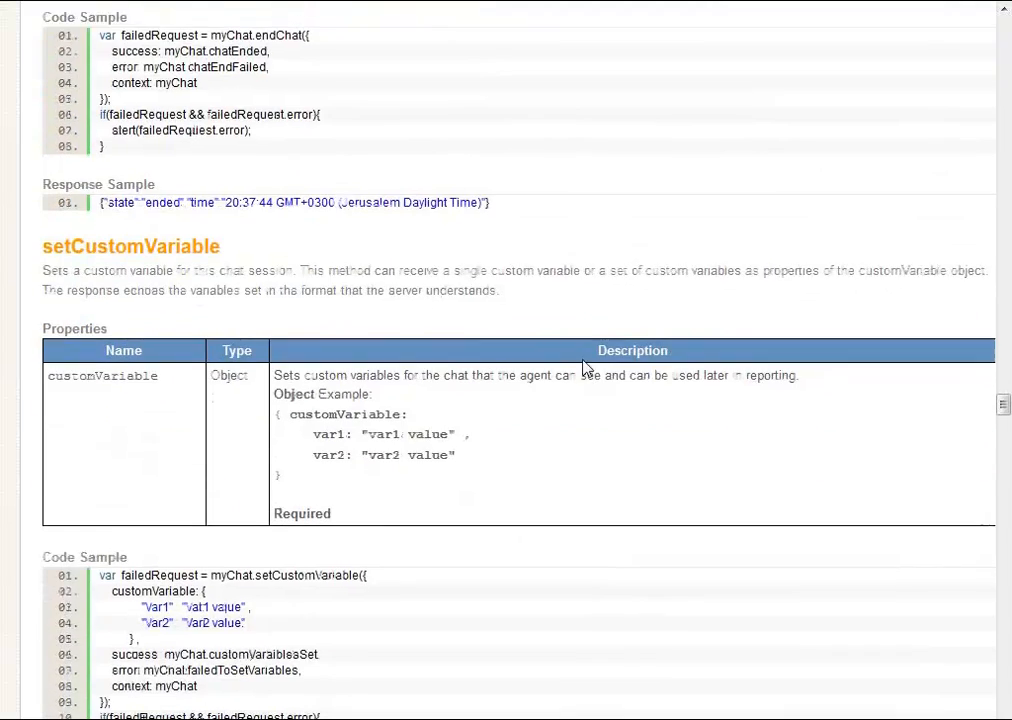
Scroll through the setCustomVariable code and response samples
scroll("down", 3)
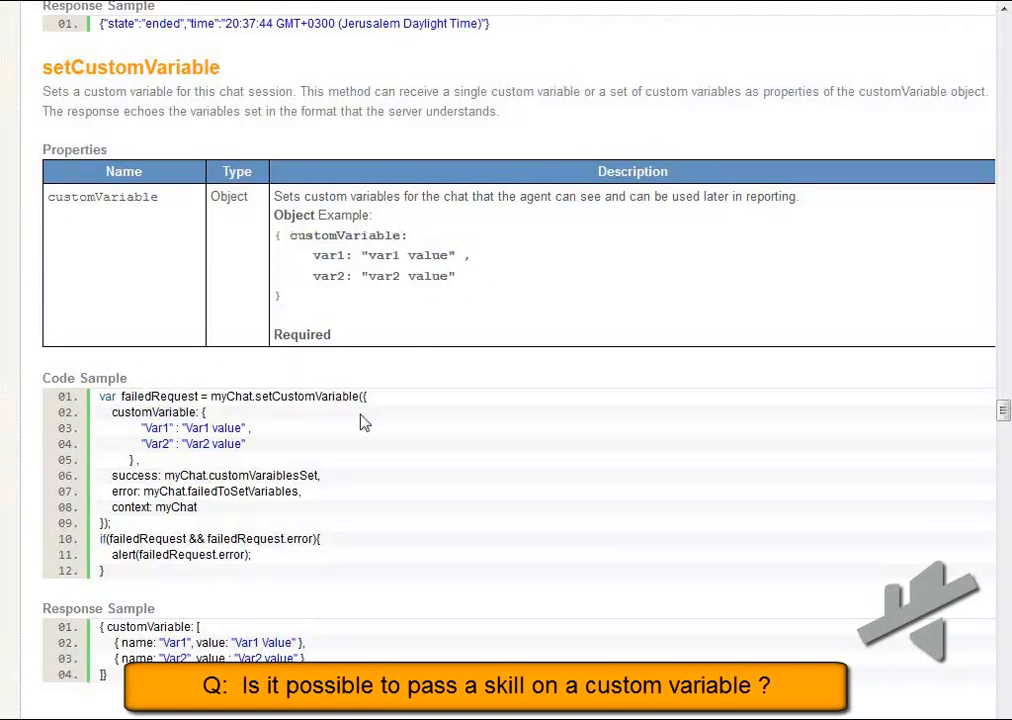
scroll("down", 3)
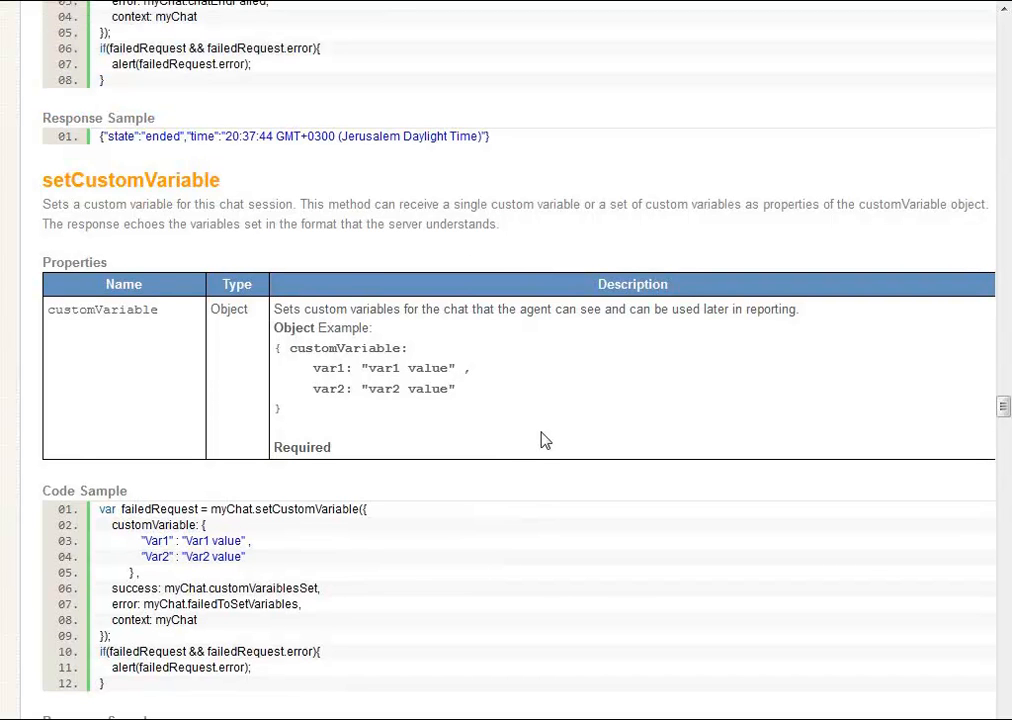
mouse_move(522, 459)
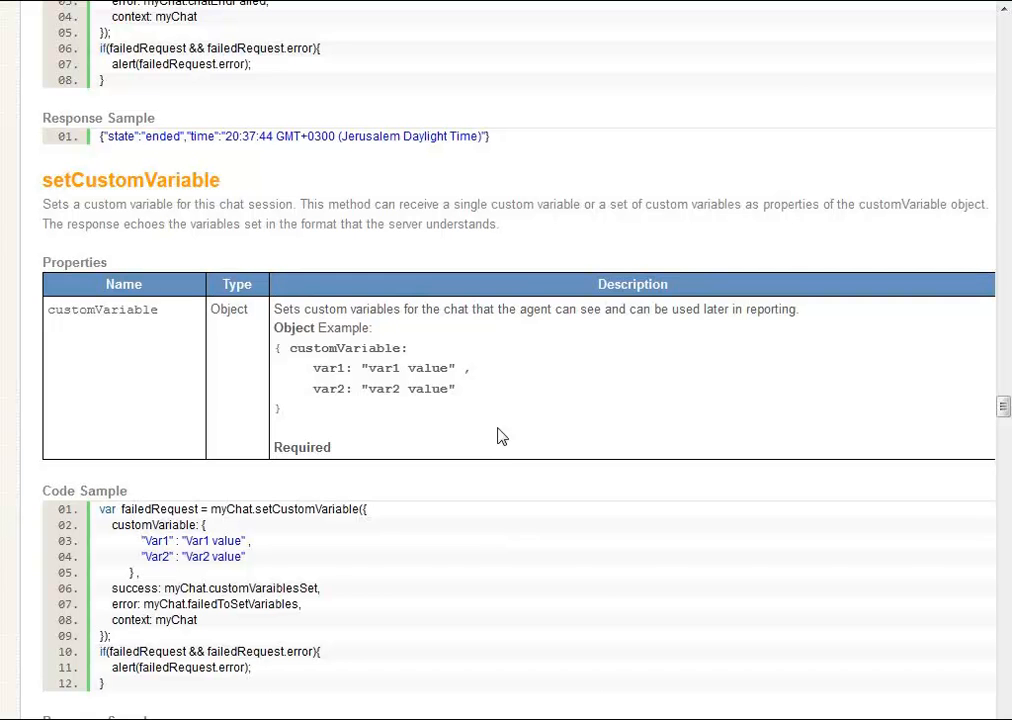
mouse_move(521, 525)
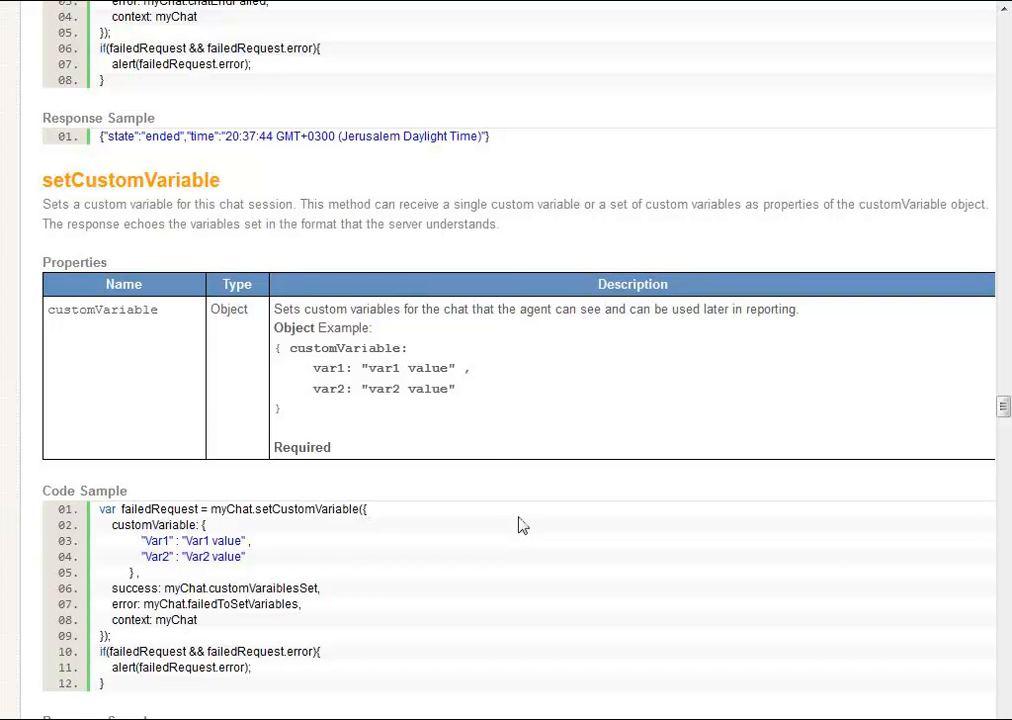
scroll("down", 3)
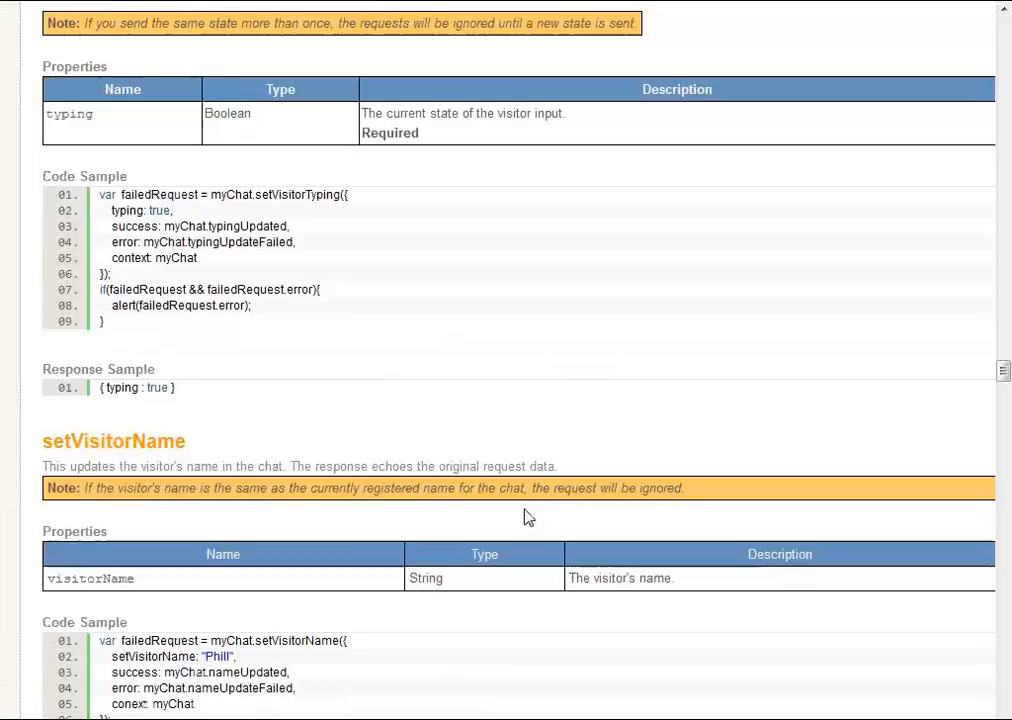
Scroll the startChat/requestChat properties table from agent and skill, selecting a property name
scroll("down", 3)
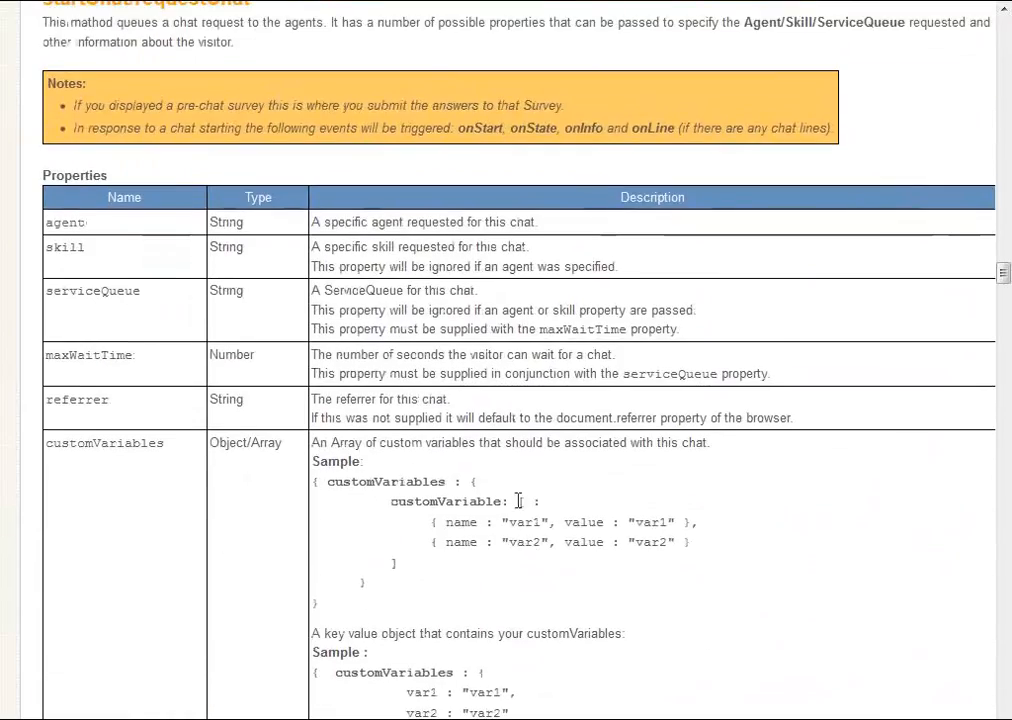
double_click(64, 247)
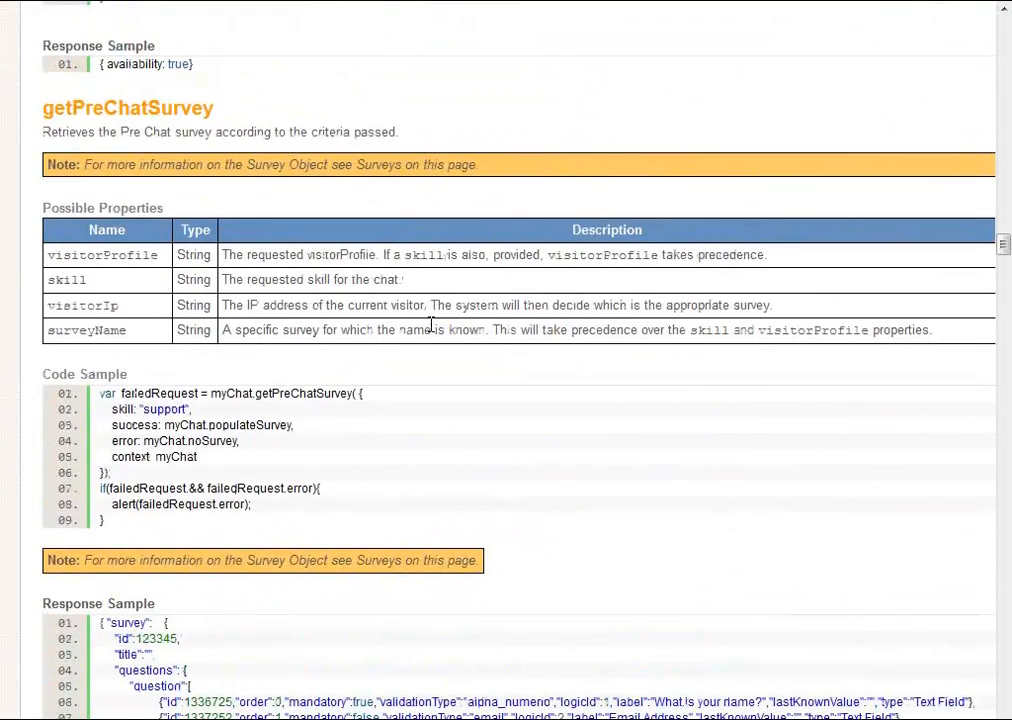
scroll("down", 3)
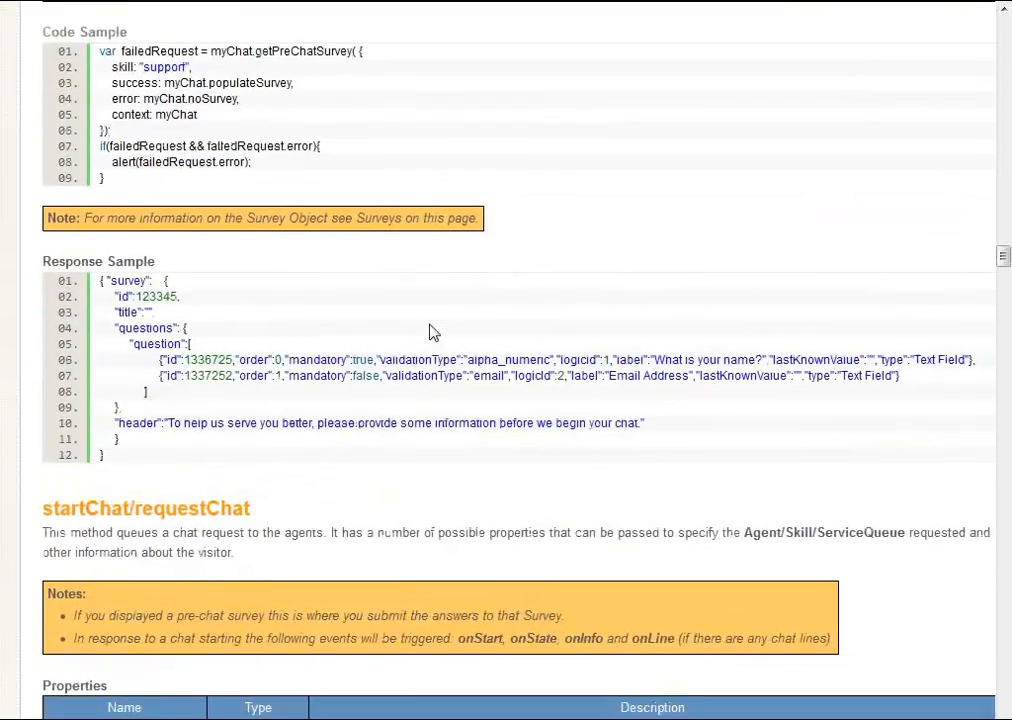
scroll("down", 3)
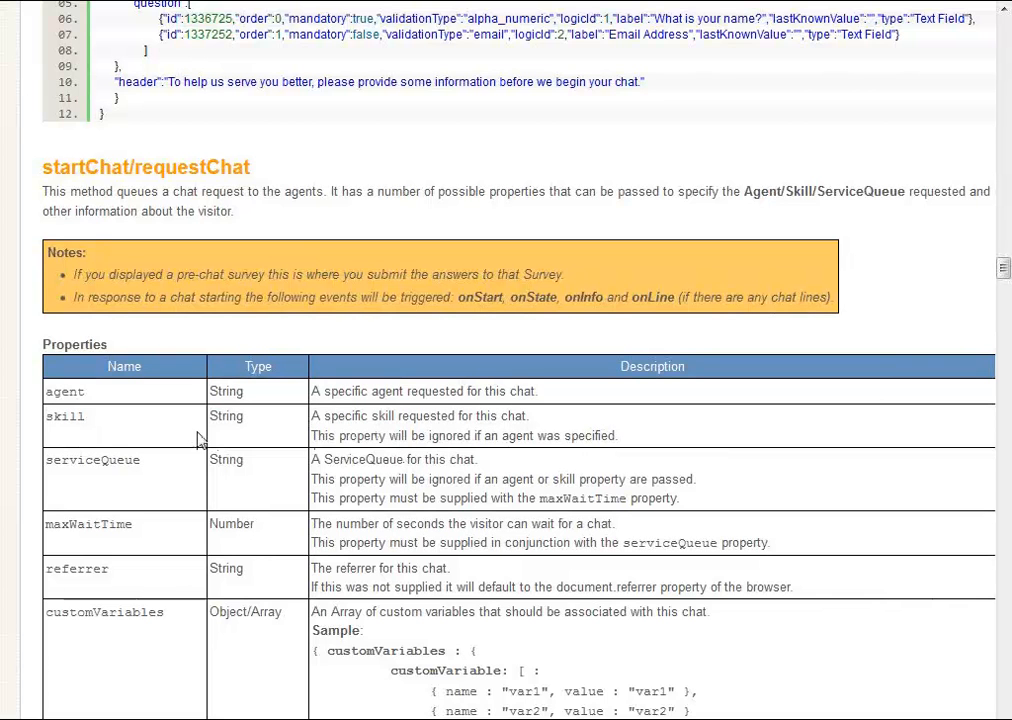
mouse_move(161, 426)
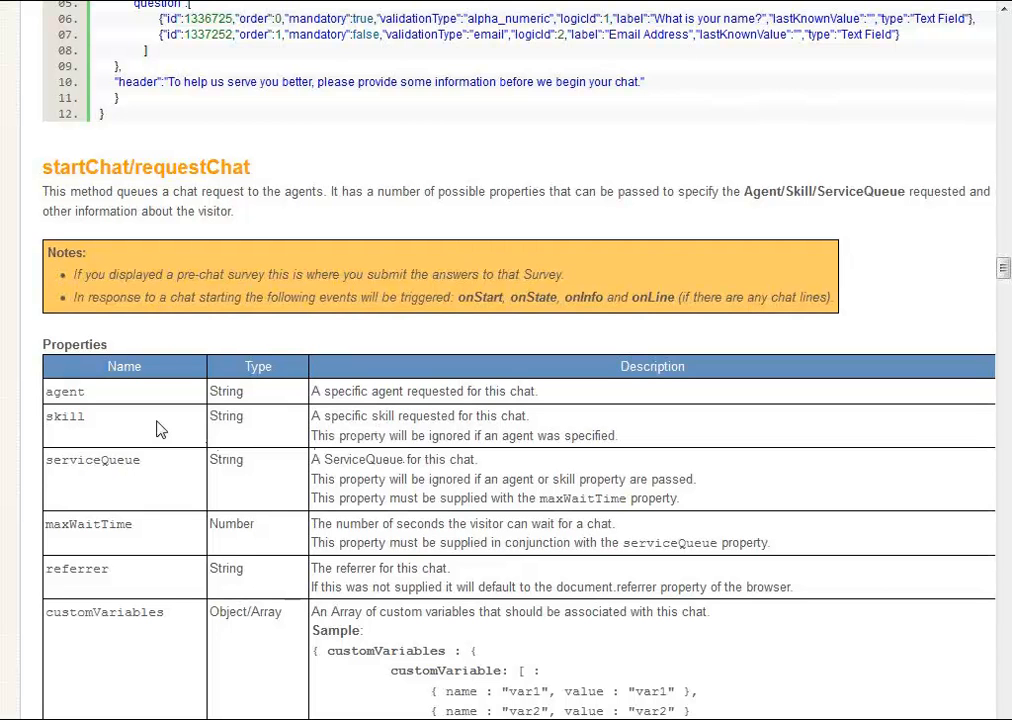
mouse_move(165, 435)
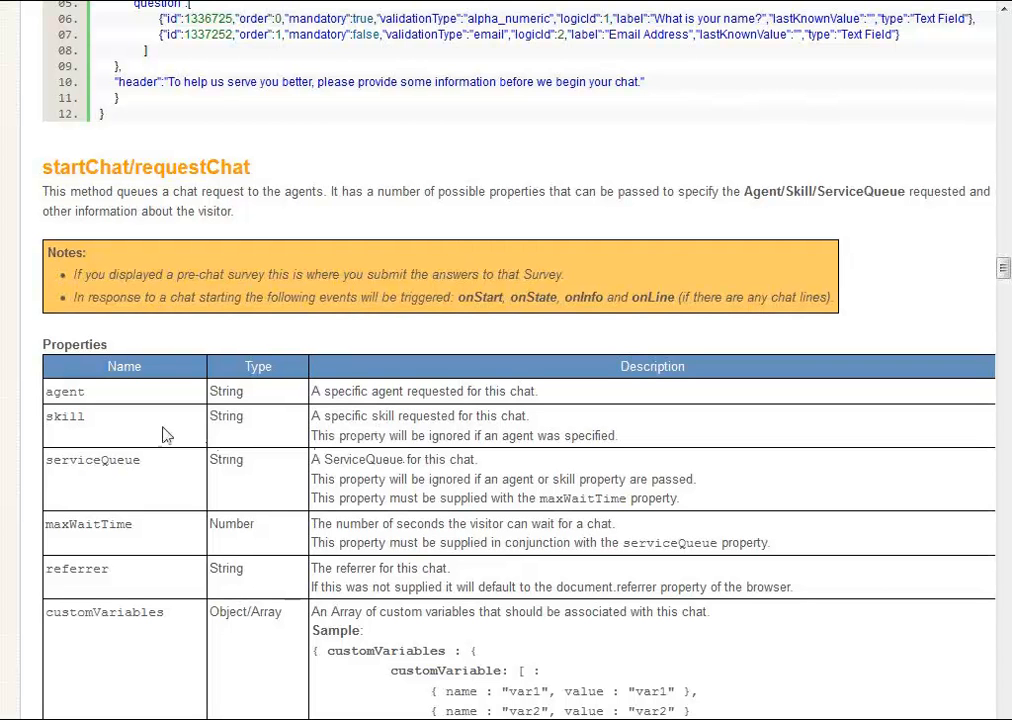
Clear the survey row highlight and scroll to the customVariables, preChatLines and survey rows
scroll("down", 3)
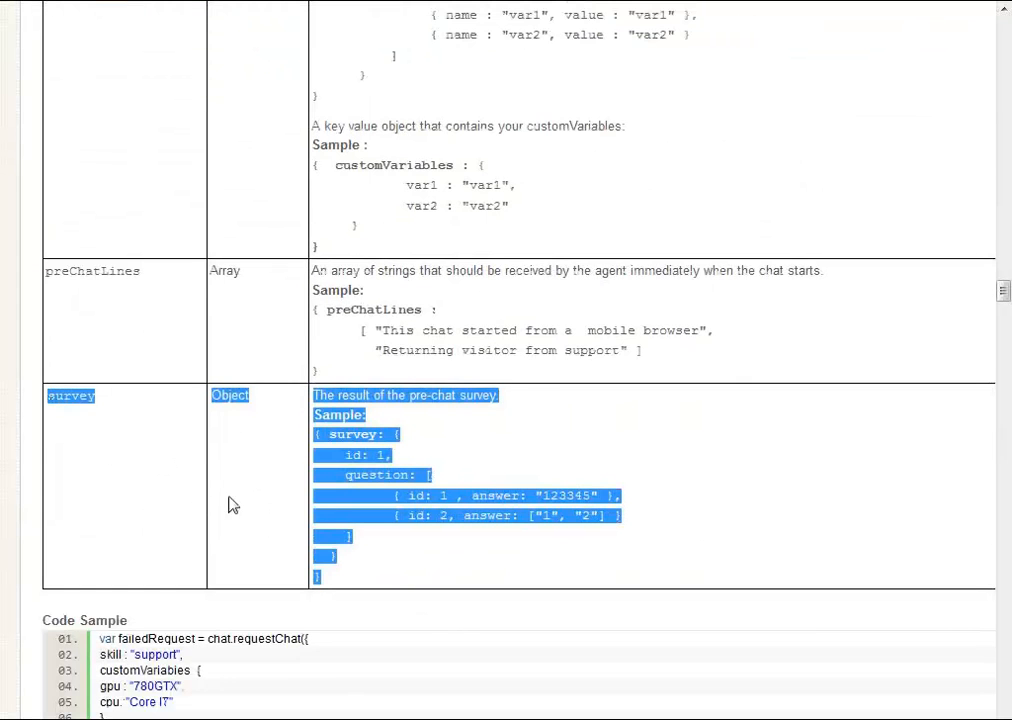
left_click(617, 479)
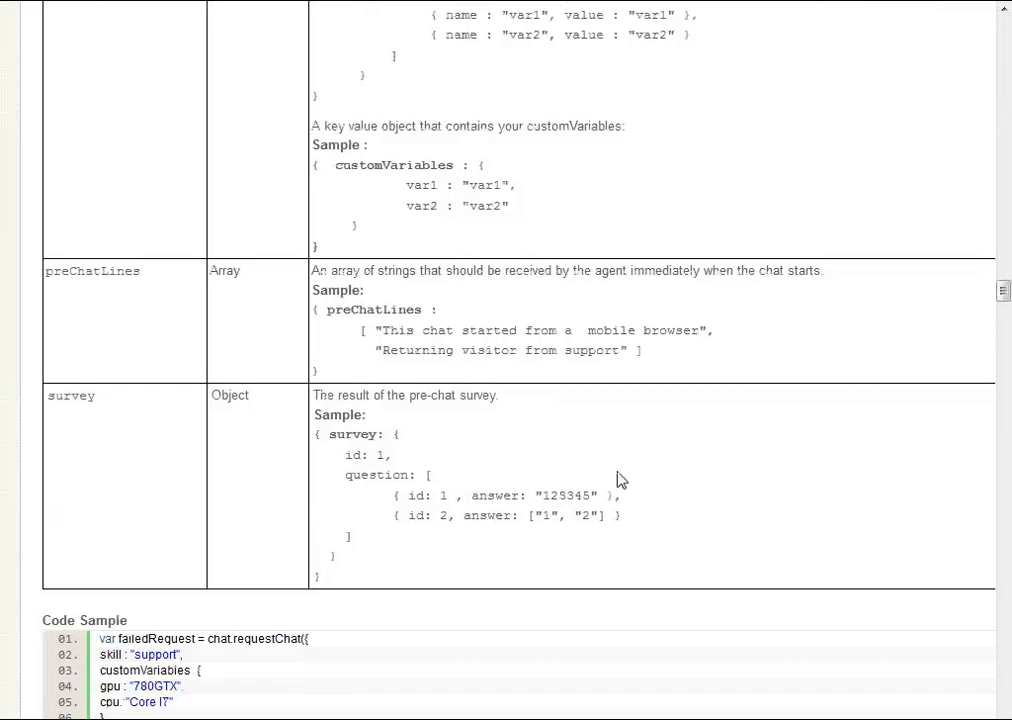
mouse_move(640, 527)
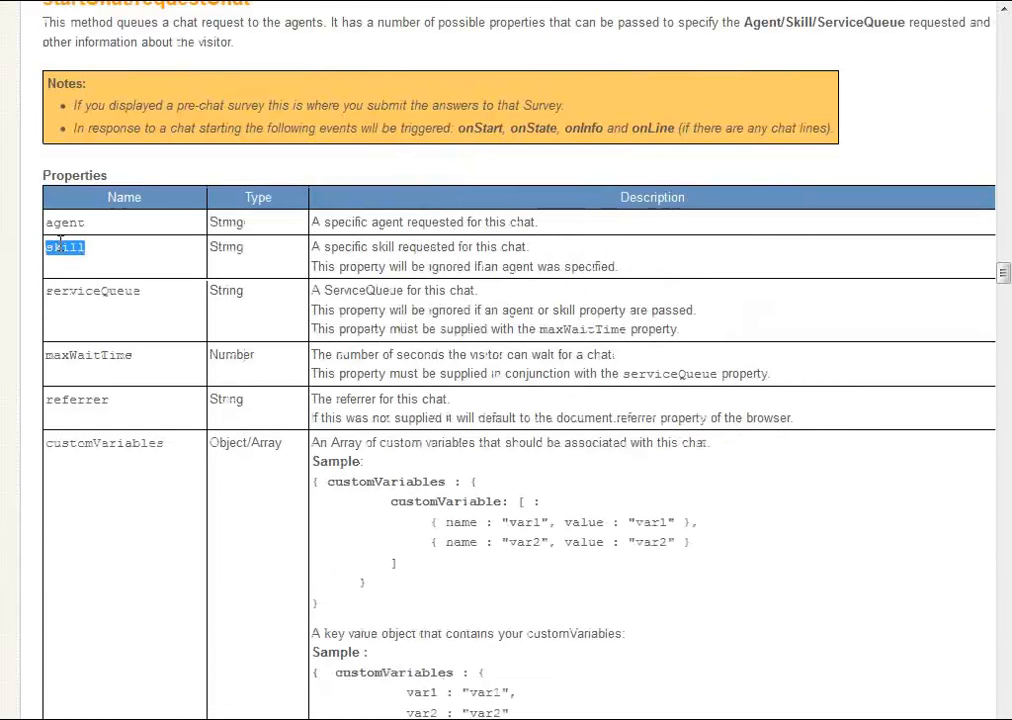
scroll("down", 3)
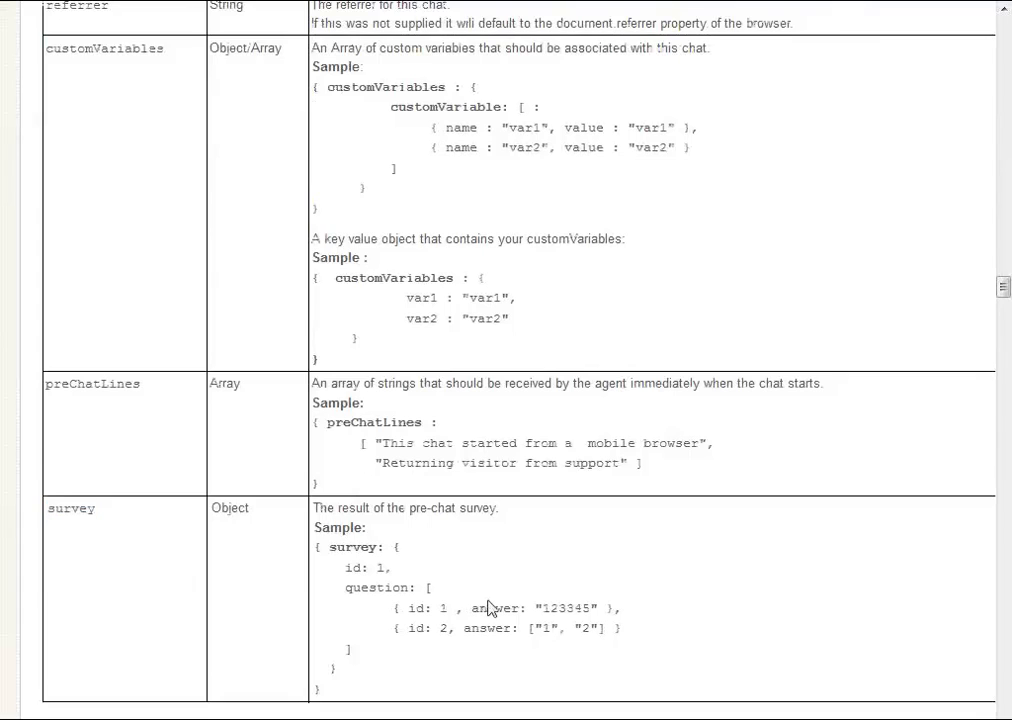
Scroll quickly past the addLine through setCustomVariable sections to requestTranscript
scroll("down", 3)
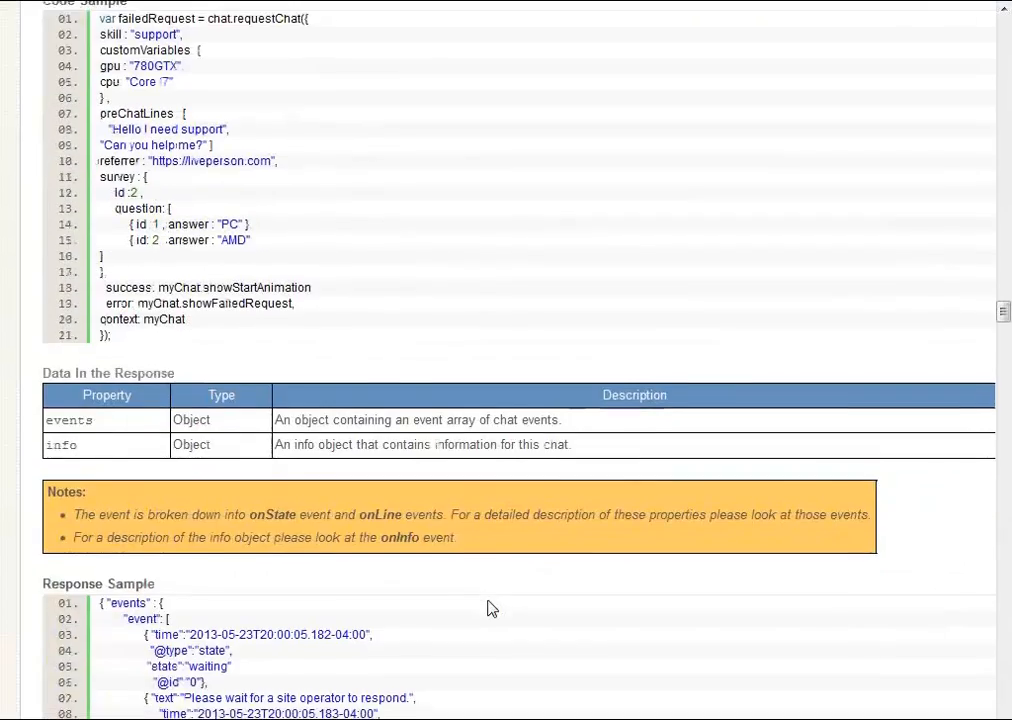
scroll("down", 3)
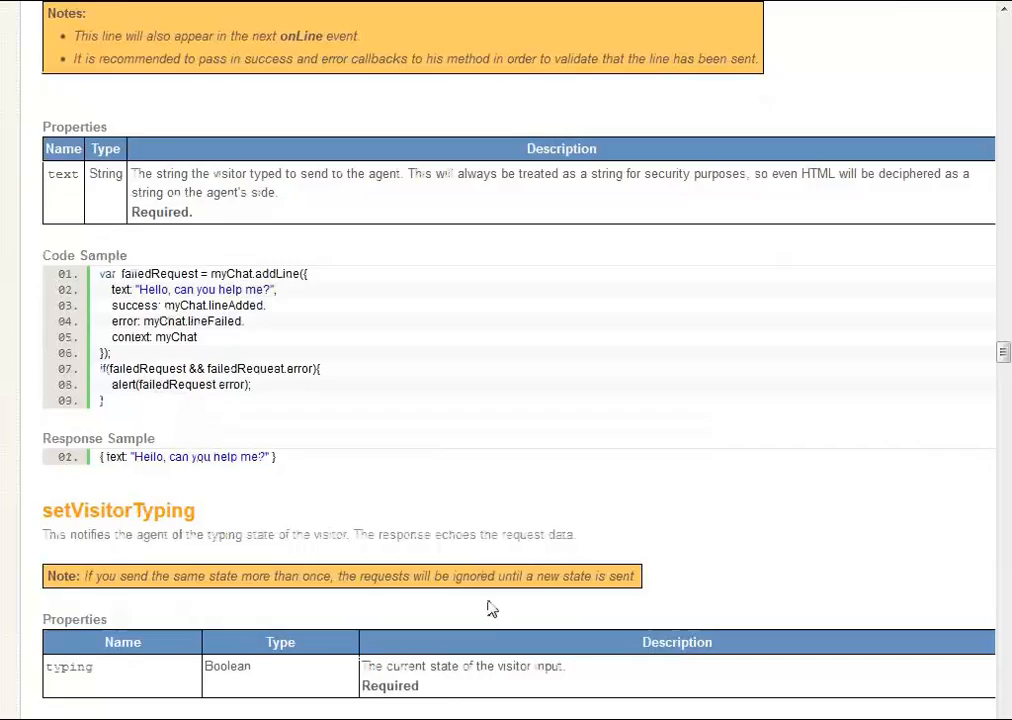
scroll("down", 3)
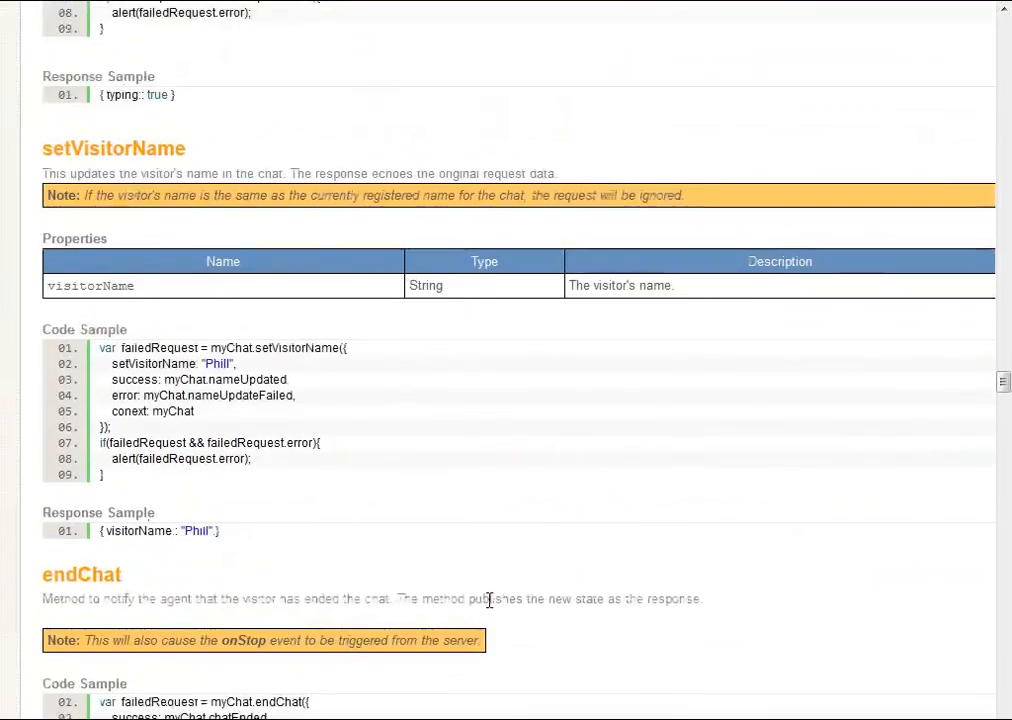
scroll("down", 3)
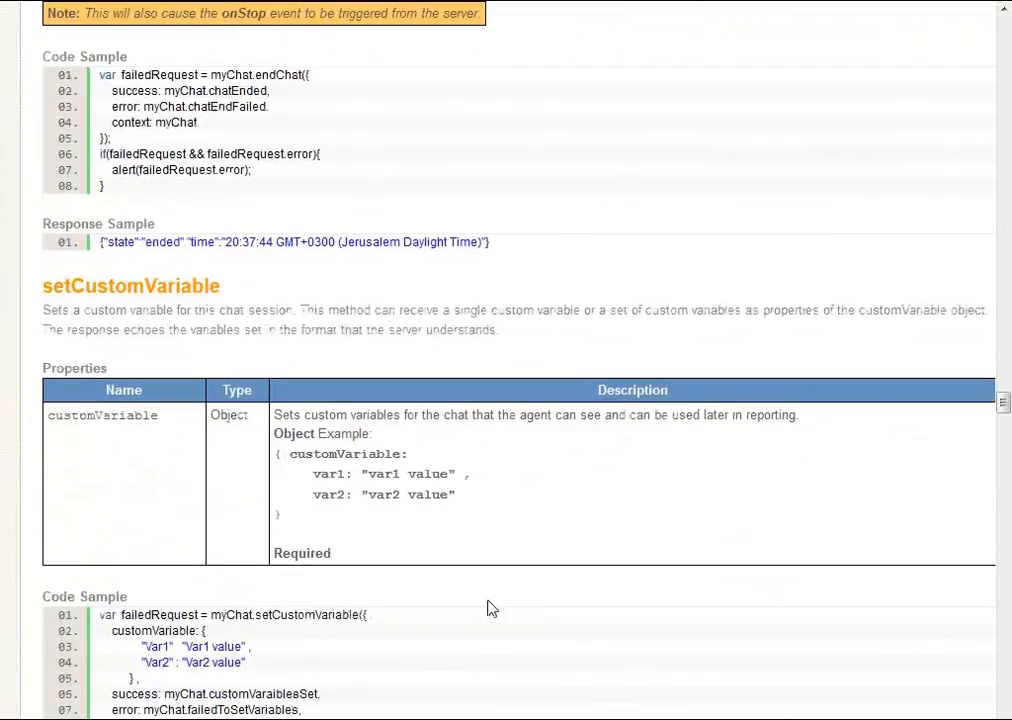
scroll("down", 3)
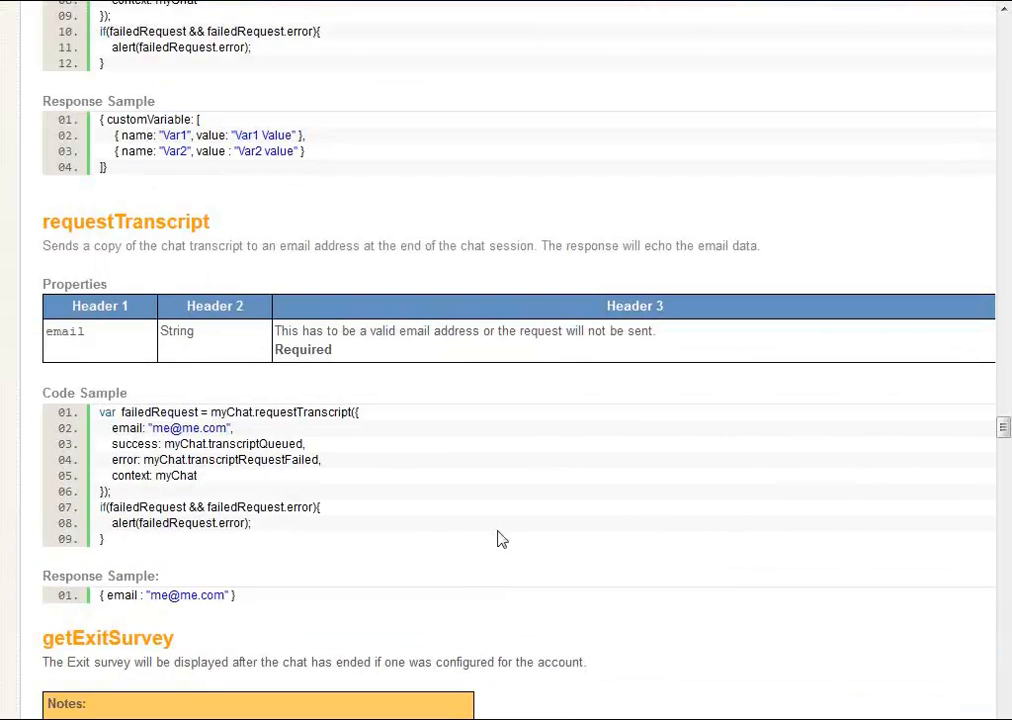
Select 'error' in failedRequest.error in the requestTranscript code sample, then clear the highlight
left_click_drag(110, 444, 233, 459)
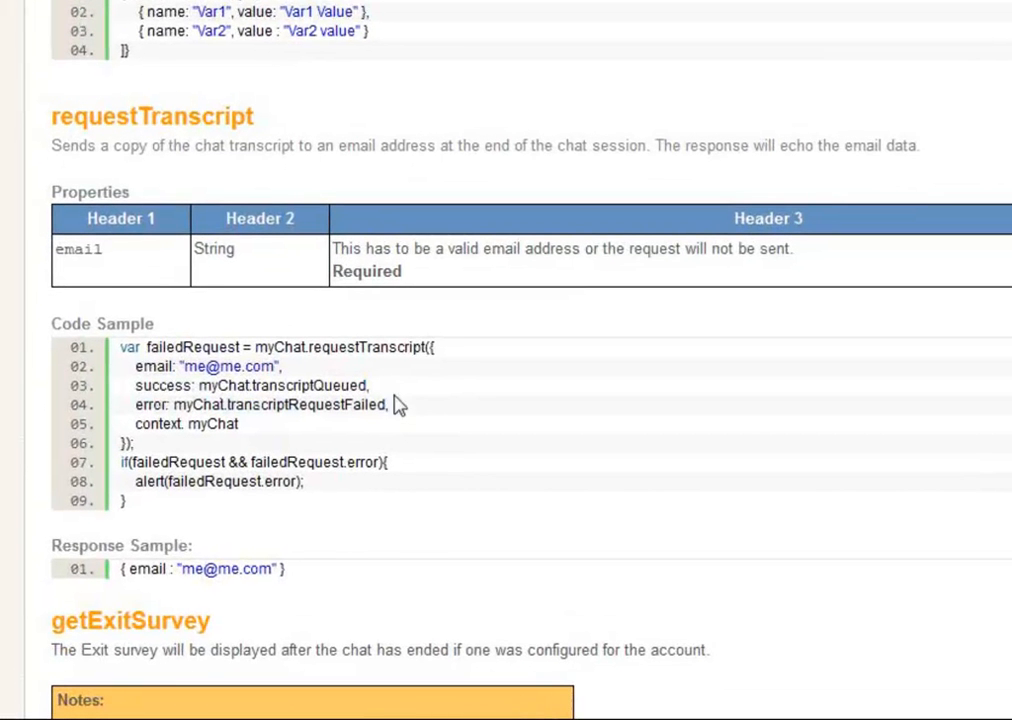
double_click(229, 366)
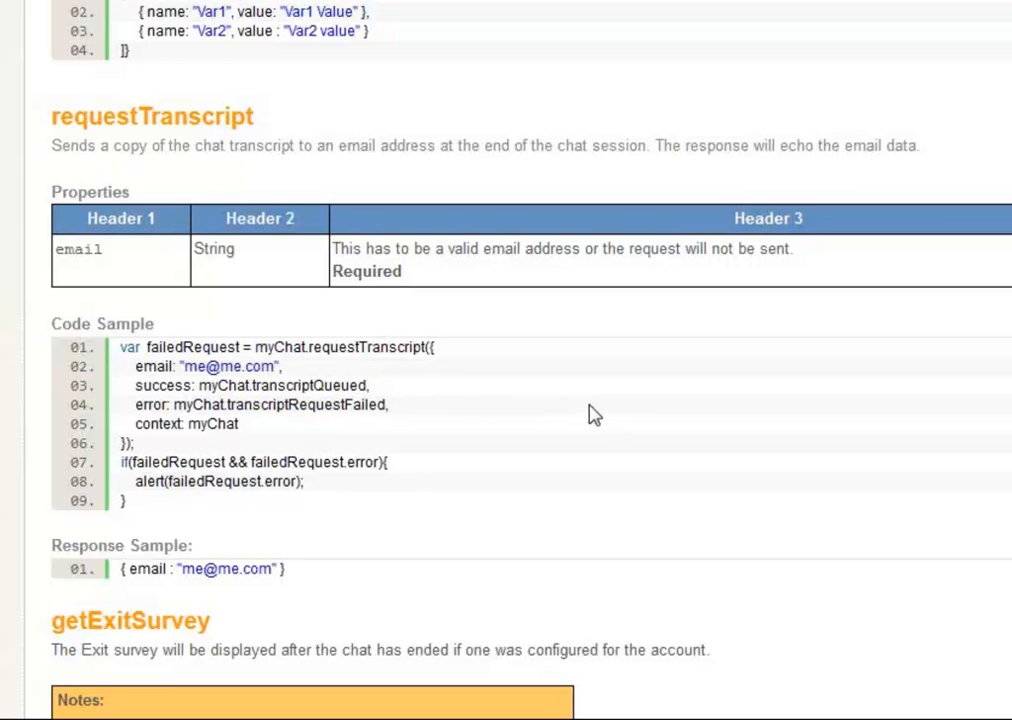
double_click(191, 347)
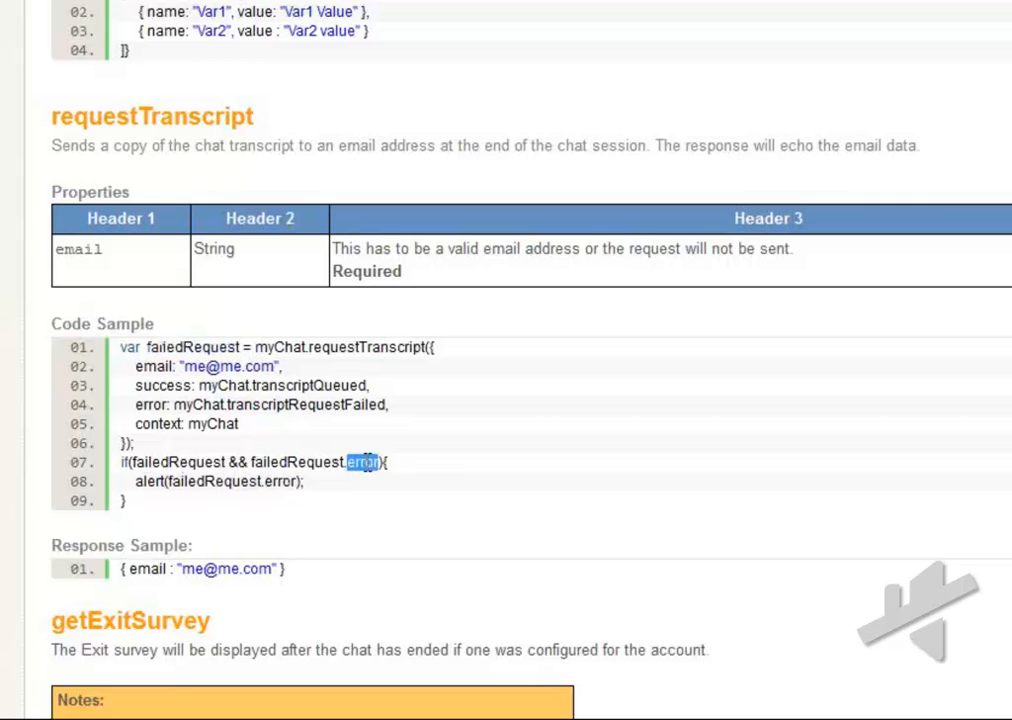
scroll("down", 3)
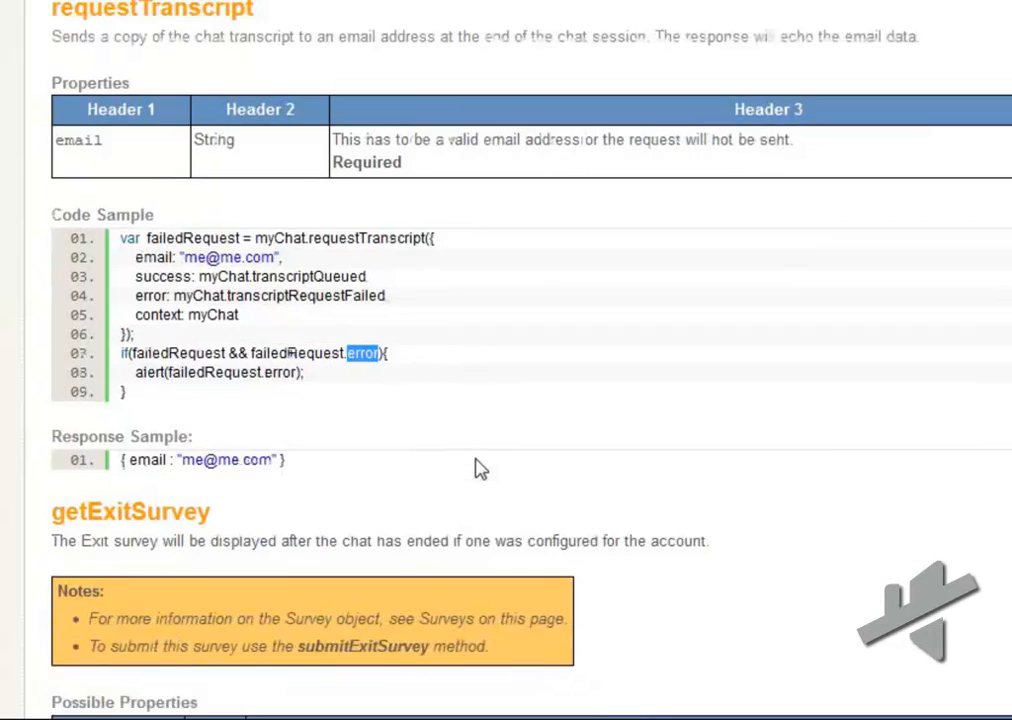
scroll("down", 3)
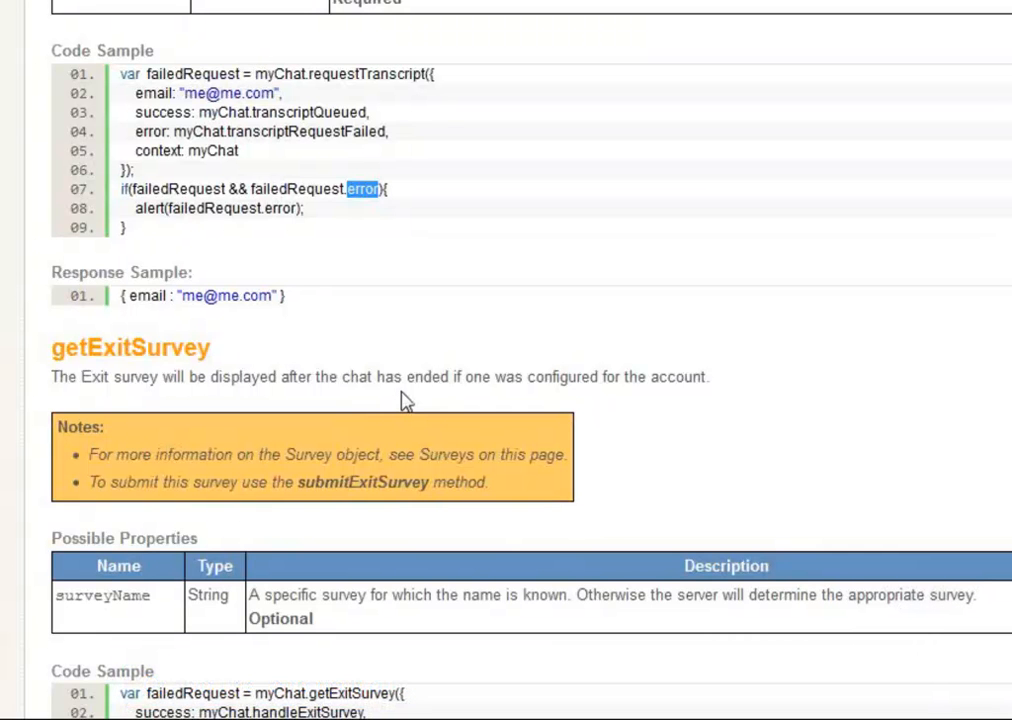
mouse_move(672, 400)
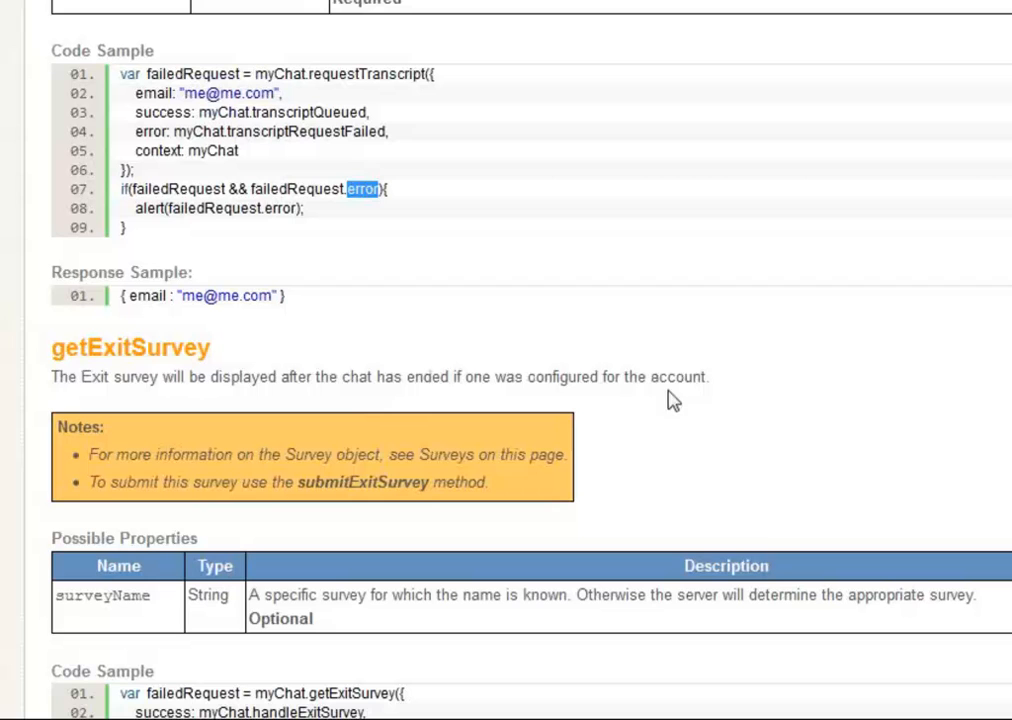
mouse_move(314, 306)
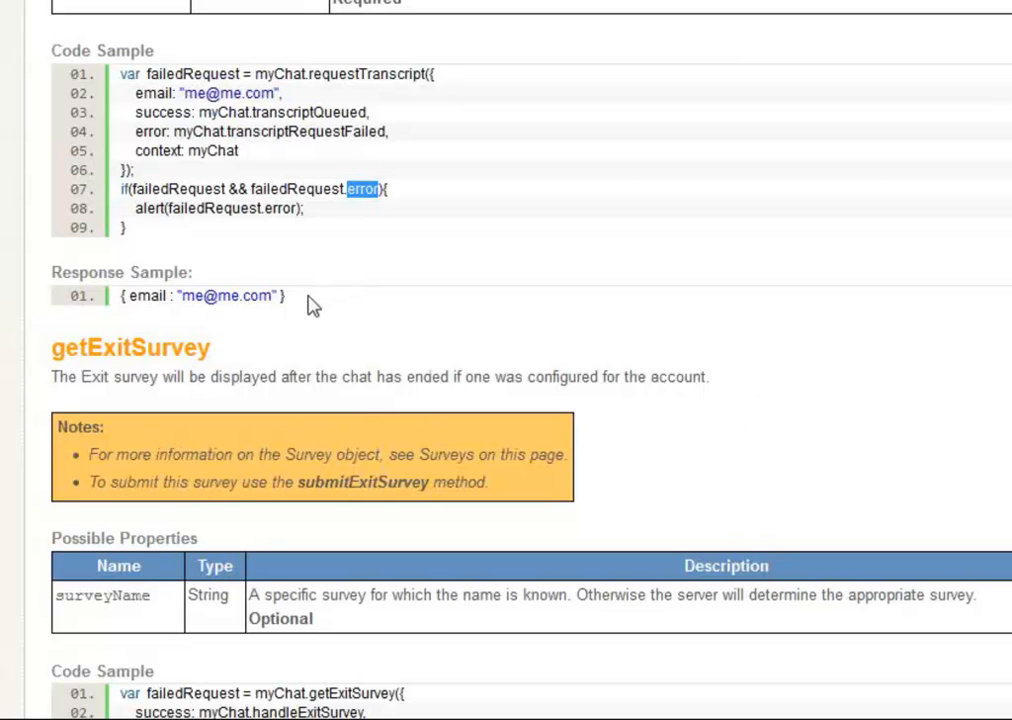
triple_click(200, 295)
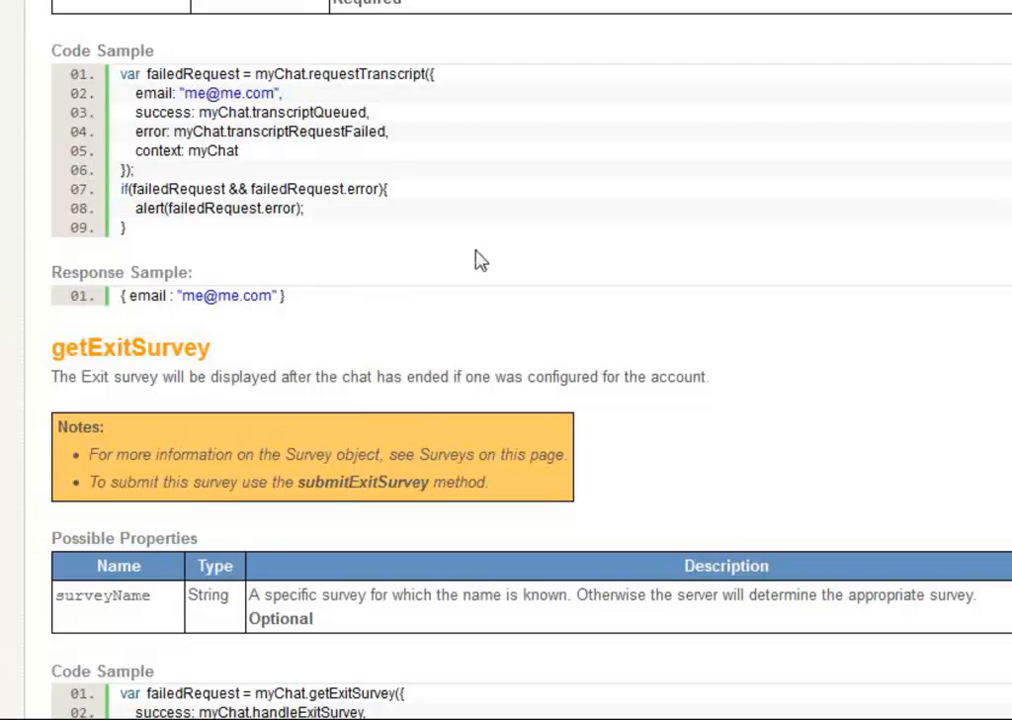
mouse_move(672, 267)
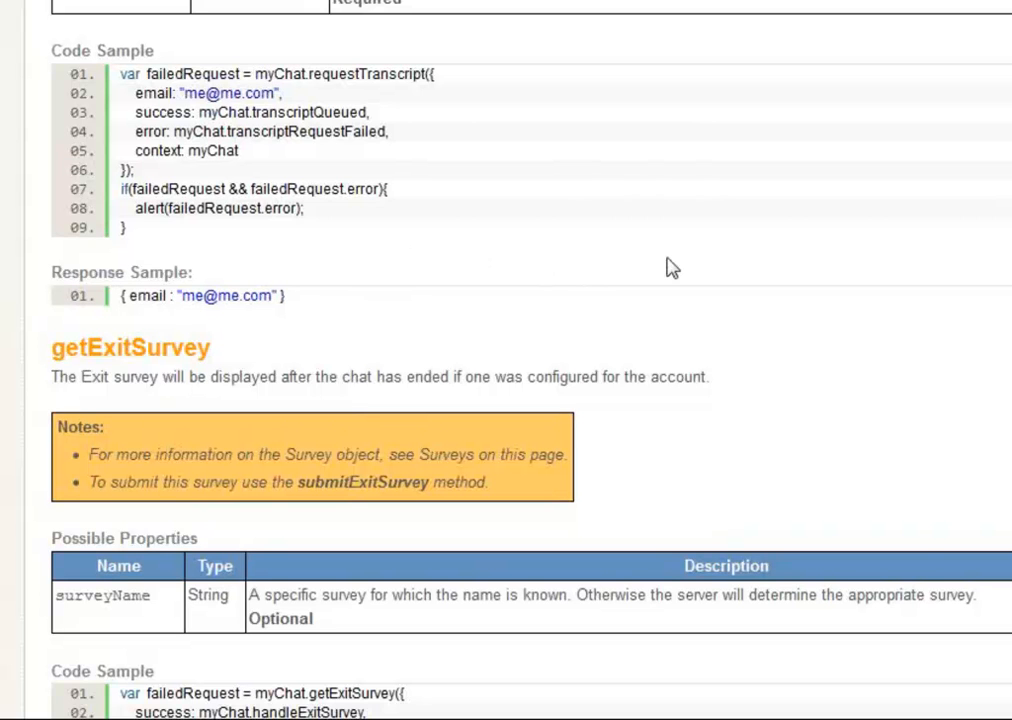
mouse_move(634, 243)
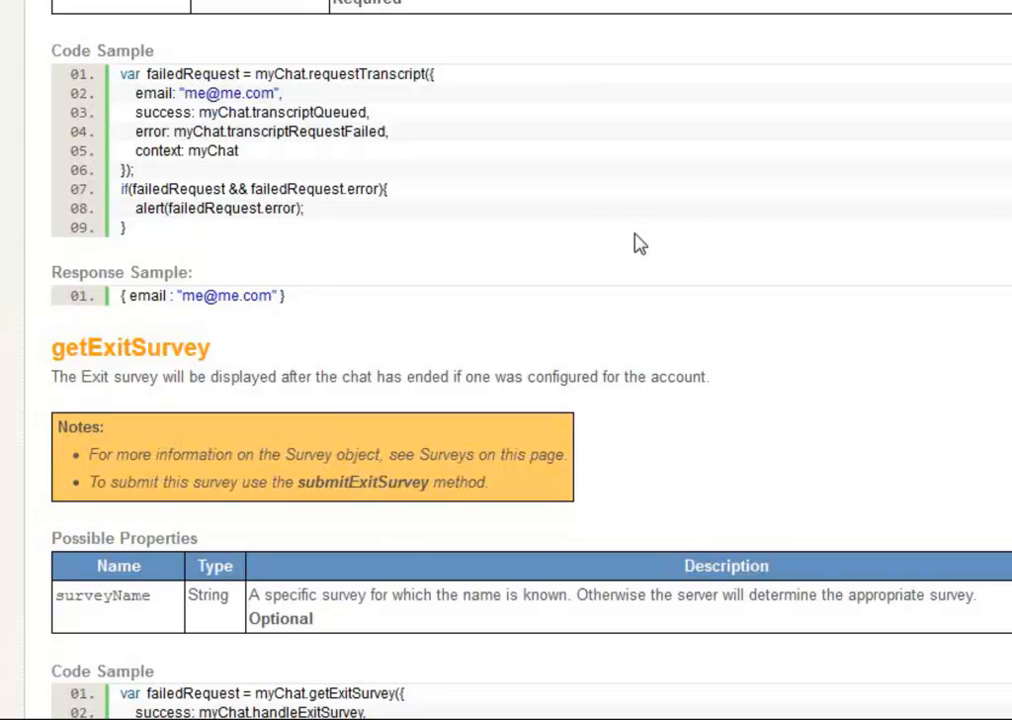
mouse_move(632, 259)
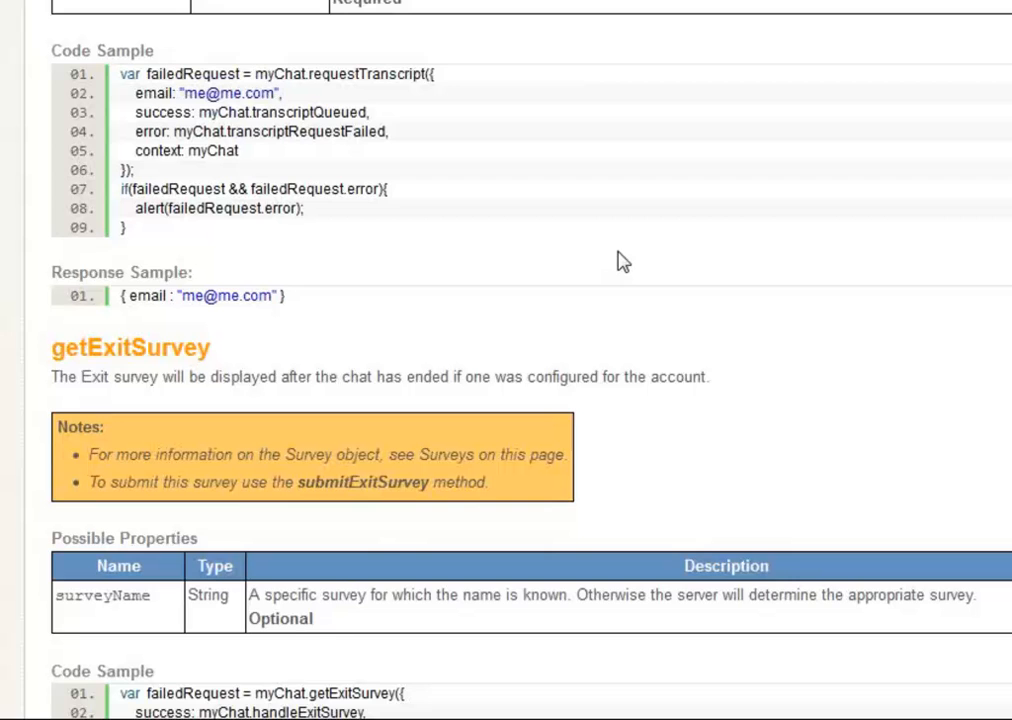
Scroll down to the getExitSurvey section, showing its notes, surveyName property and full code sample
scroll("down", 3)
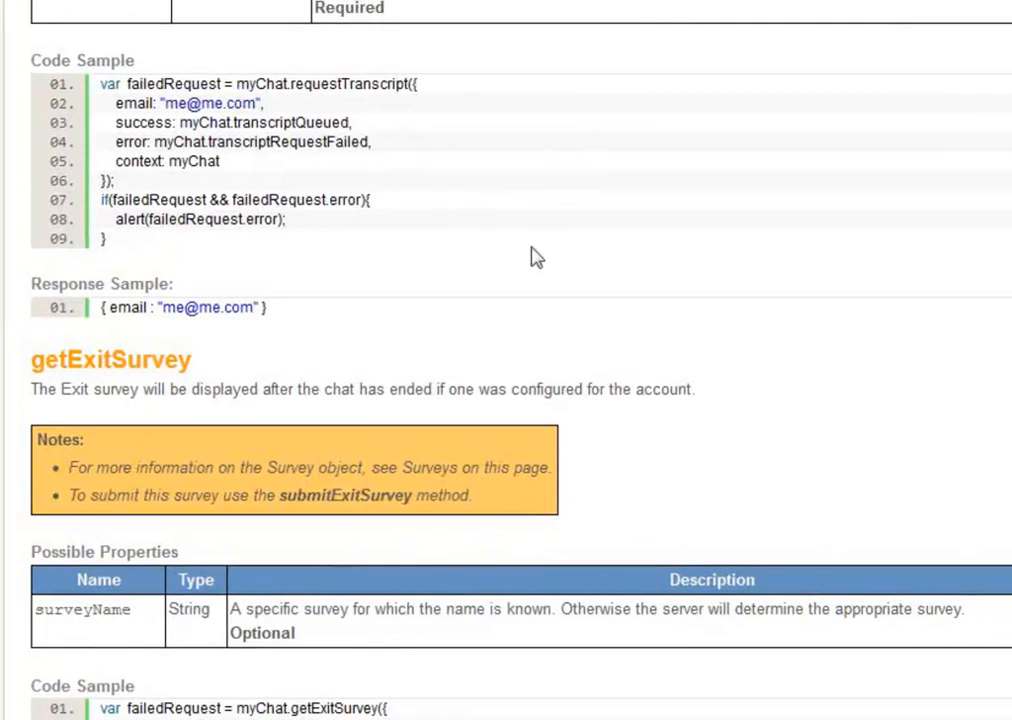
scroll("down", 3)
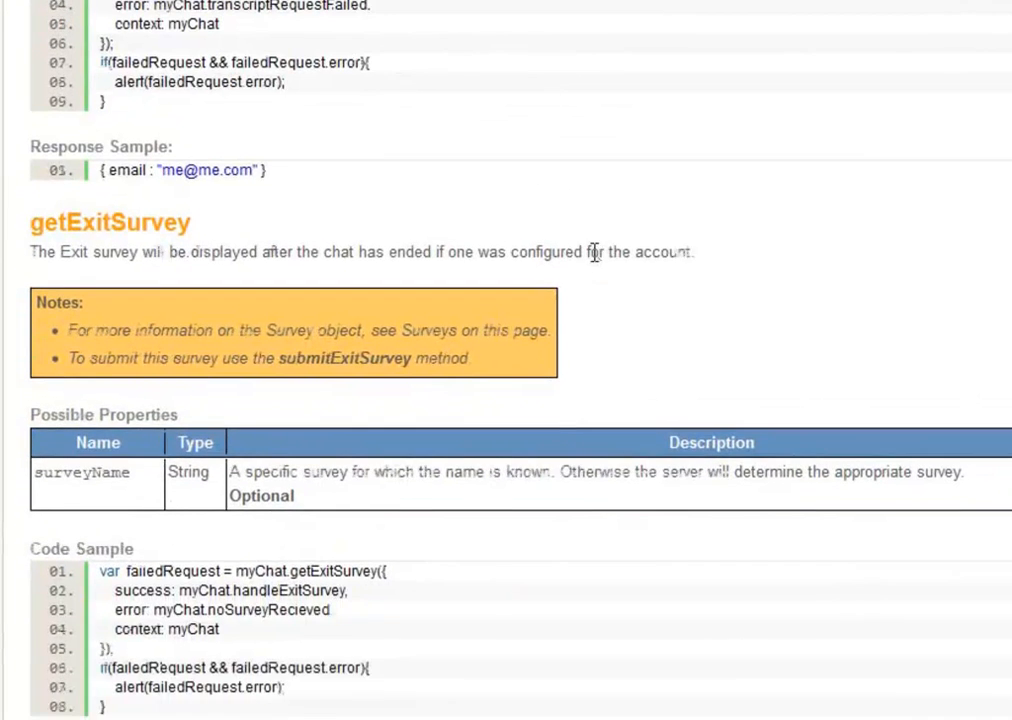
scroll("down", 3)
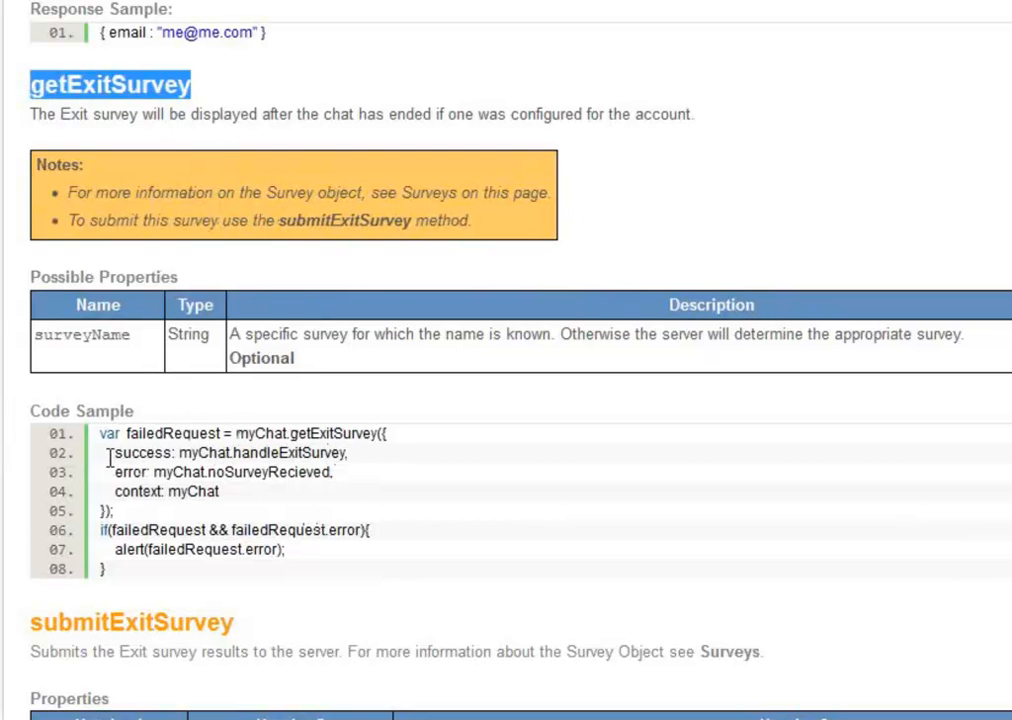
Scroll through submitExitSurvey's survey property table and code sample until getOfflineSurvey begins
scroll("down", 3)
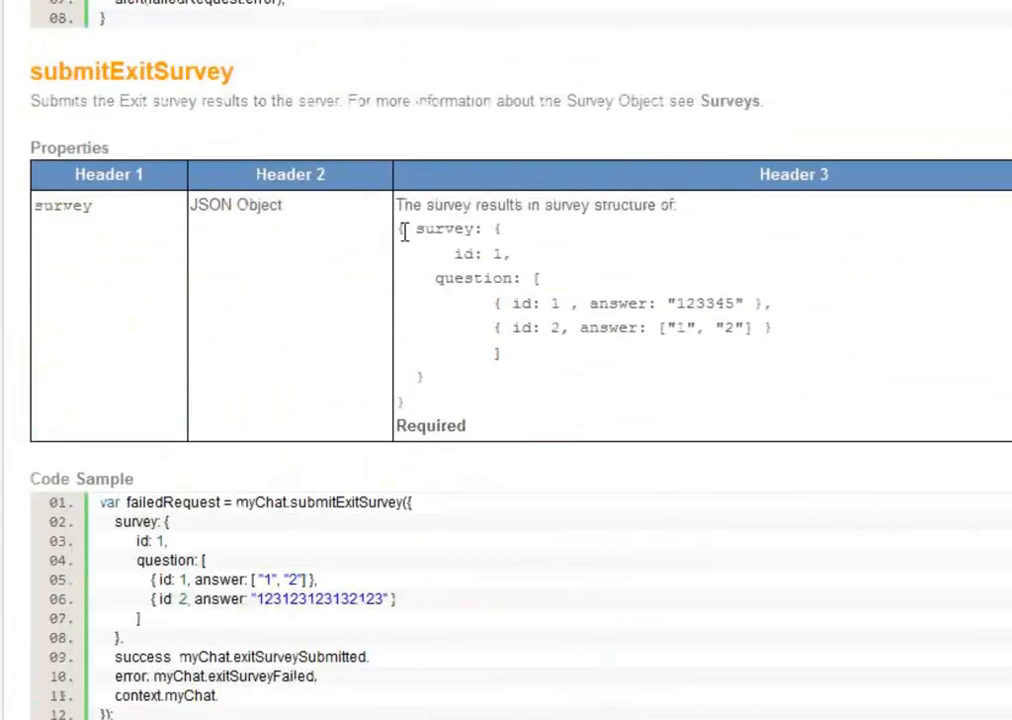
scroll("down", 3)
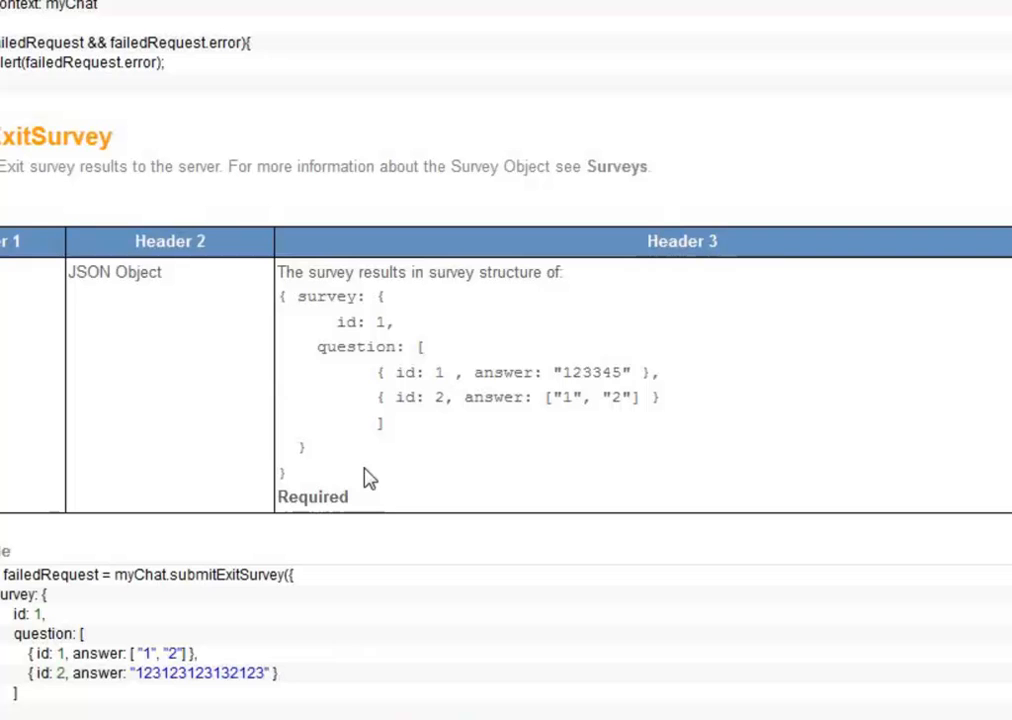
left_click_drag(295, 296, 330, 400)
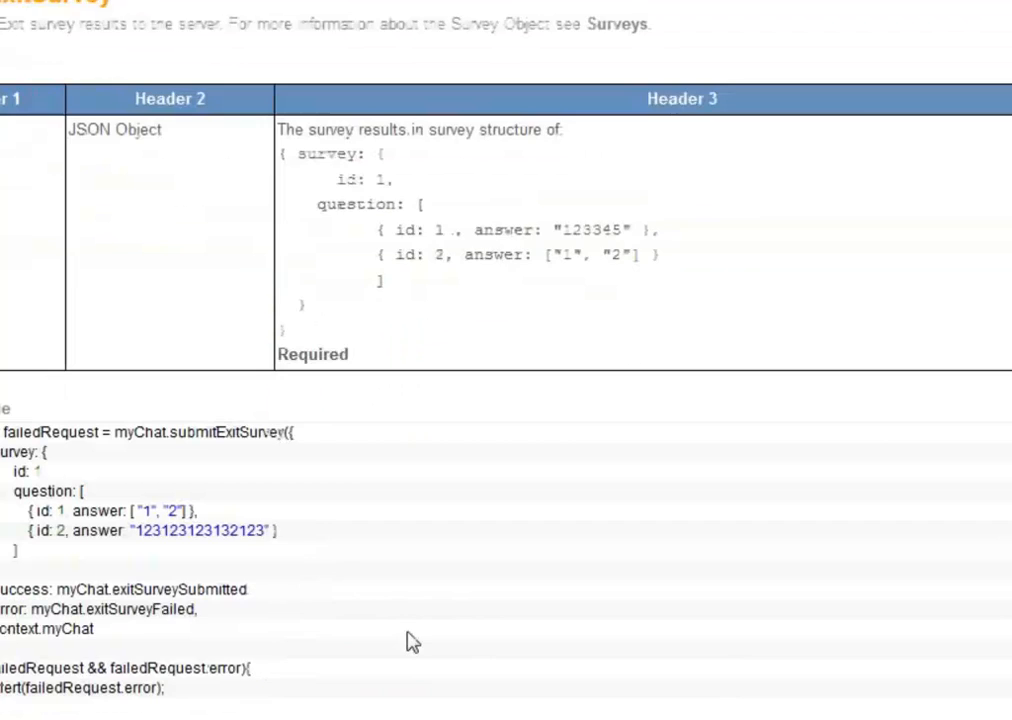
scroll("down", 3)
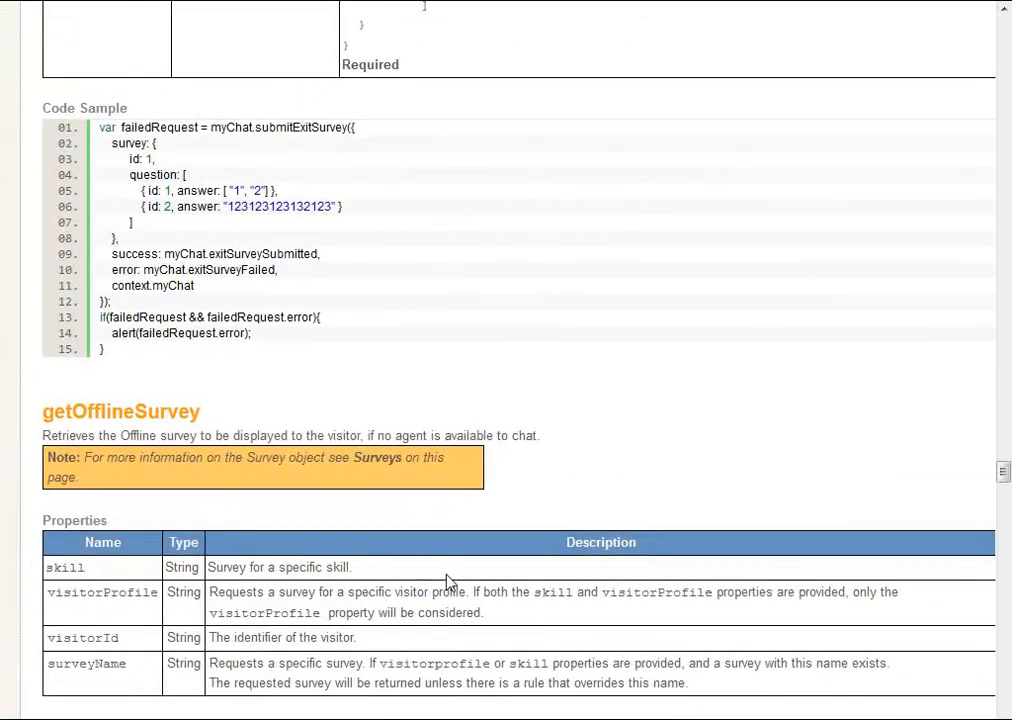
Highlight visitorId in getOfflineSurvey's Properties table, then continue to submitOfflineSurvey
scroll("down", 3)
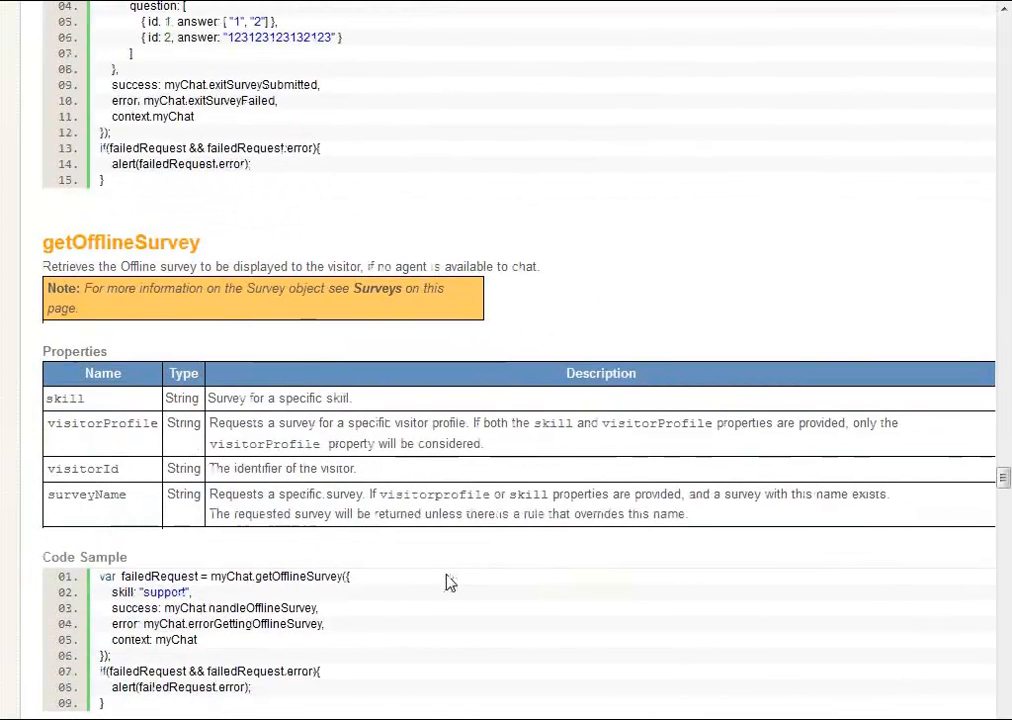
scroll("down", 3)
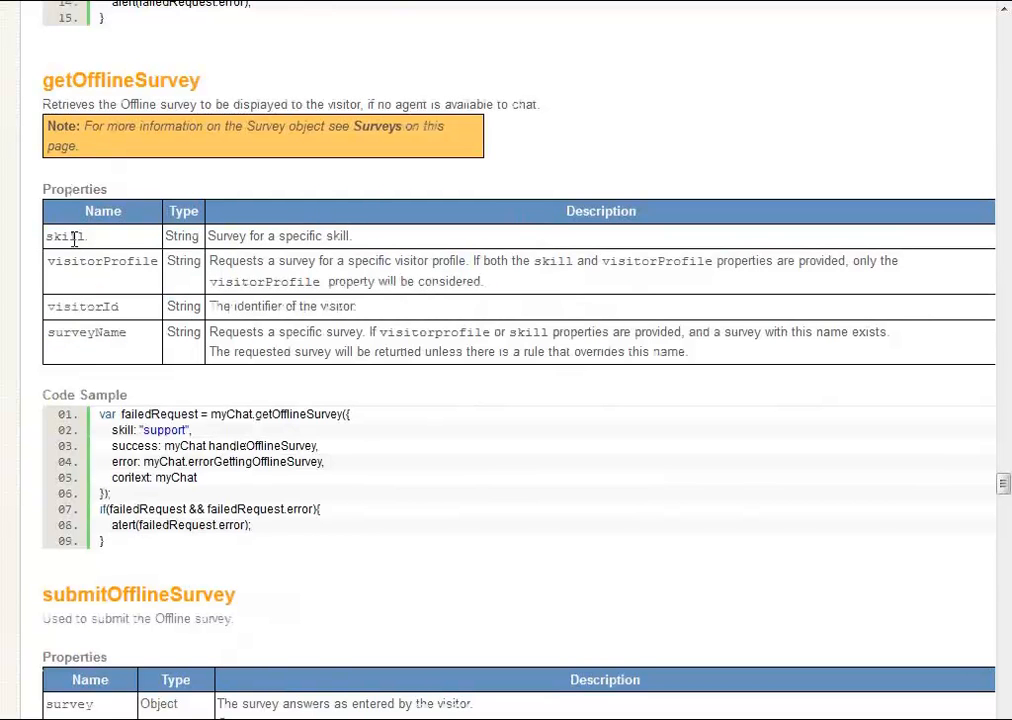
mouse_move(104, 265)
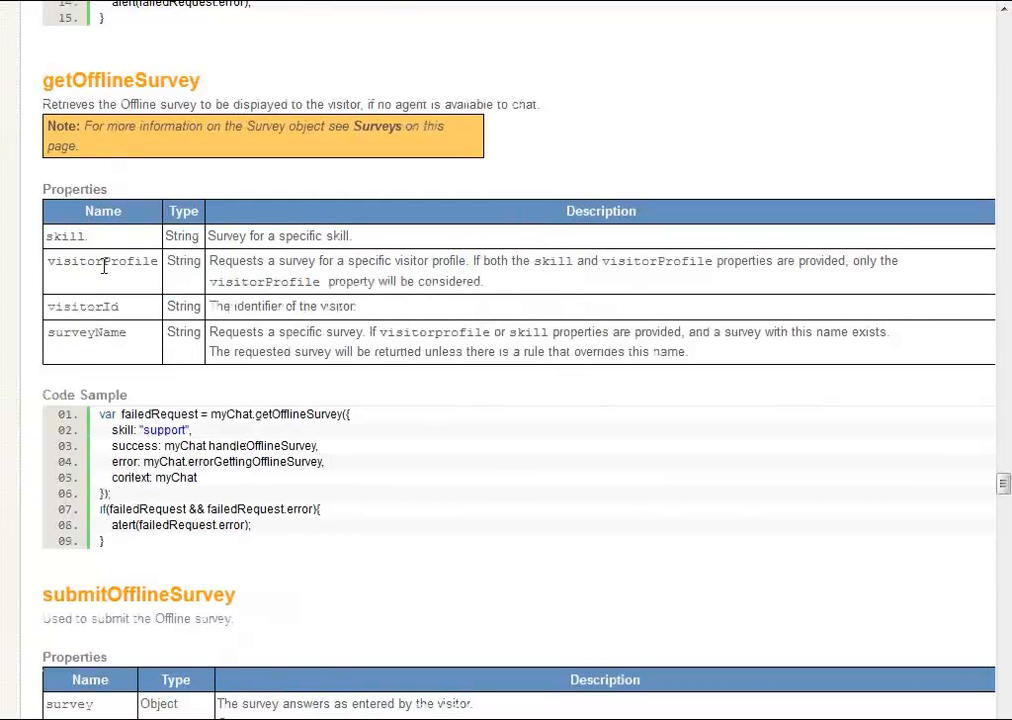
mouse_move(98, 297)
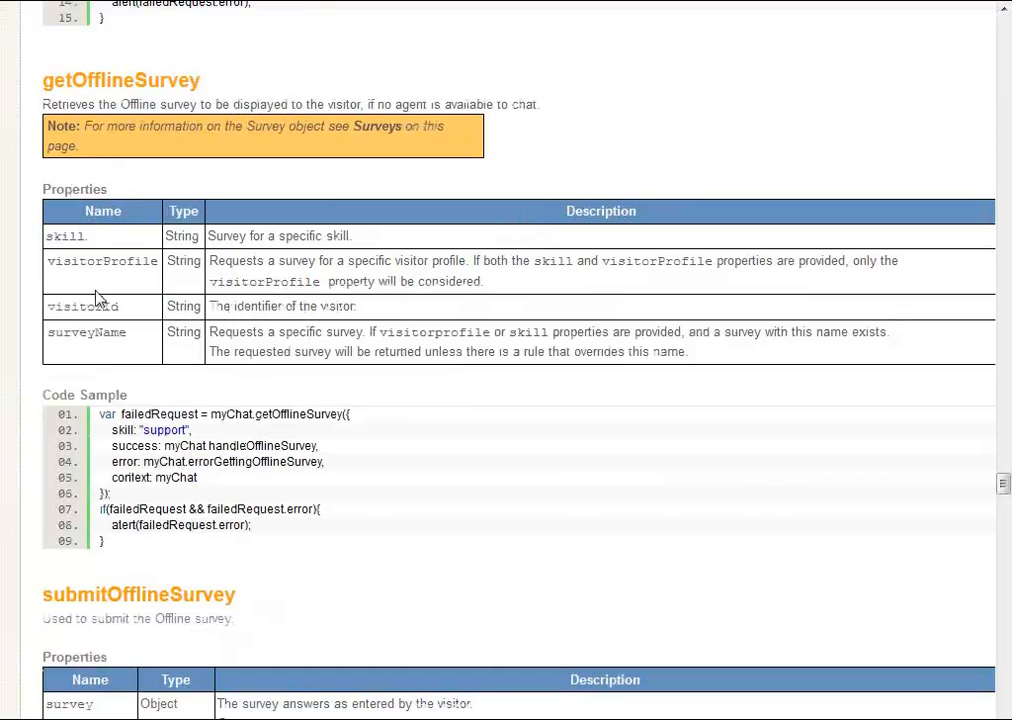
double_click(82, 306)
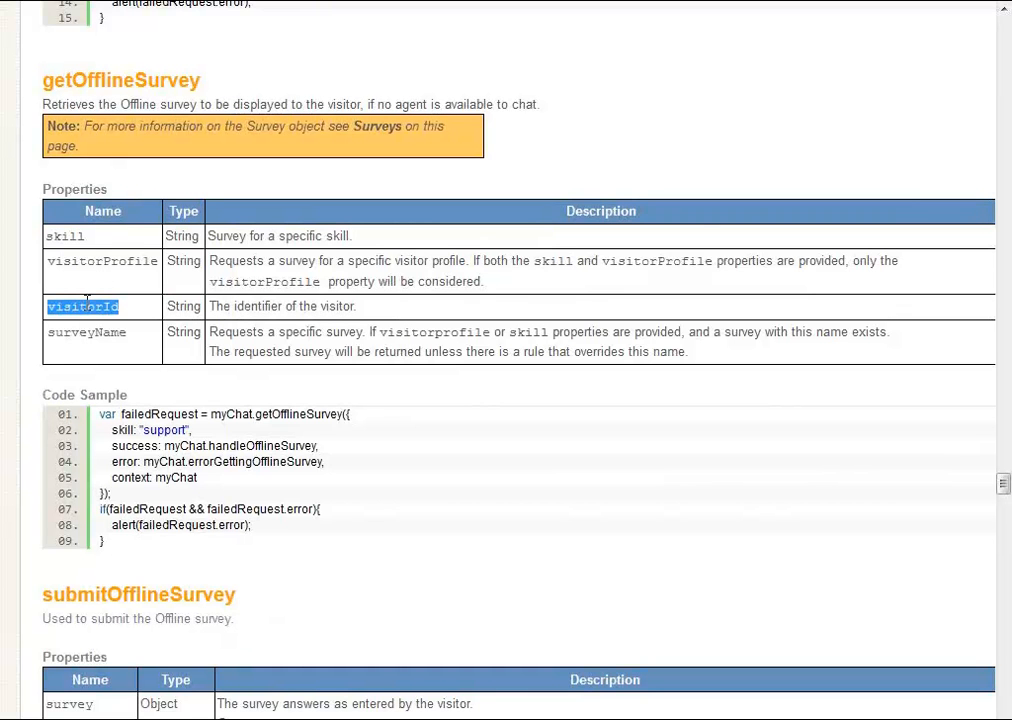
scroll("down", 3)
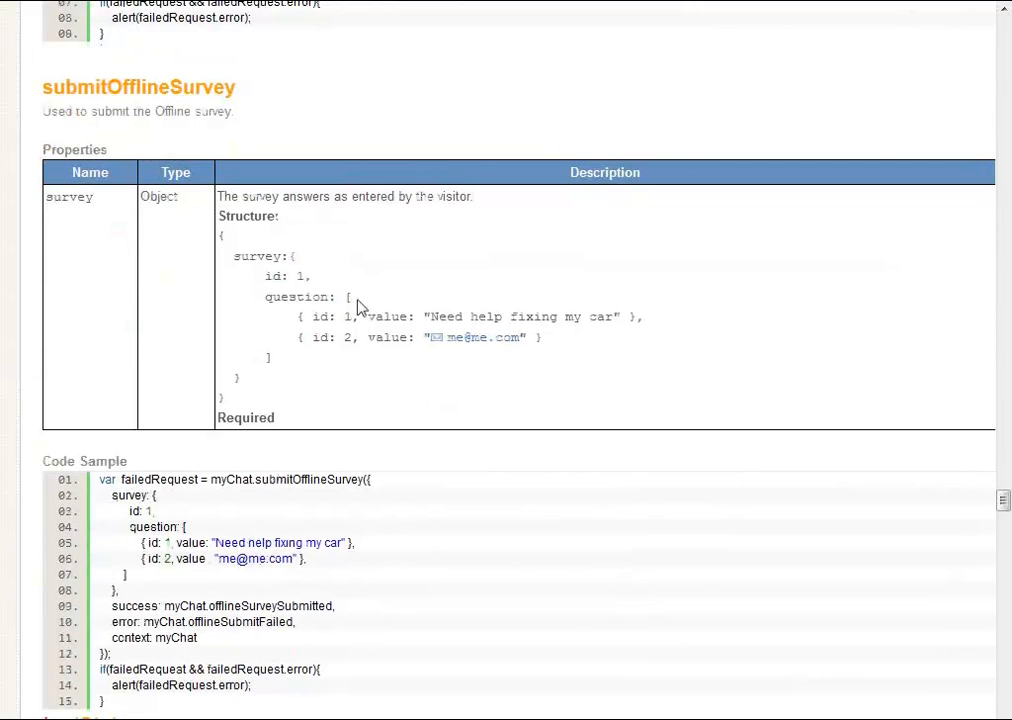
mouse_move(476, 256)
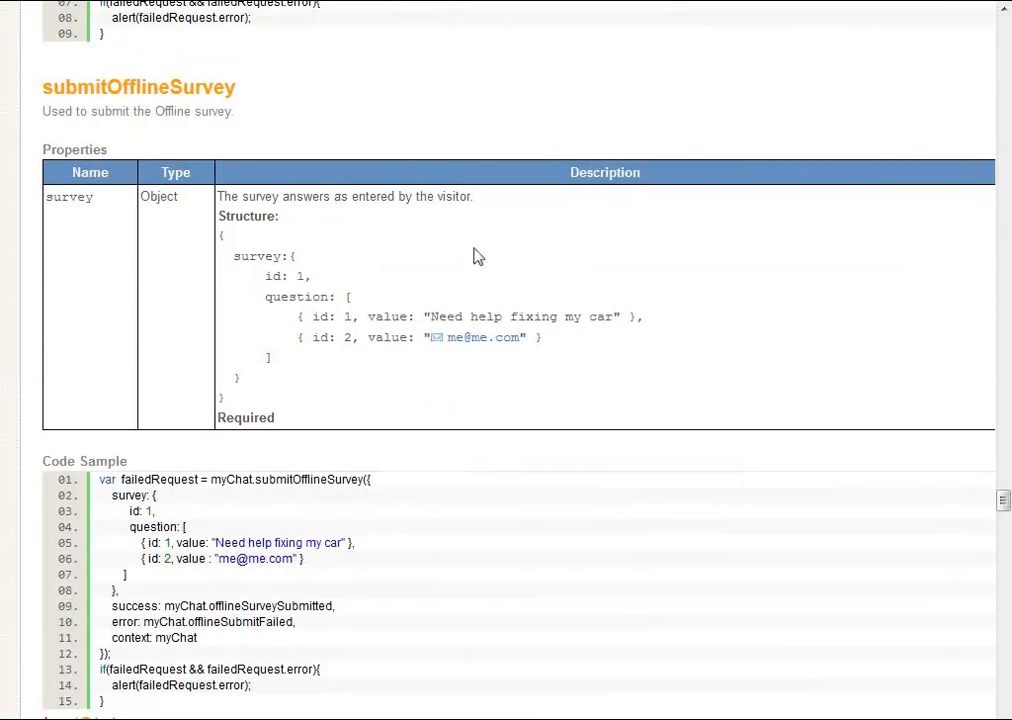
Highlight 'survey' in submitOfflineSurvey's code sample, then scroll down to getState and getAgentLoginName
double_click(128, 495)
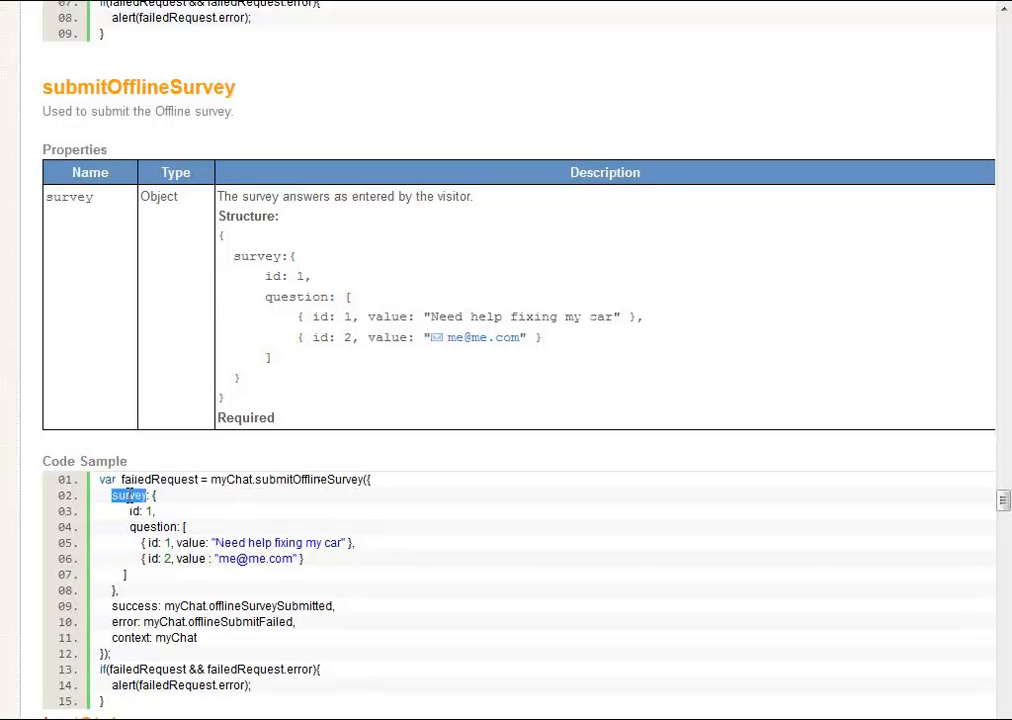
mouse_move(365, 593)
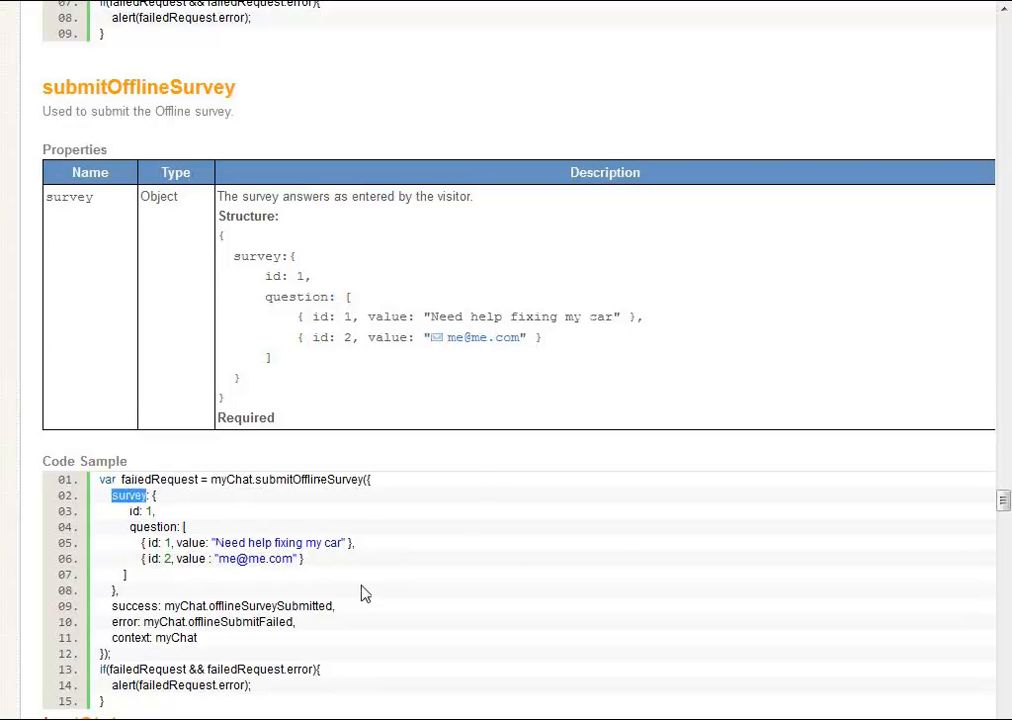
scroll("down", 3)
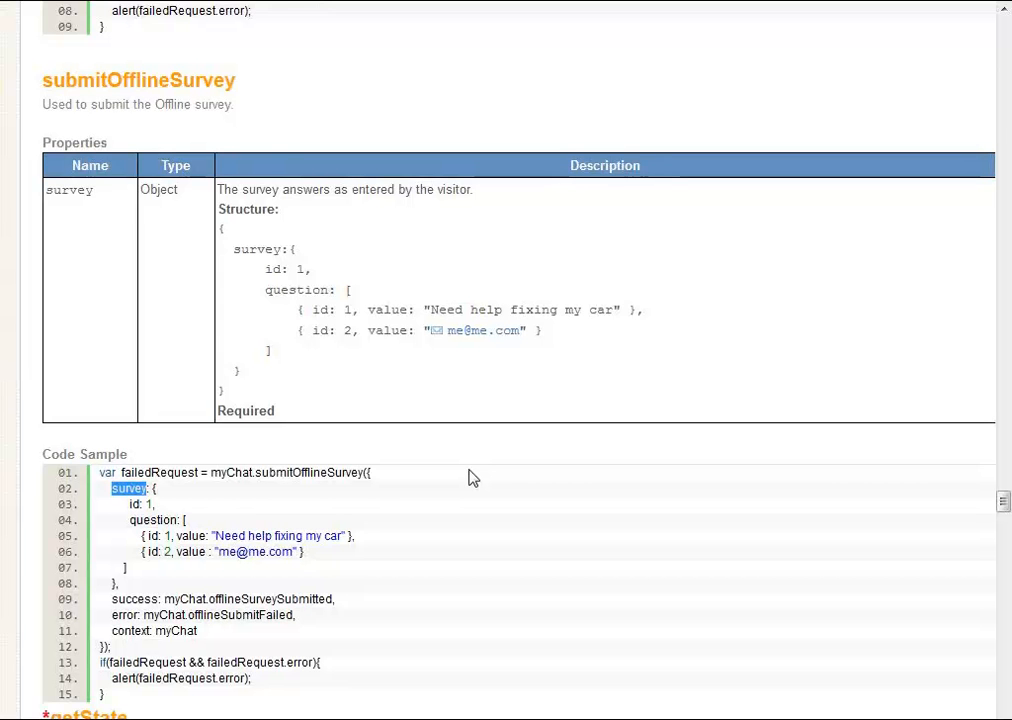
scroll("down", 3)
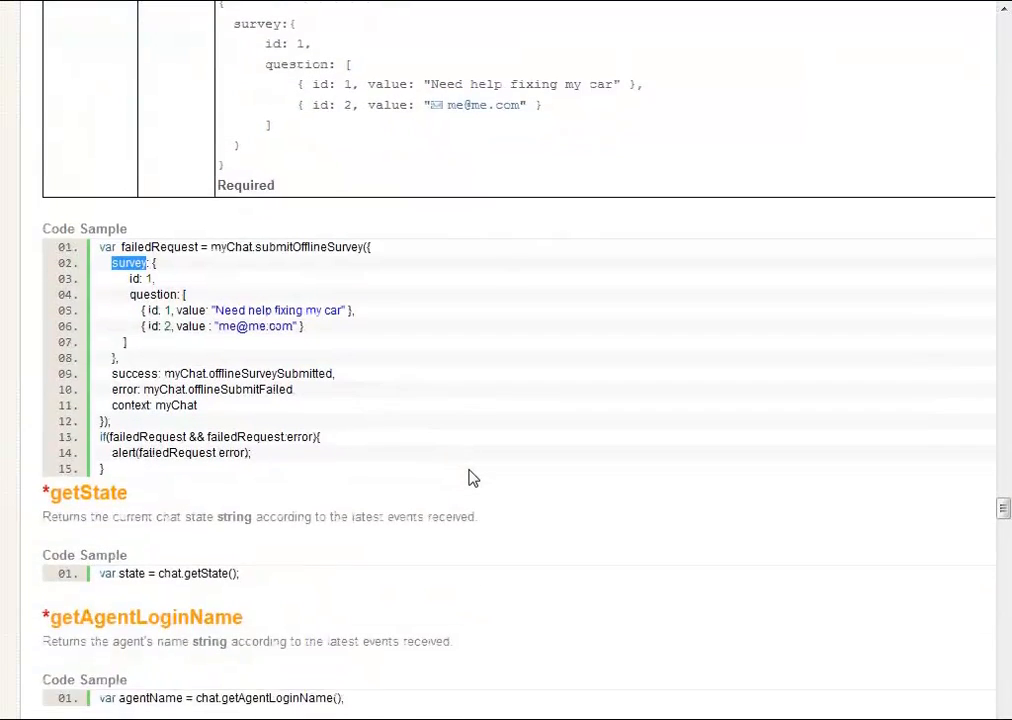
Scroll down through the getState to getAgentTyping getters until the Events heading appears
scroll("down", 3)
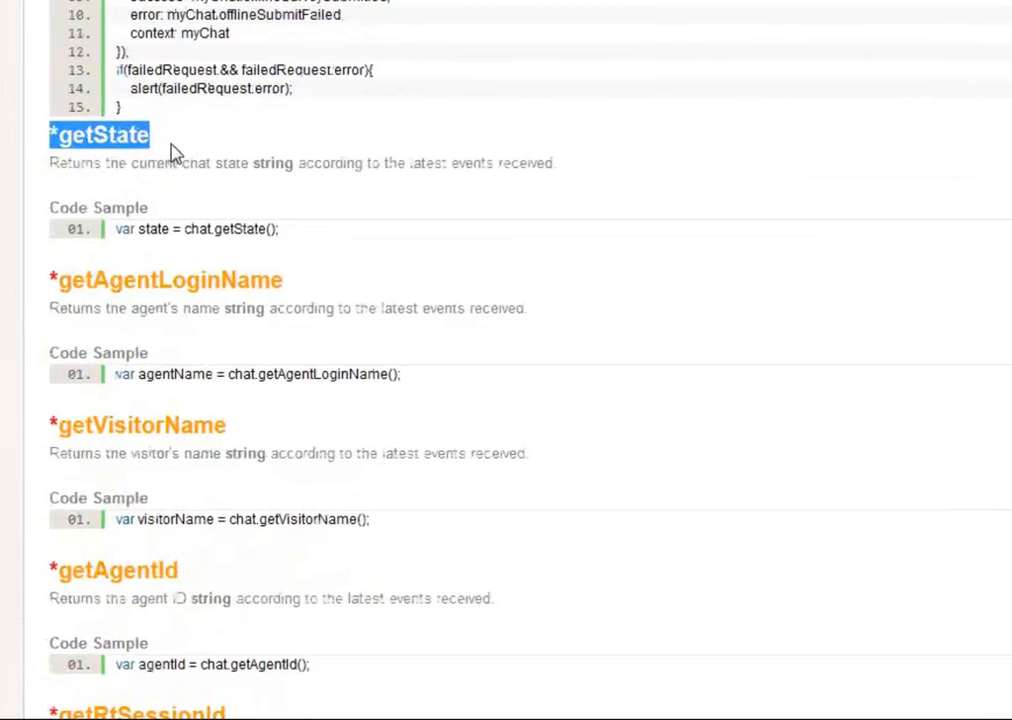
scroll("down", 3)
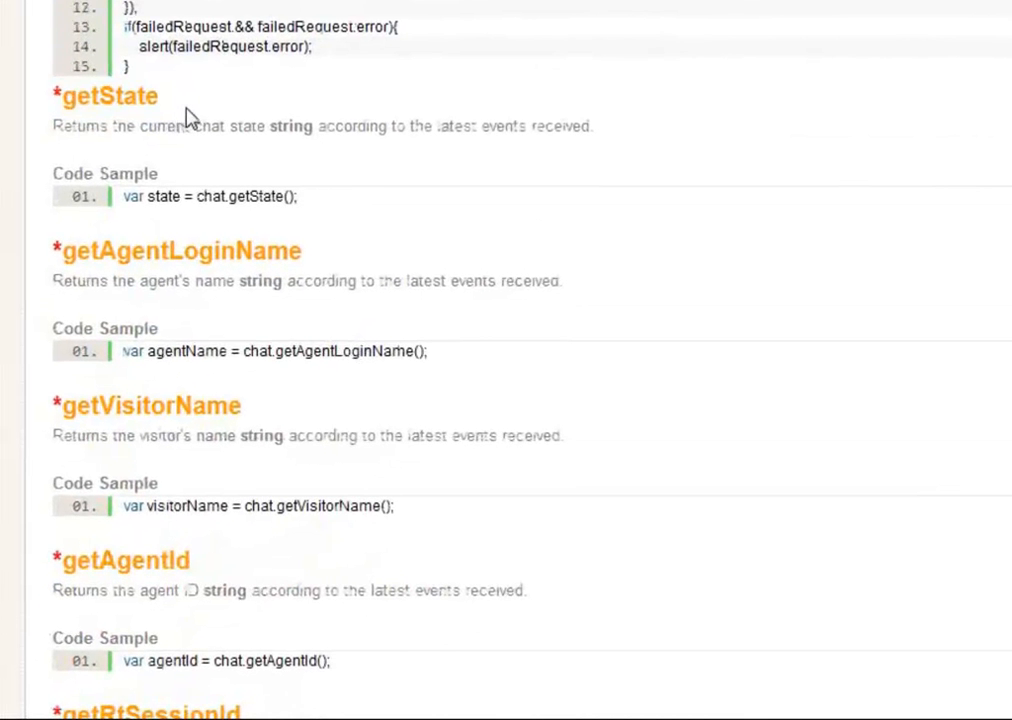
scroll("down", 3)
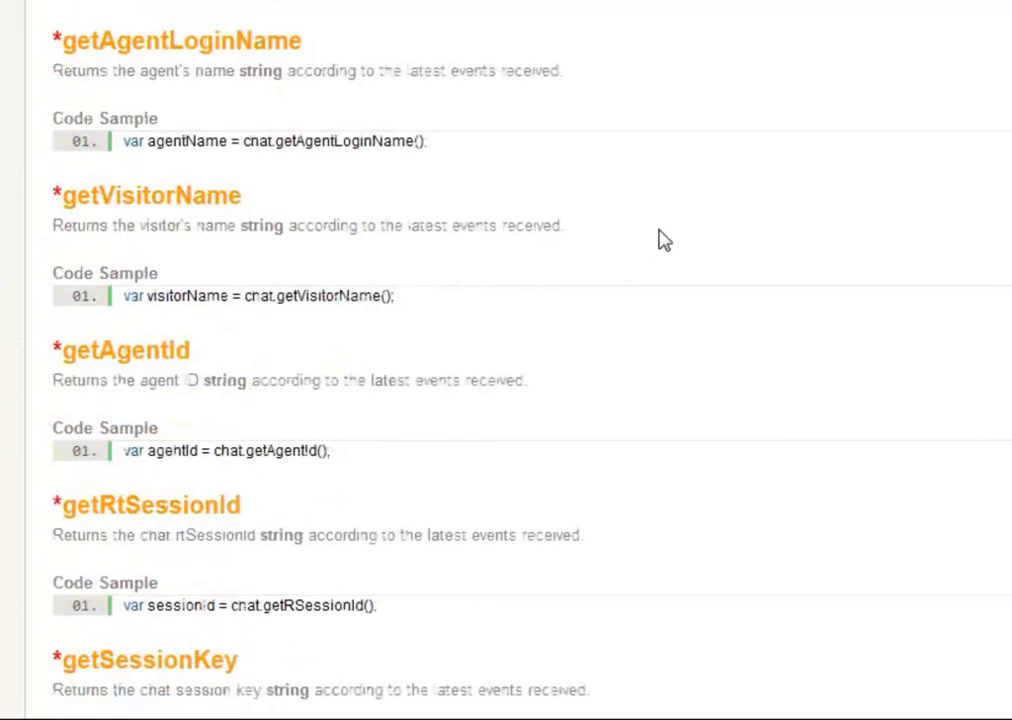
scroll("up", 3)
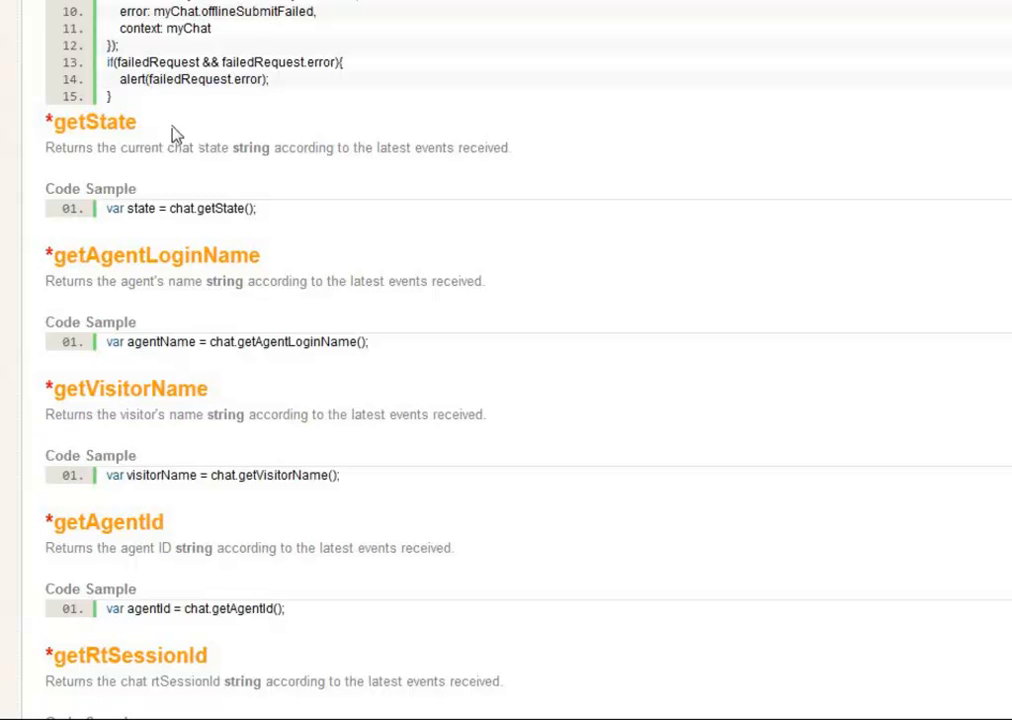
mouse_move(340, 231)
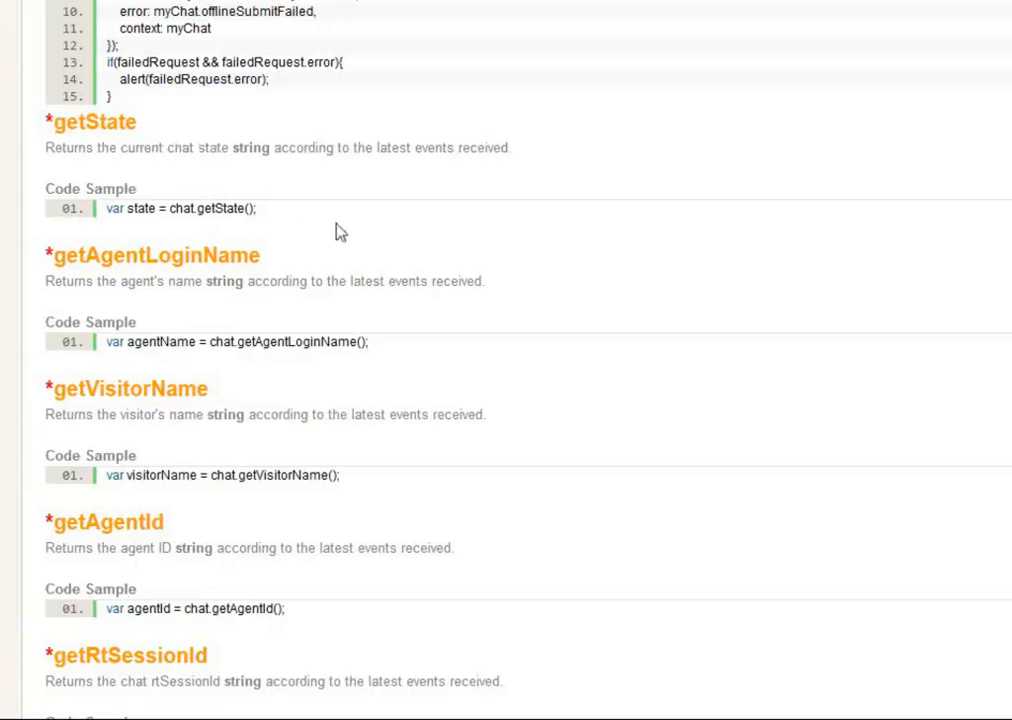
mouse_move(421, 347)
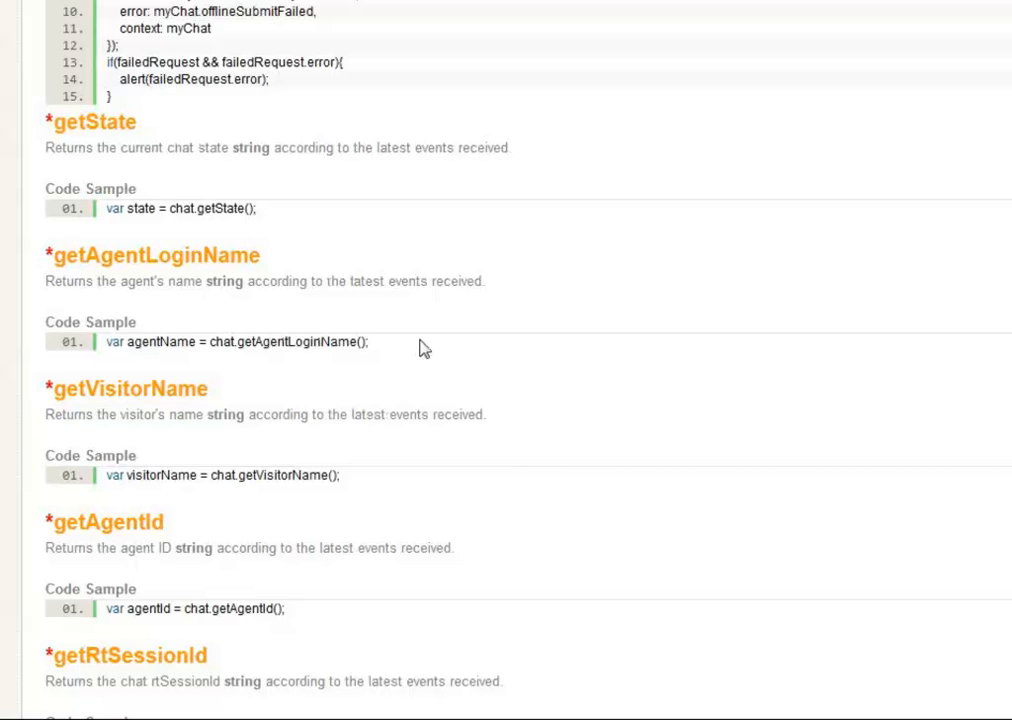
scroll("down", 3)
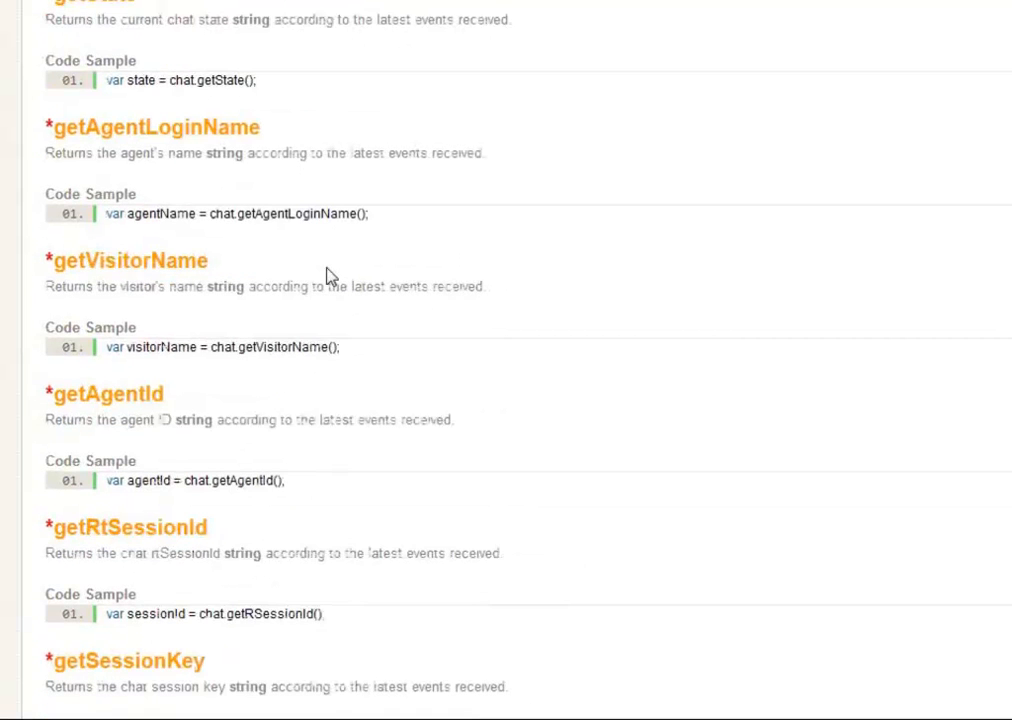
scroll("down", 3)
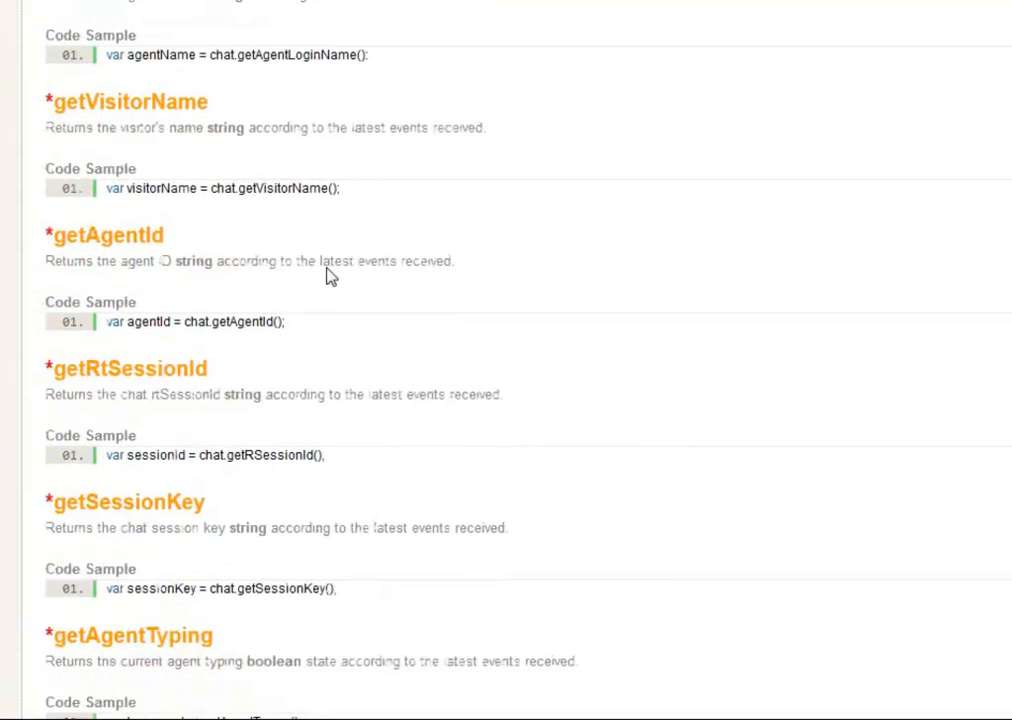
scroll("down", 3)
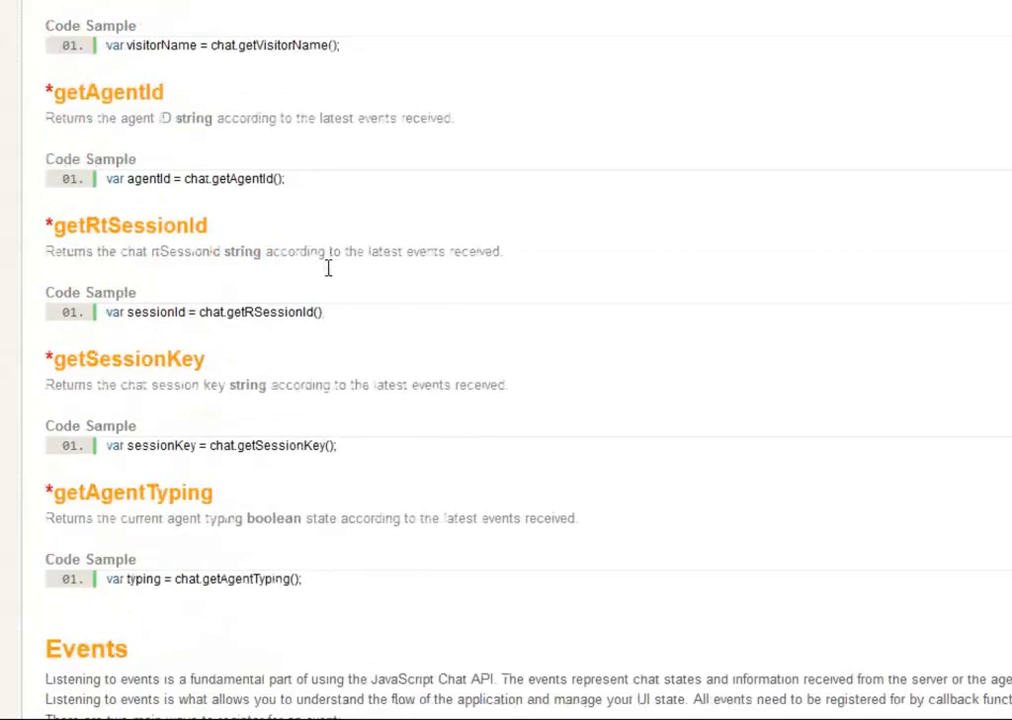
scroll("down", 3)
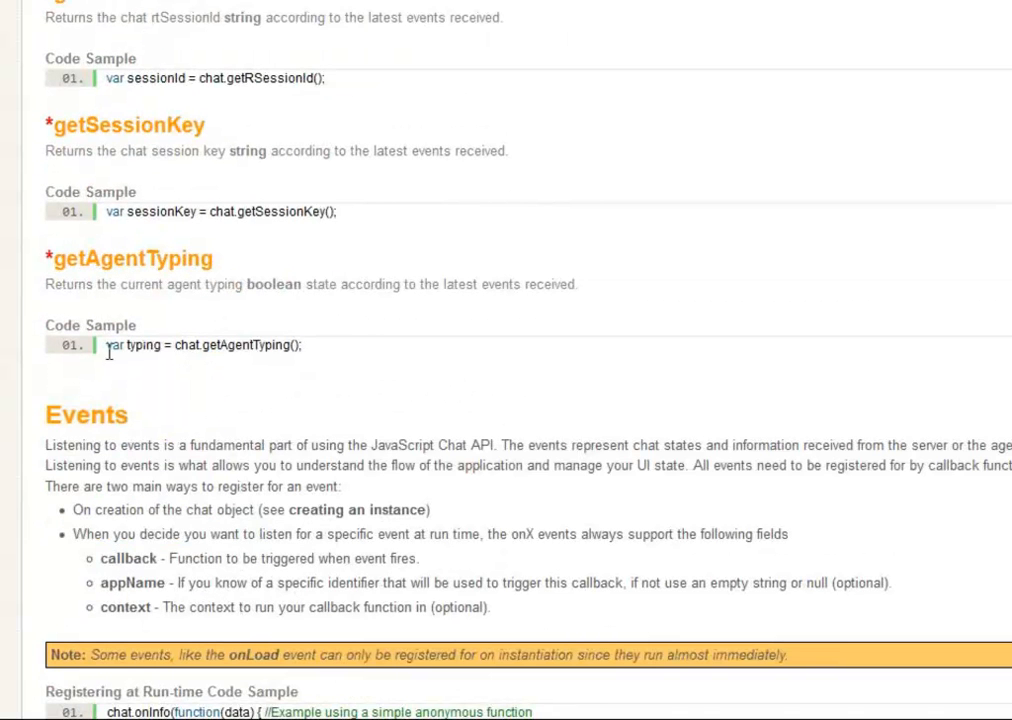
Highlight the getAgentTyping code sample, then scroll back up to getState
double_click(142, 345)
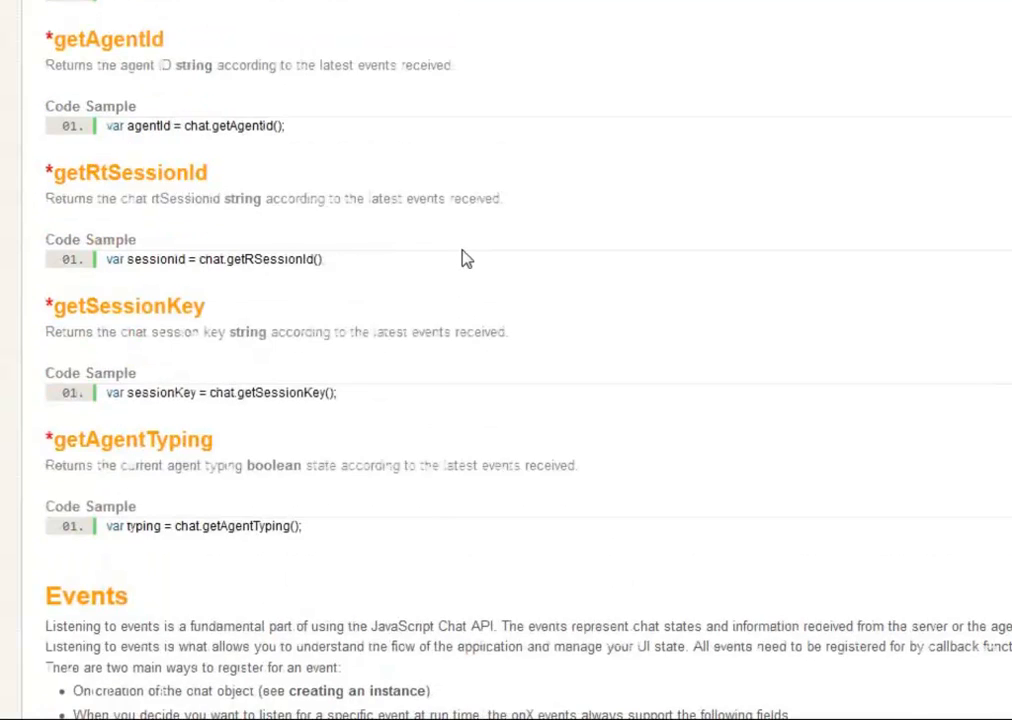
scroll("up", 3)
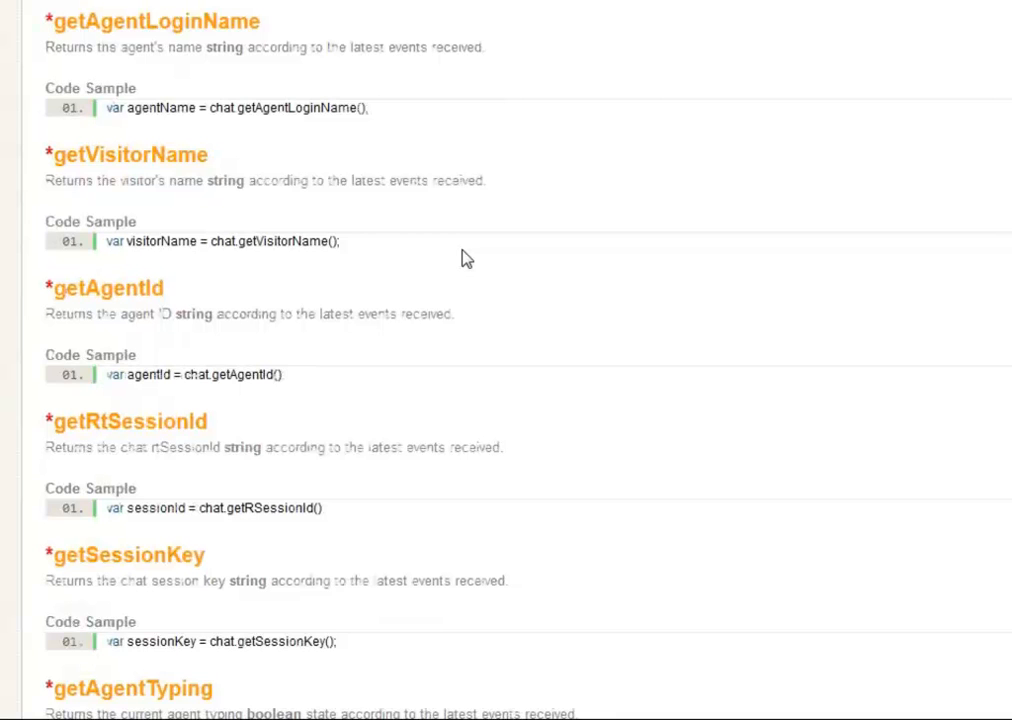
scroll("up", 3)
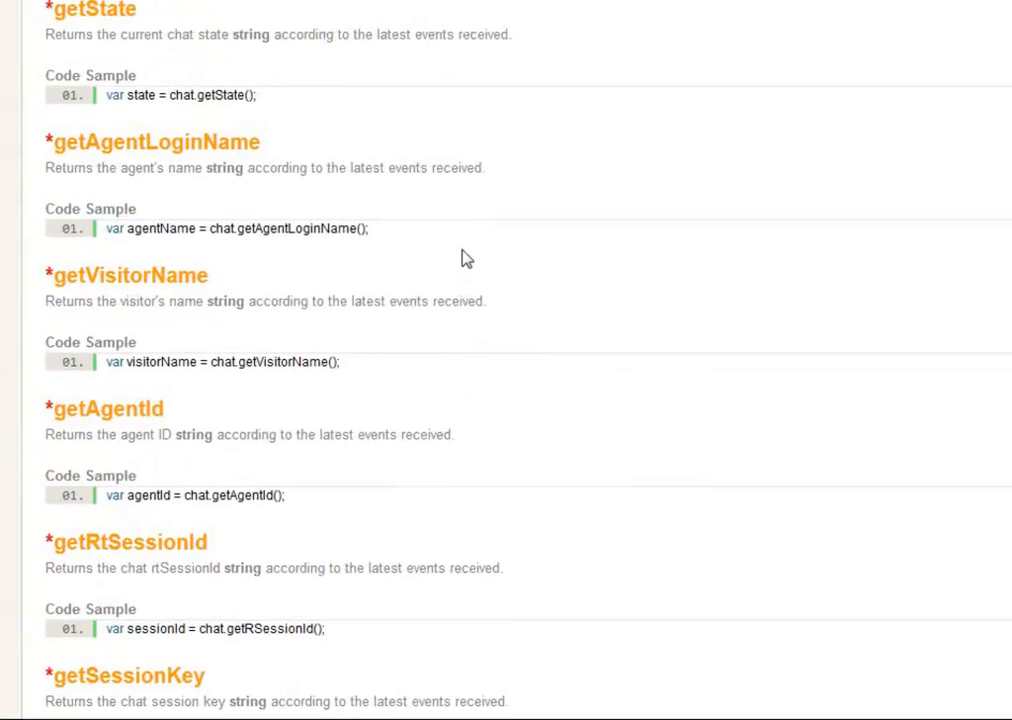
scroll("up", 3)
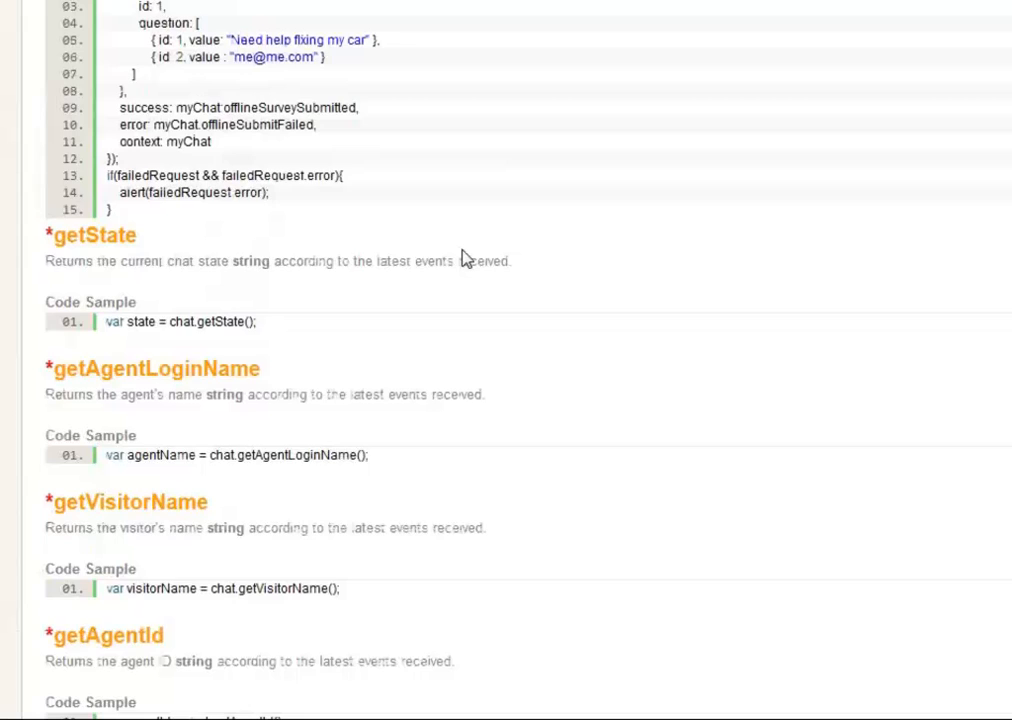
Move past getAvailability back to startChat's Data In the Response table and Response Sample
scroll("down", 3)
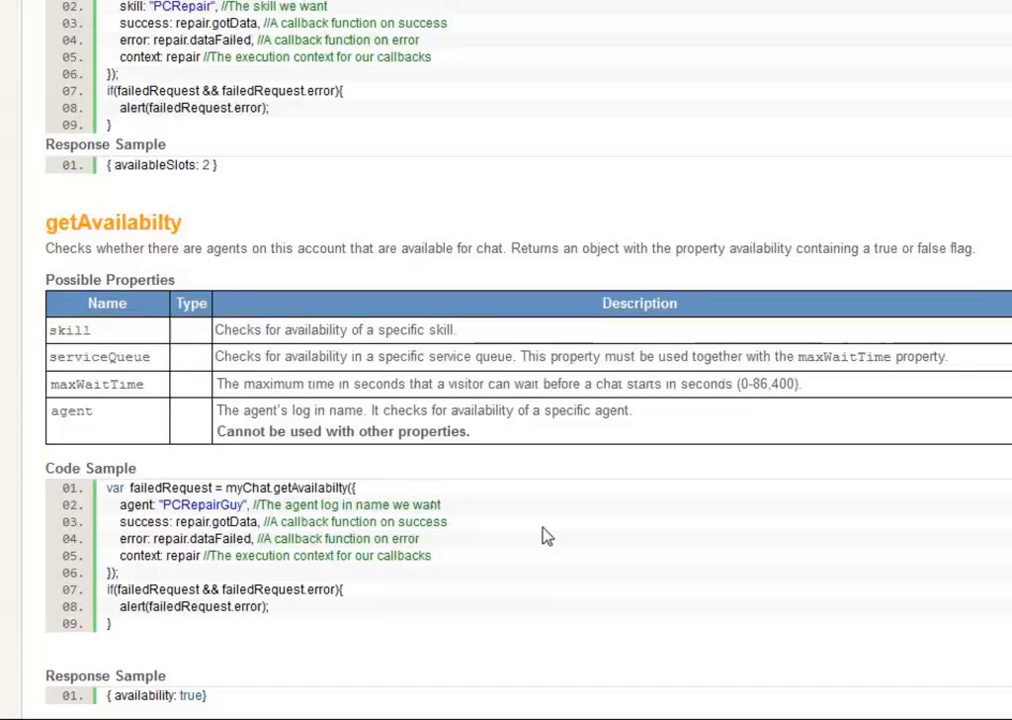
scroll("down", 3)
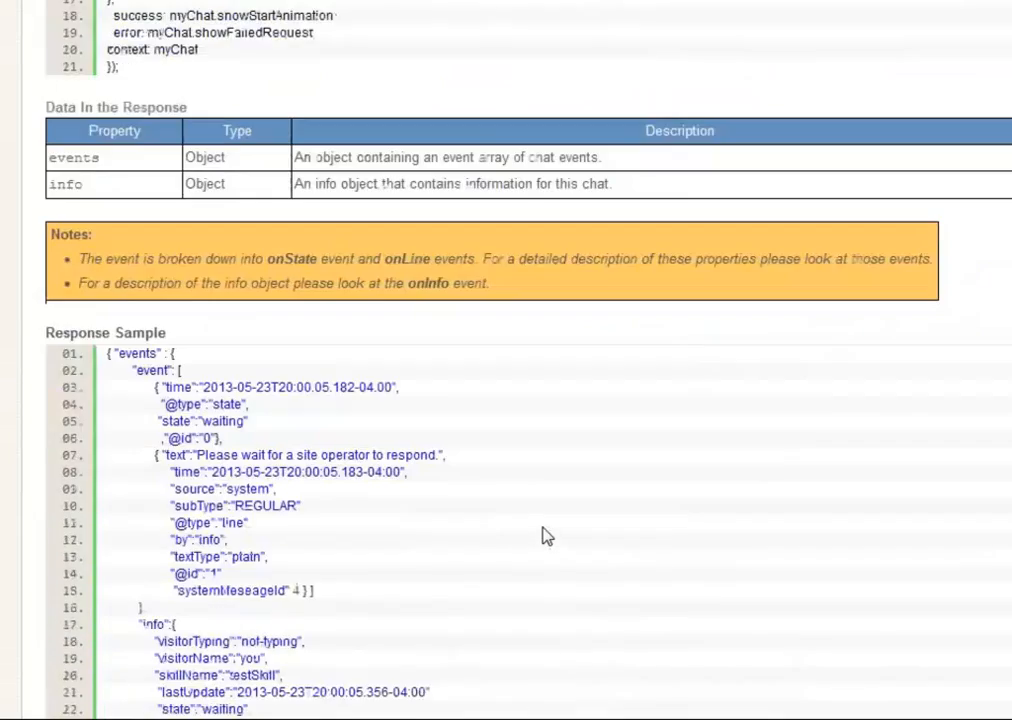